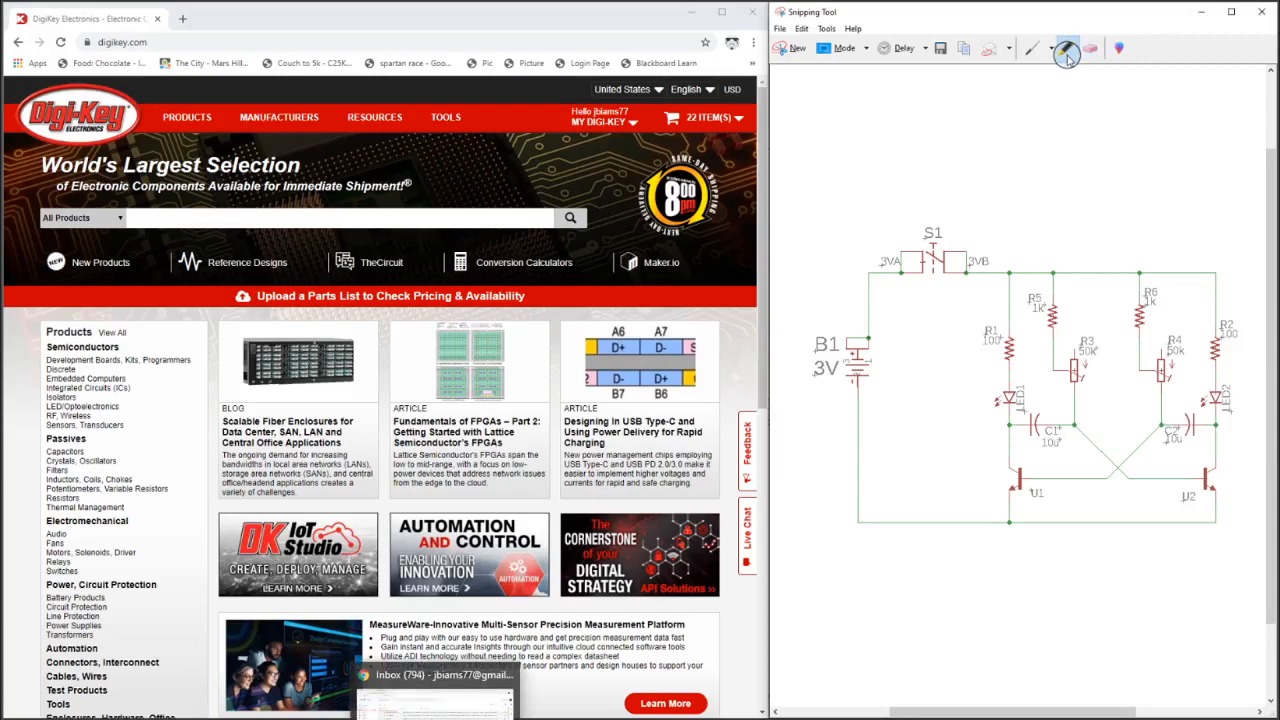
# - Use Snipping Tool's highlighter to mark resistors R1 and R2 in yellow
pyautogui.click(1067, 48)
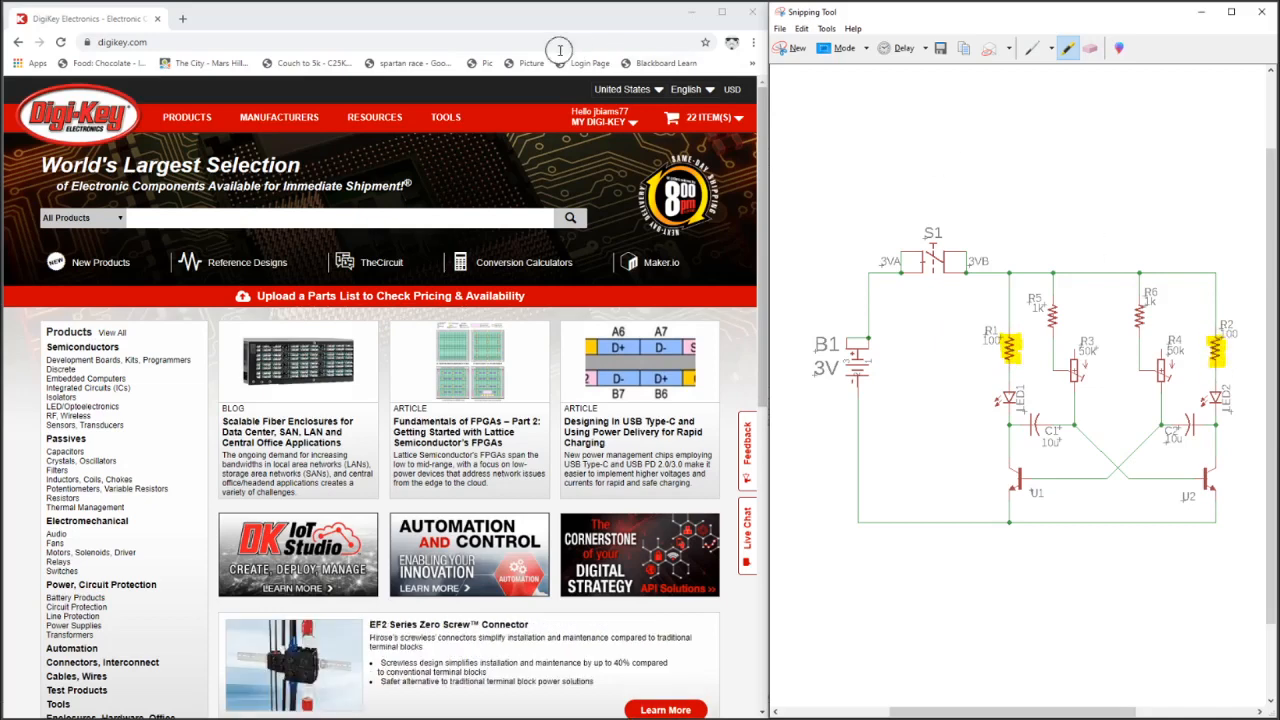
# - Search Digi-Key for 'resistor' and open the Chip Resistor - Surface Mount category
pyautogui.write('resistor')
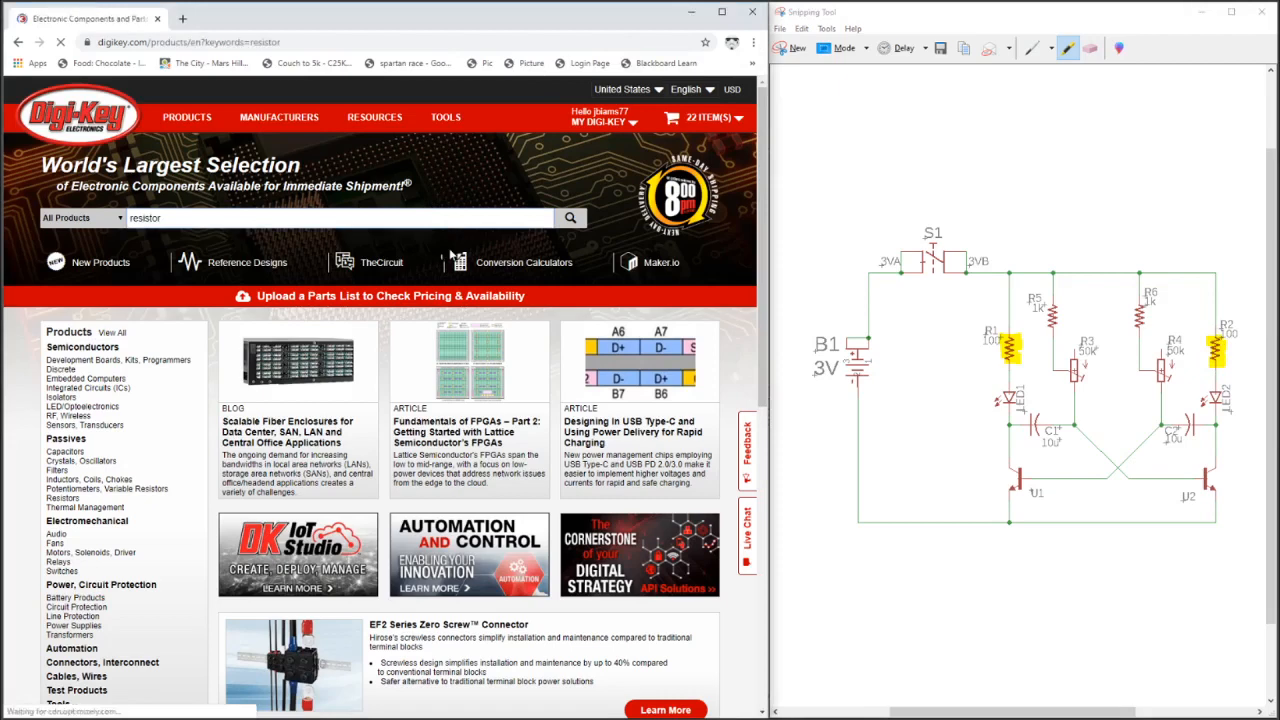
pyautogui.click(570, 217)
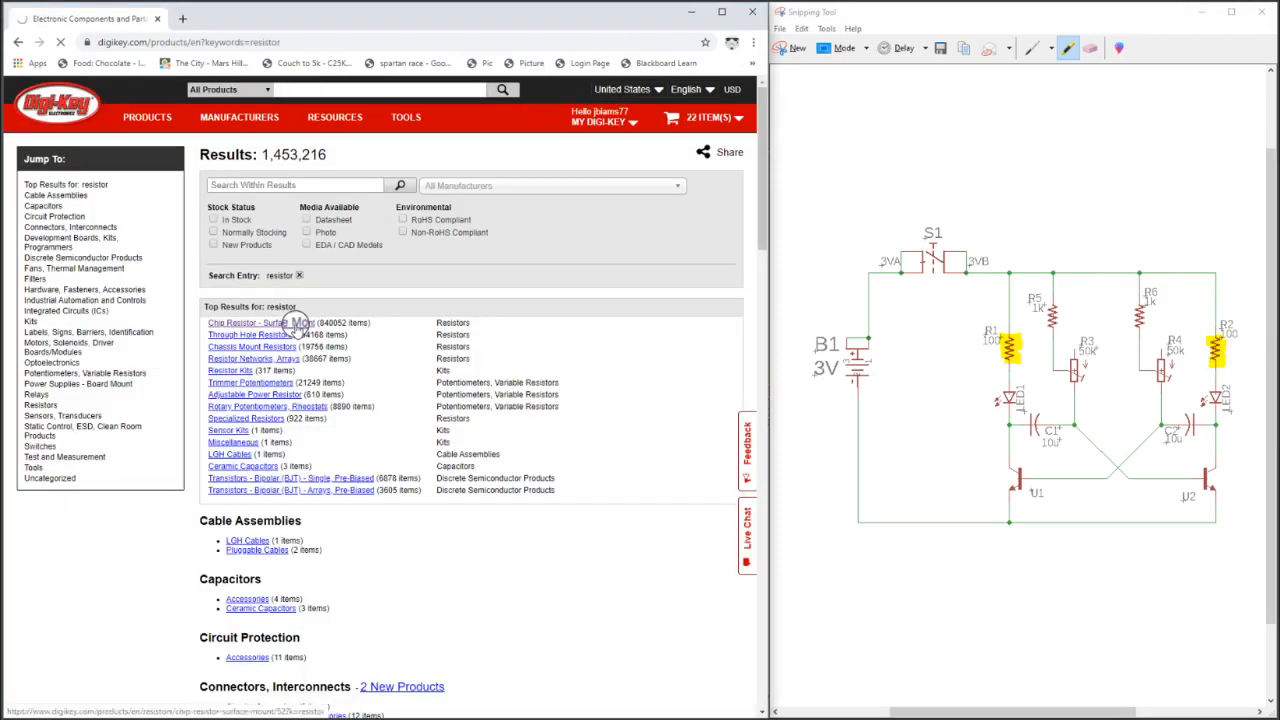
pyautogui.click(260, 322)
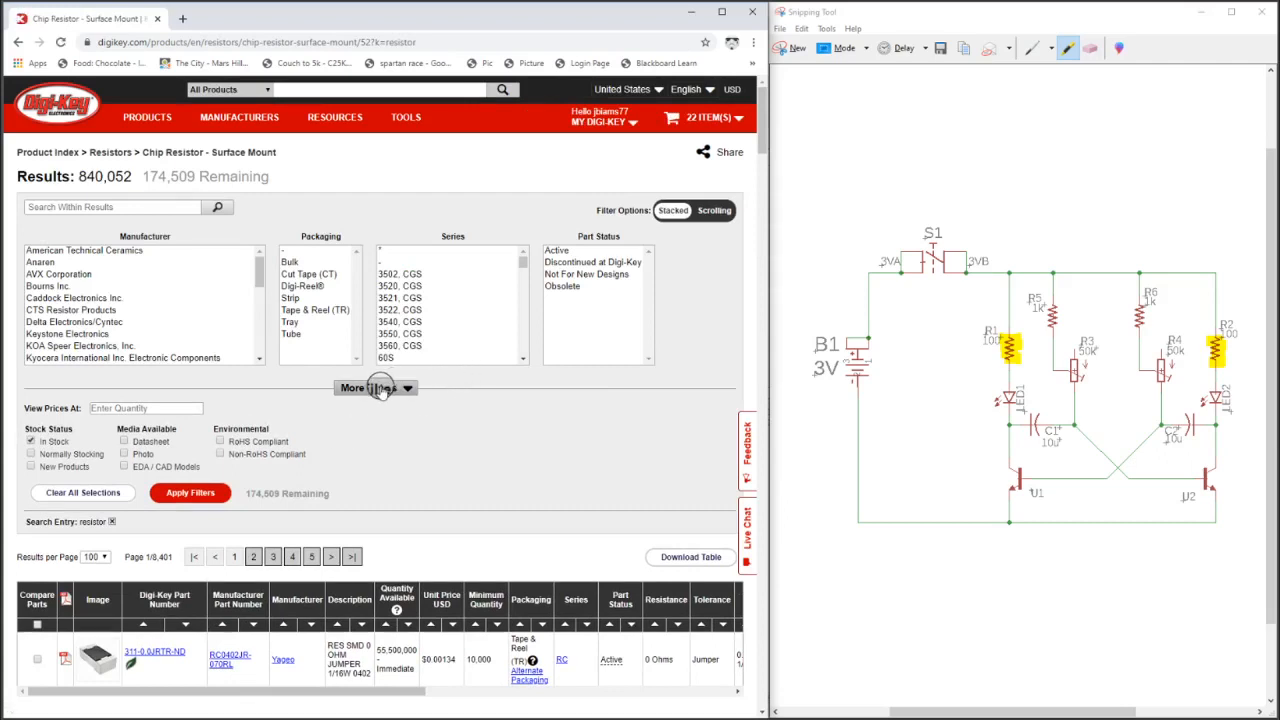
# - Filter the chip resistors to 100 Ohms resistance and 0805 package, and apply
pyautogui.click(366, 388)
pyautogui.write('100')
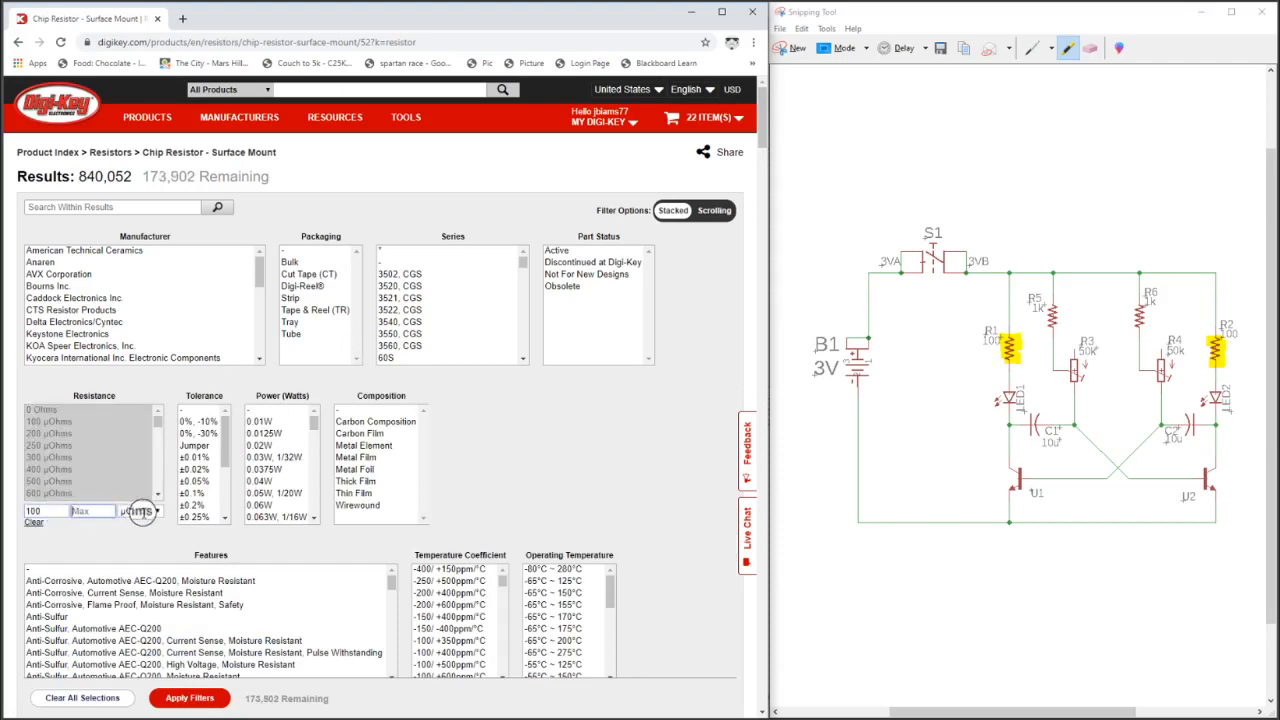
pyautogui.click(156, 511)
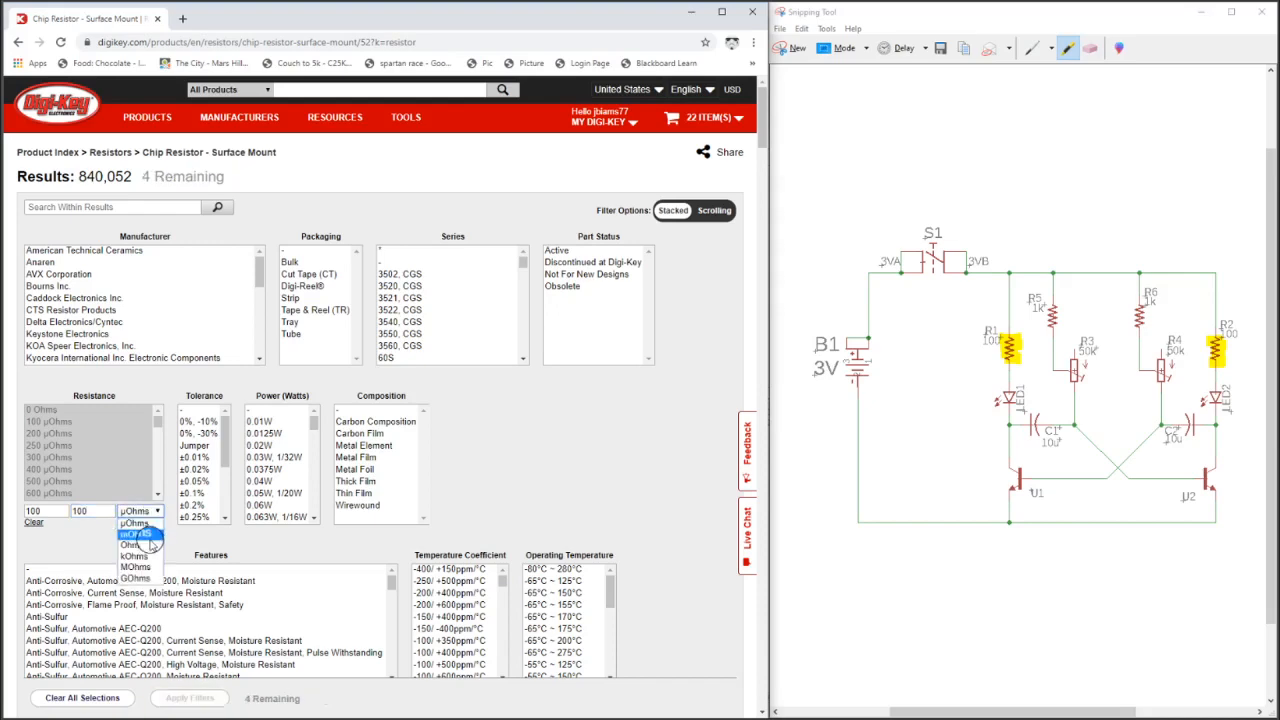
pyautogui.moveTo(130, 545)
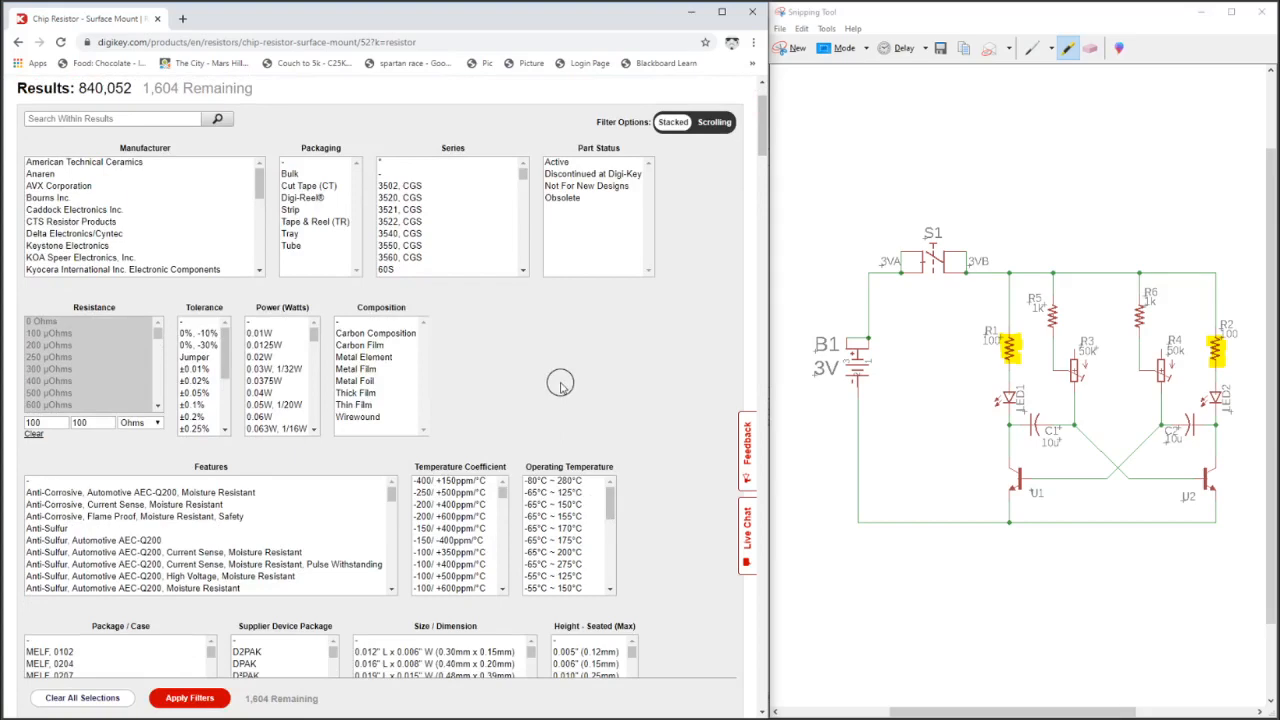
pyautogui.scroll(-3)
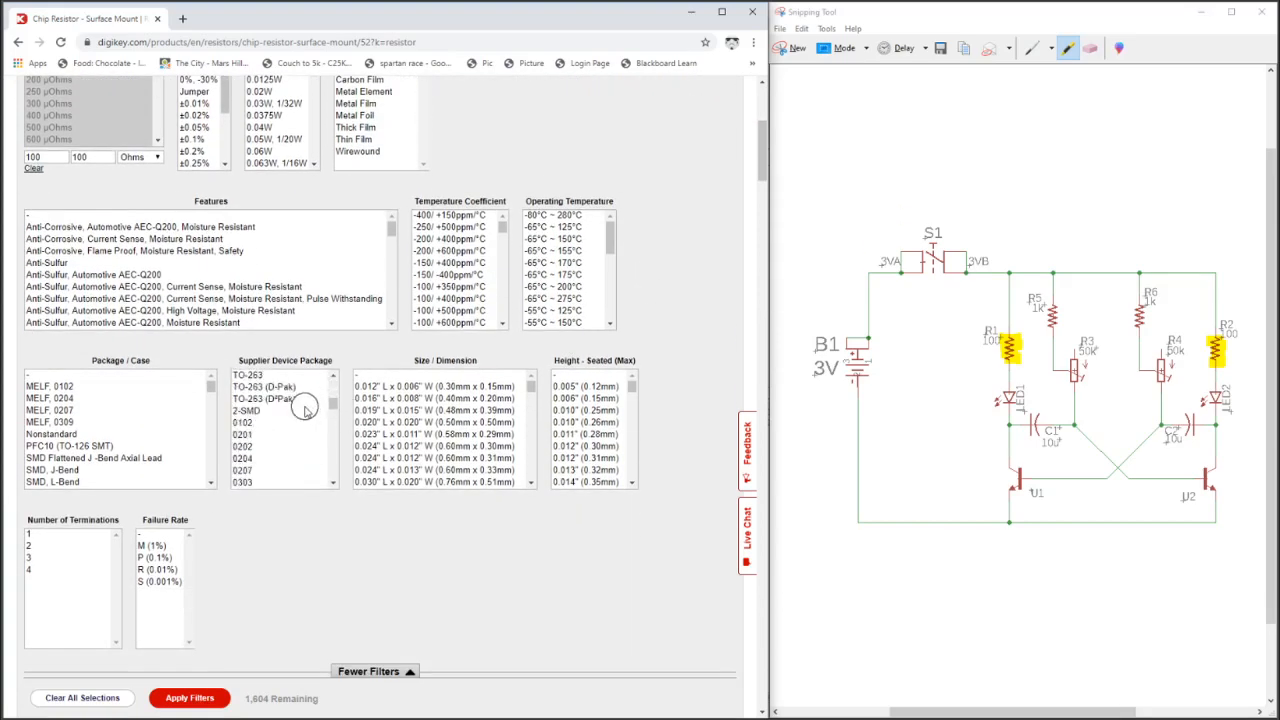
pyautogui.scroll(-3)
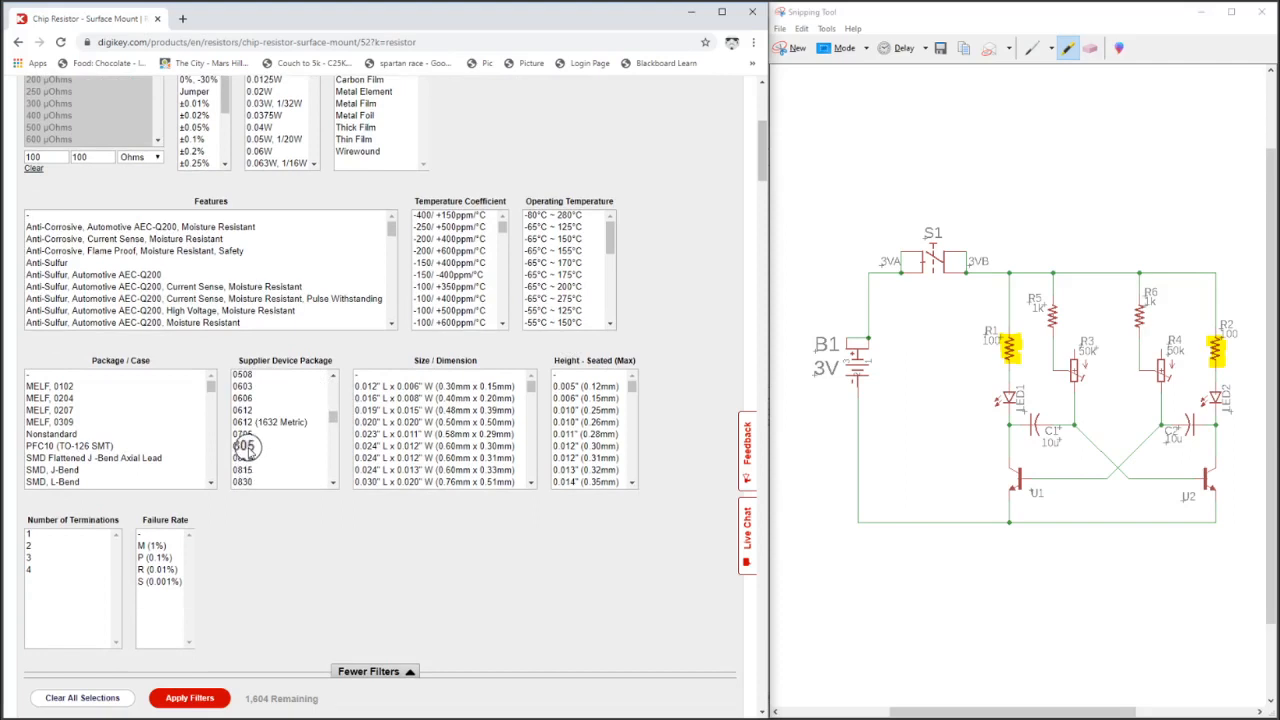
pyautogui.click(243, 446)
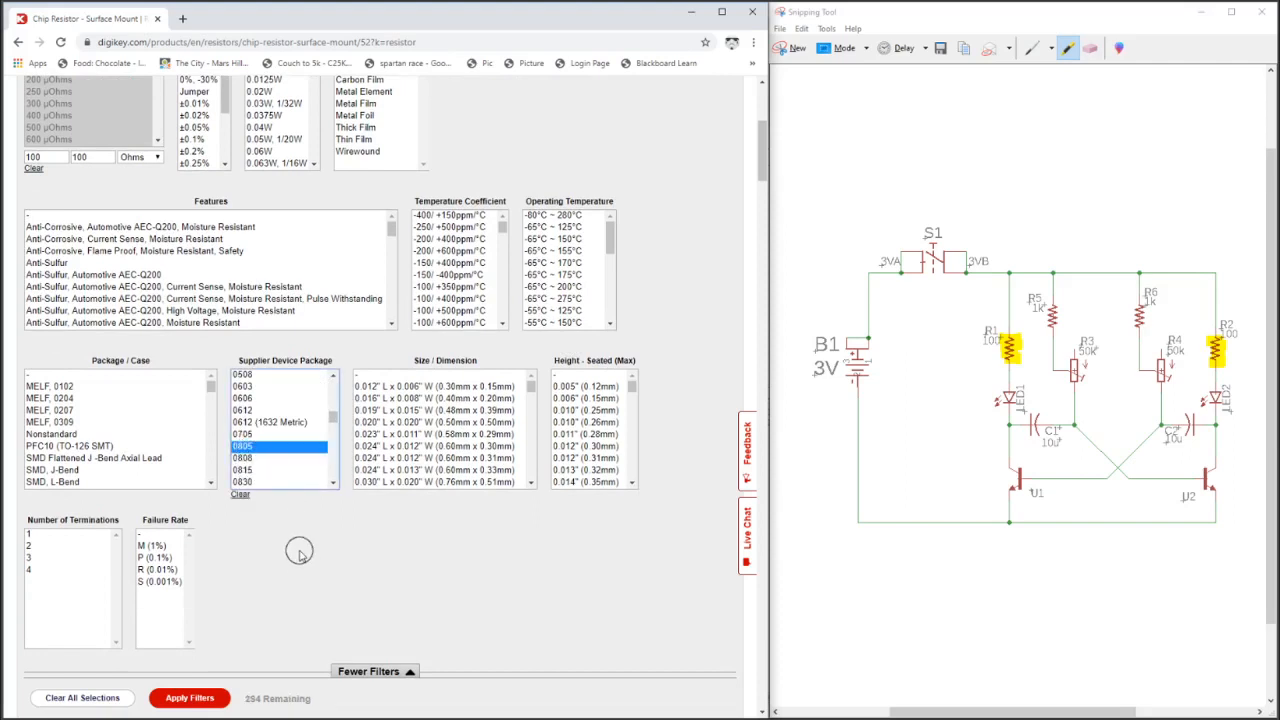
pyautogui.moveTo(353, 528)
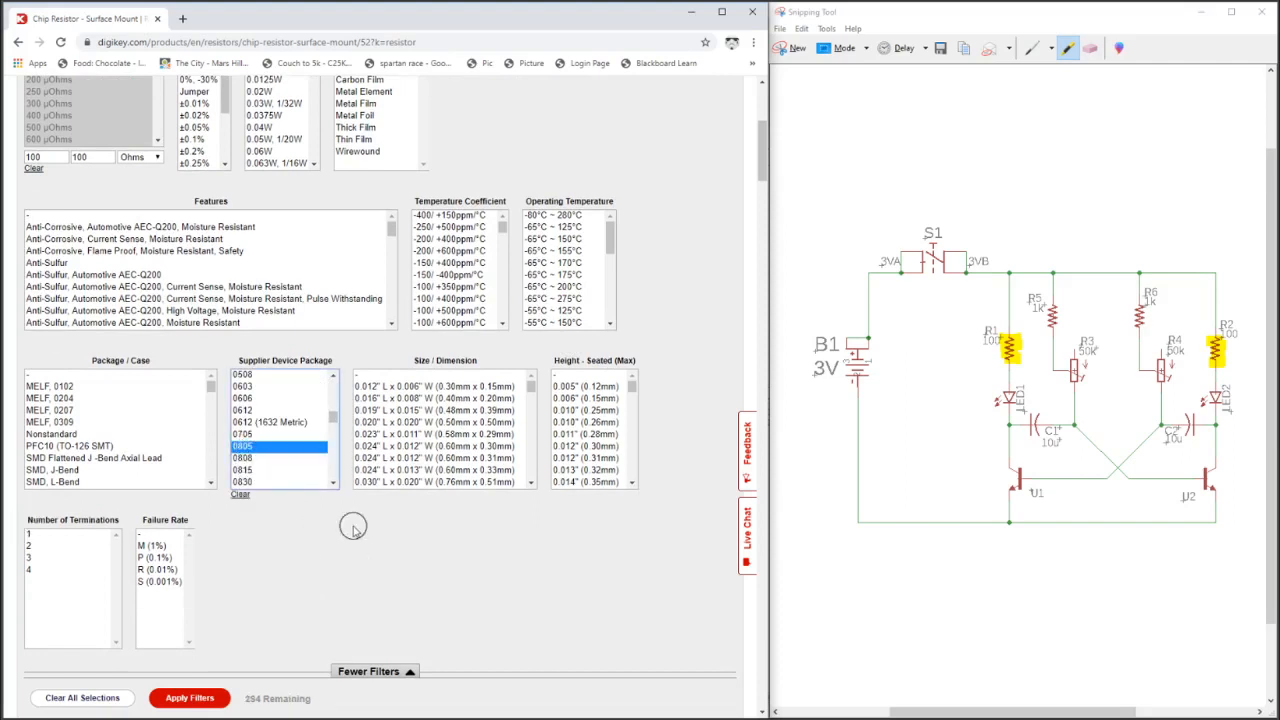
pyautogui.scroll(-3)
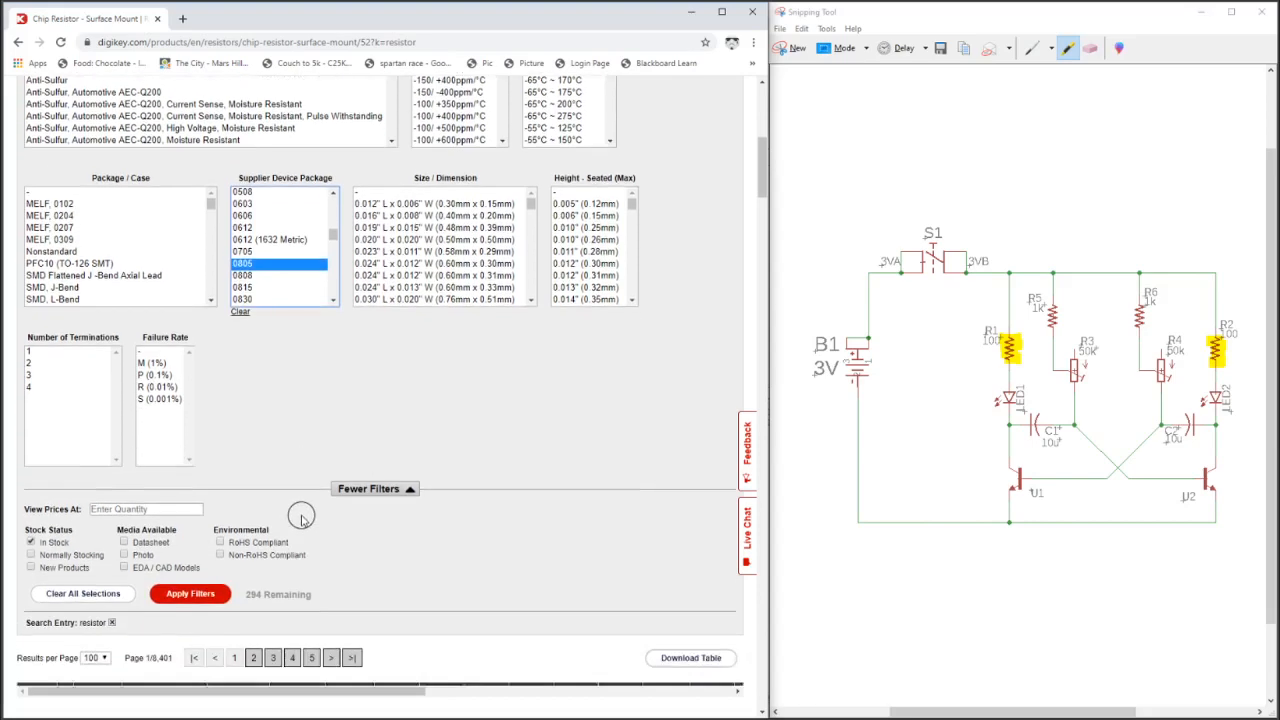
pyautogui.click(190, 593)
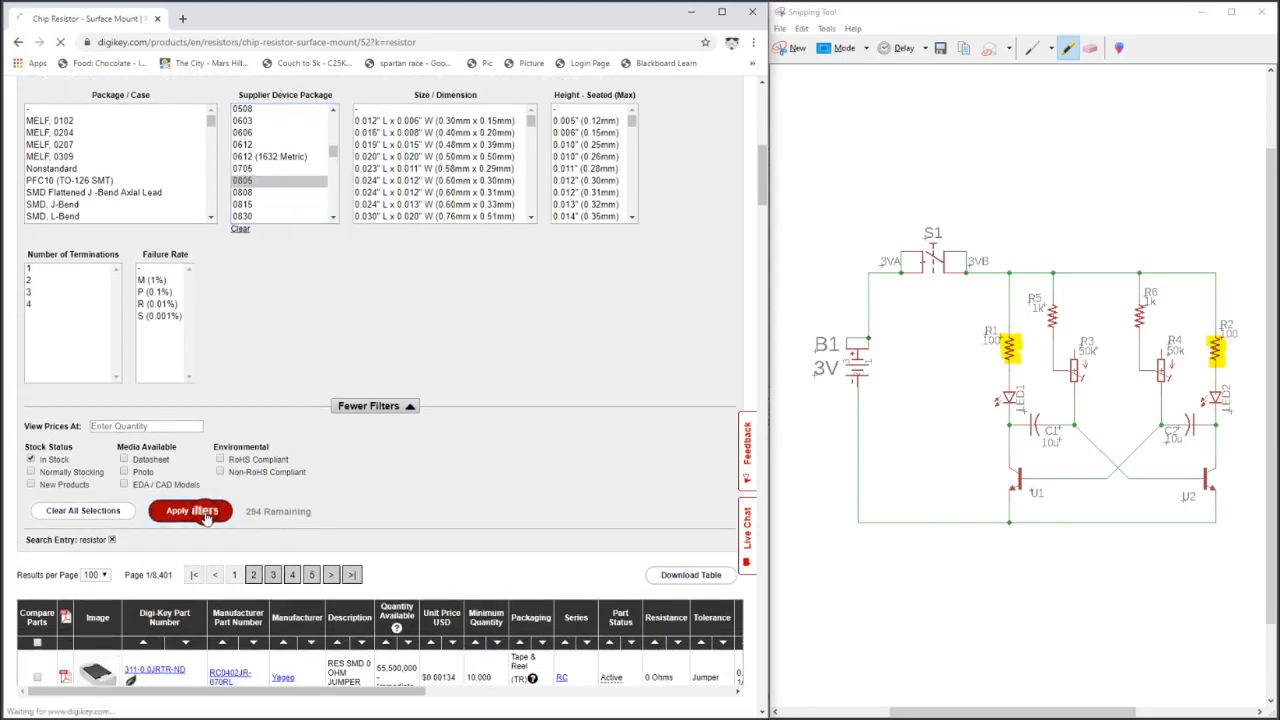
# - Review the 294 filtered resistors and go to page 2 for minimum-quantity-1 parts
pyautogui.click(190, 511)
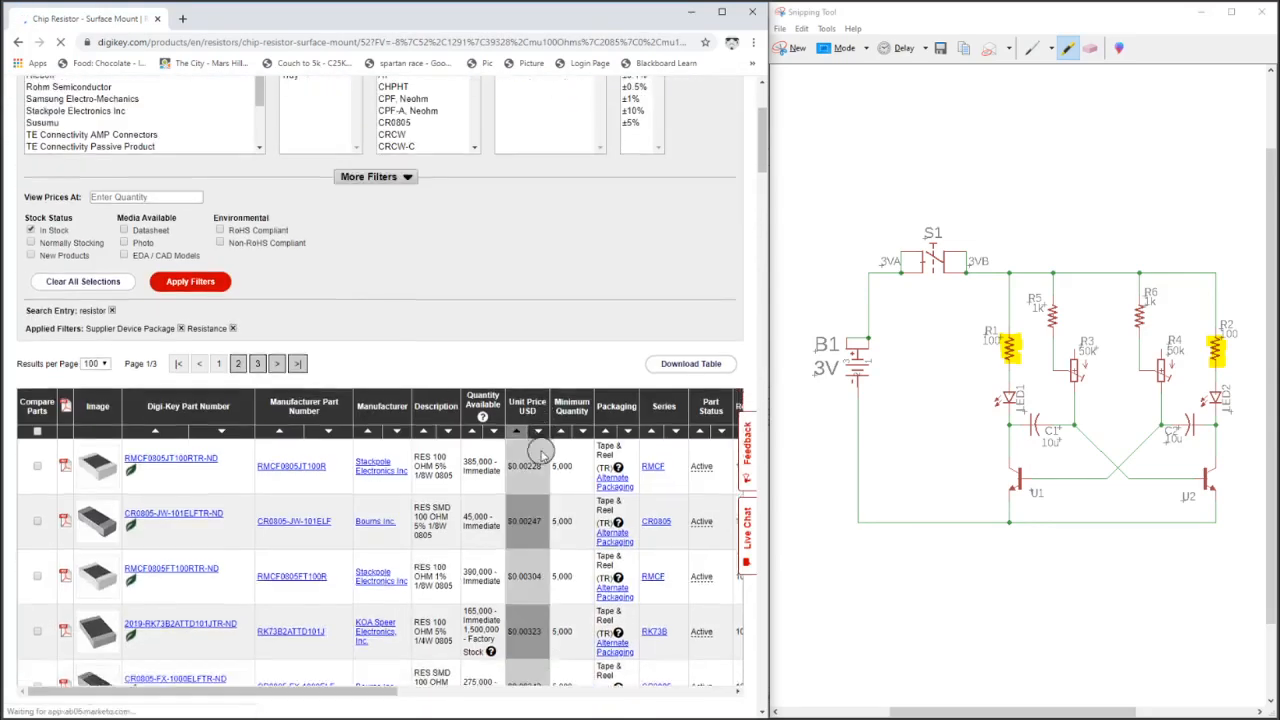
pyautogui.scroll(-3)
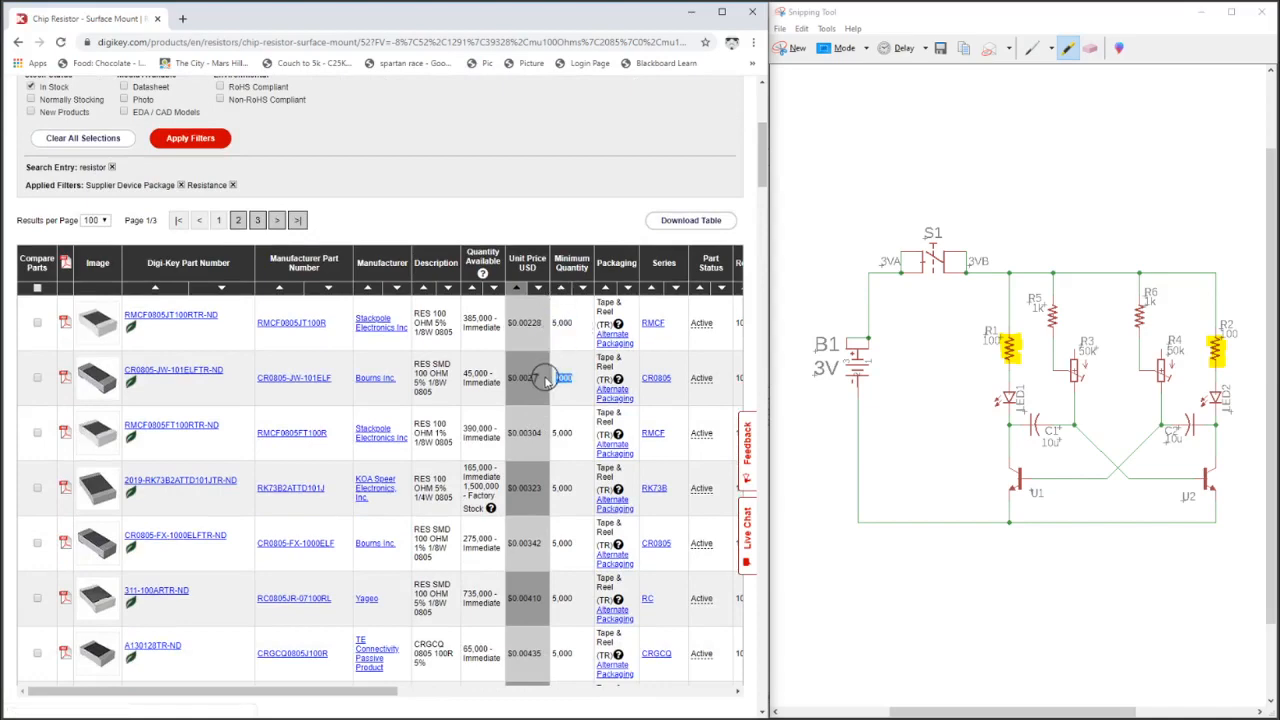
pyautogui.scroll(-3)
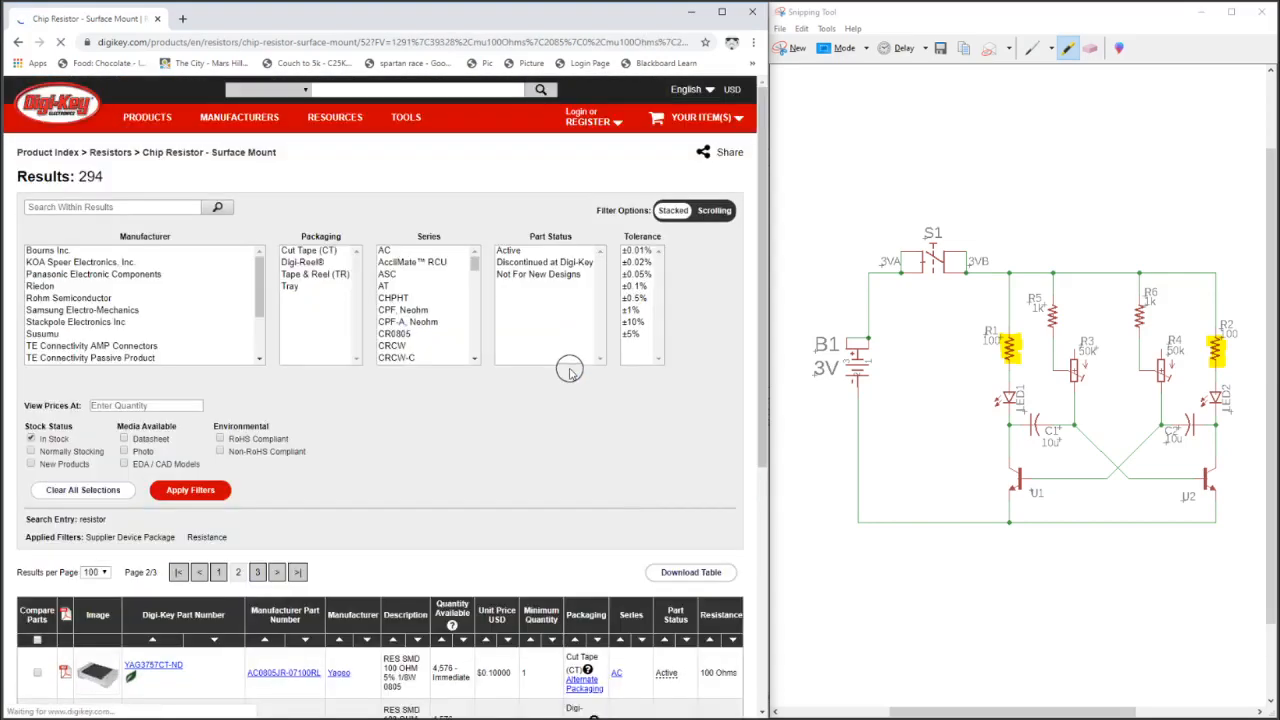
pyautogui.scroll(-3)
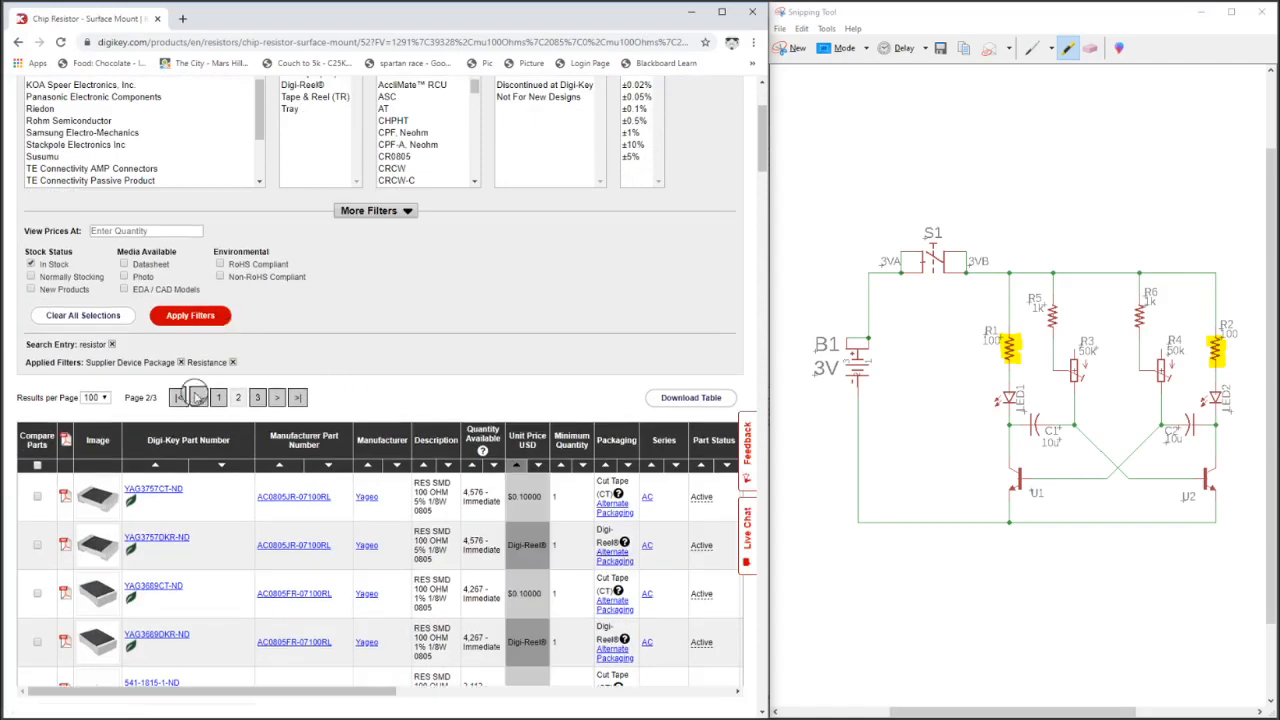
pyautogui.scroll(-3)
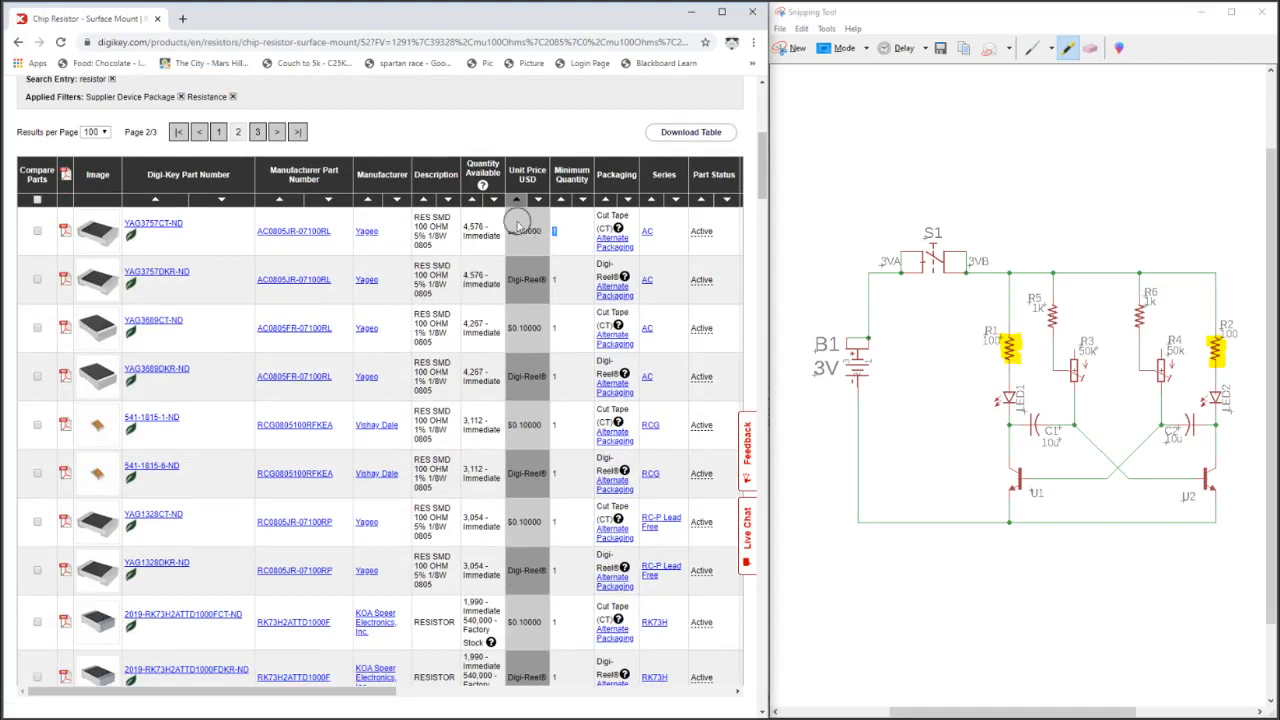
pyautogui.click(572, 174)
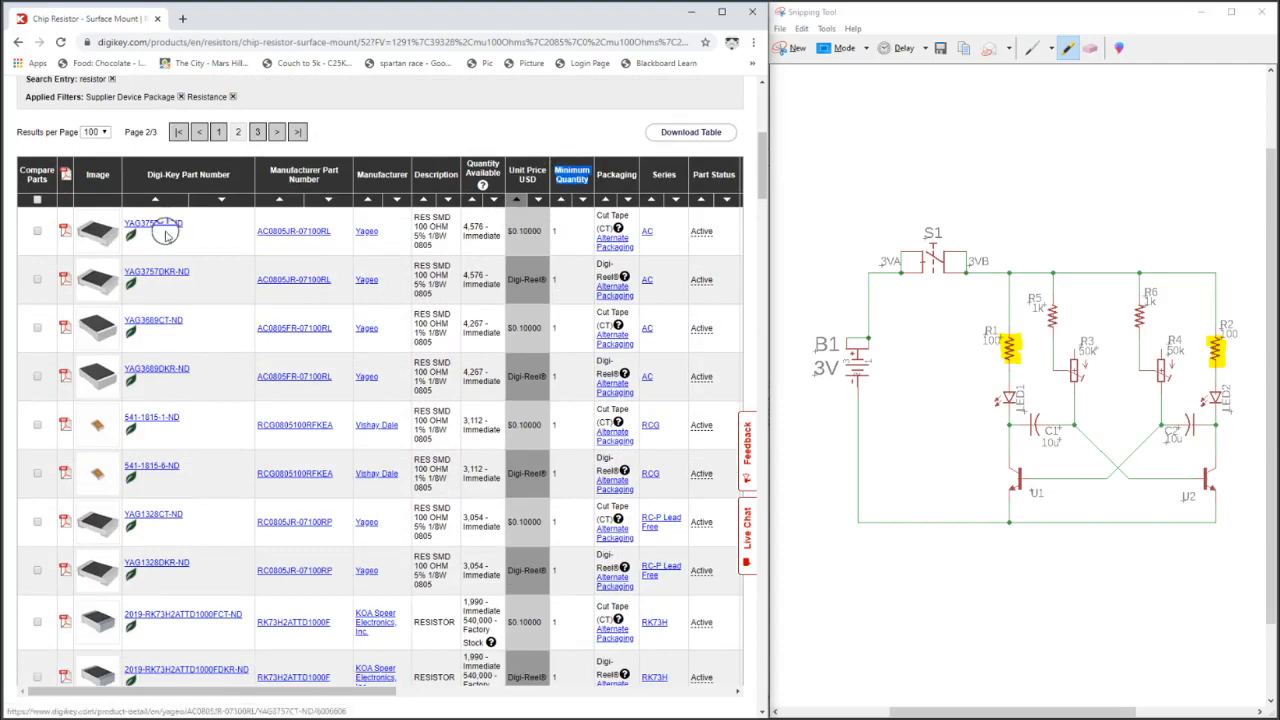
pyautogui.moveTo(224, 348)
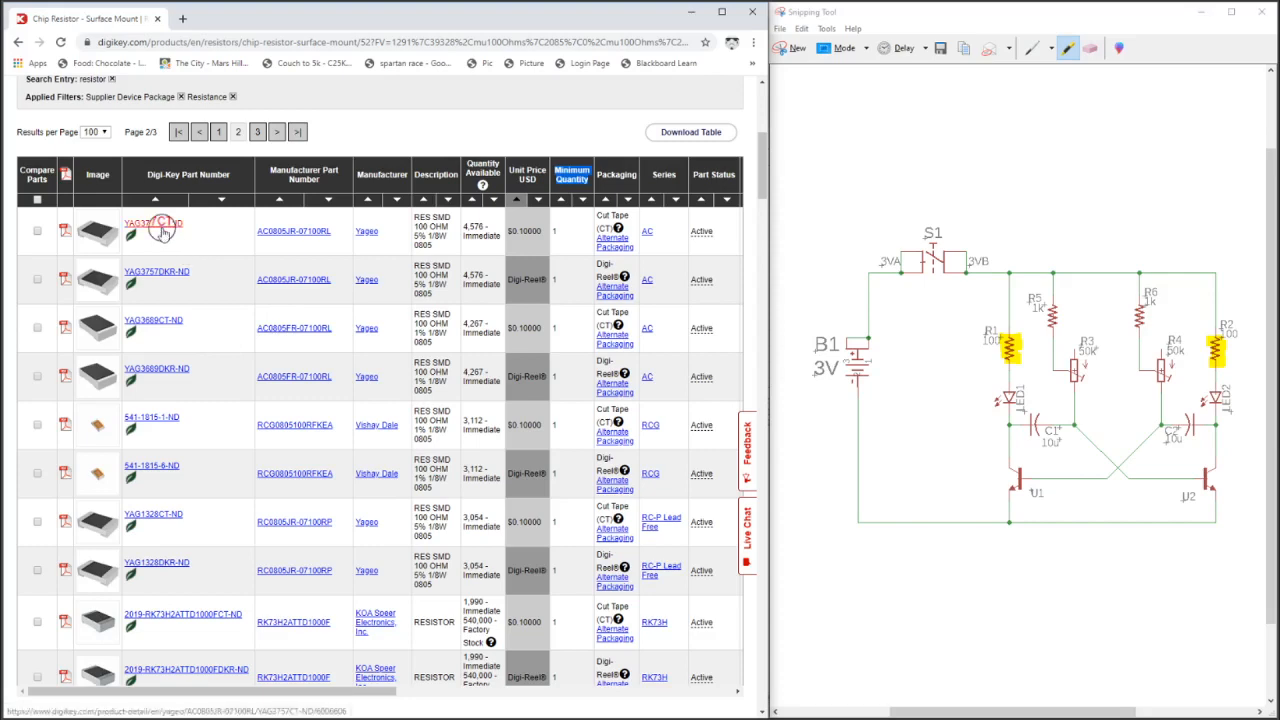
# - Open the YAG3757CT-ND (Yageo AC0805JR-07100RL) product page and review its details
pyautogui.click(151, 222)
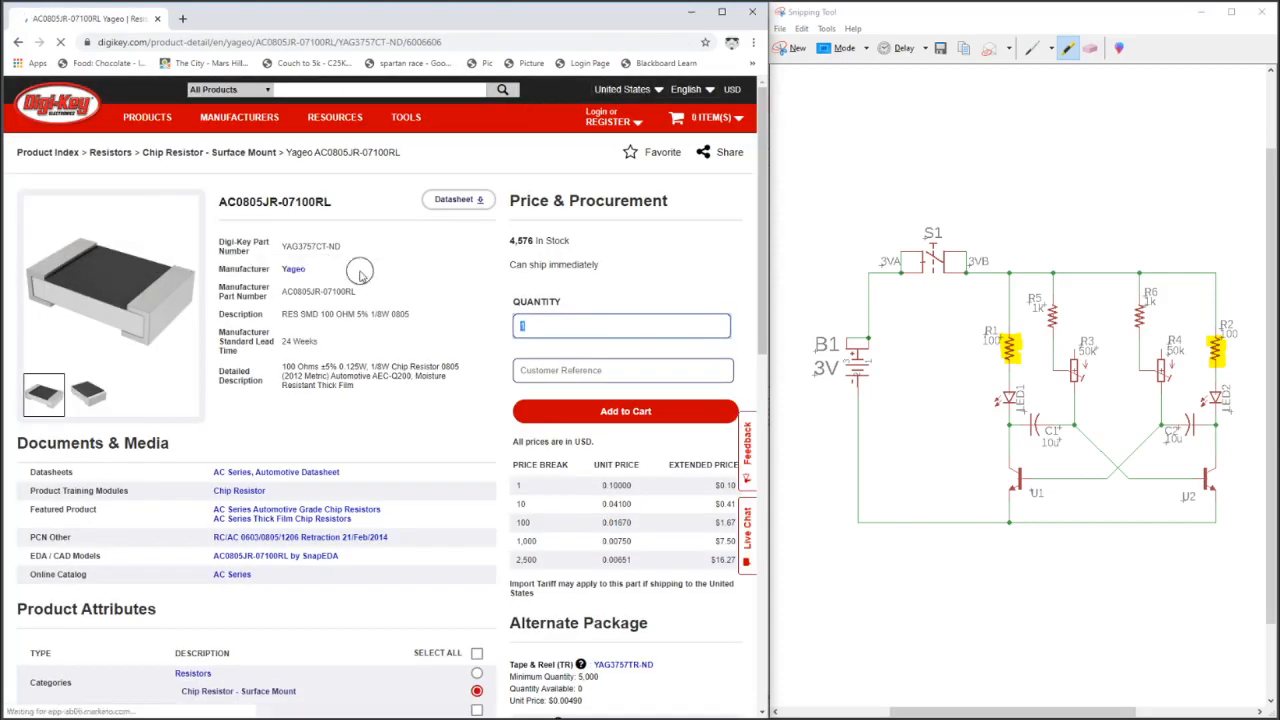
pyautogui.scroll(-3)
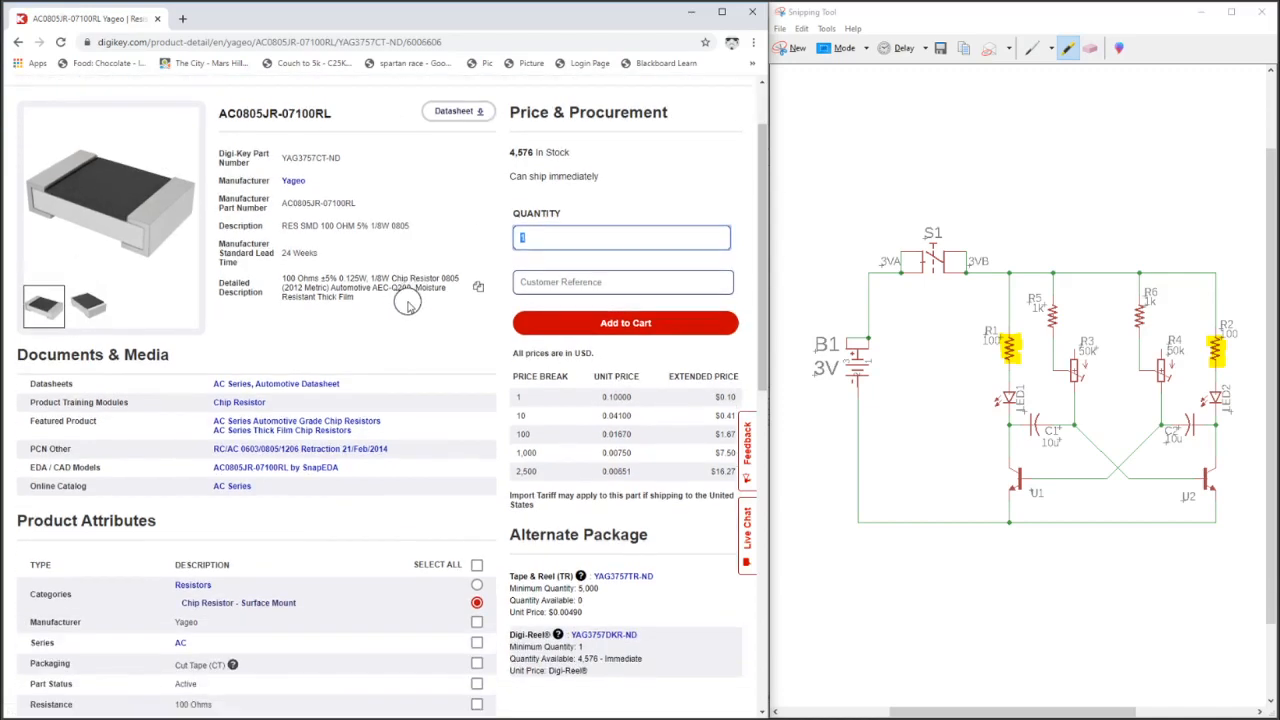
pyautogui.moveTo(425, 325)
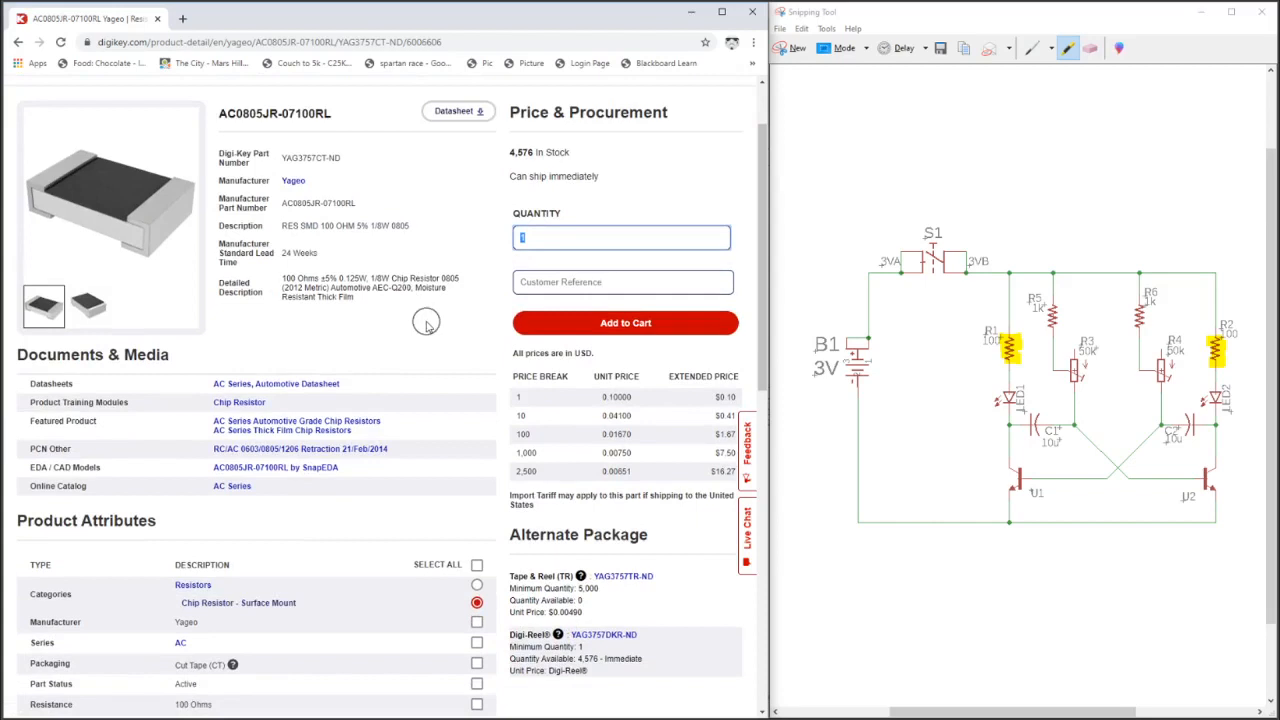
pyautogui.moveTo(437, 343)
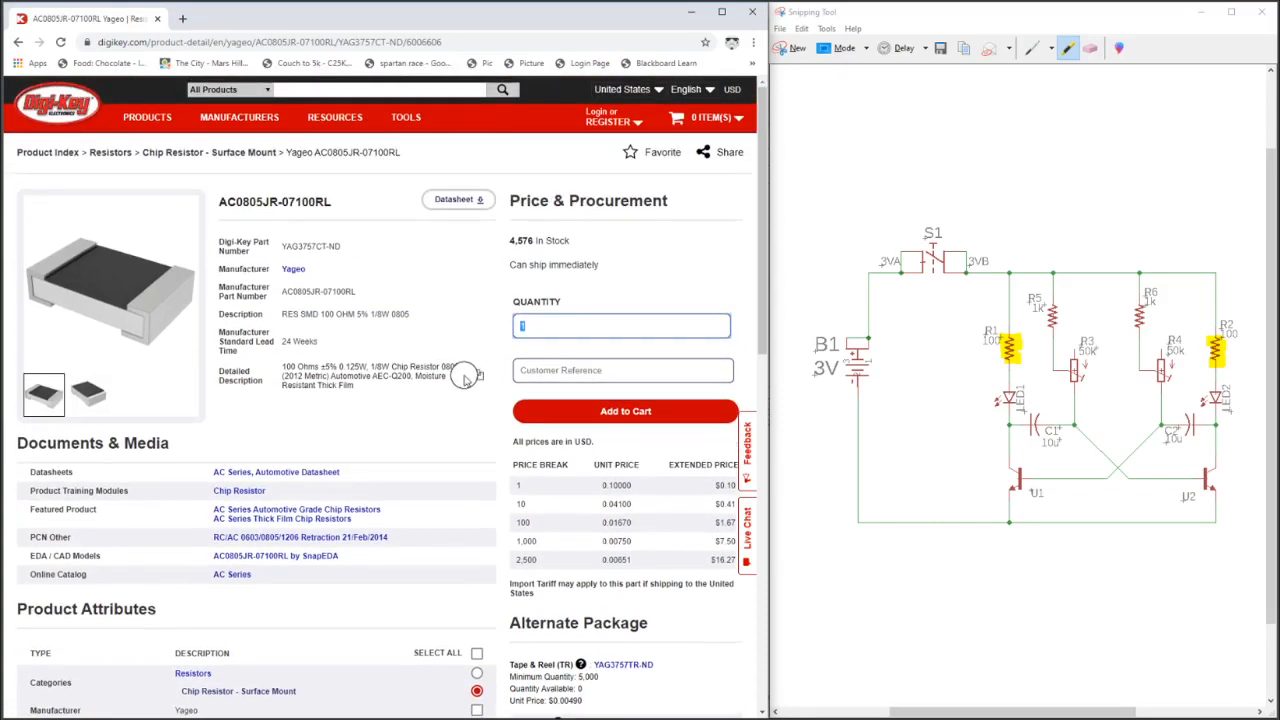
pyautogui.scroll(-3)
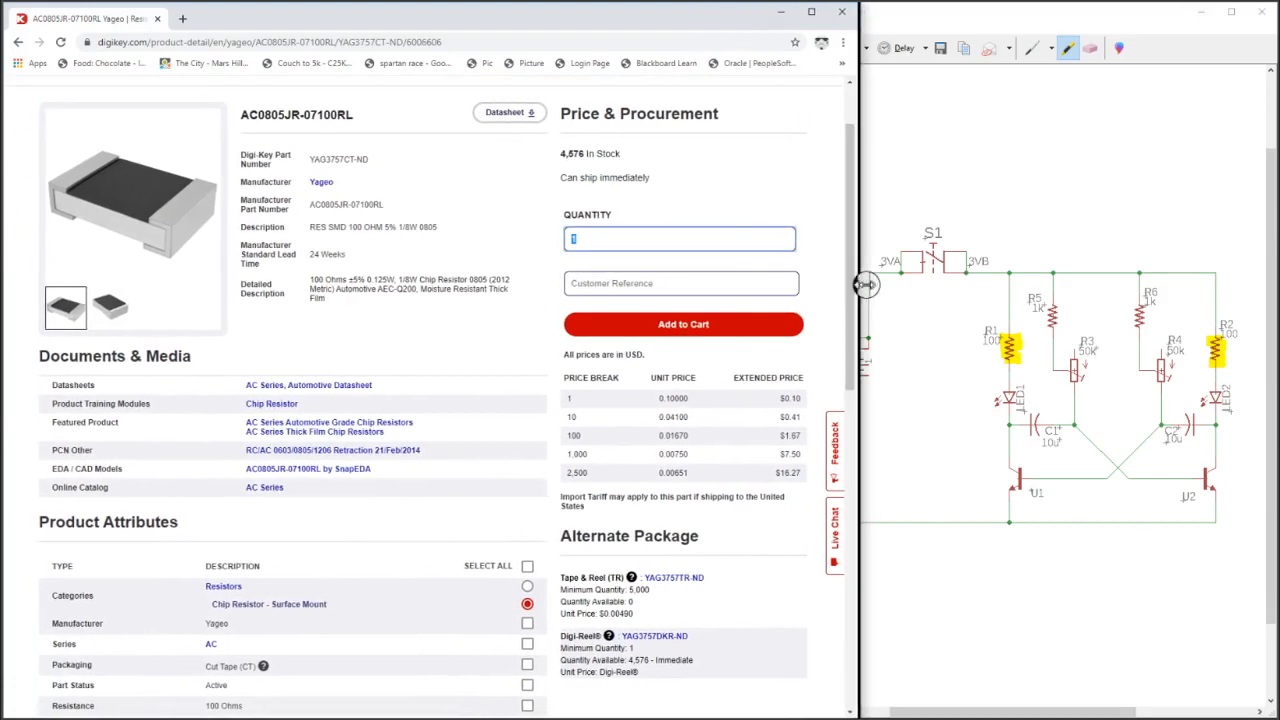
pyautogui.scroll(-3)
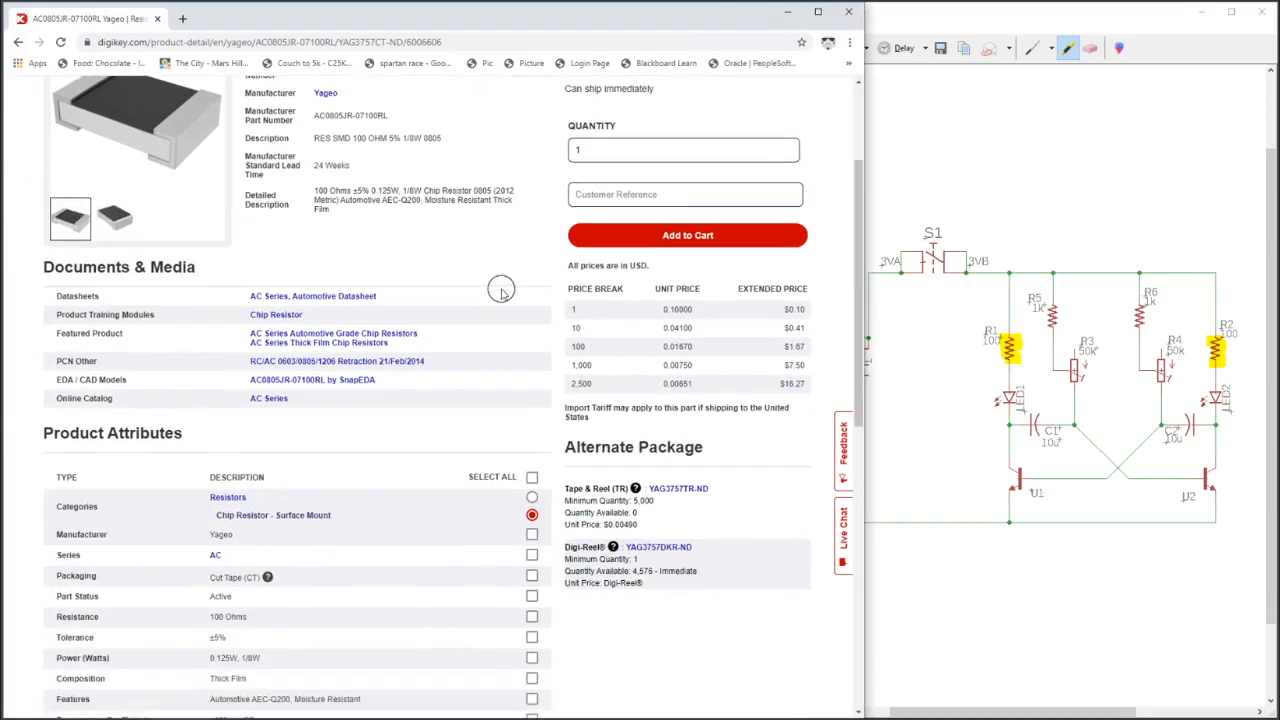
pyautogui.scroll(-3)
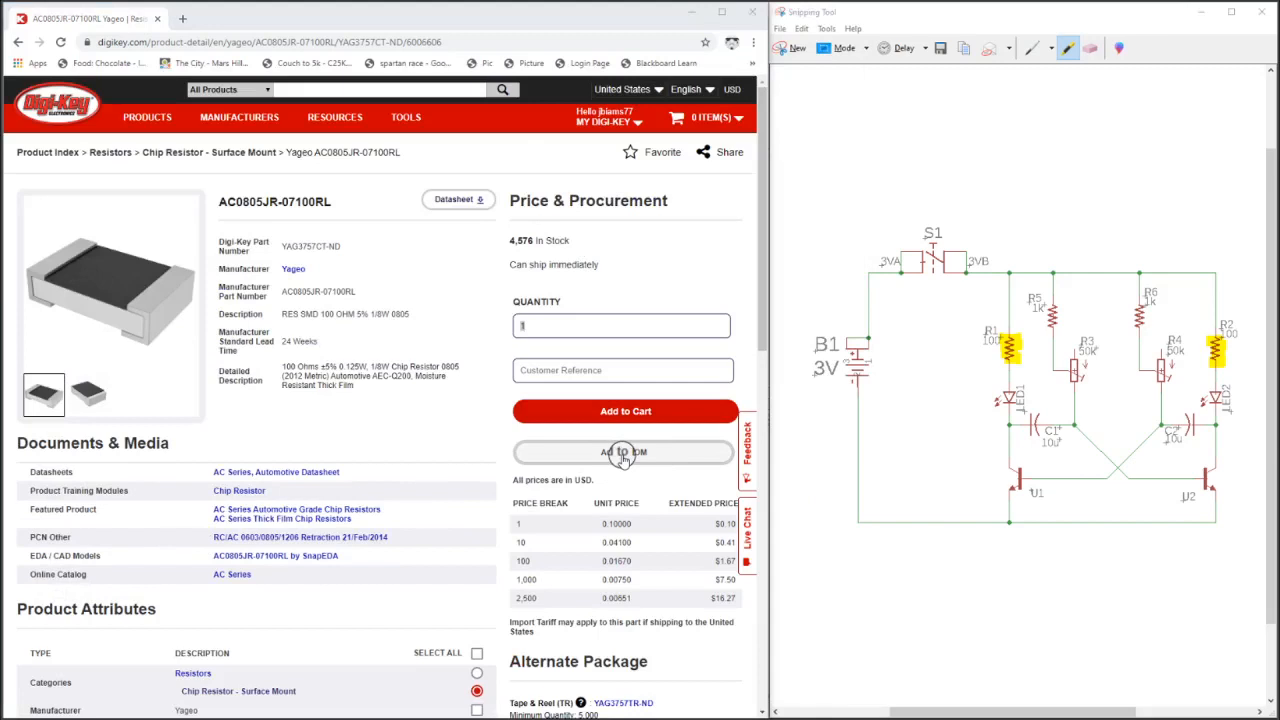
# - Add the AC0805JR-07100RL resistor to a new BOM named 'Multivibrator' and keep shopping
pyautogui.click(622, 452)
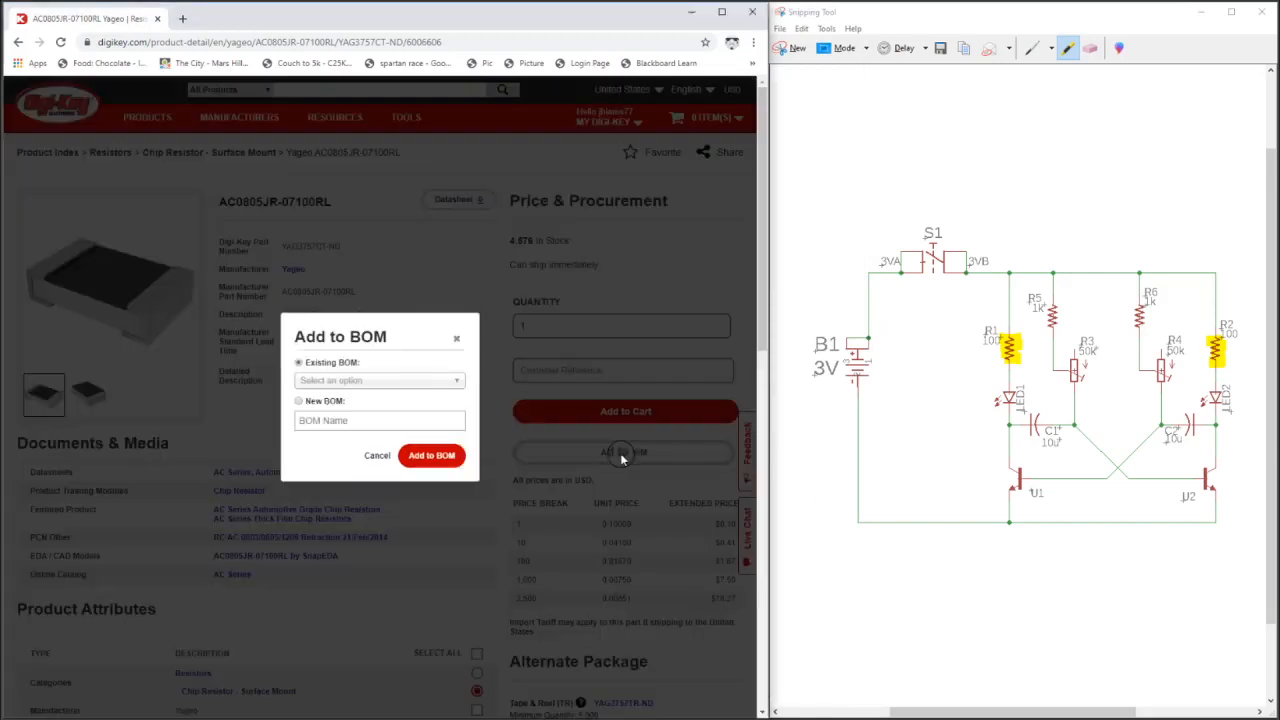
pyautogui.click(298, 400)
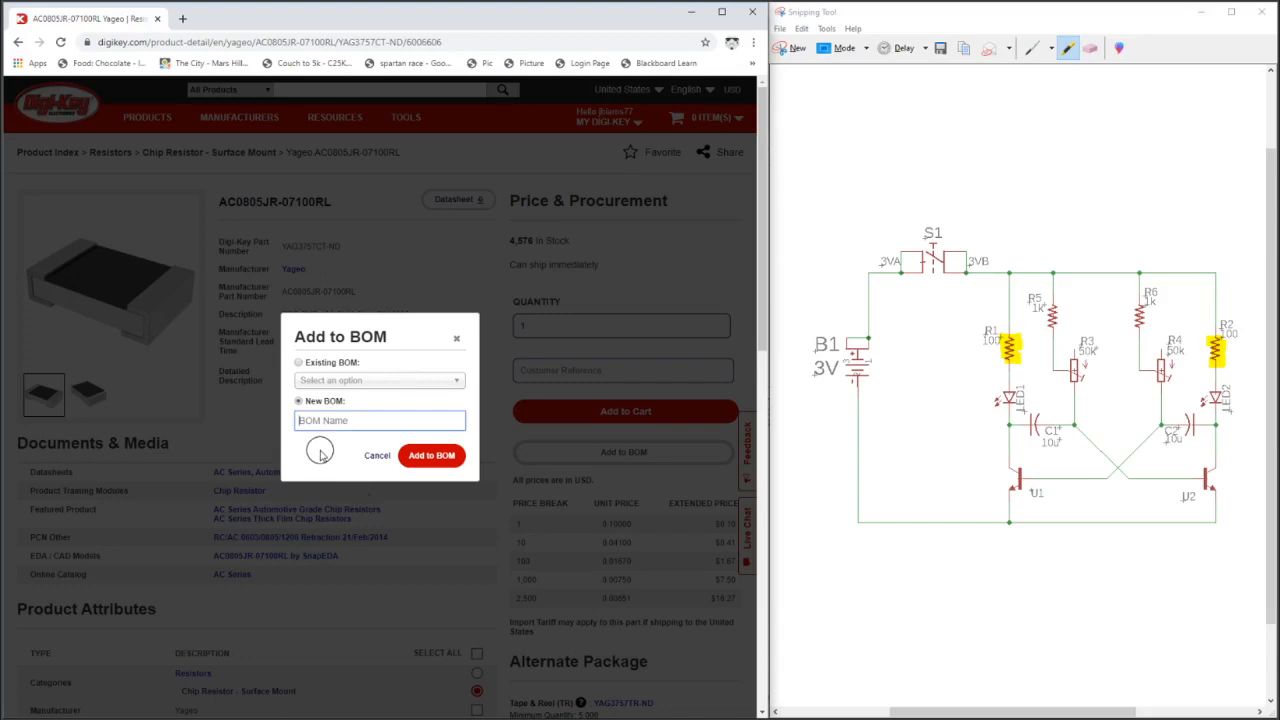
pyautogui.write('Multivibrator')
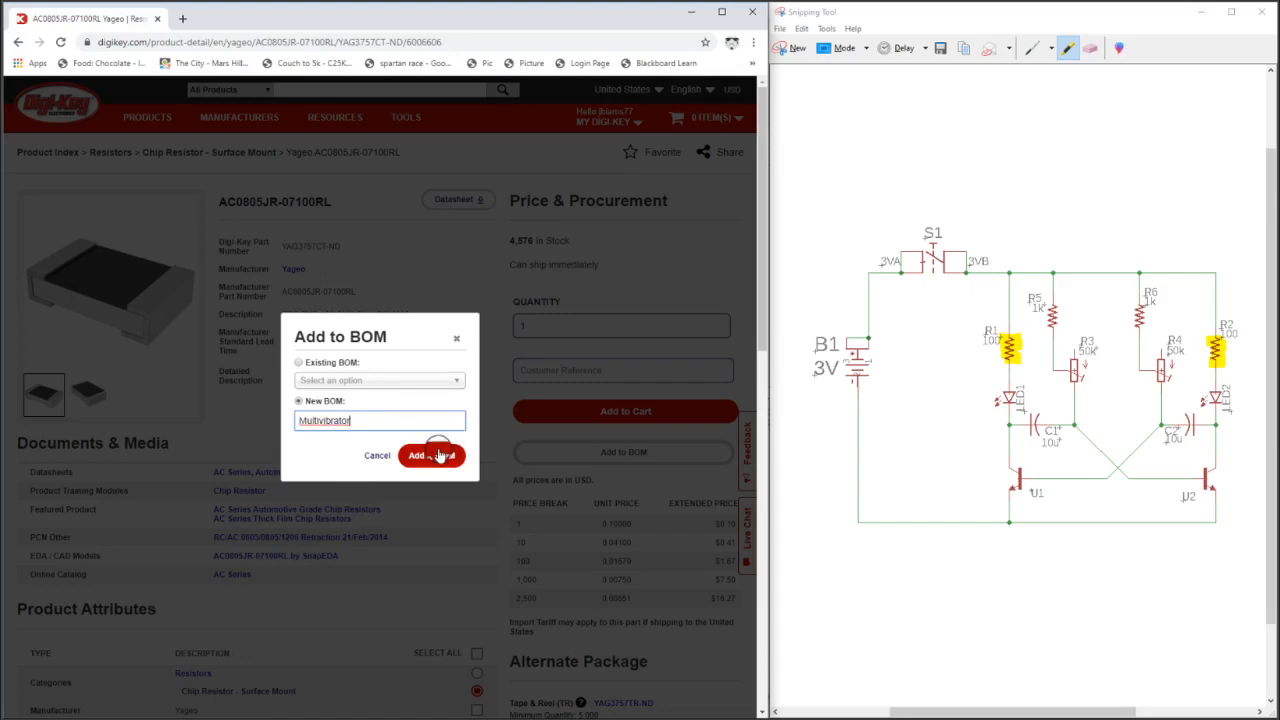
pyautogui.click(430, 455)
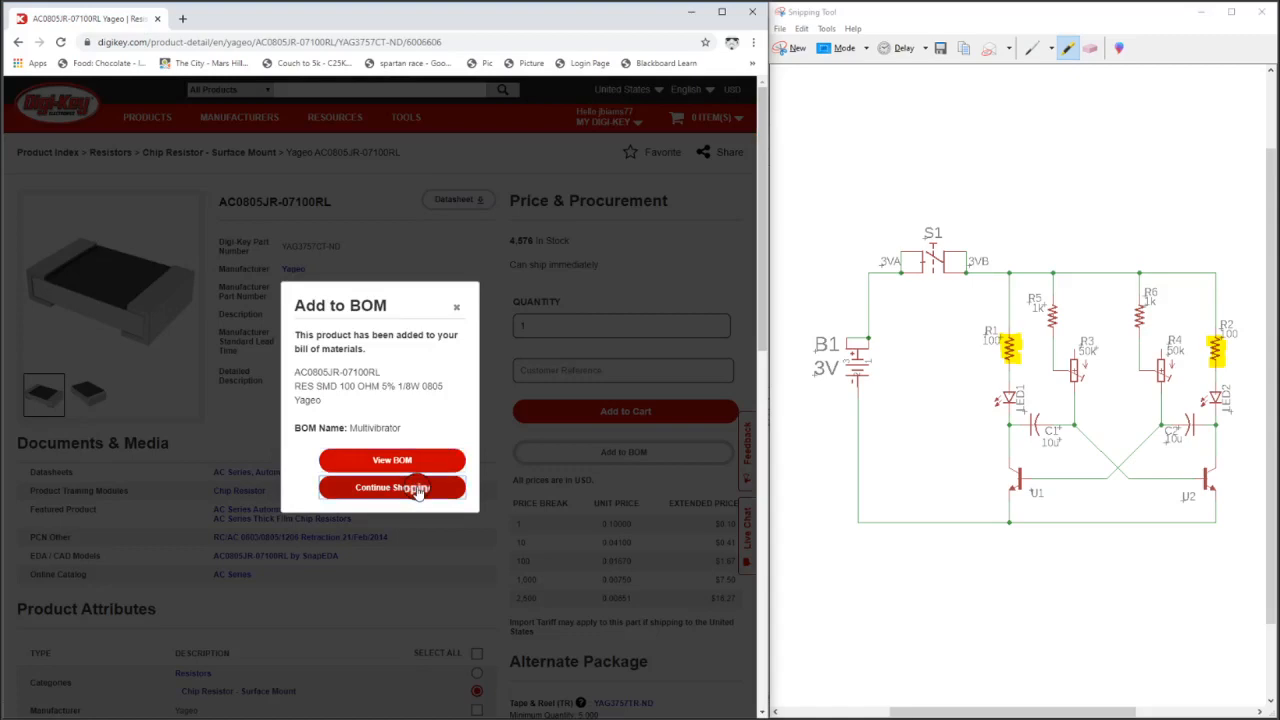
pyautogui.click(391, 487)
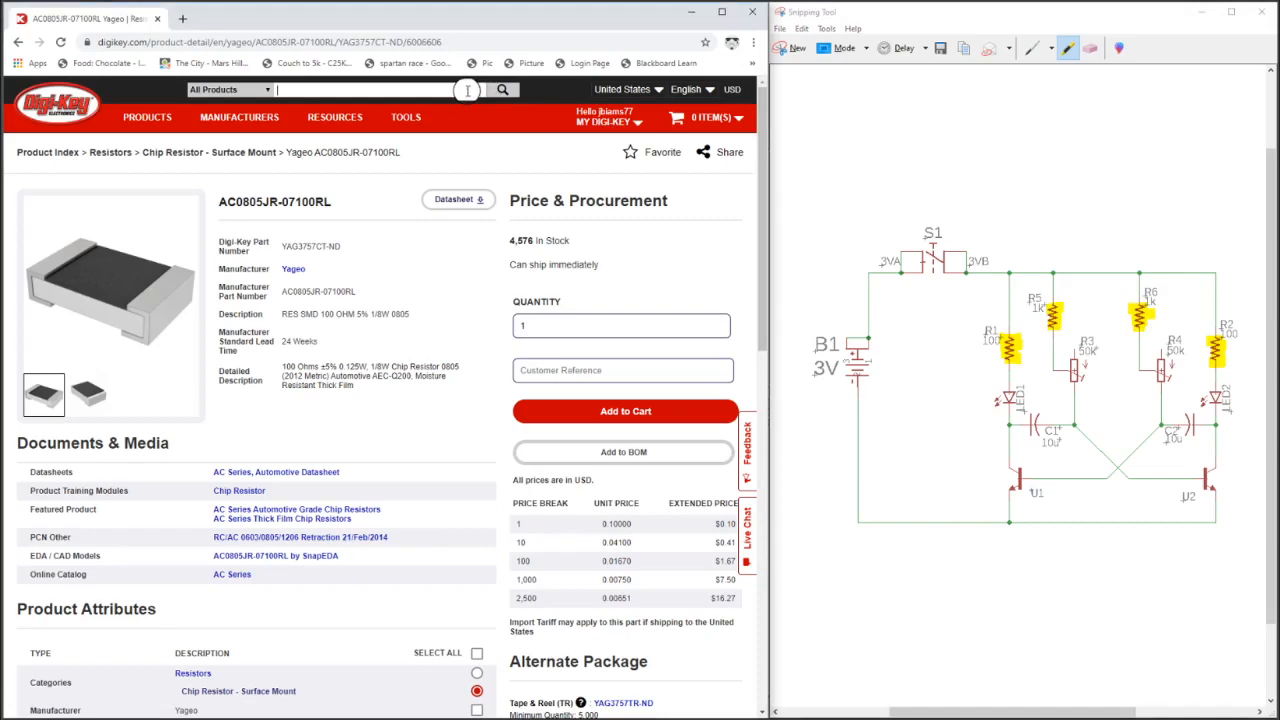
pyautogui.moveTo(167, 160)
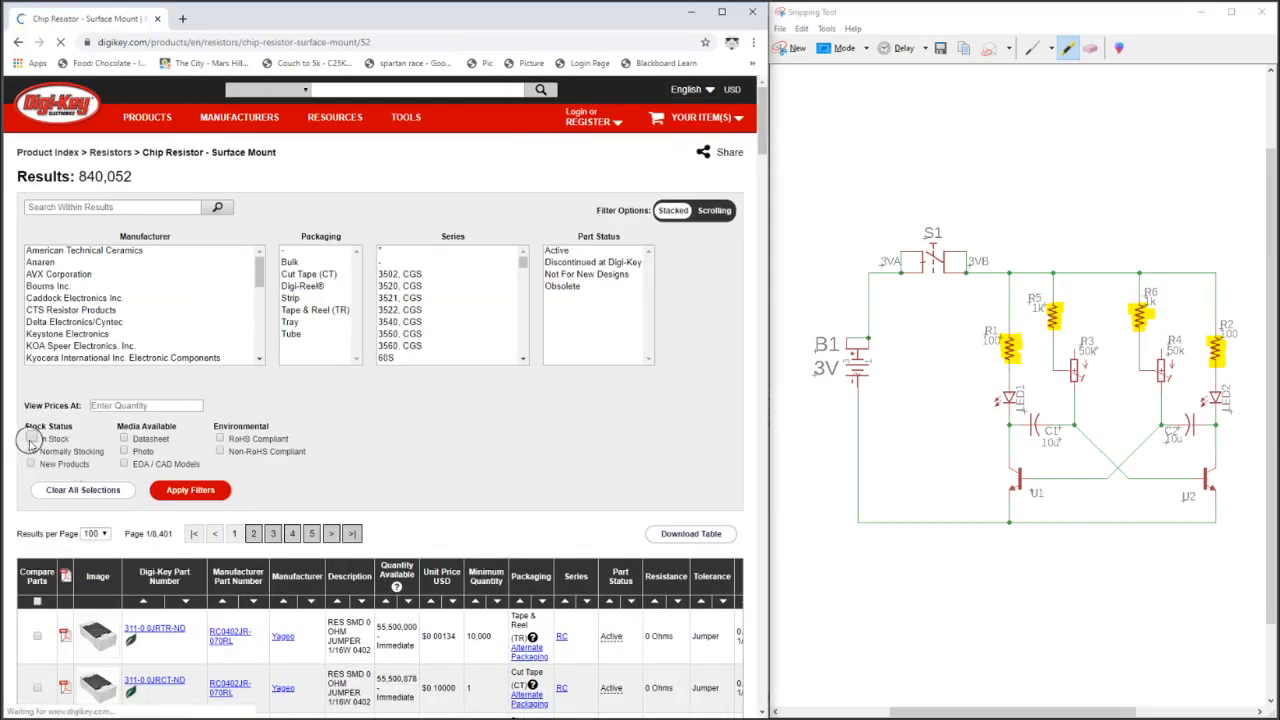
# - Filter chip resistors to in-stock, 0805 package and 1 kOhm resistance
pyautogui.click(31, 440)
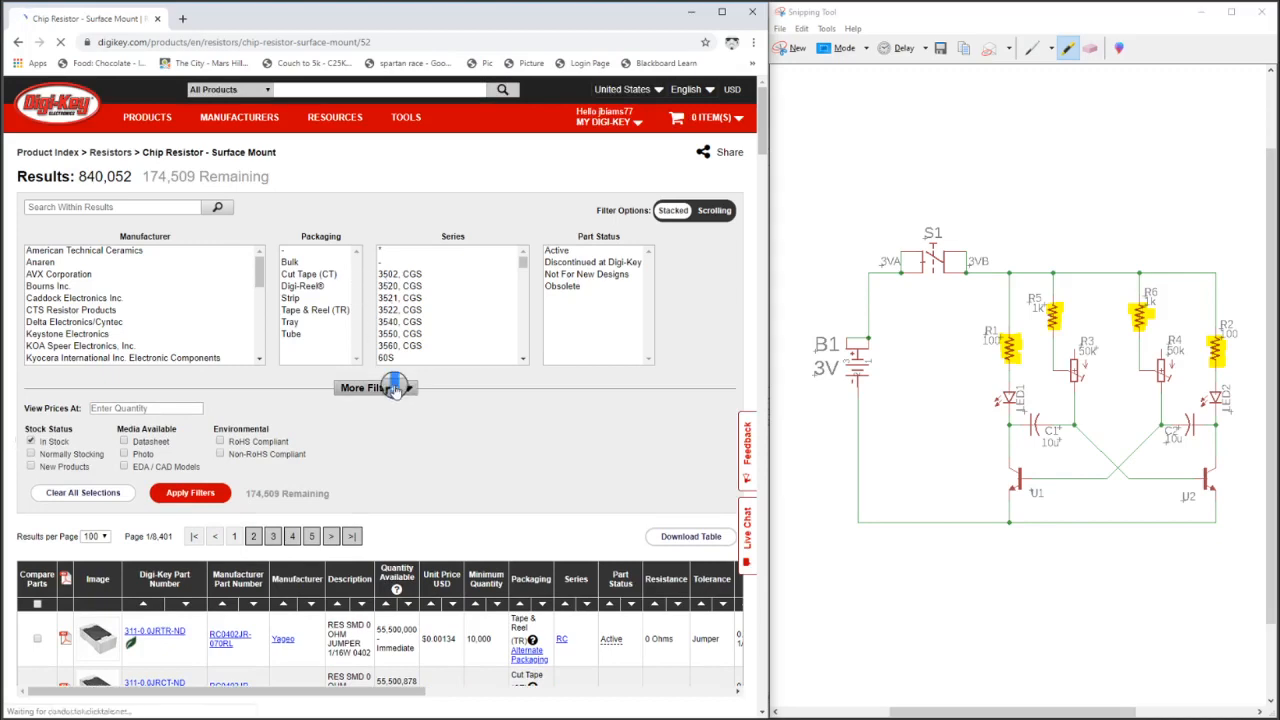
pyautogui.click(360, 388)
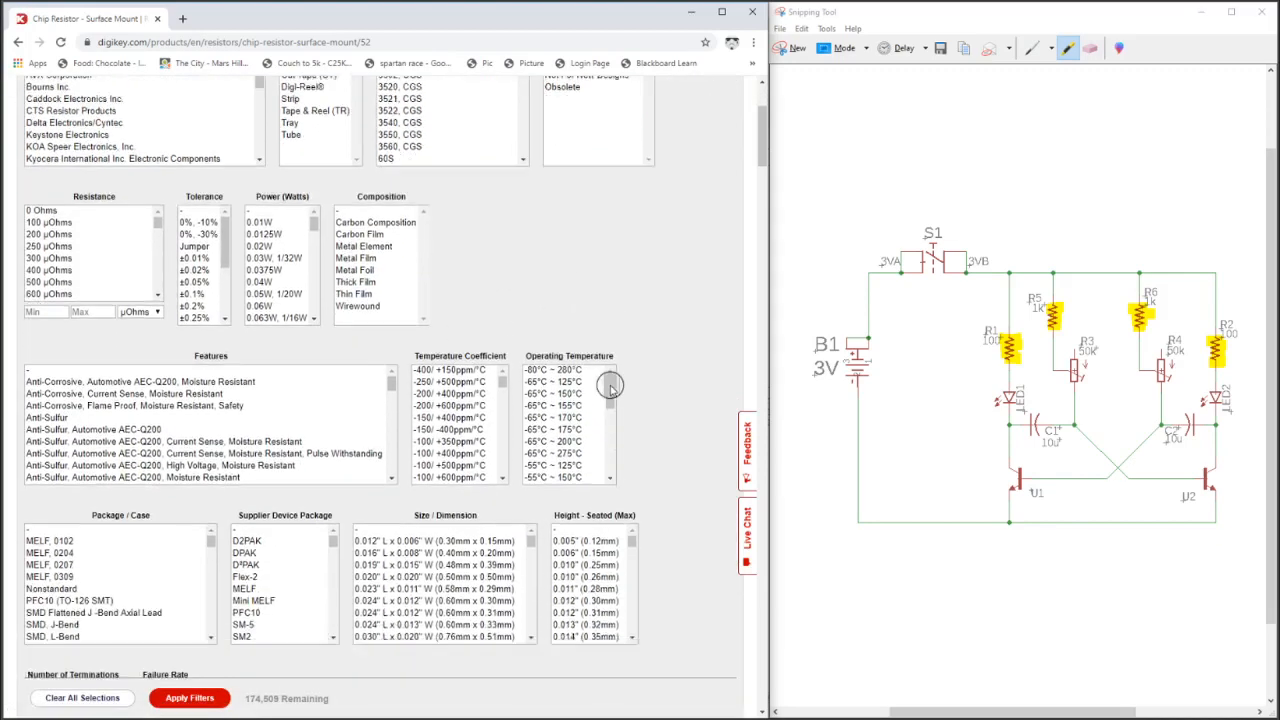
pyautogui.scroll(-3)
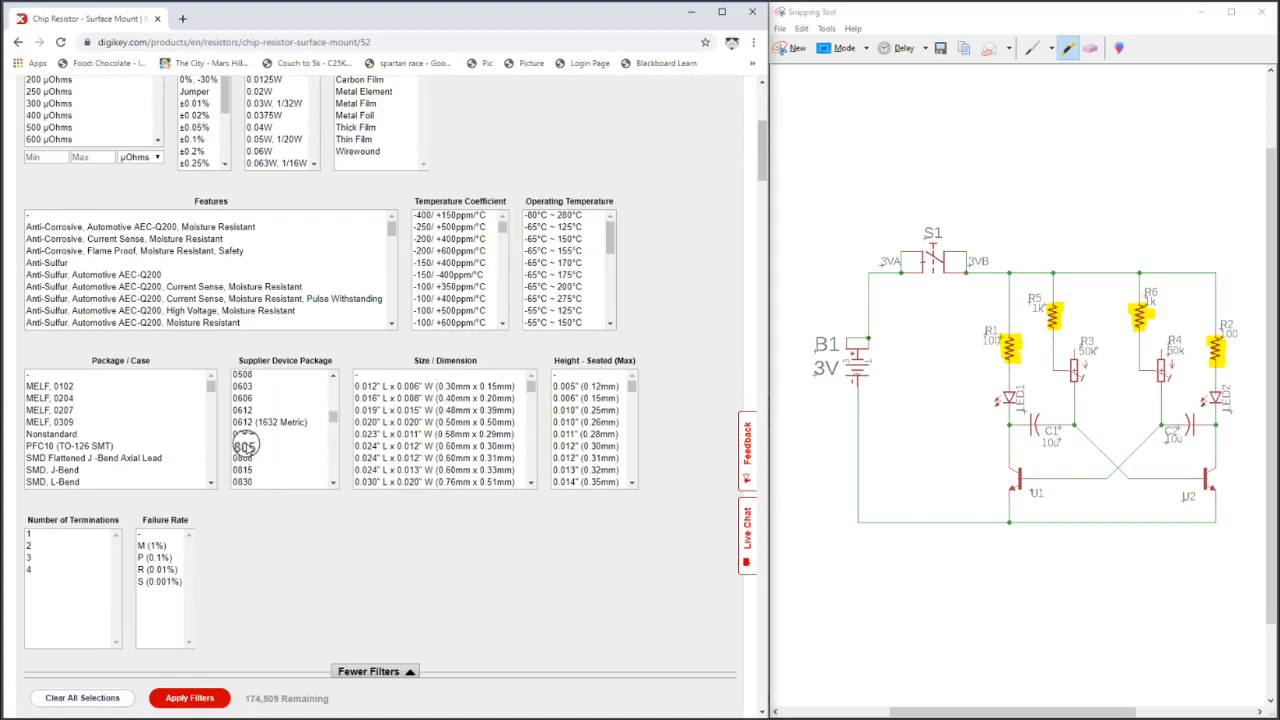
pyautogui.click(243, 446)
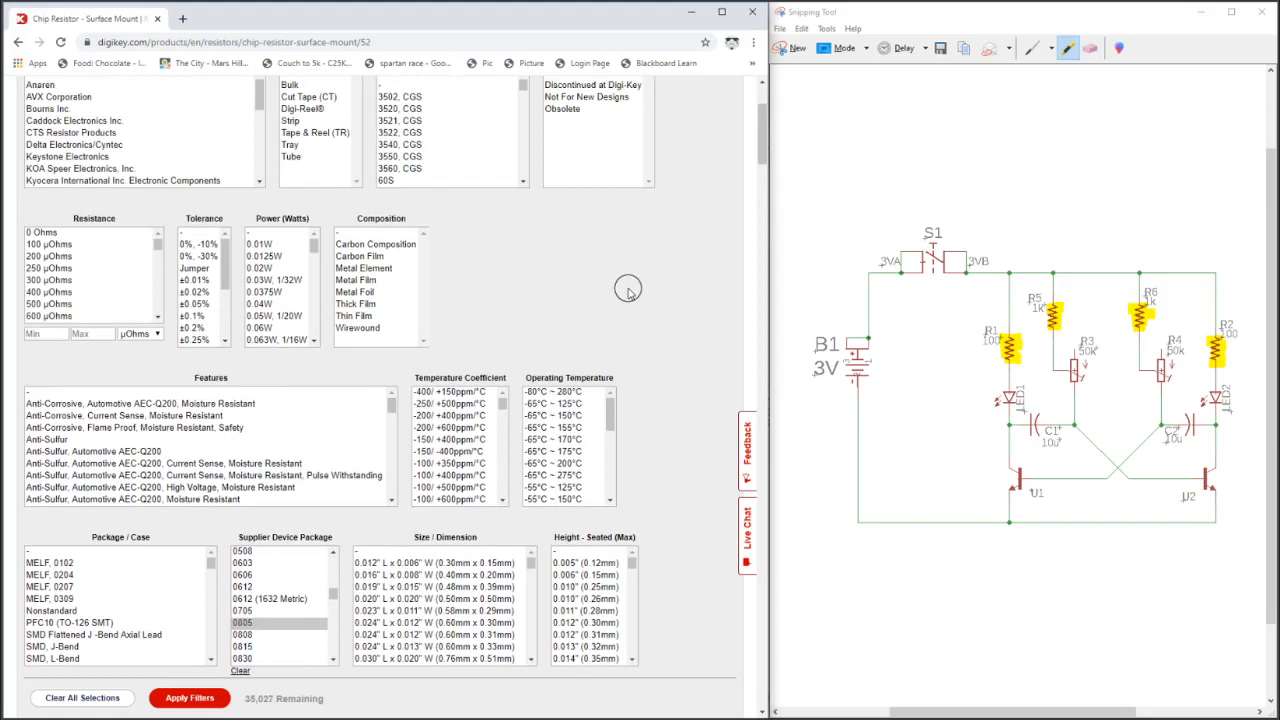
pyautogui.moveTo(550, 290)
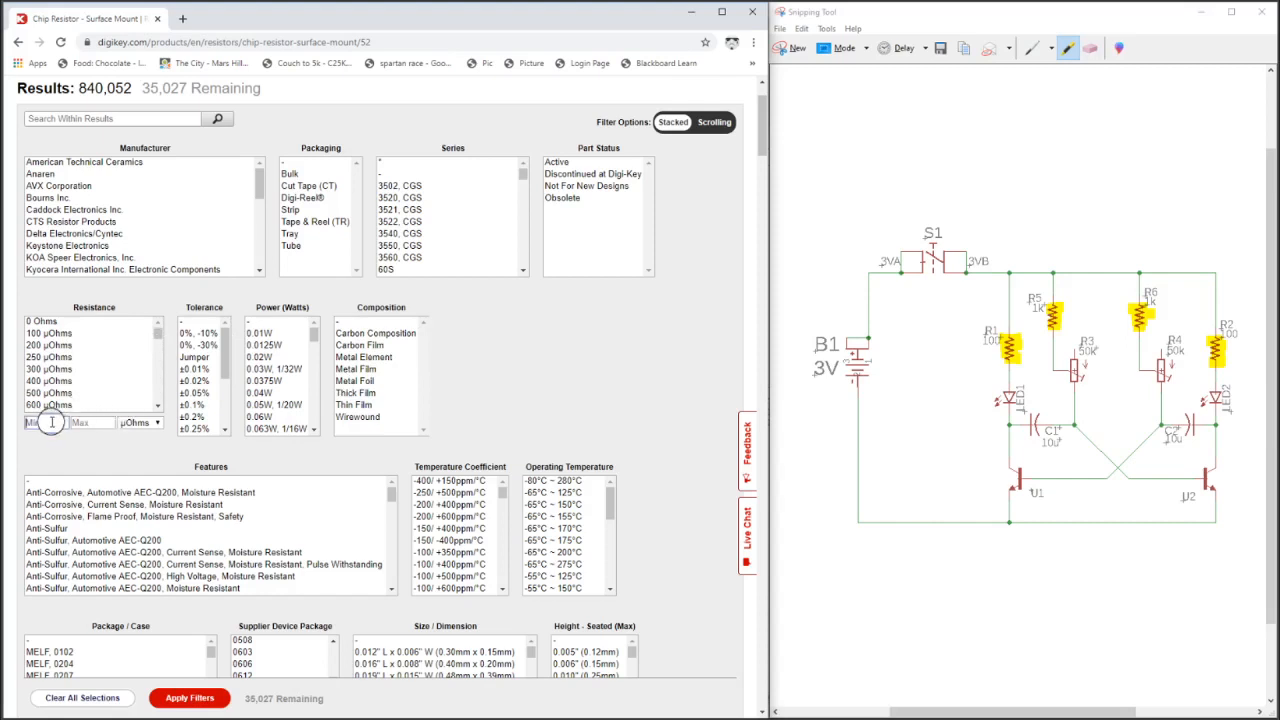
pyautogui.write('1')
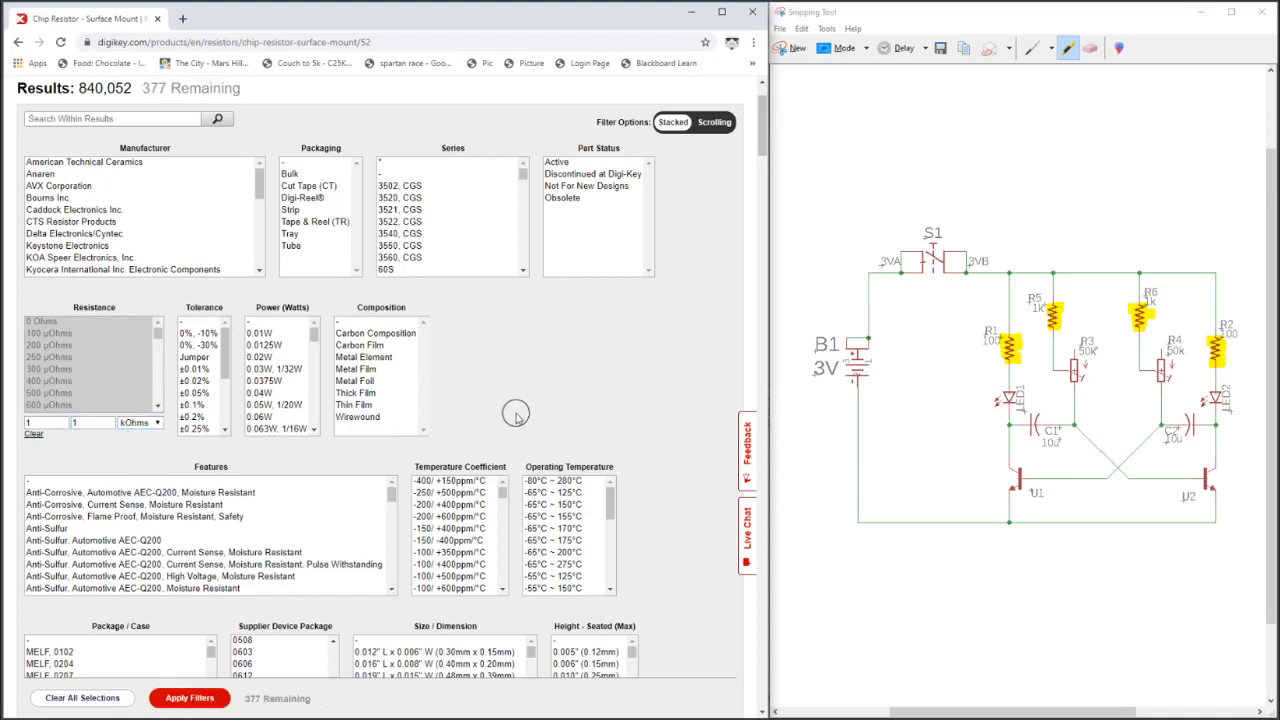
pyautogui.scroll(-3)
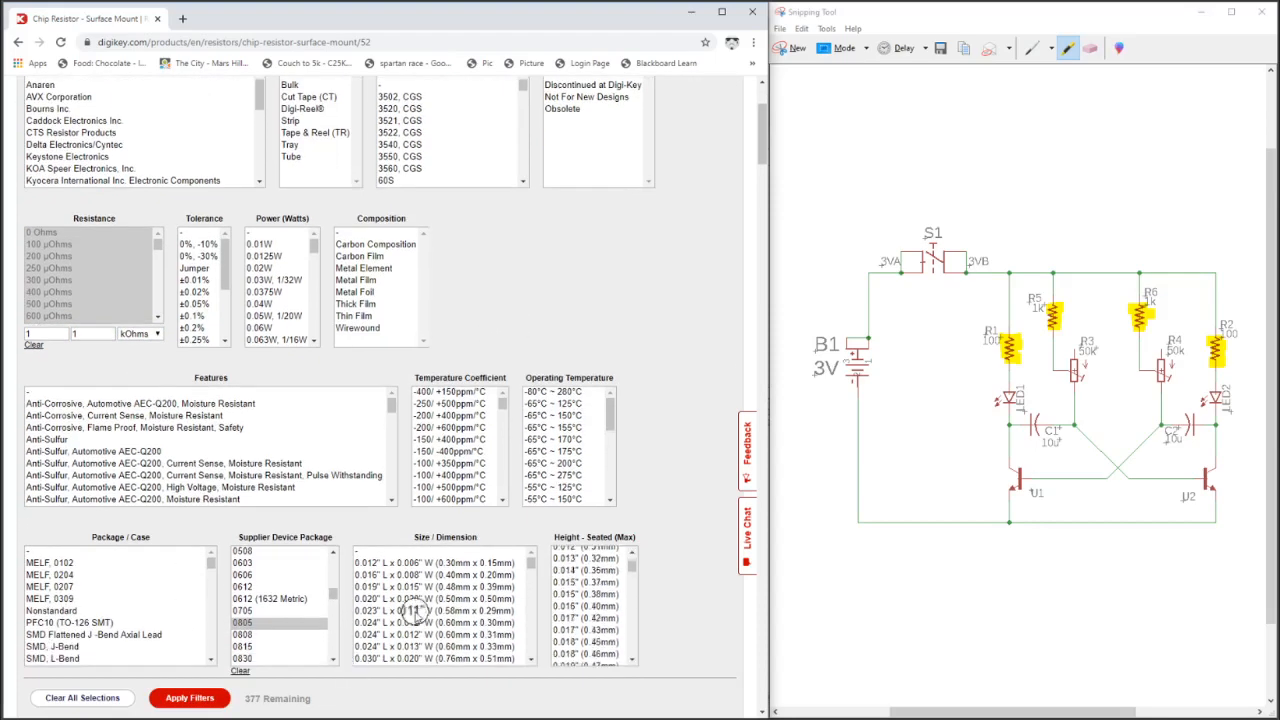
pyautogui.scroll(-3)
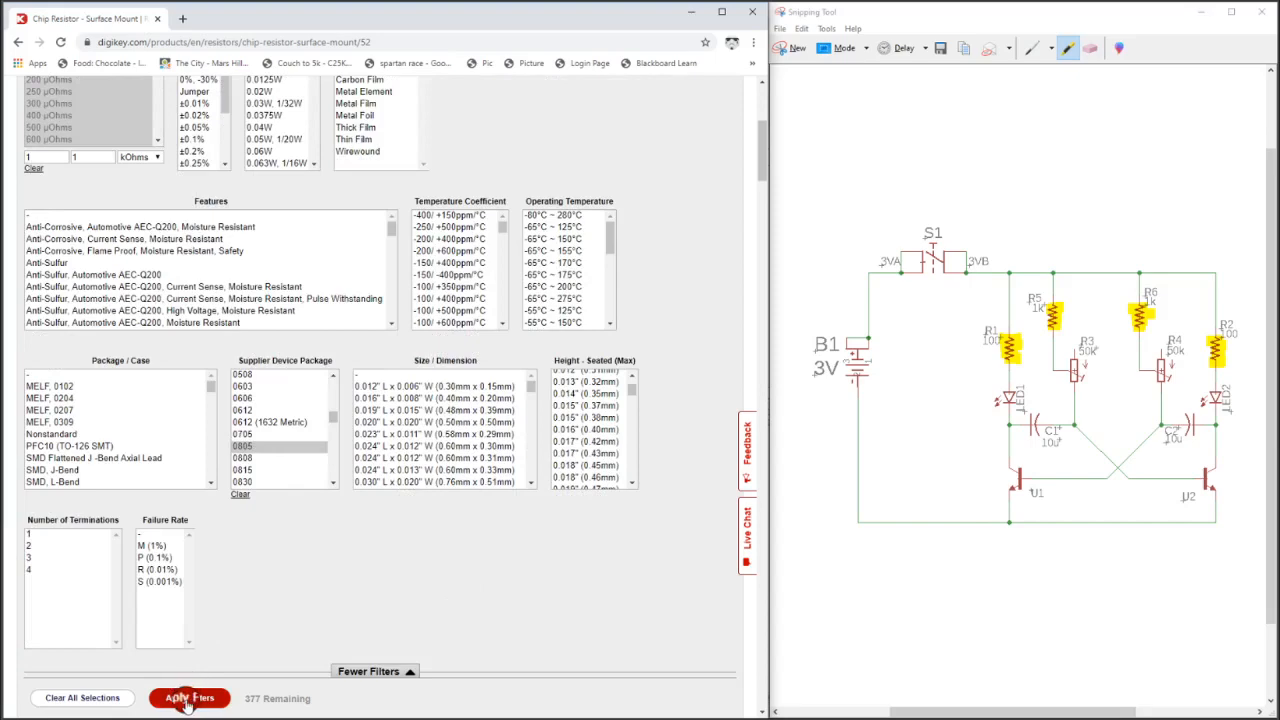
pyautogui.click(189, 697)
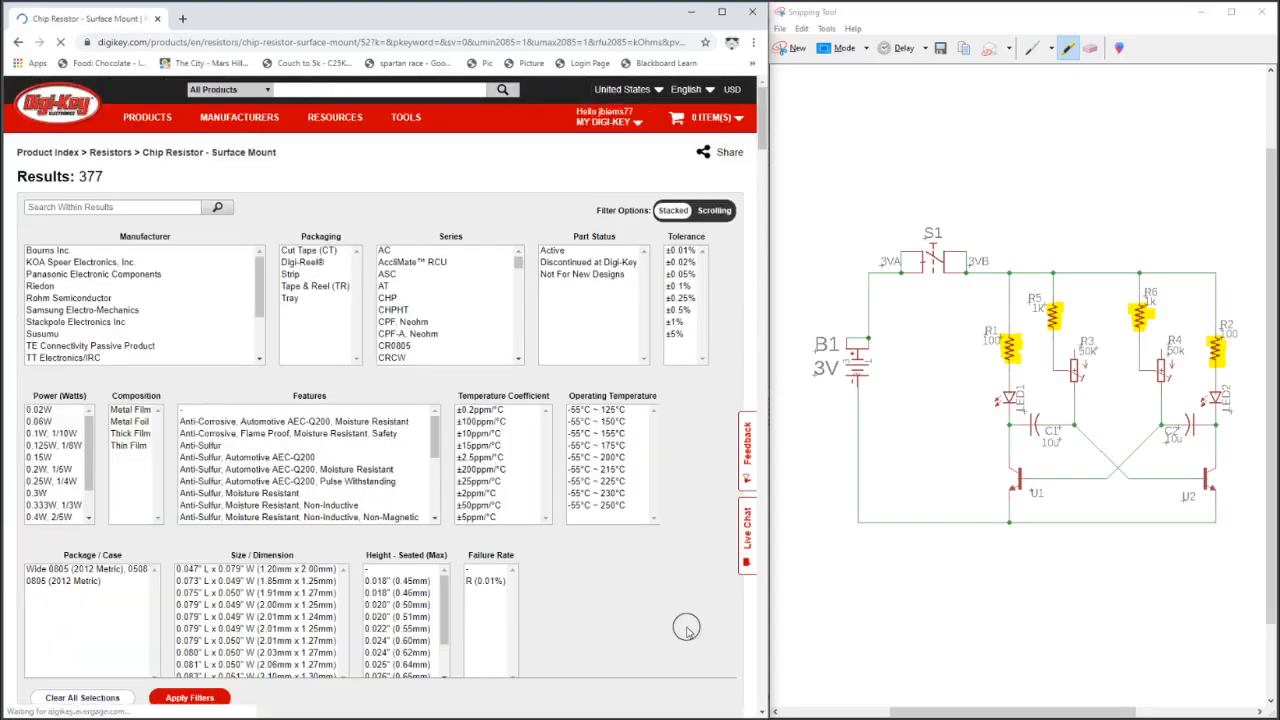
pyautogui.scroll(-3)
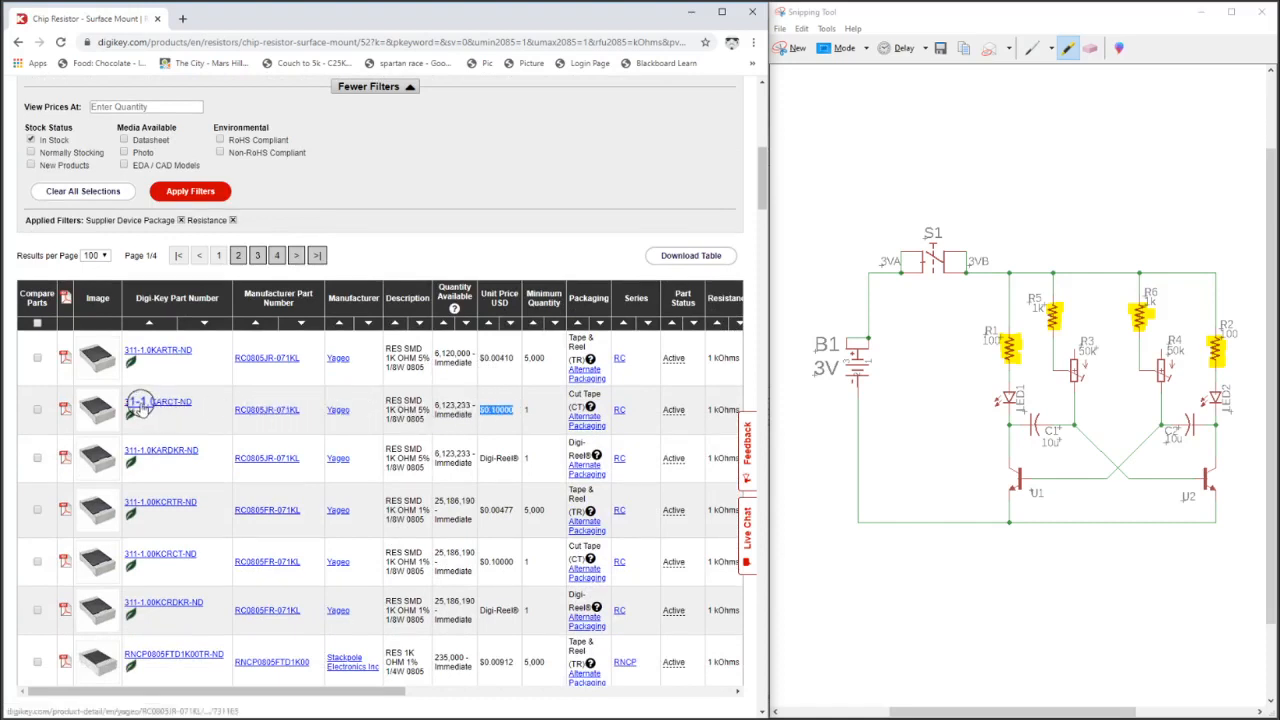
# - Add the 311-1.0KARCT-ND resistor to the existing Multivibrator BOM, retrying after the error
pyautogui.click(158, 401)
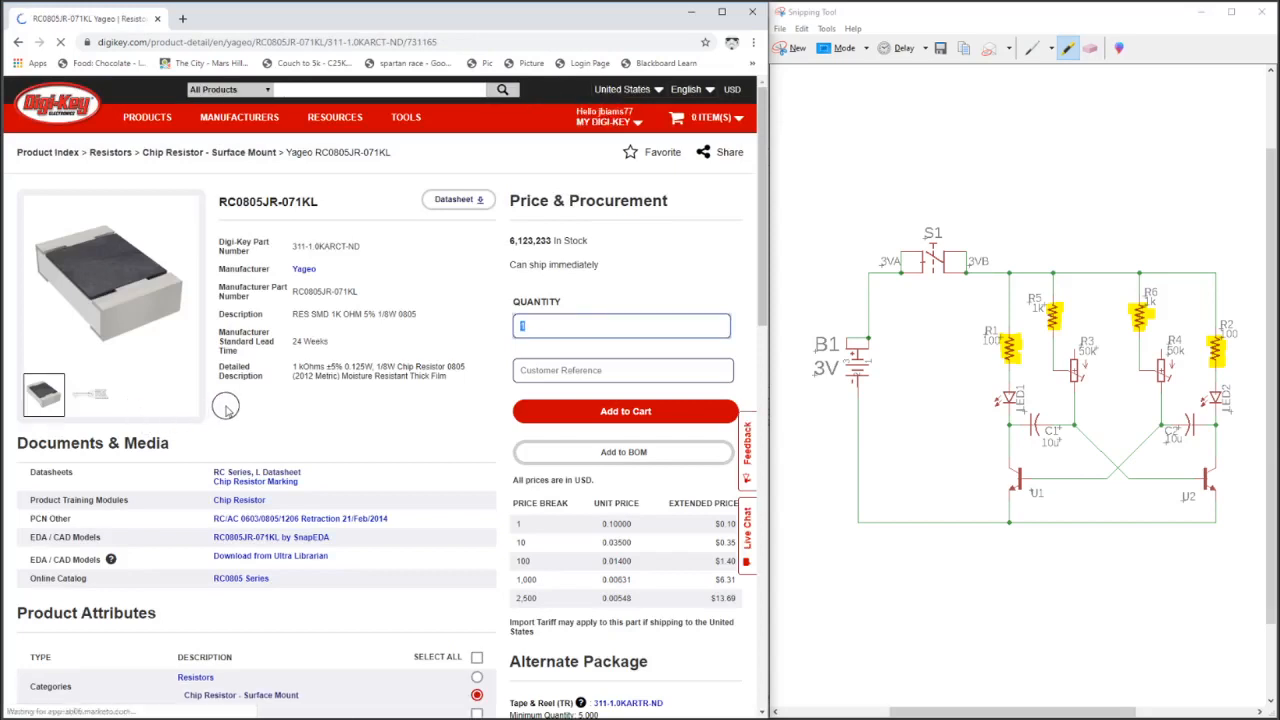
pyautogui.moveTo(496, 441)
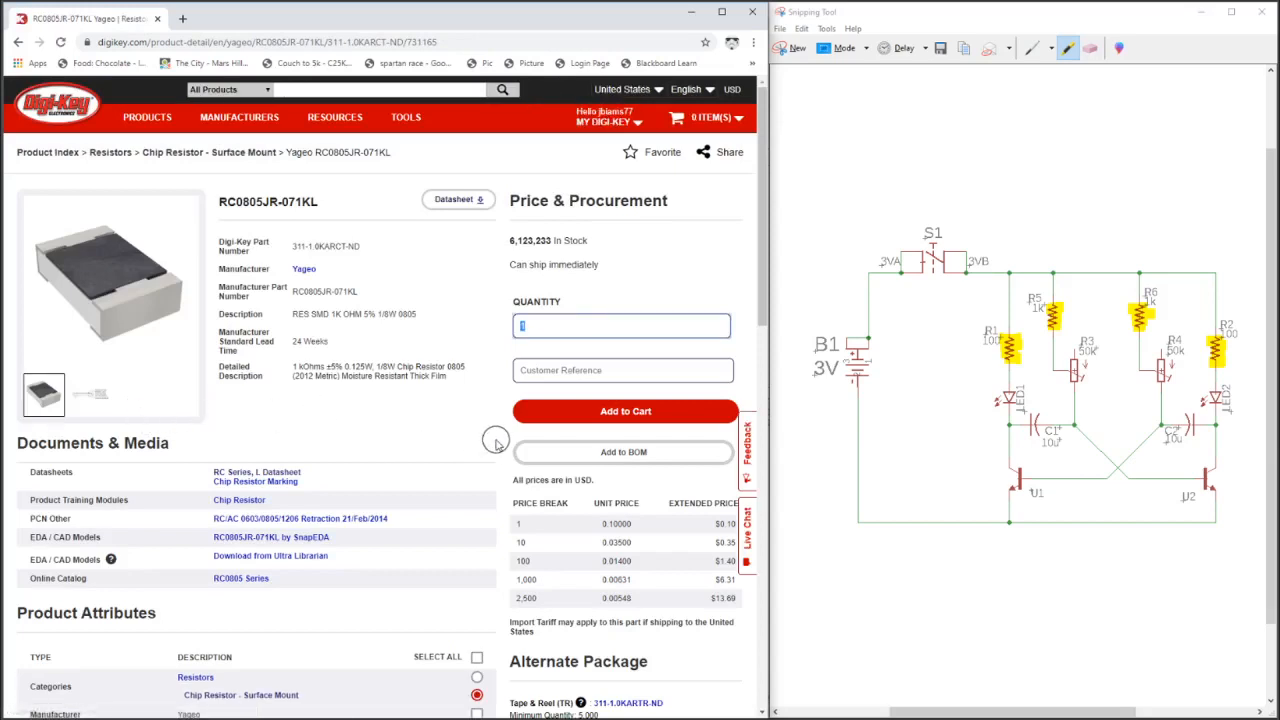
pyautogui.moveTo(513, 475)
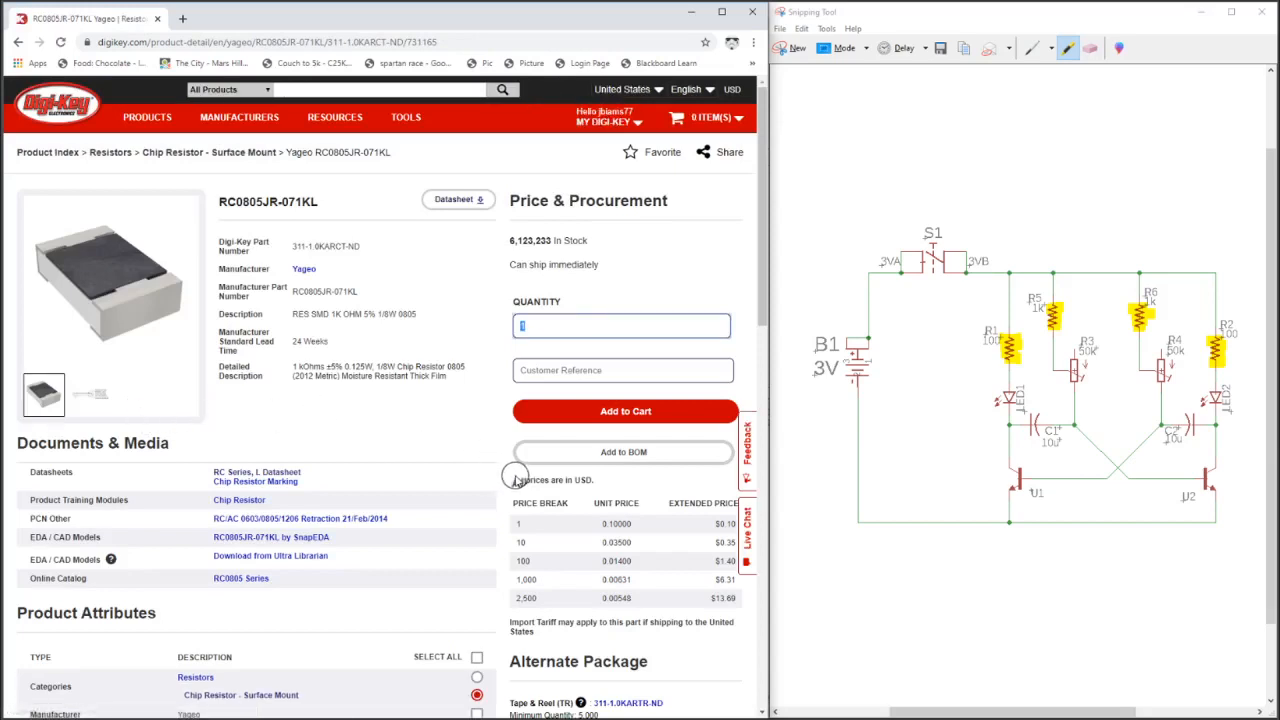
pyautogui.click(622, 451)
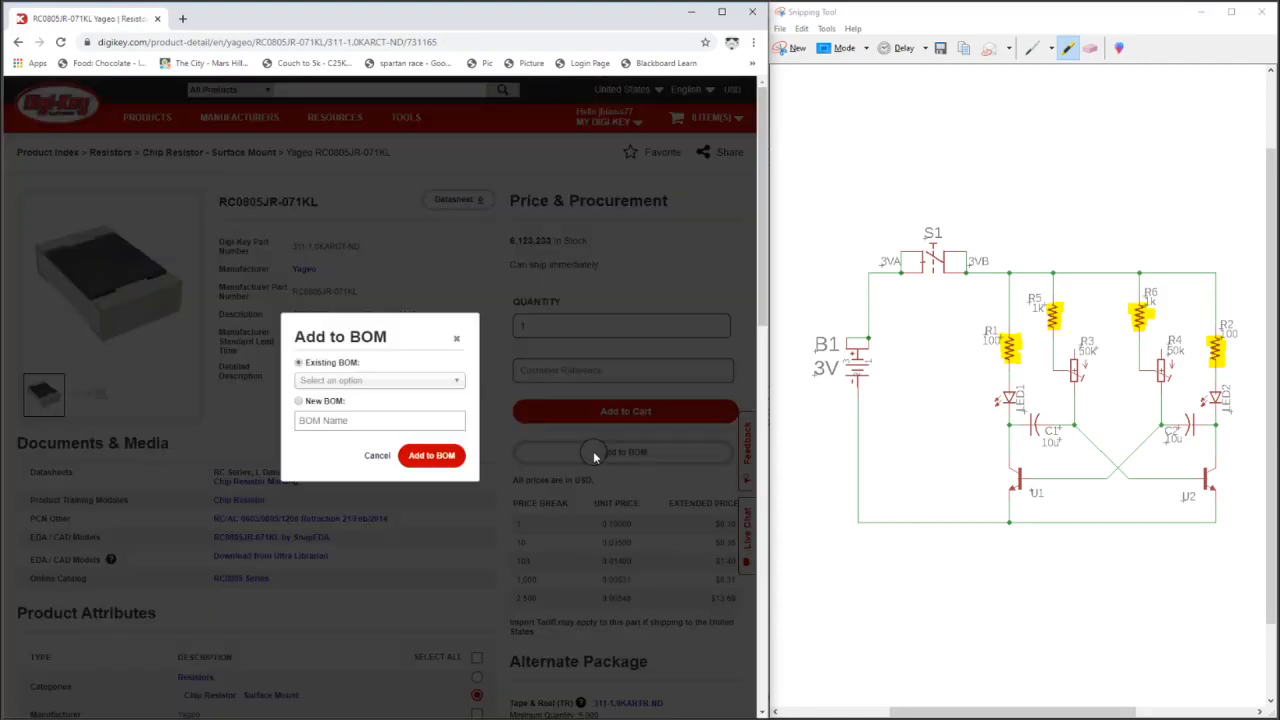
pyautogui.click(298, 400)
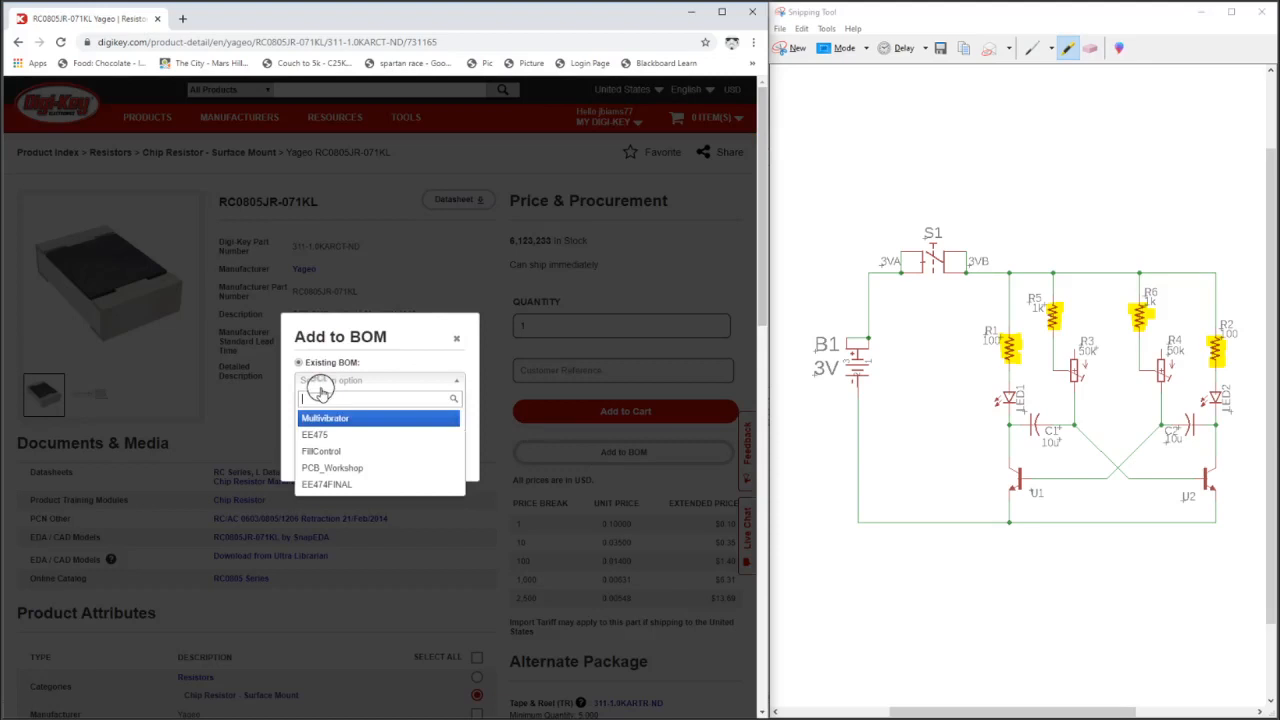
pyautogui.click(325, 418)
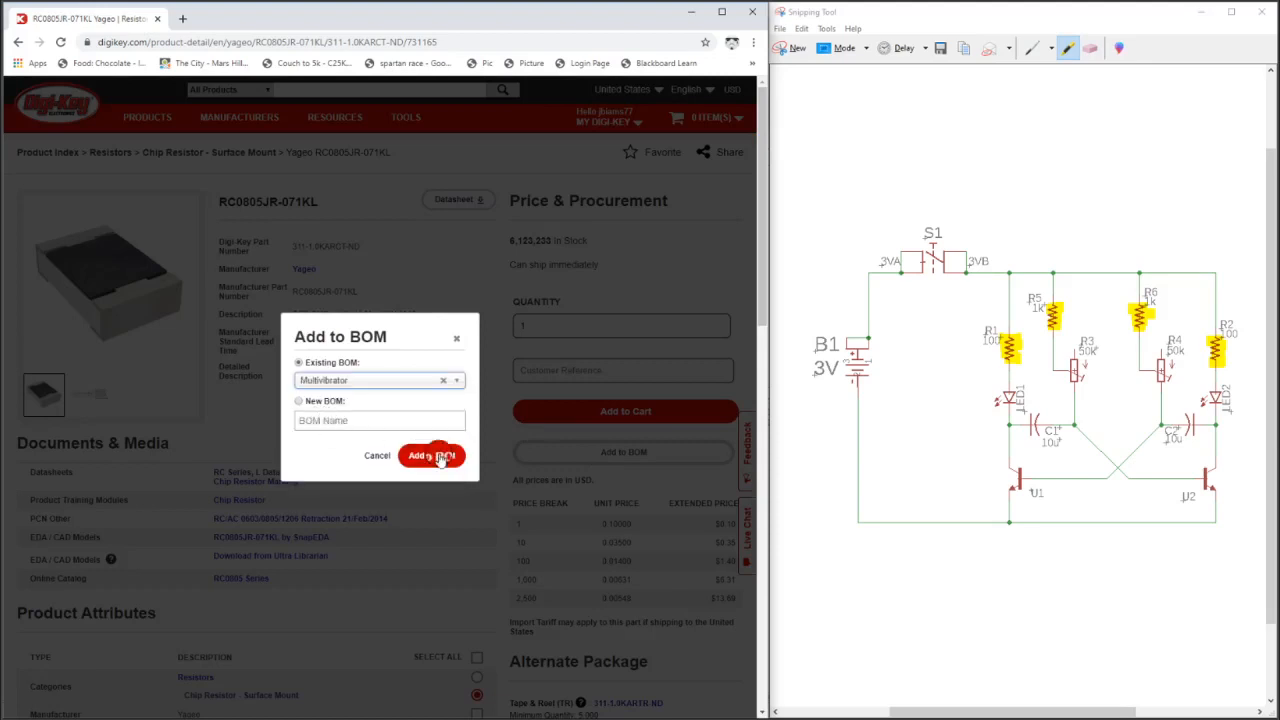
pyautogui.click(430, 455)
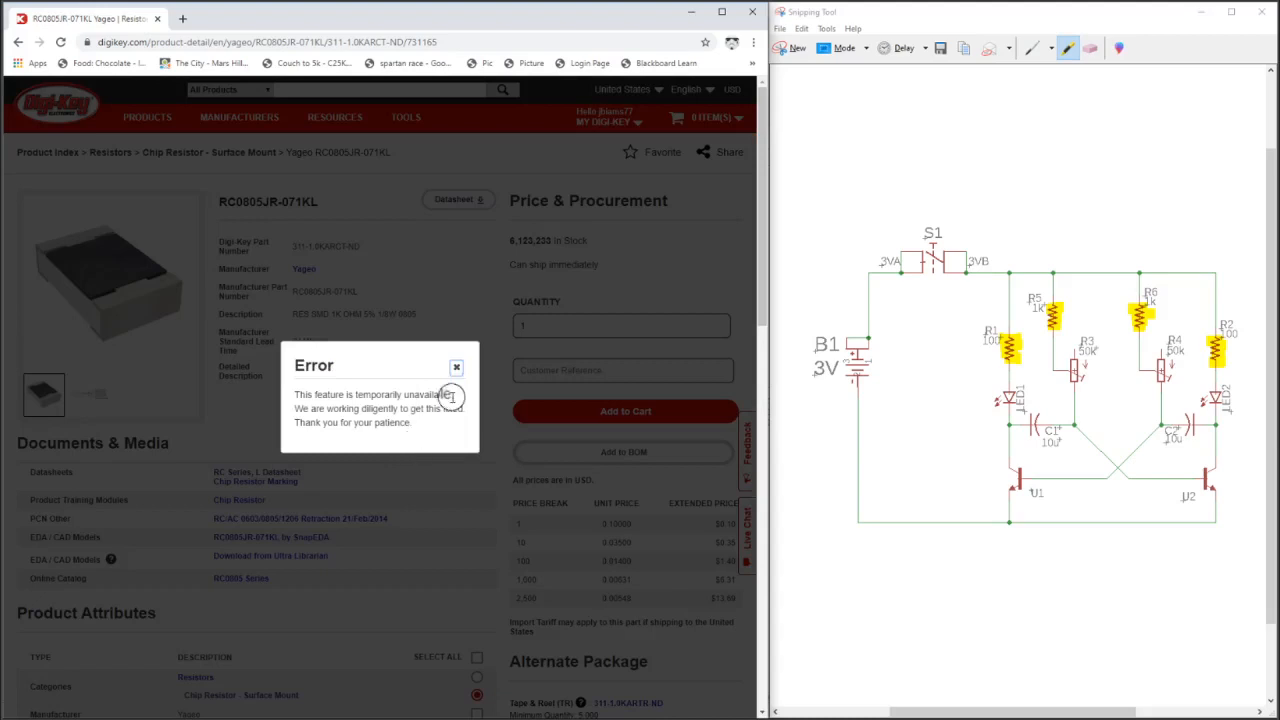
pyautogui.click(456, 367)
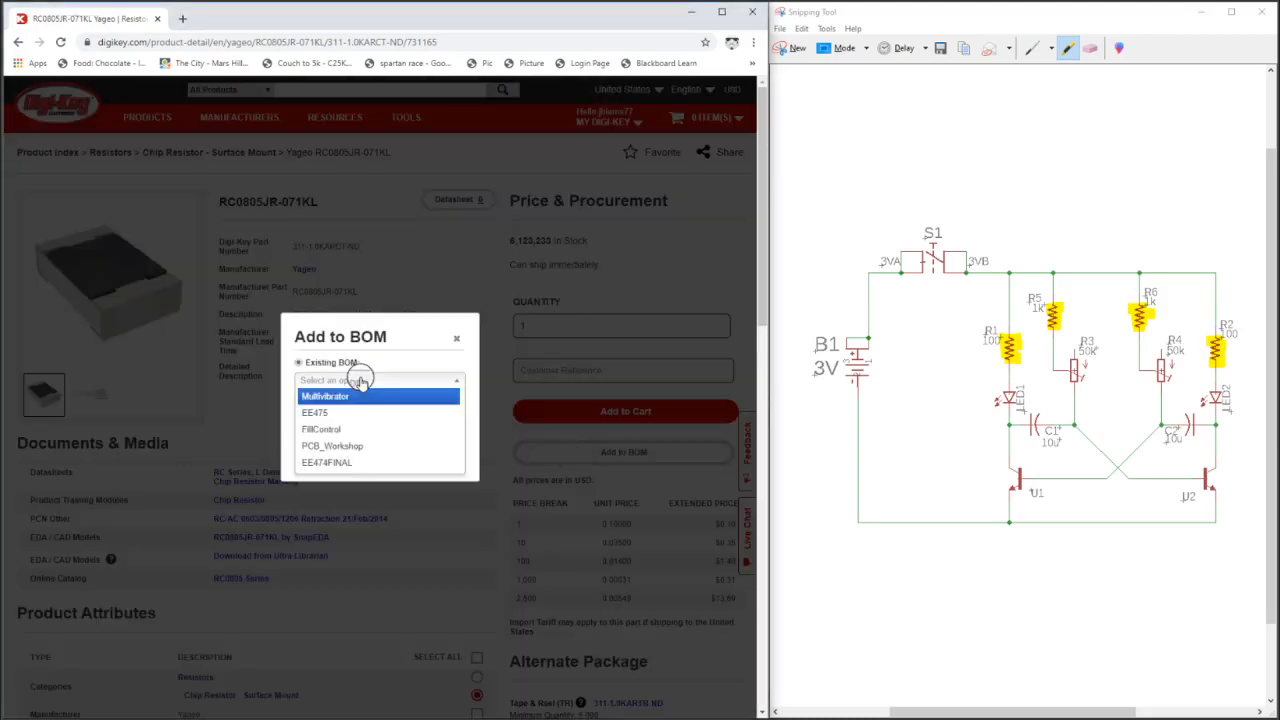
pyautogui.click(324, 395)
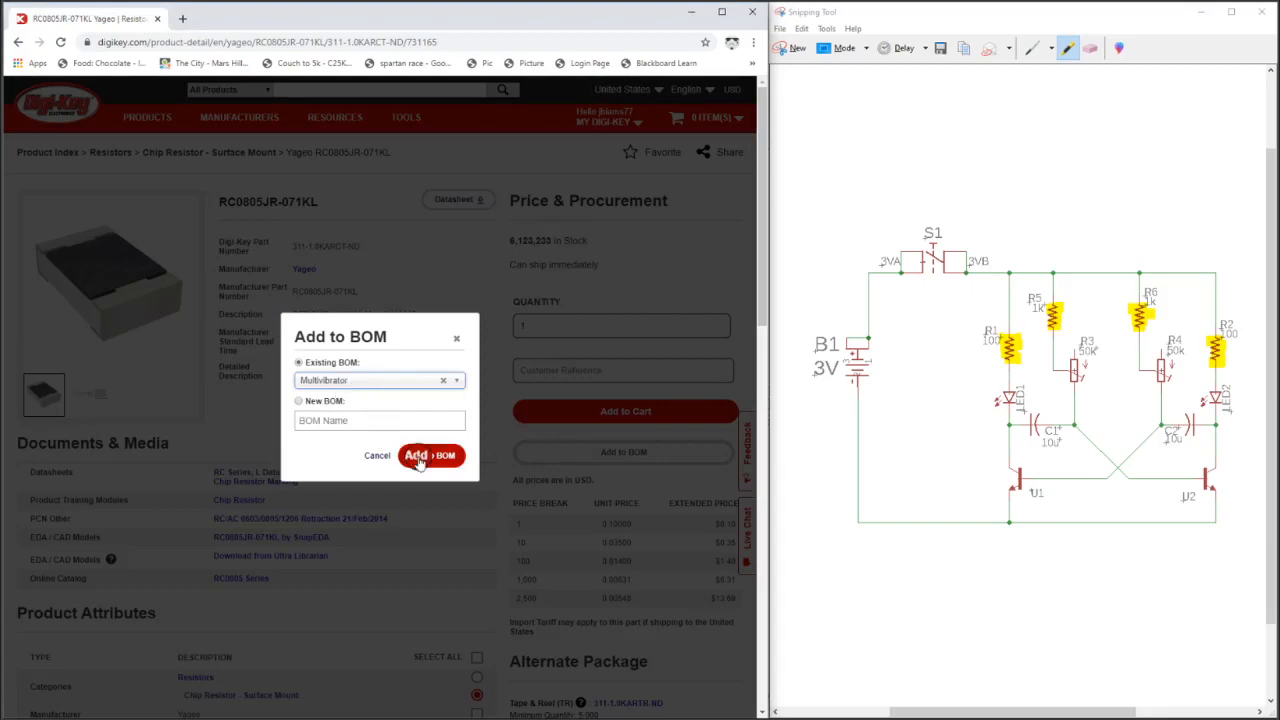
pyautogui.click(430, 455)
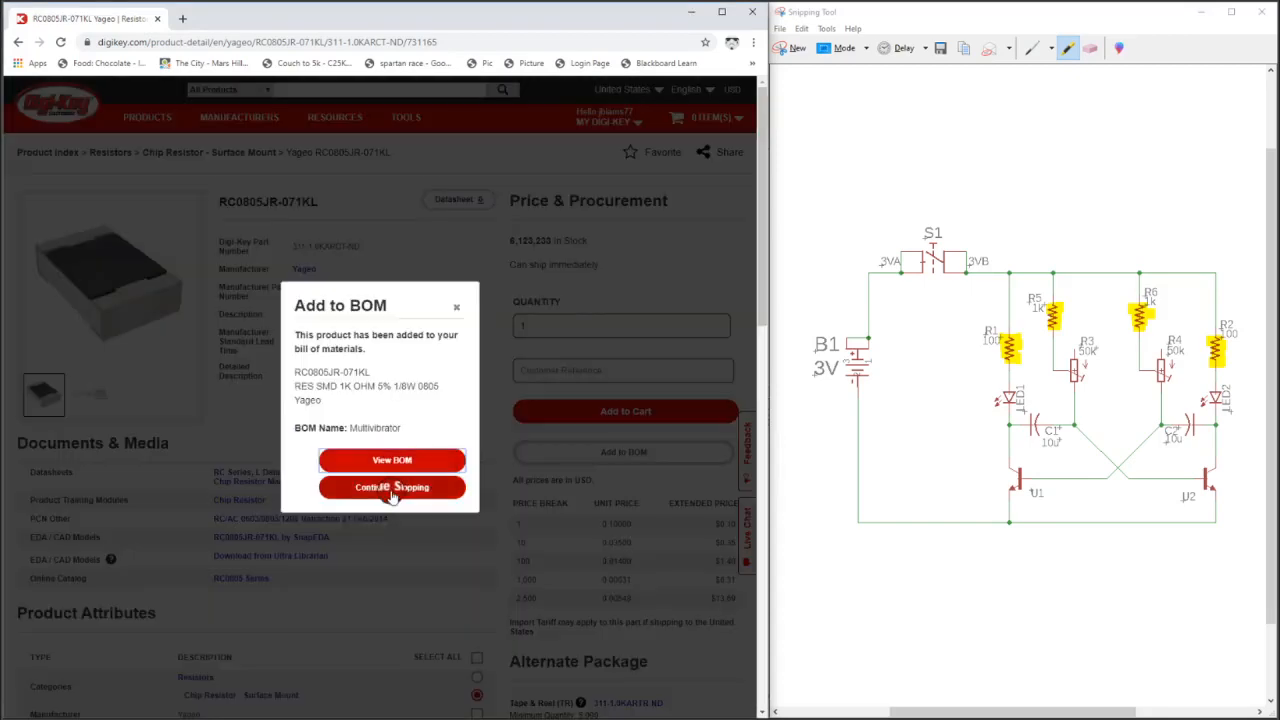
pyautogui.click(391, 487)
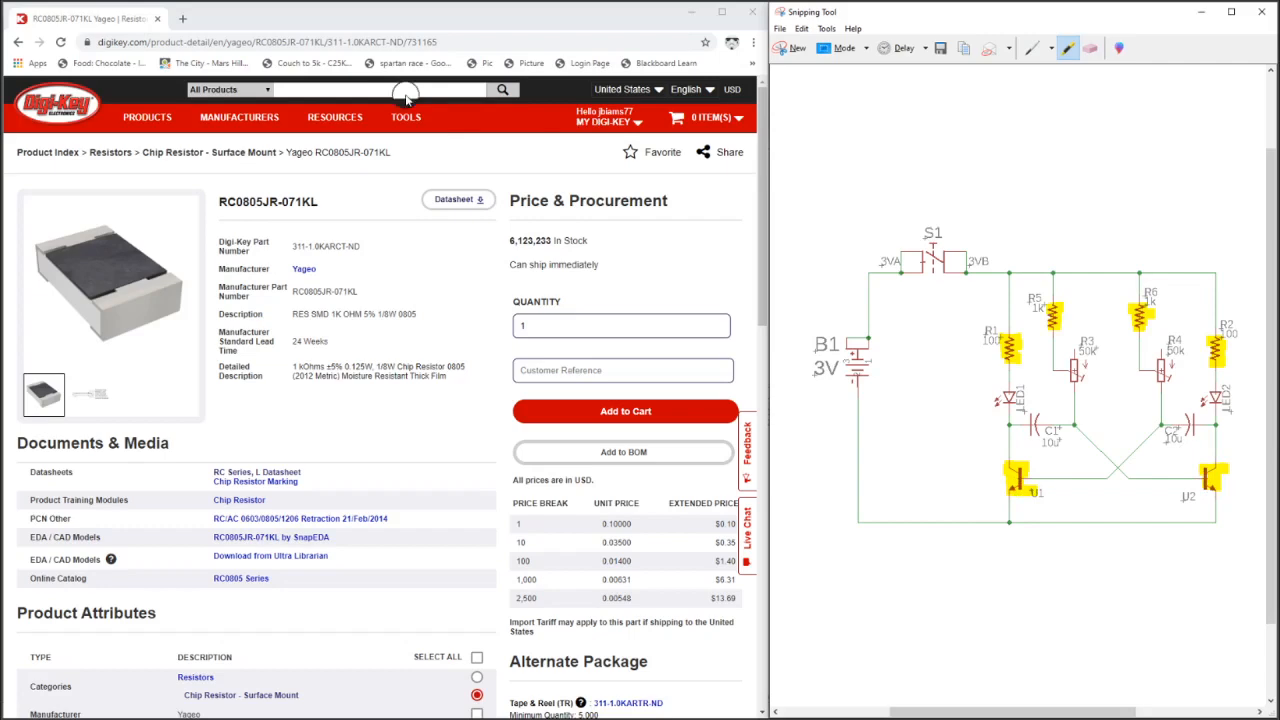
# - Search for 'transistor' and open the Transistors - Bipolar (BJT) - Single category
pyautogui.click(405, 117)
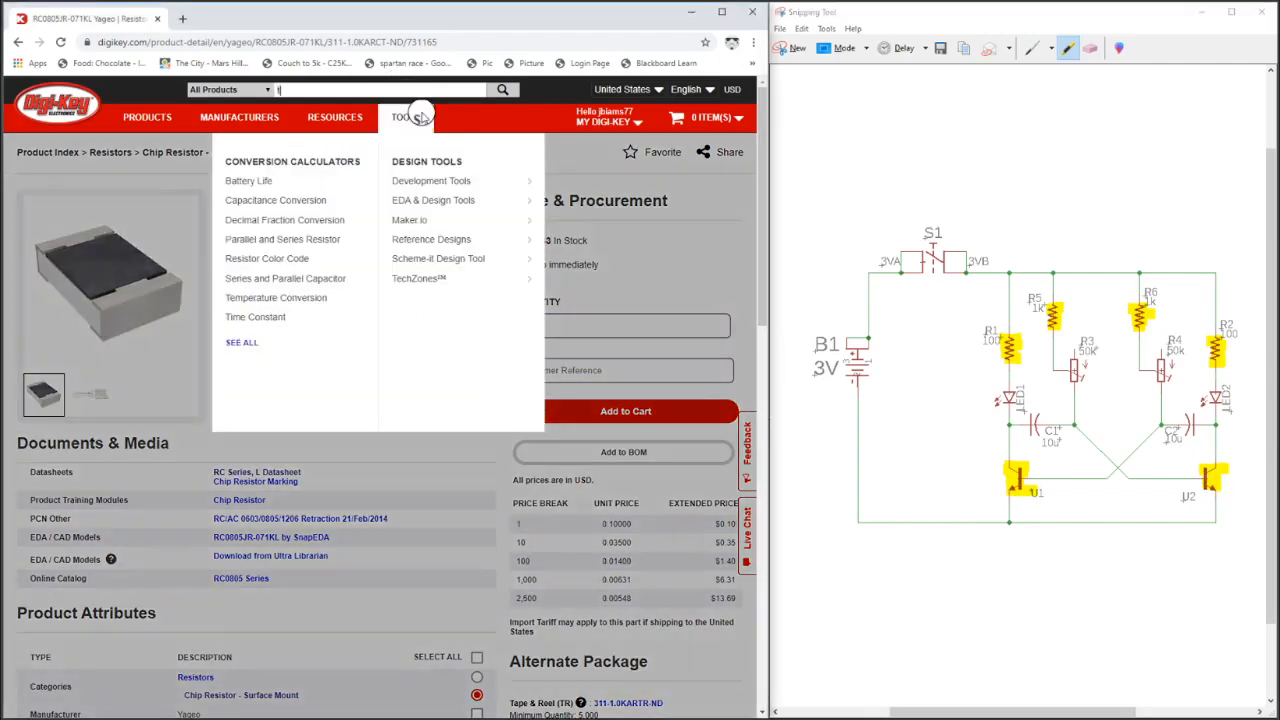
pyautogui.write('transistor')
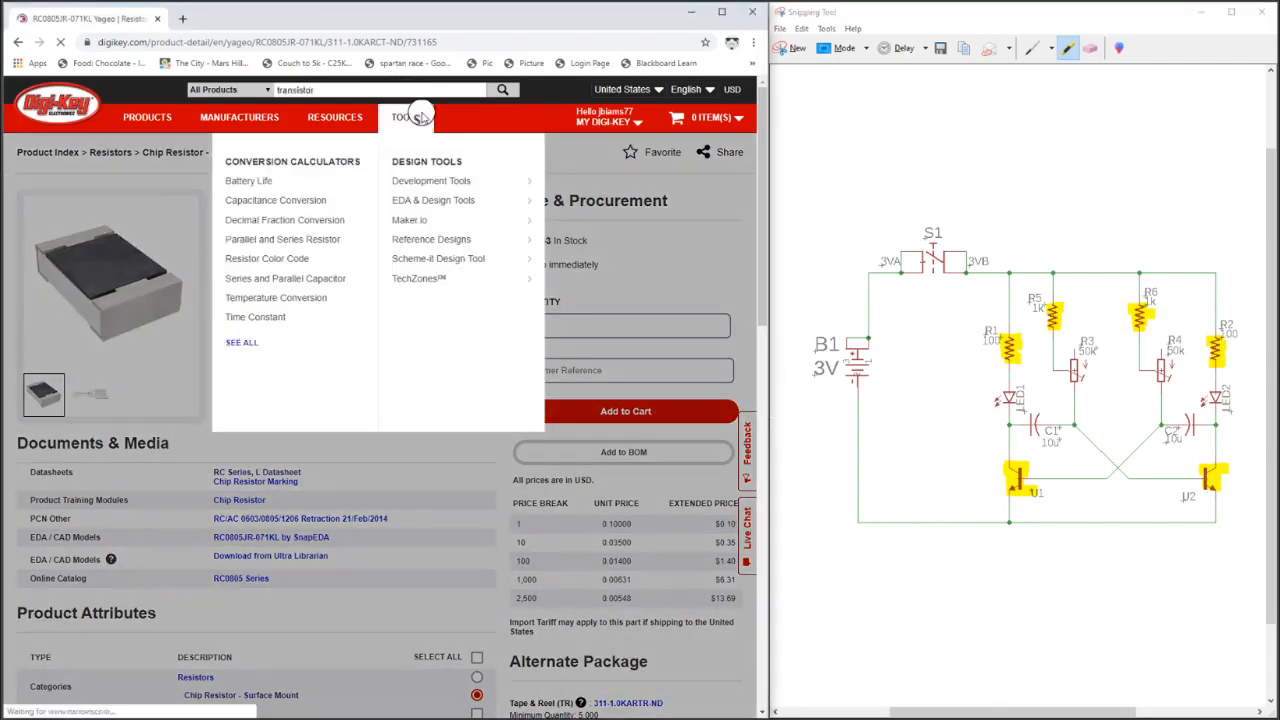
pyautogui.click(502, 89)
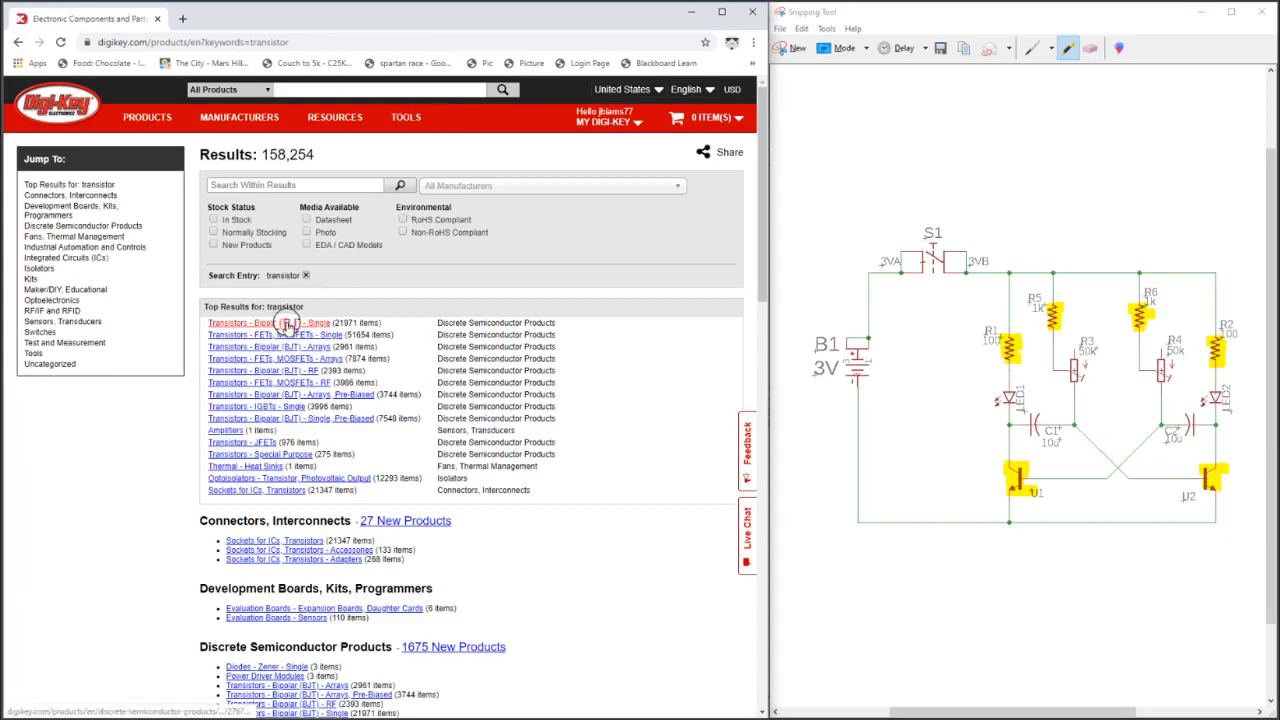
pyautogui.click(267, 322)
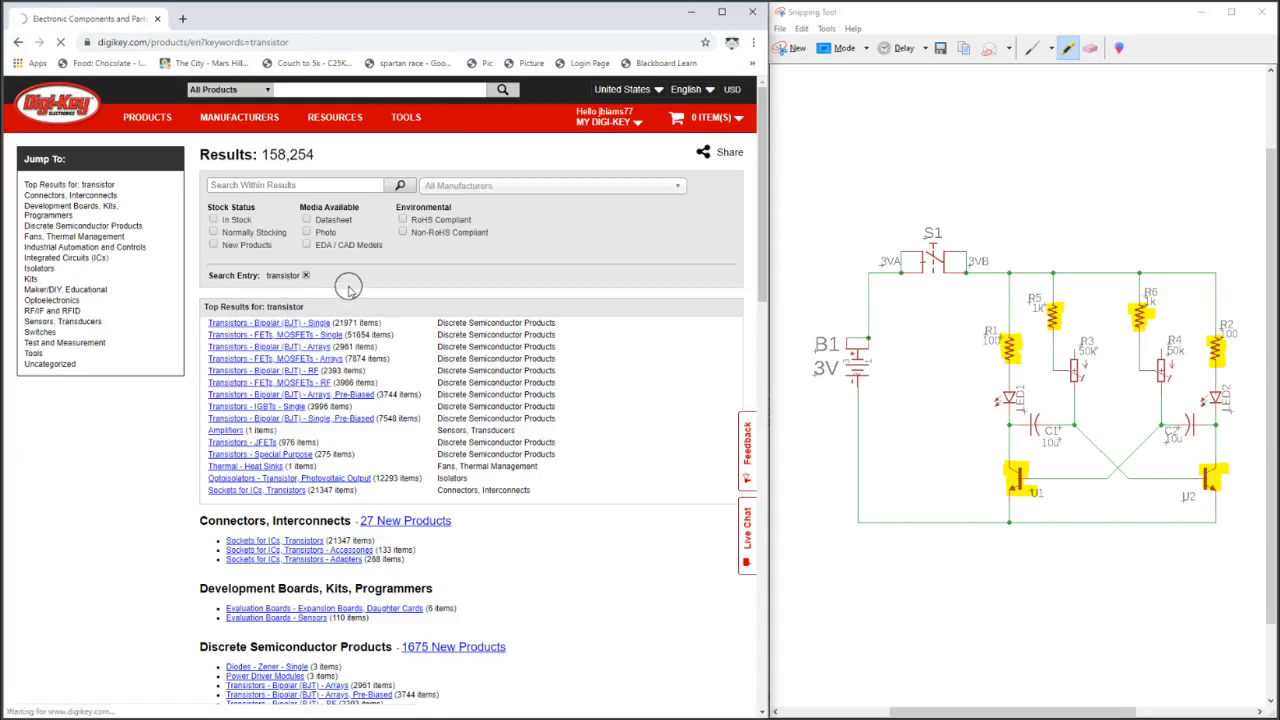
pyautogui.click(267, 322)
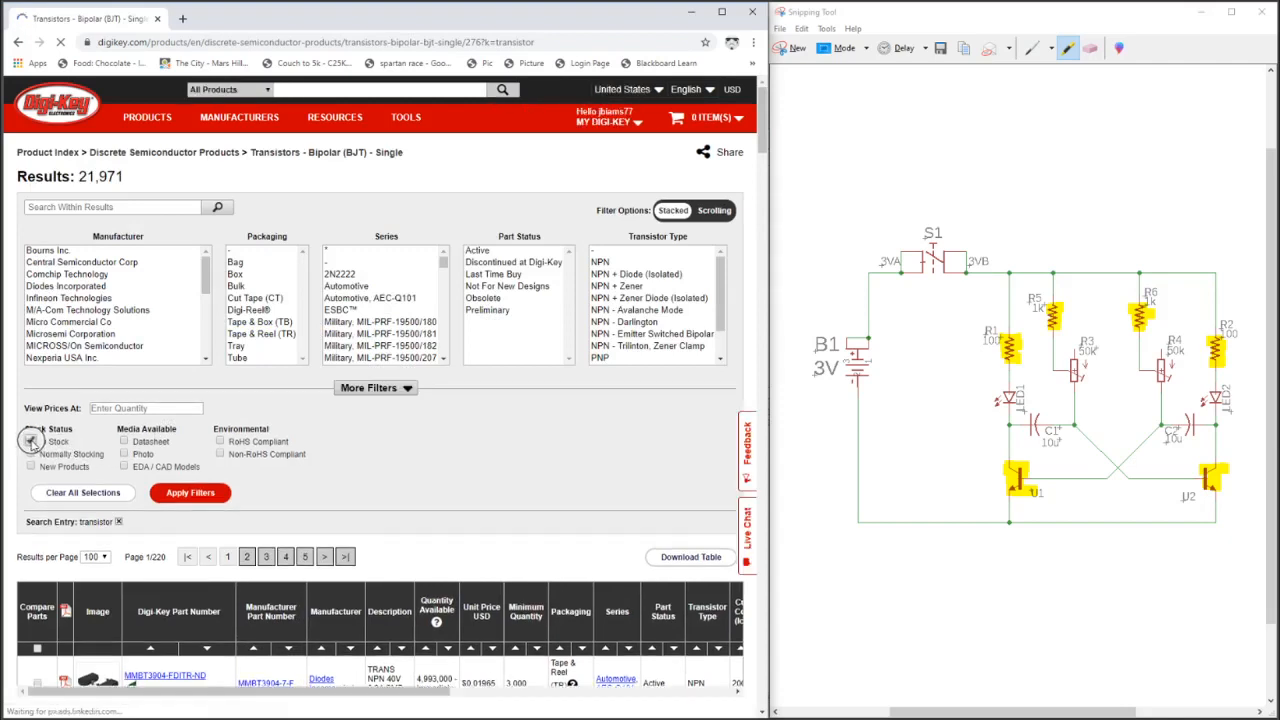
# - Filter the BJT listing to in-stock NPN surface-mount transistors
pyautogui.click(31, 441)
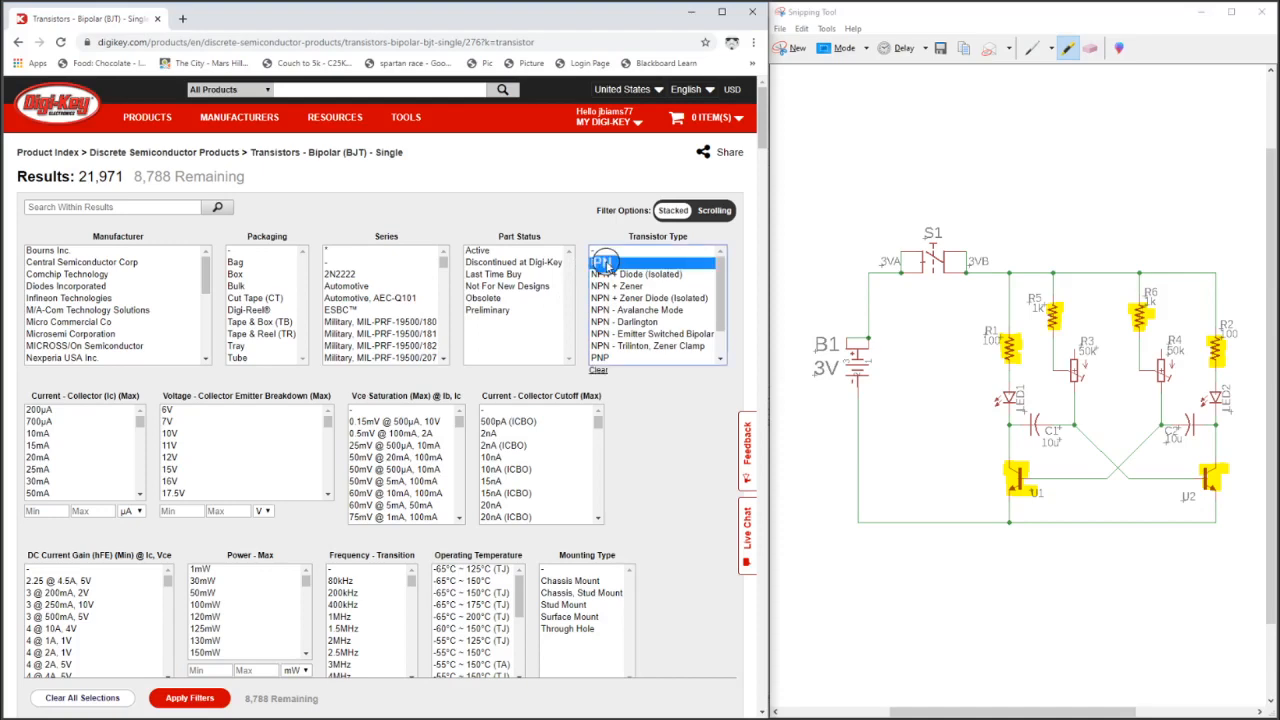
pyautogui.click(603, 262)
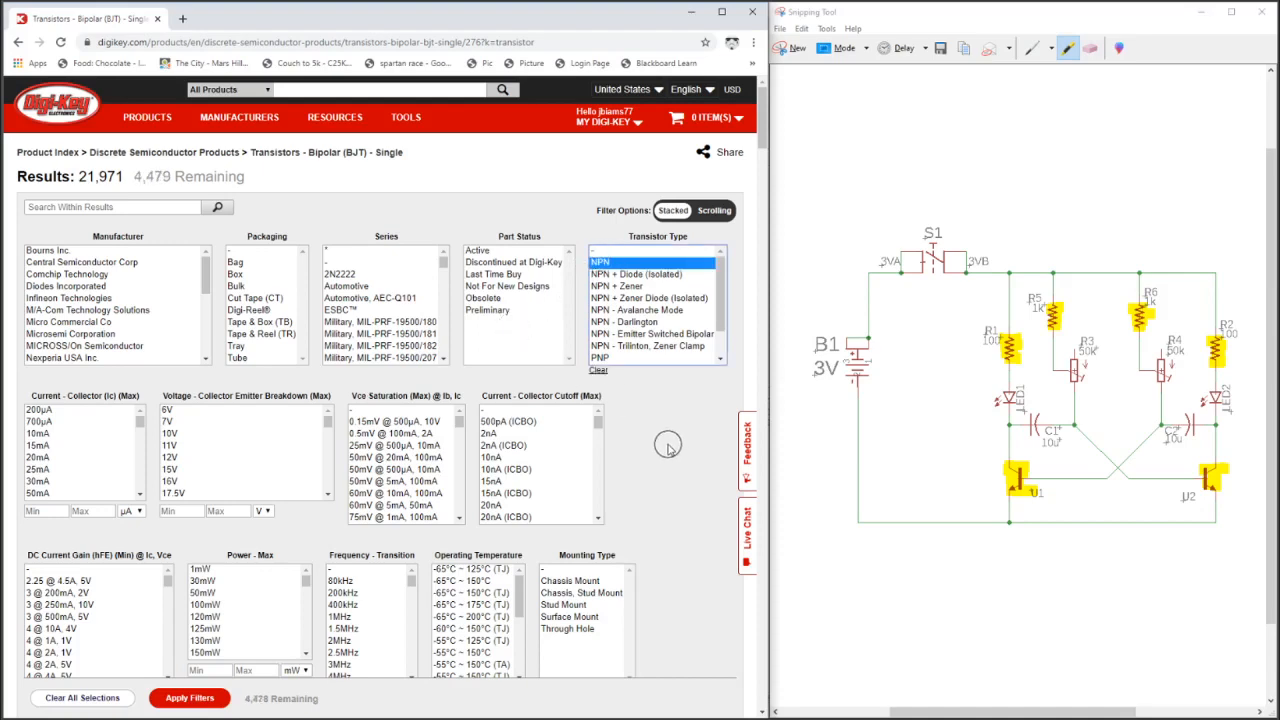
pyautogui.scroll(-3)
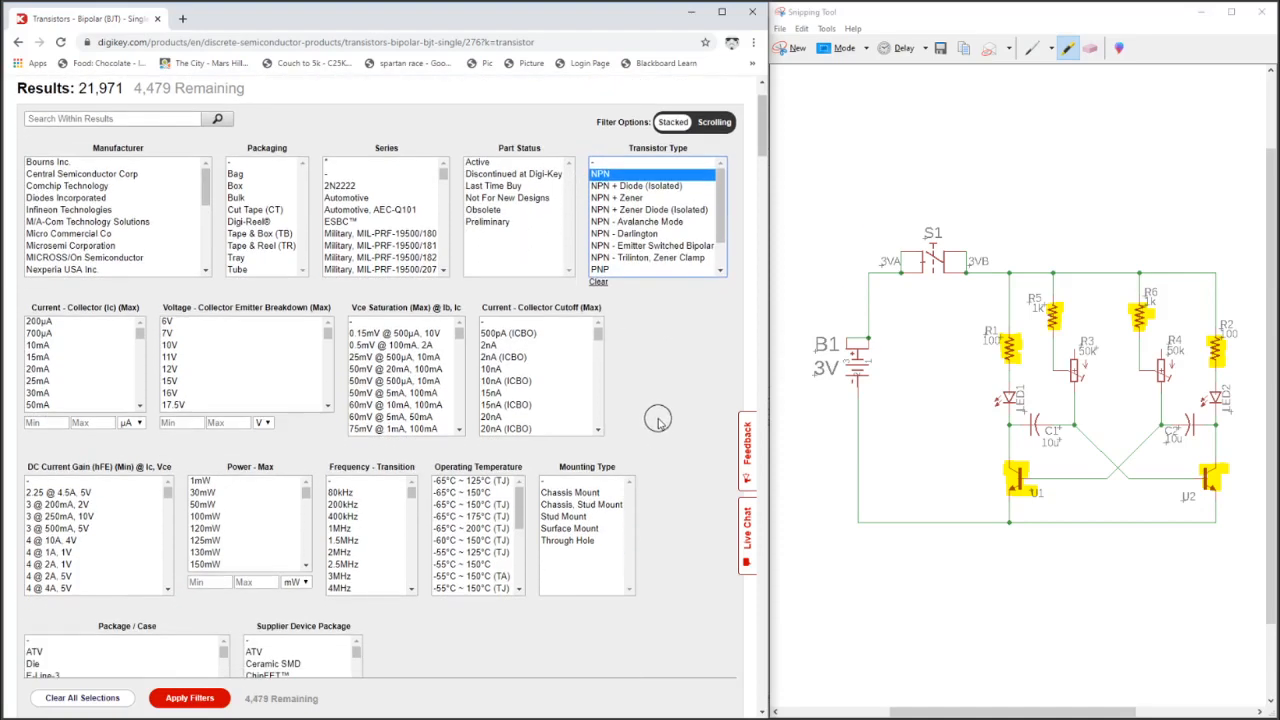
pyautogui.scroll(-3)
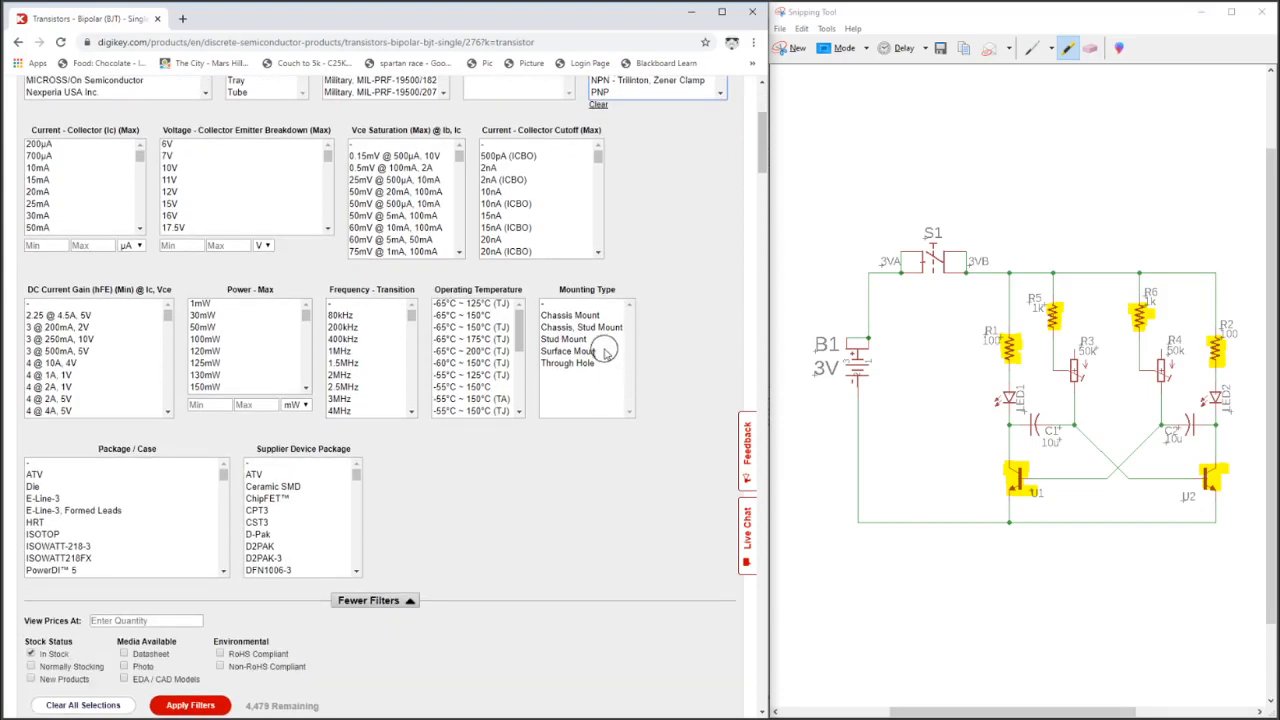
pyautogui.click(570, 351)
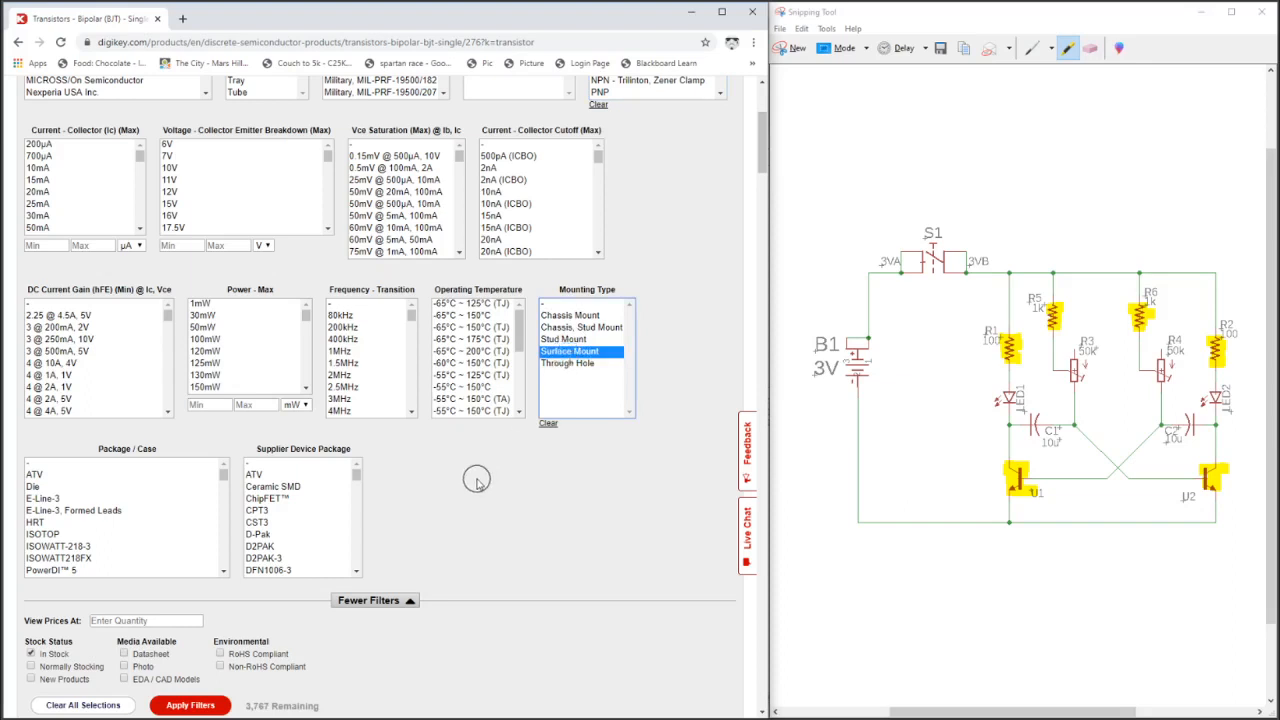
pyautogui.click(190, 705)
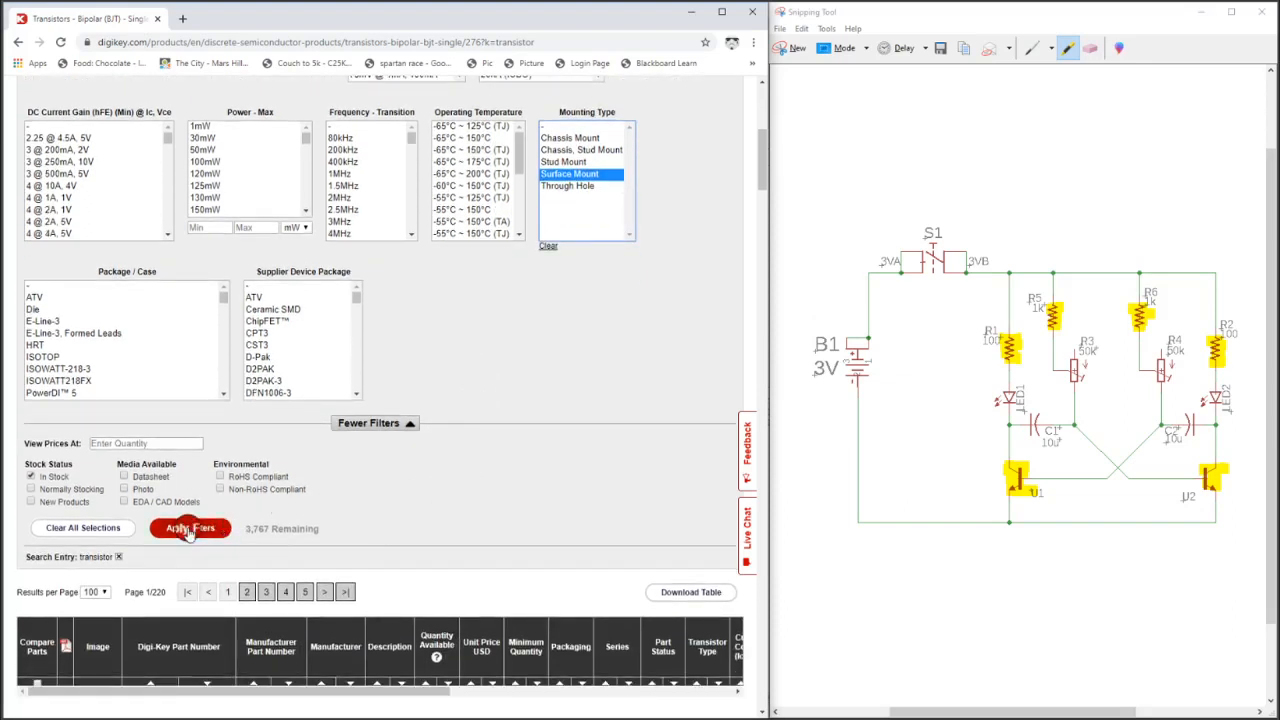
pyautogui.click(190, 528)
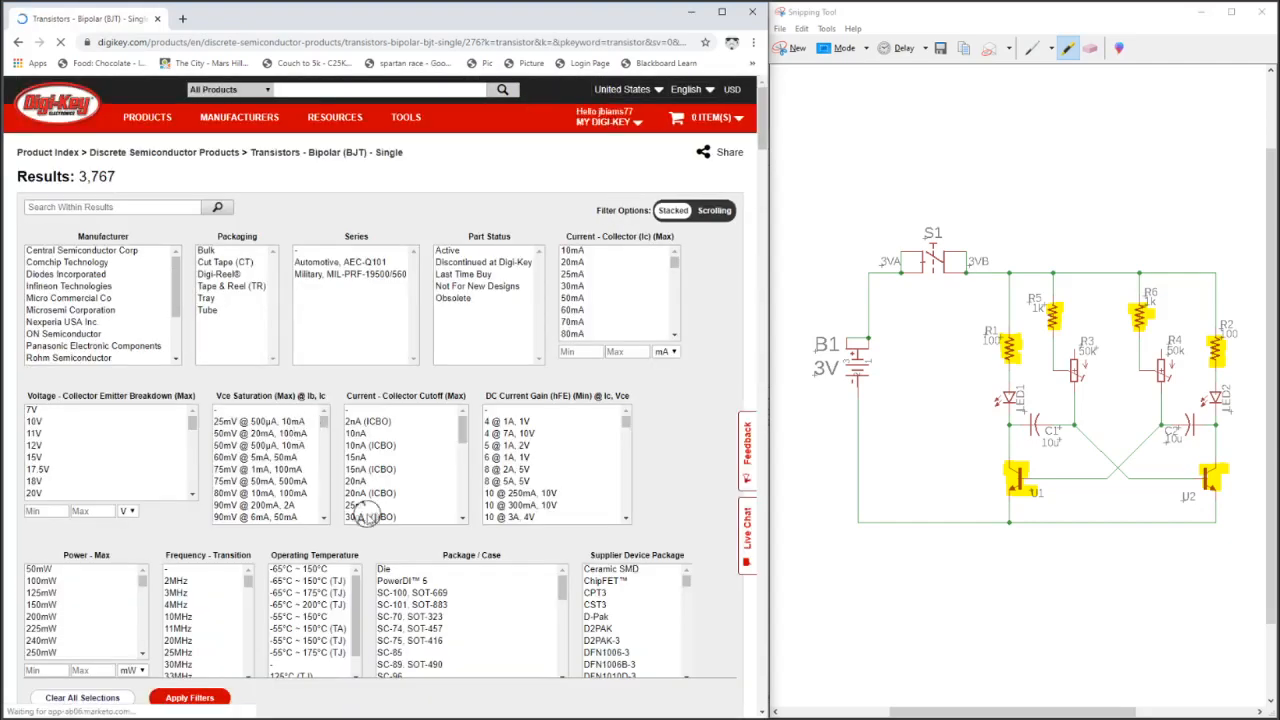
# - Restrict the transistors to the SOT-23 package, leaving 209 results
pyautogui.scroll(-3)
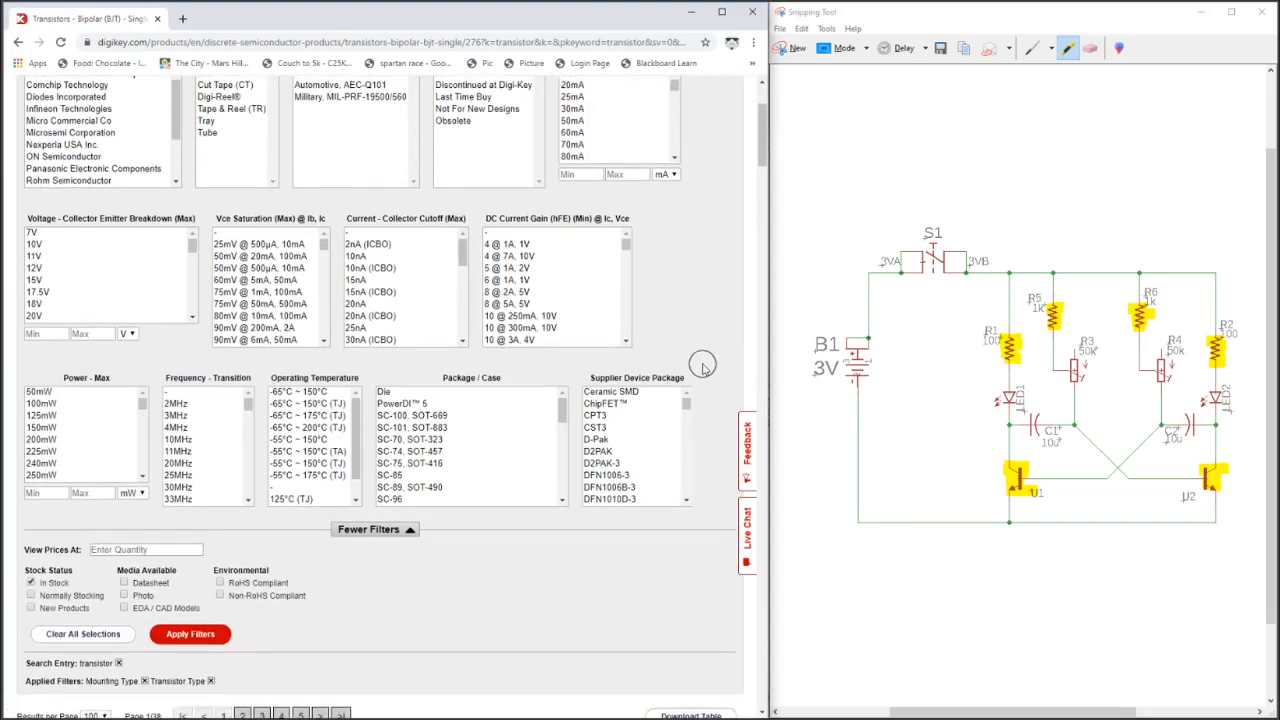
pyautogui.scroll(-3)
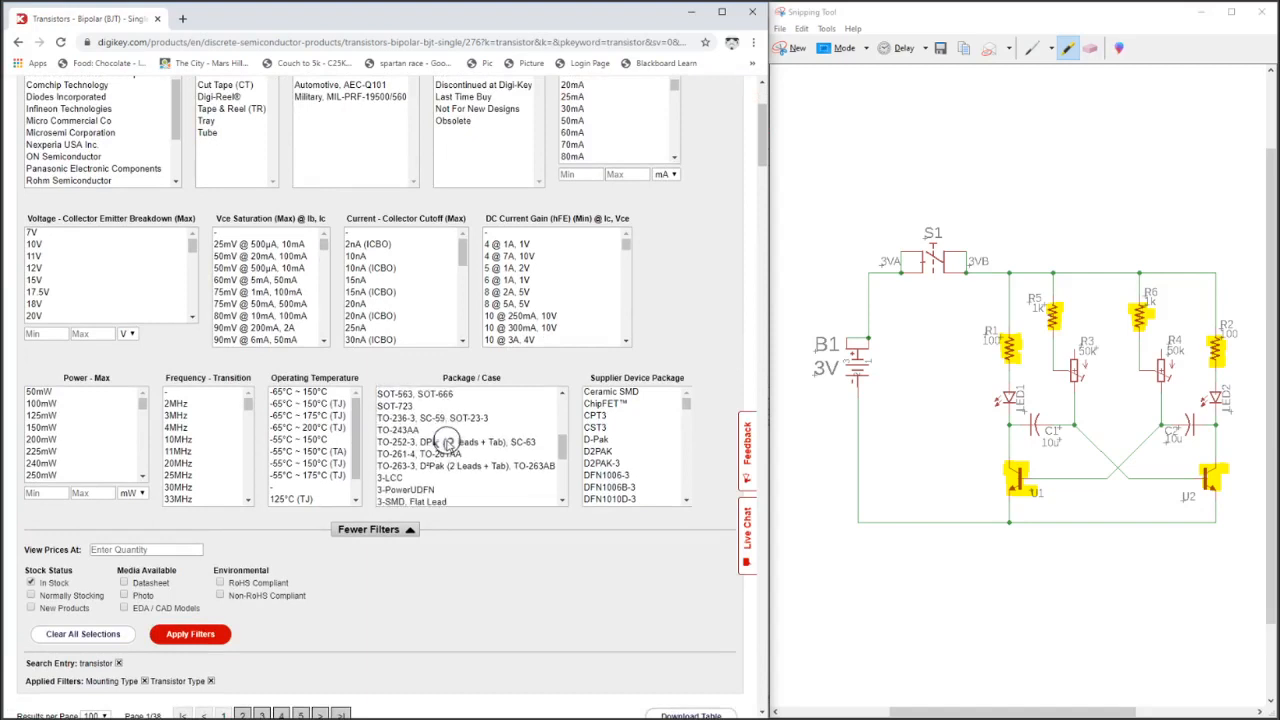
pyautogui.moveTo(563, 443)
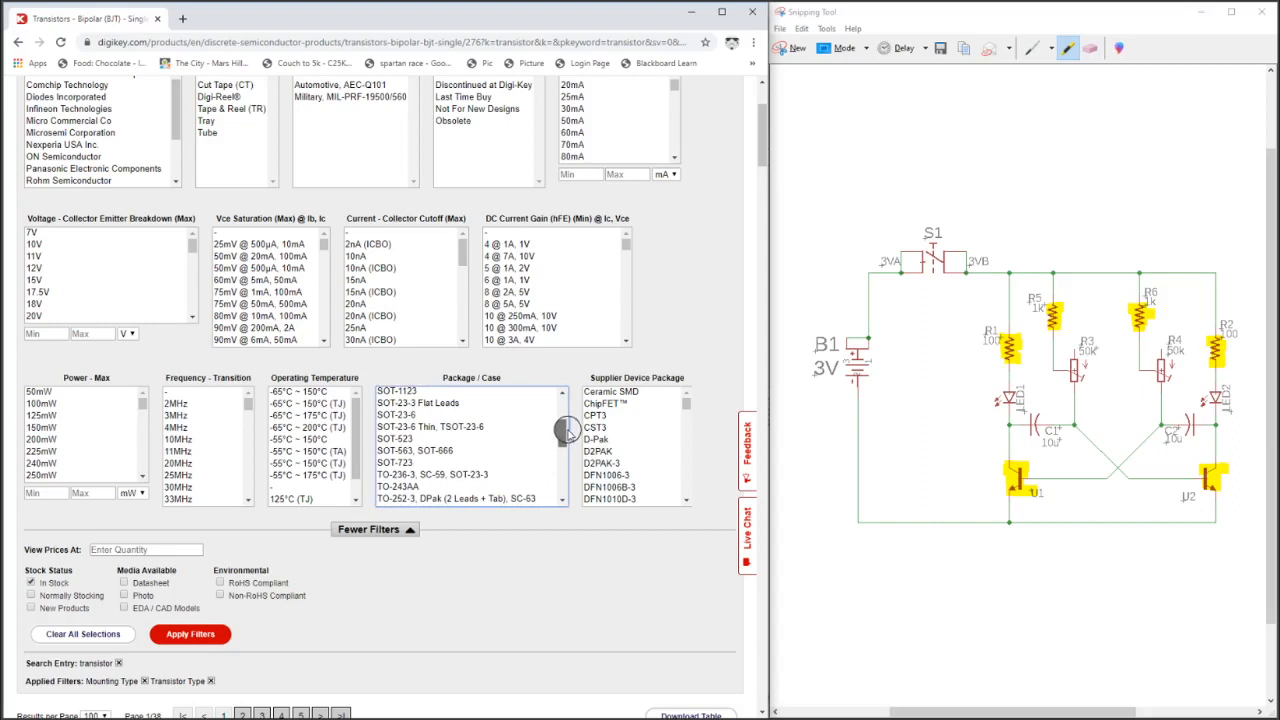
pyautogui.scroll(-3)
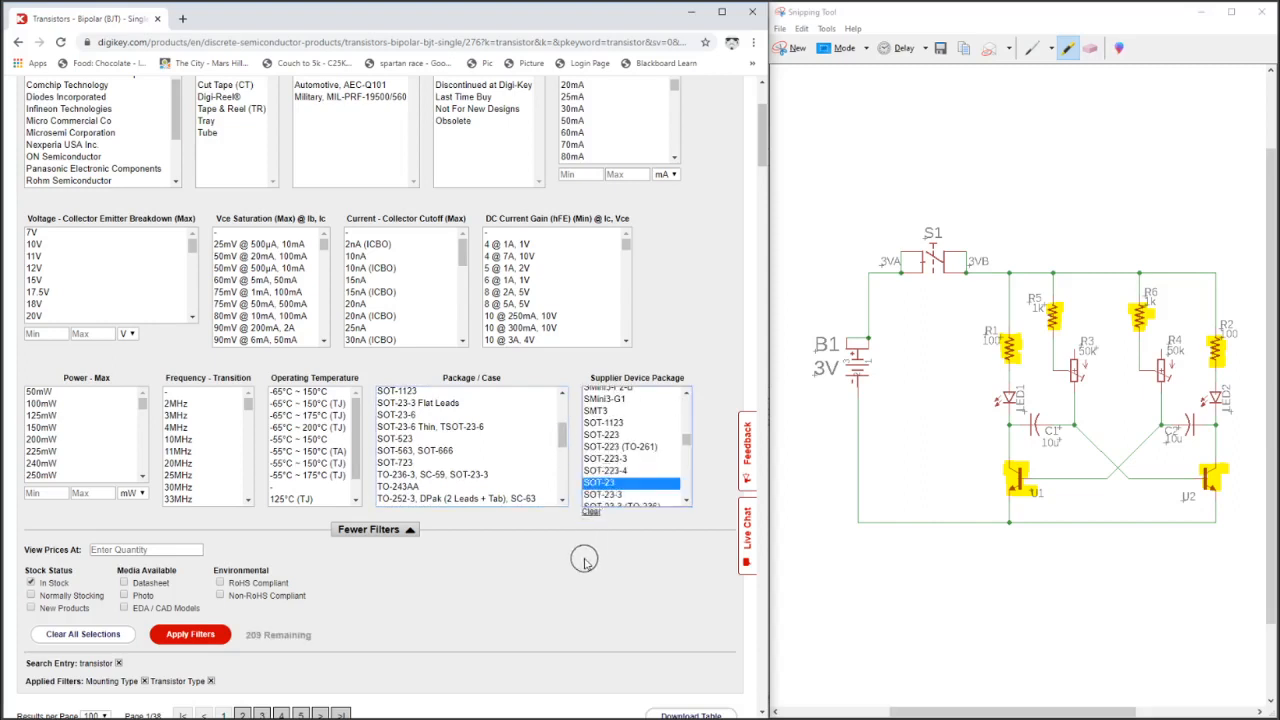
pyautogui.click(190, 634)
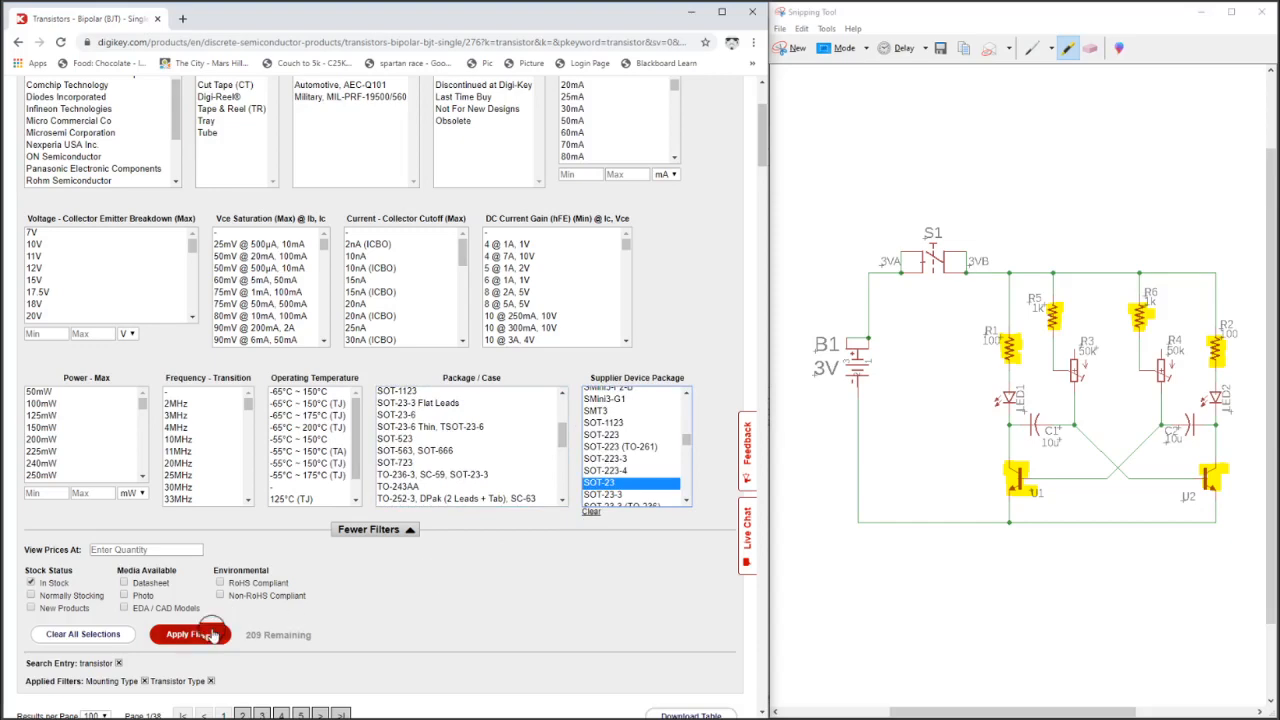
pyautogui.click(190, 634)
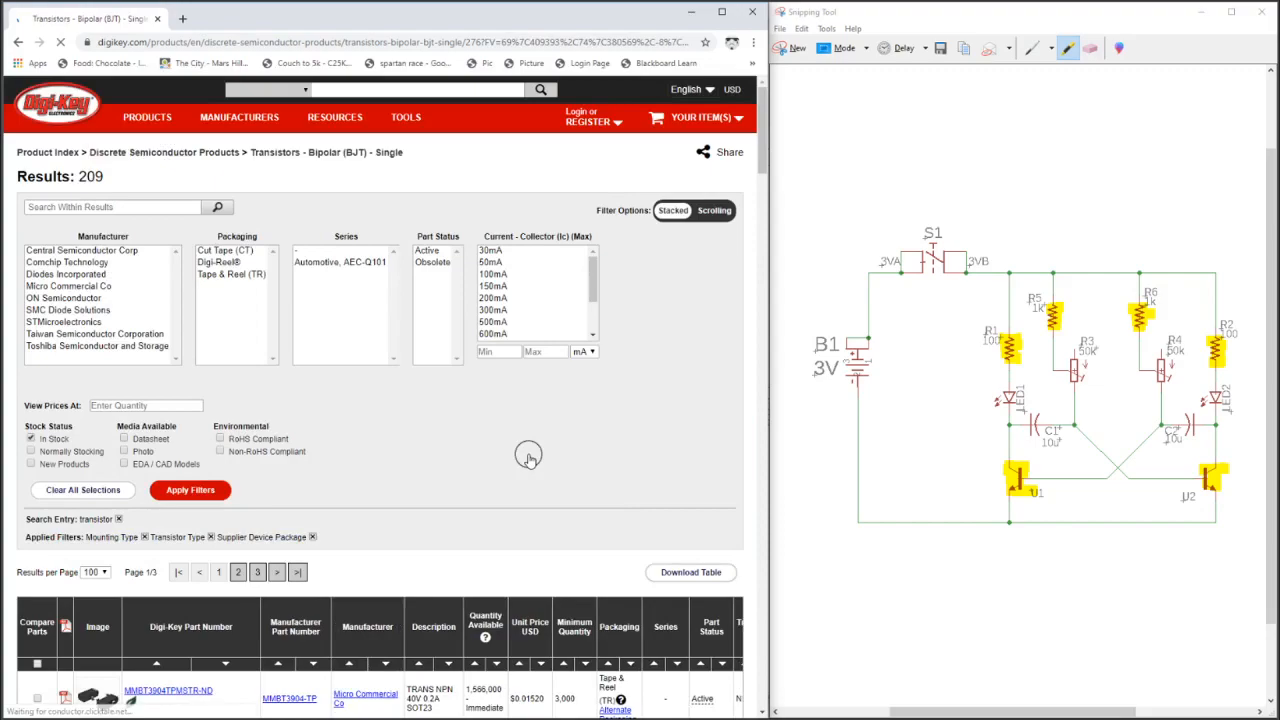
# - Scroll the SOT-23 transistor results and open the MMBT3904TPMSCT-ND cut-tape part
pyautogui.scroll(-3)
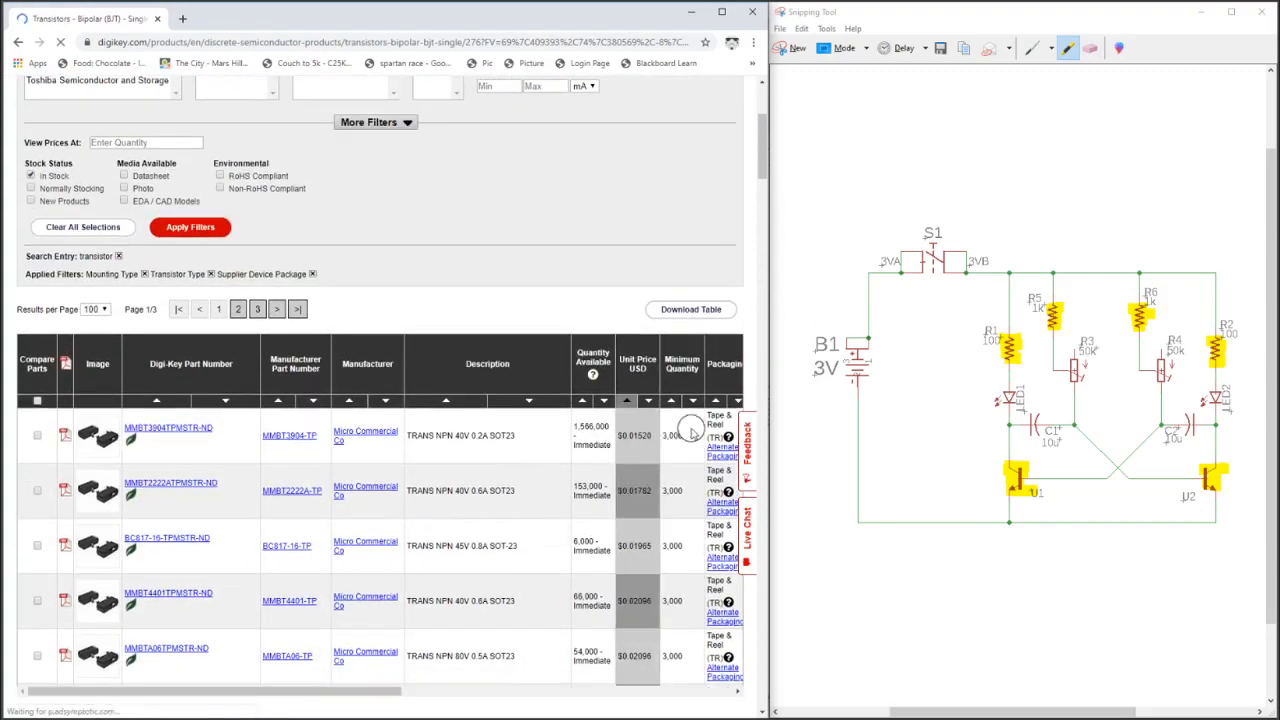
pyautogui.scroll(-3)
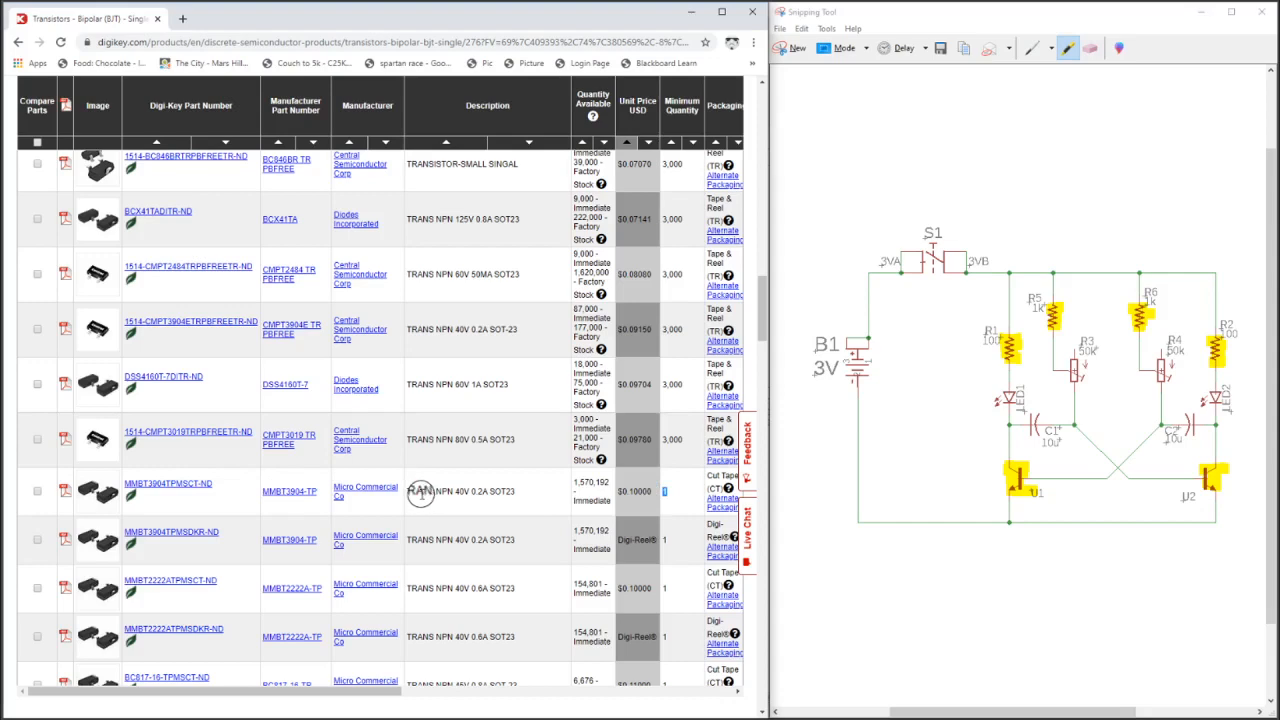
pyautogui.moveTo(540, 470)
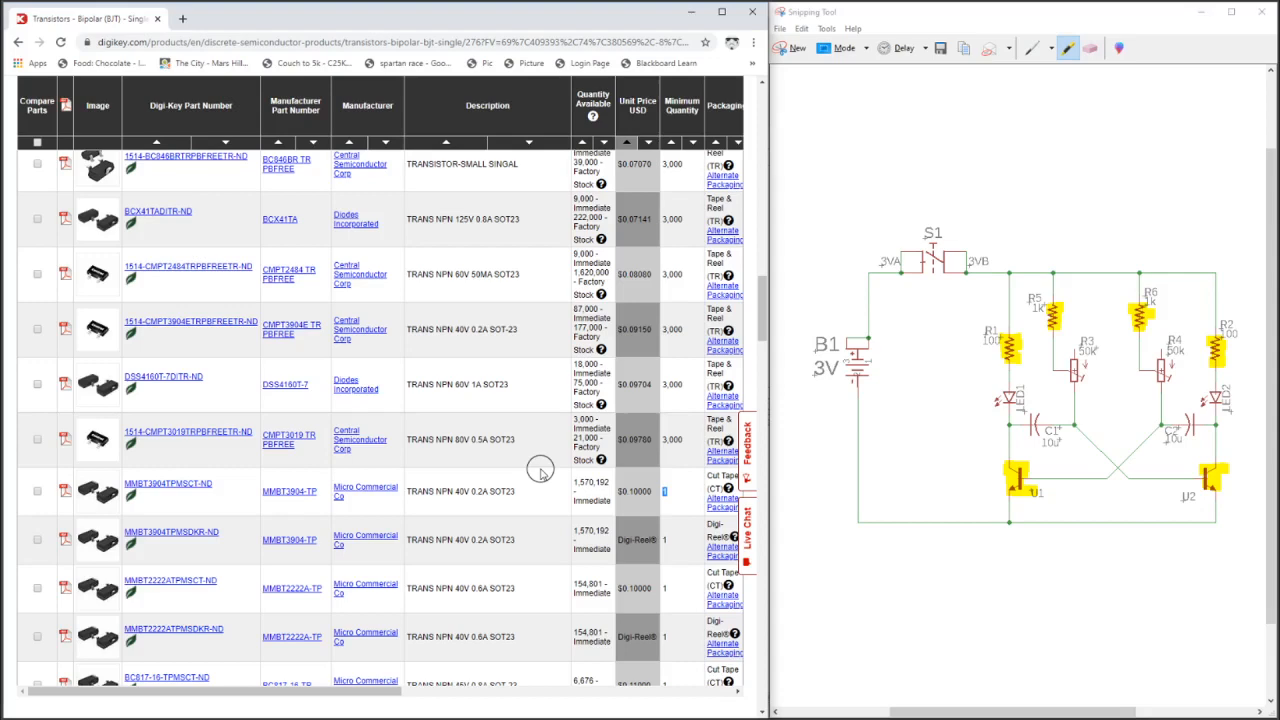
pyautogui.moveTo(353, 485)
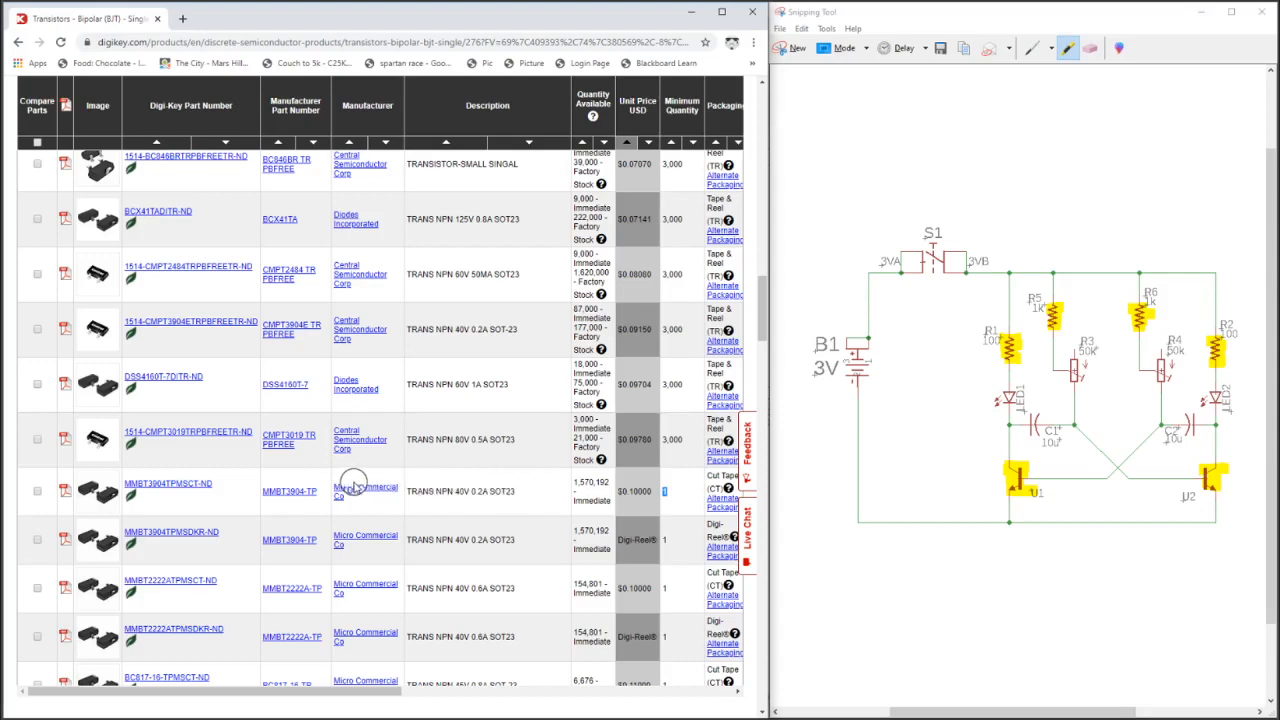
pyautogui.moveTo(159, 483)
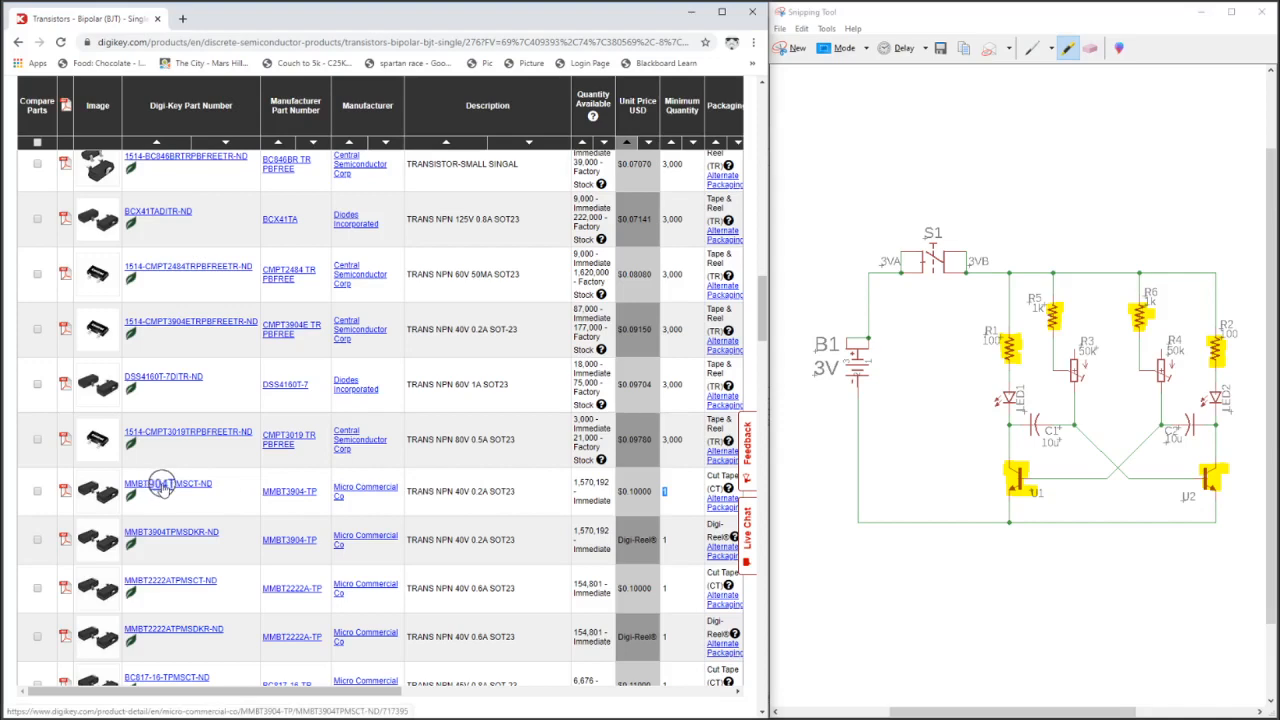
pyautogui.click(168, 483)
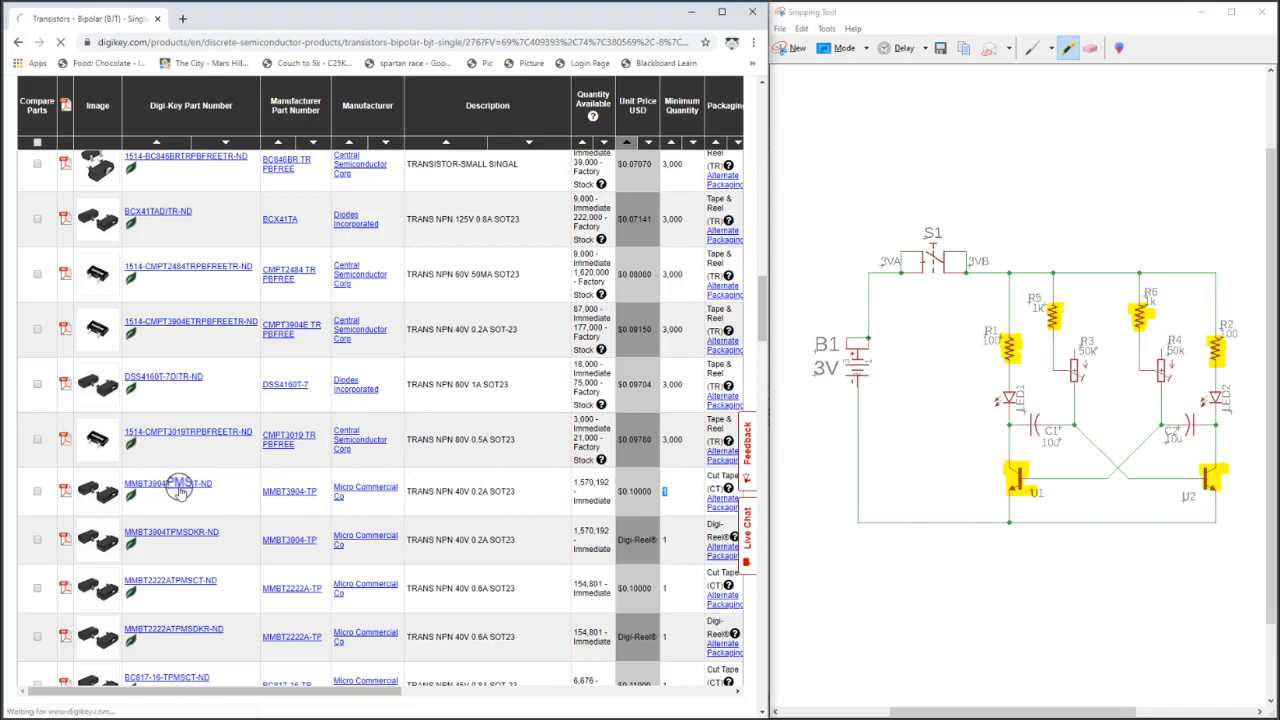
# - Add the Micro Commercial MMBT3904-TP transistor to the Multivibrator BOM and continue shopping
pyautogui.click(167, 483)
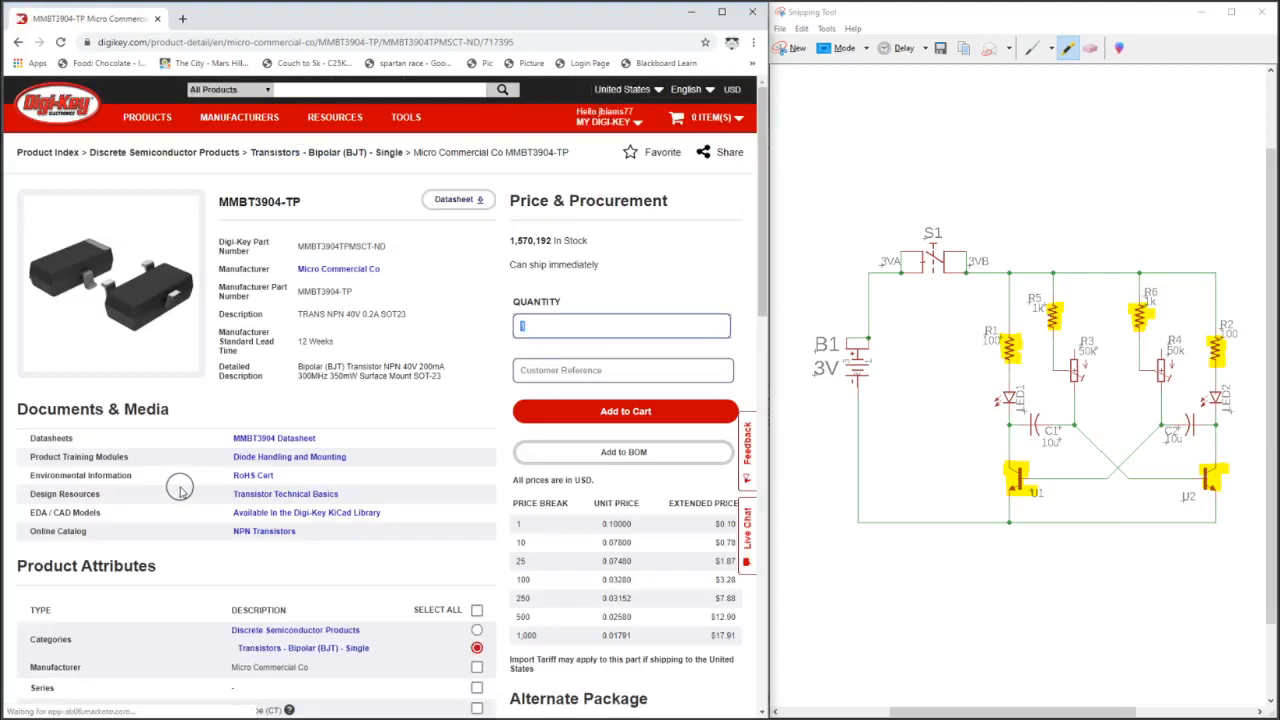
pyautogui.moveTo(330, 363)
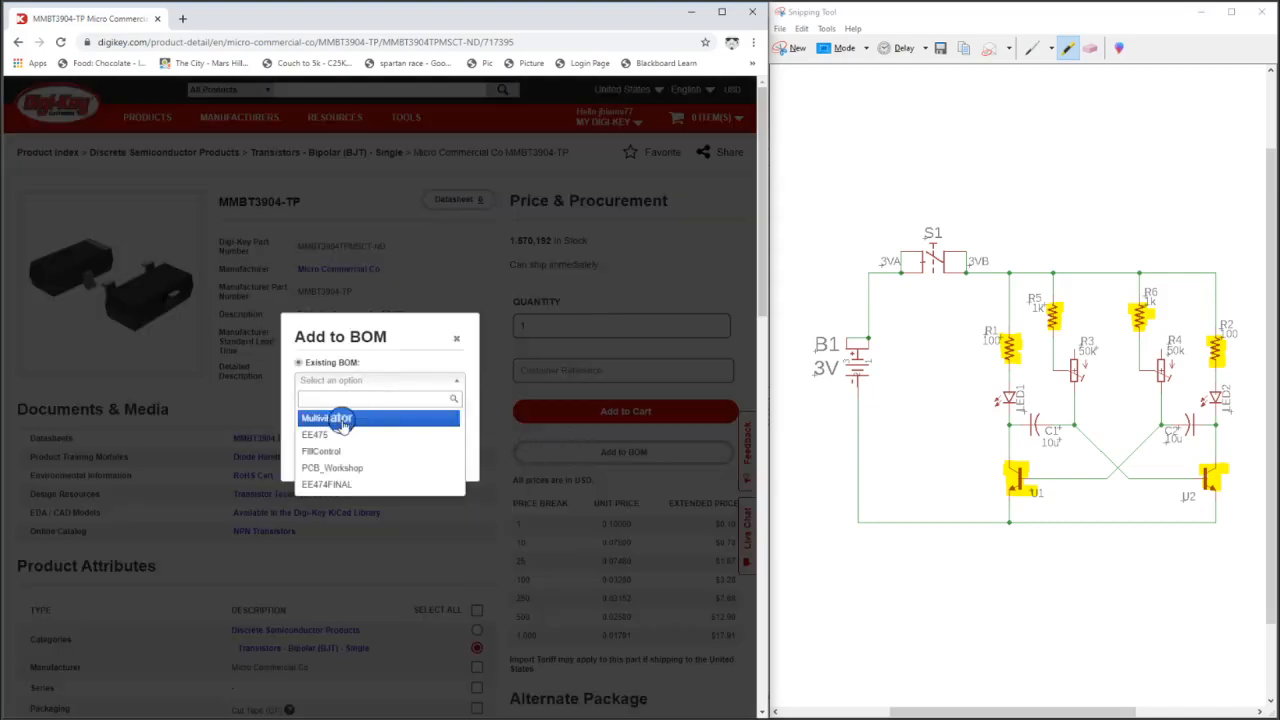
pyautogui.click(326, 417)
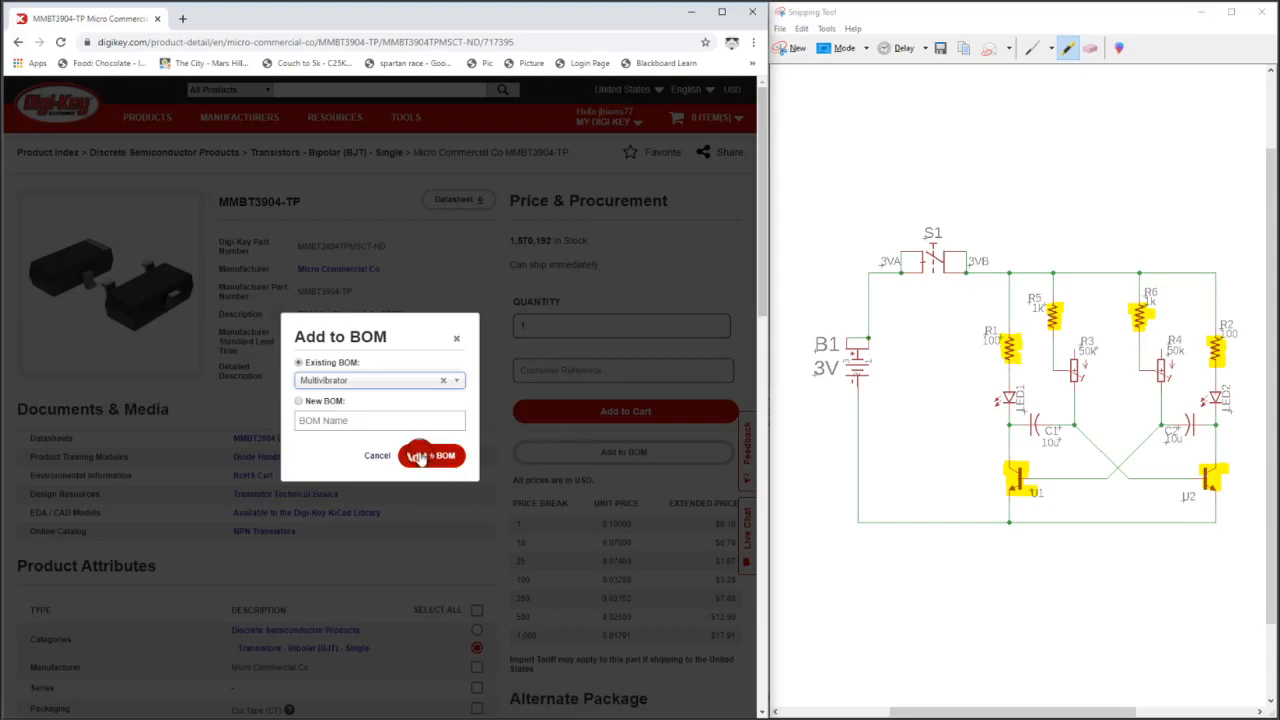
pyautogui.click(431, 455)
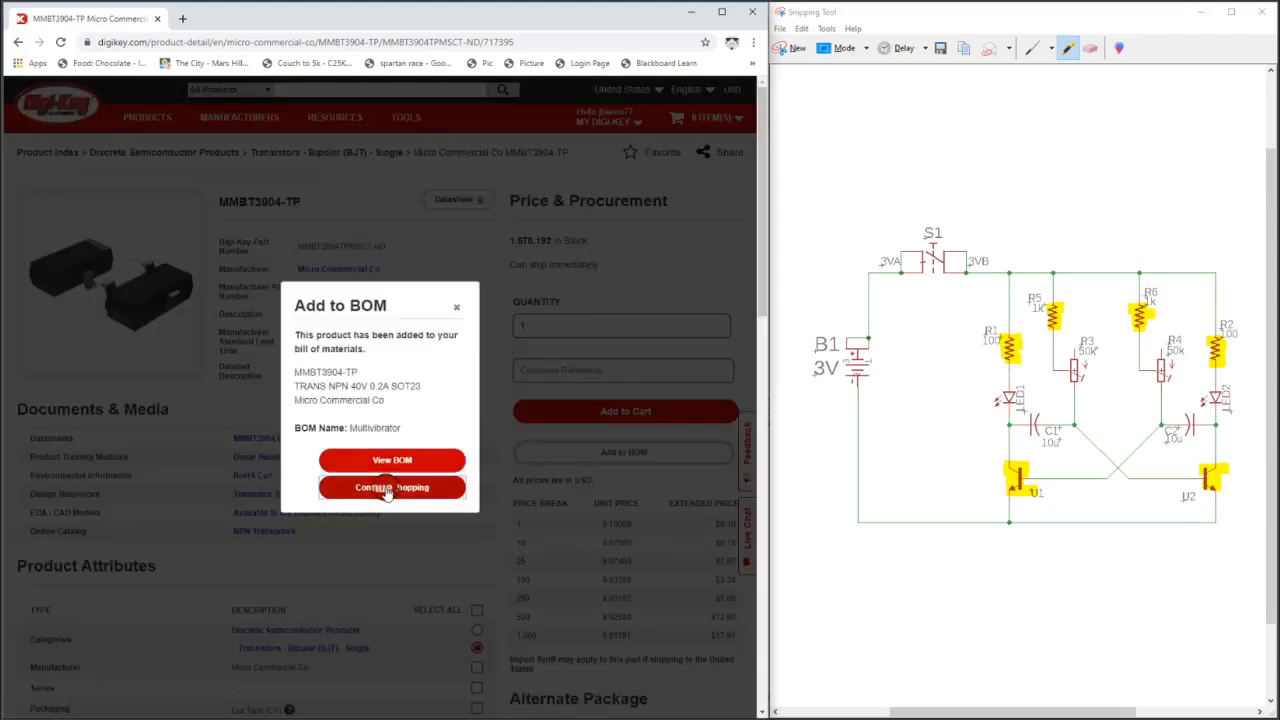
pyautogui.click(391, 487)
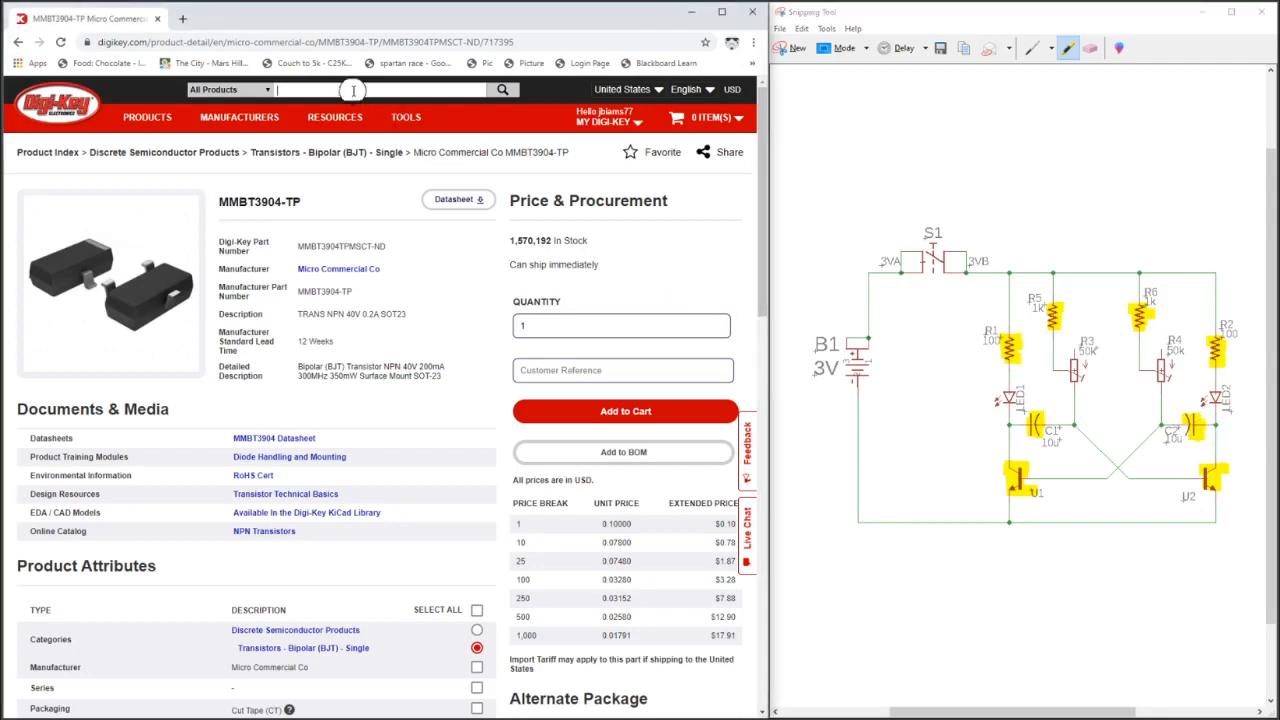
# - Search 'capacitor' and open the Aluminum Electrolytic Capacitors category
pyautogui.write('capacito')
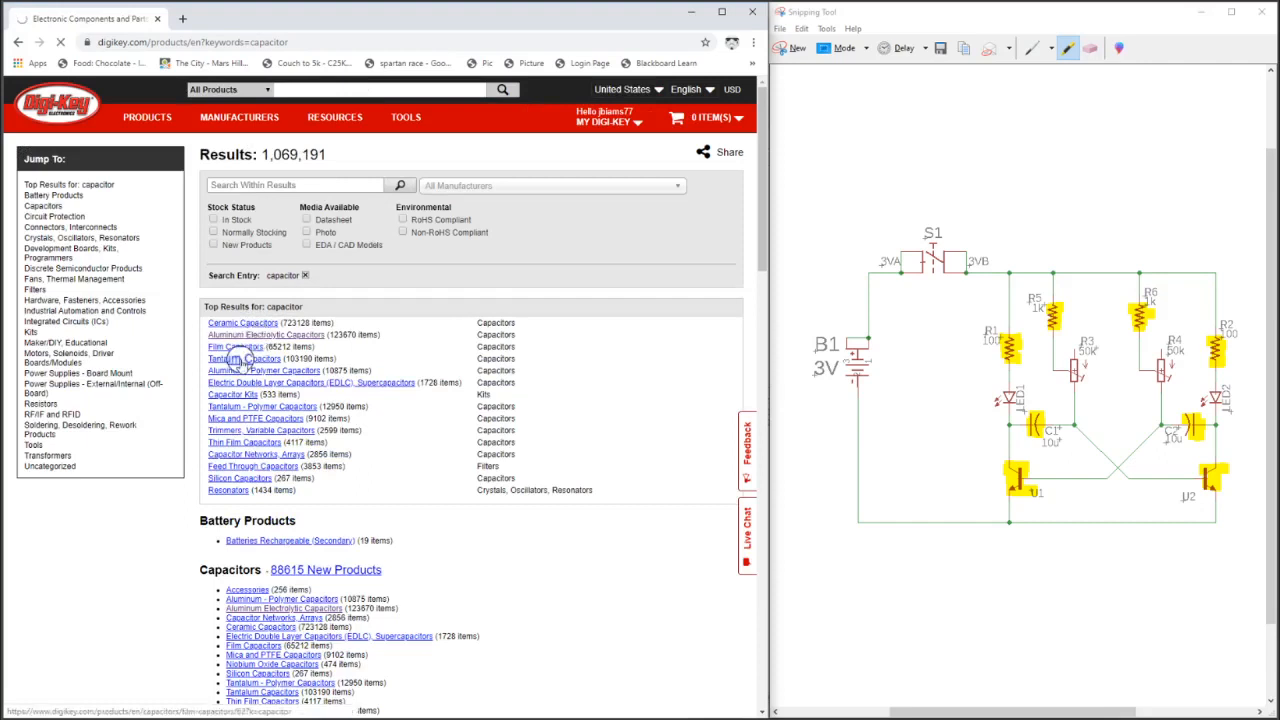
pyautogui.click(265, 334)
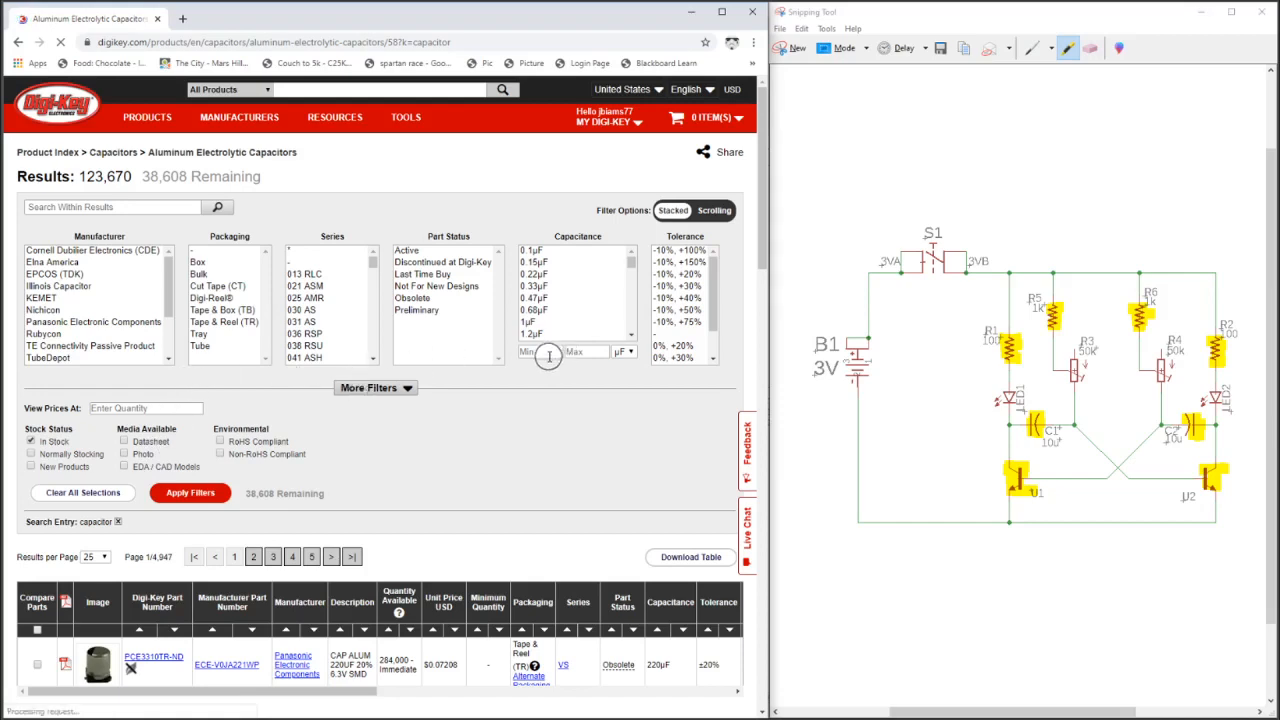
# - Filter for 10 µF capacitance and Surface Mount mounting type, then apply the filters
pyautogui.write('10')
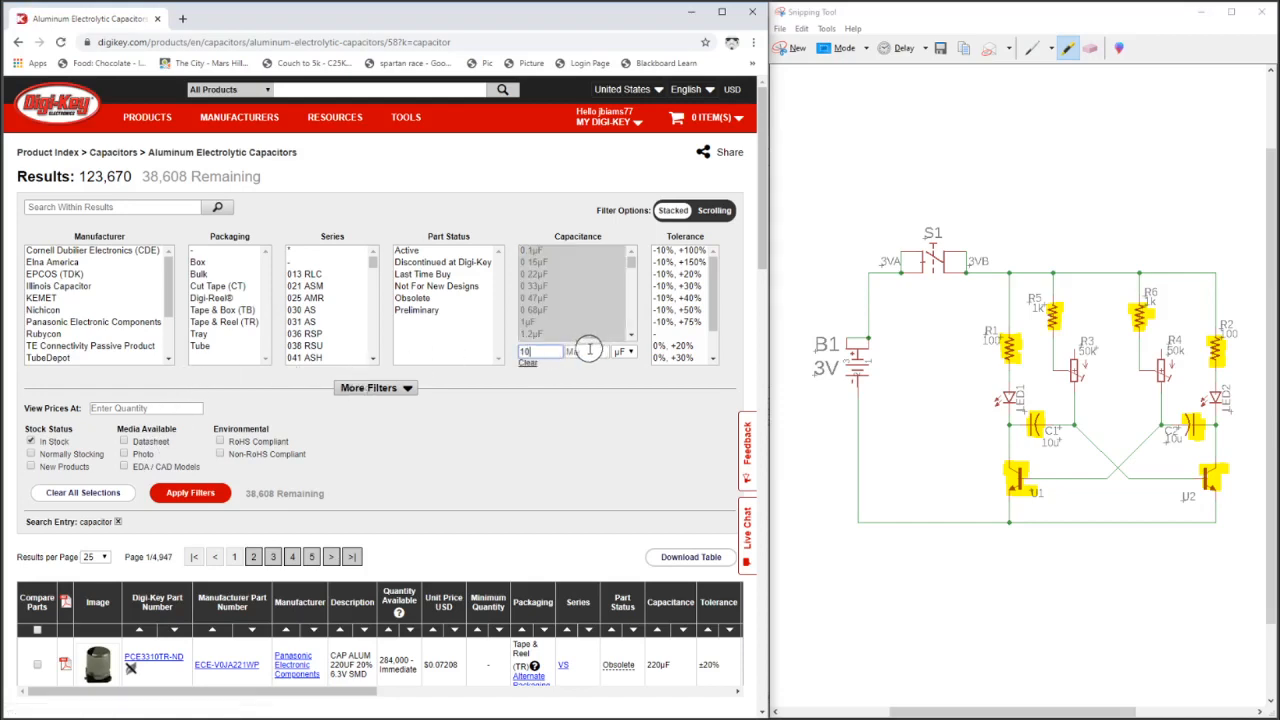
pyautogui.write('10')
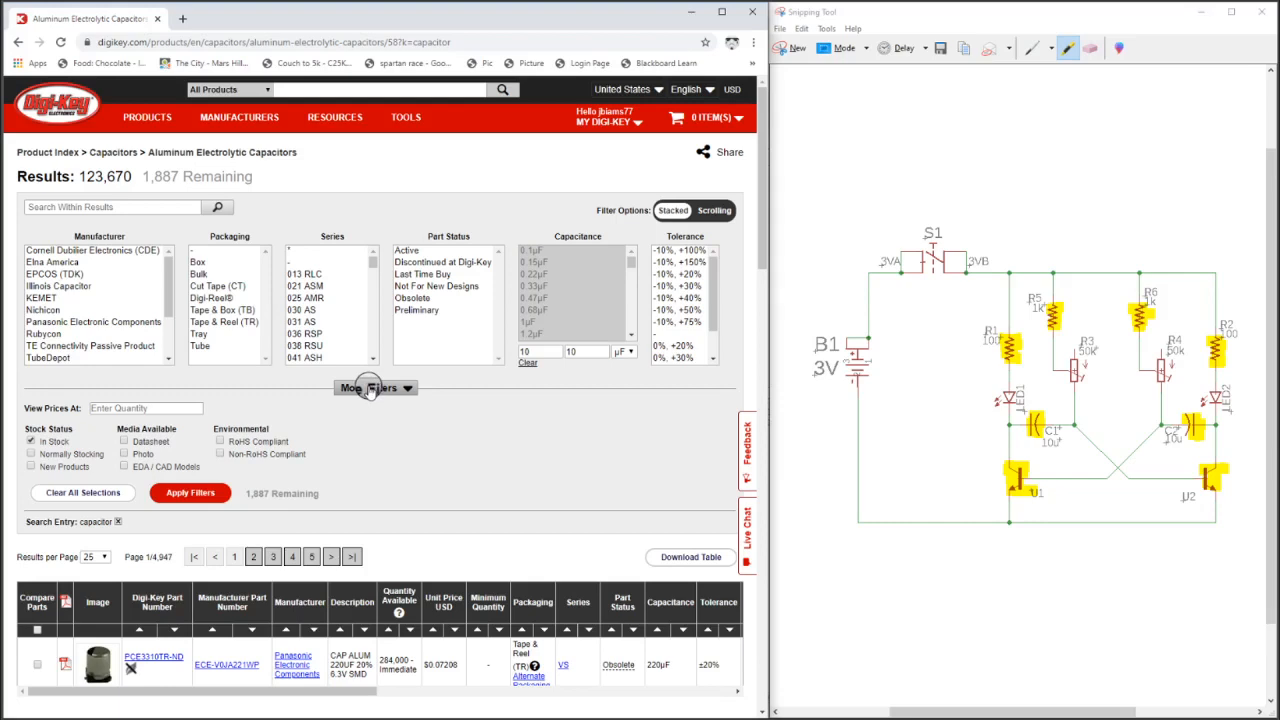
pyautogui.click(368, 388)
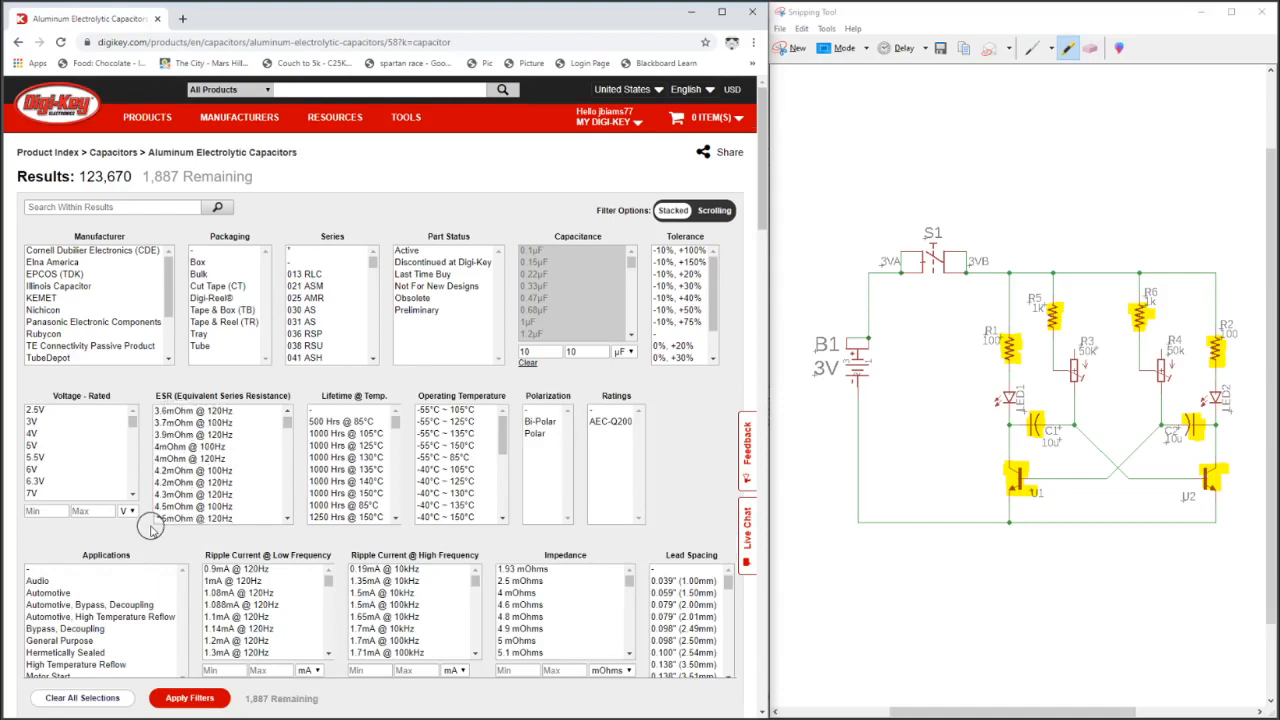
pyautogui.scroll(-3)
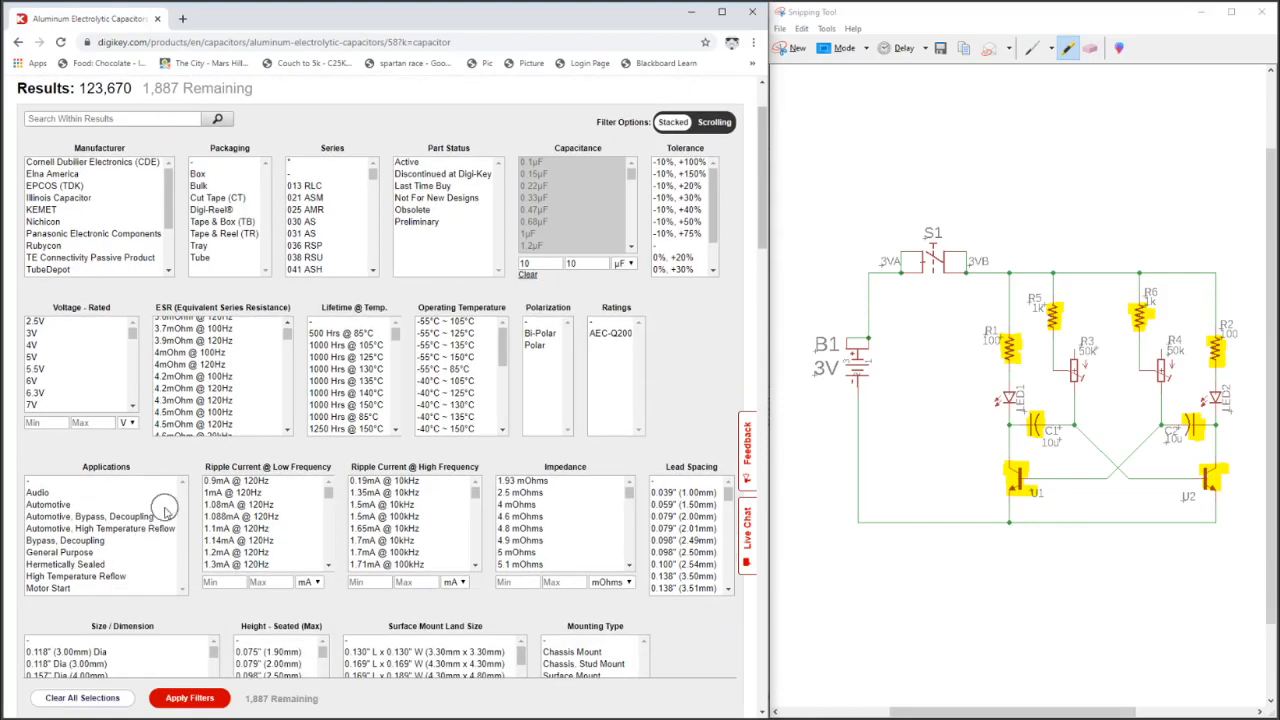
pyautogui.scroll(-3)
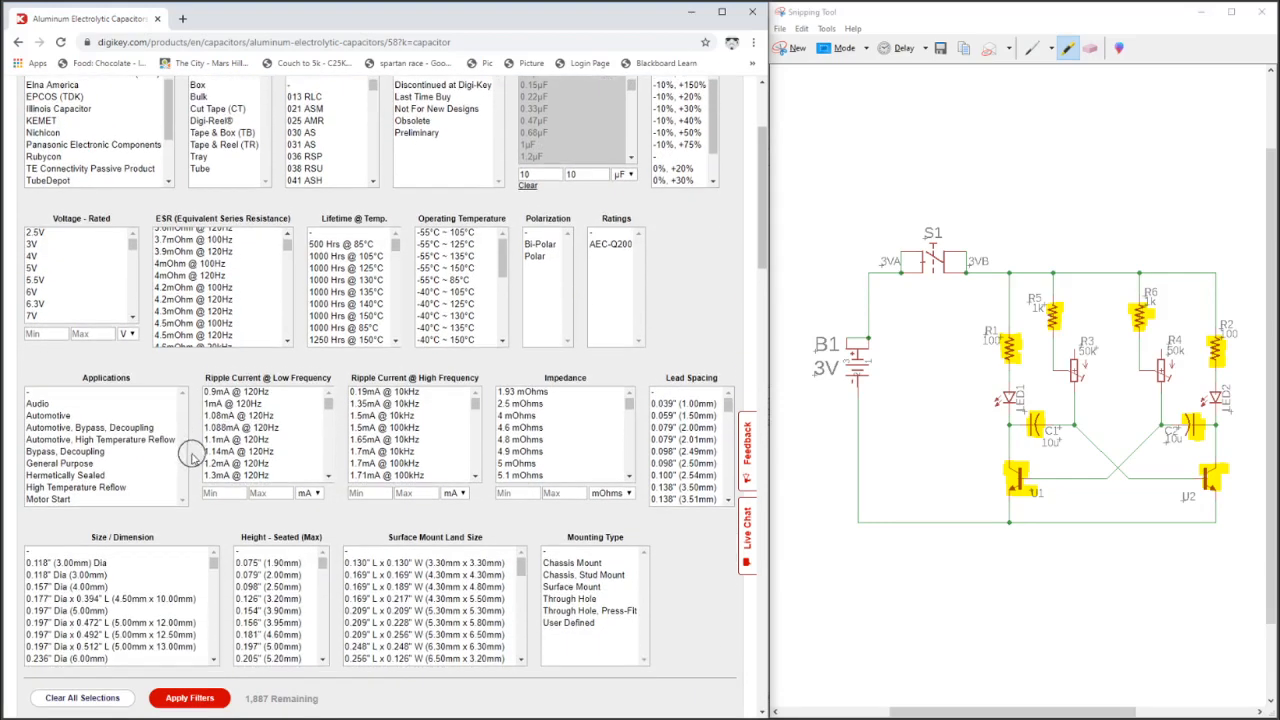
pyautogui.moveTo(630, 545)
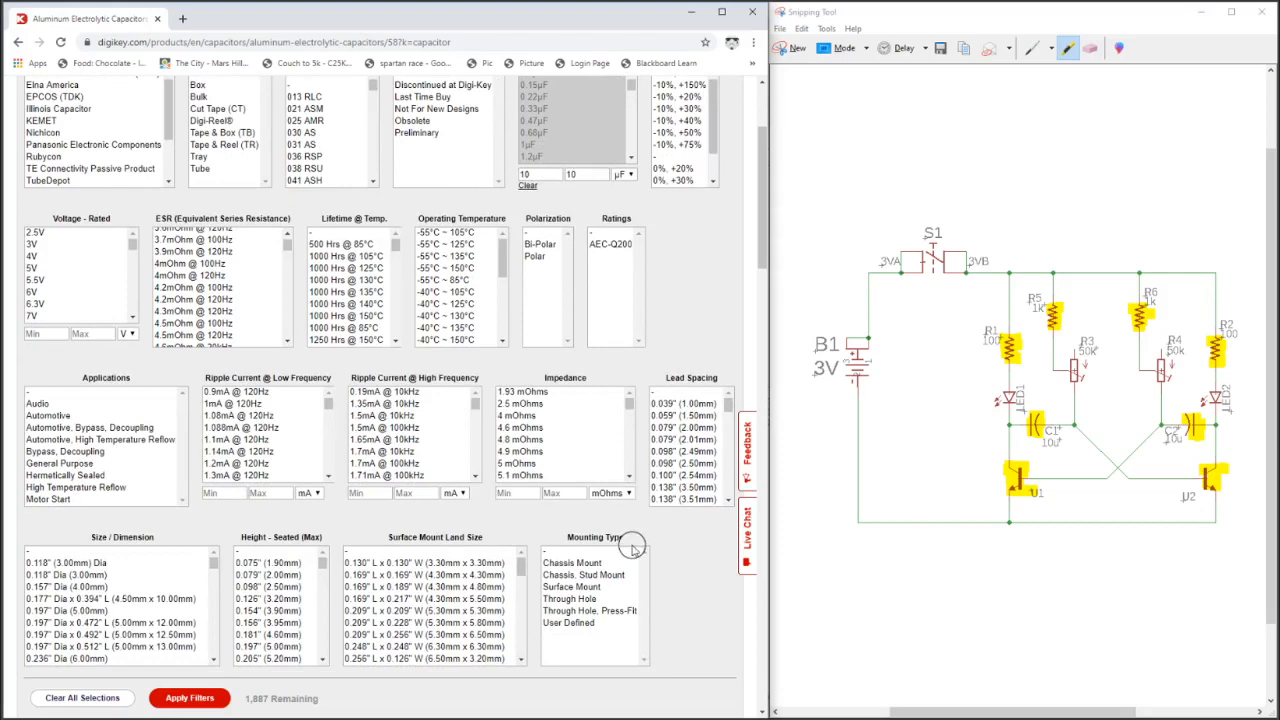
pyautogui.scroll(-3)
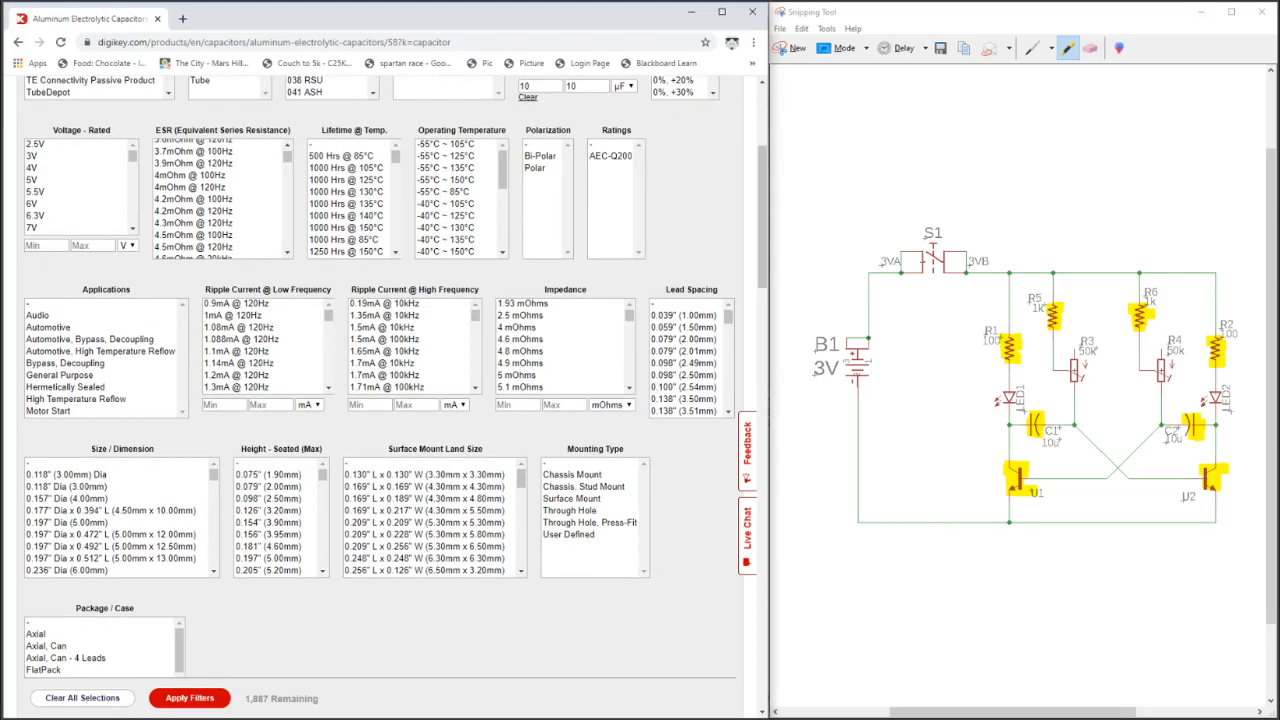
pyautogui.scroll(-3)
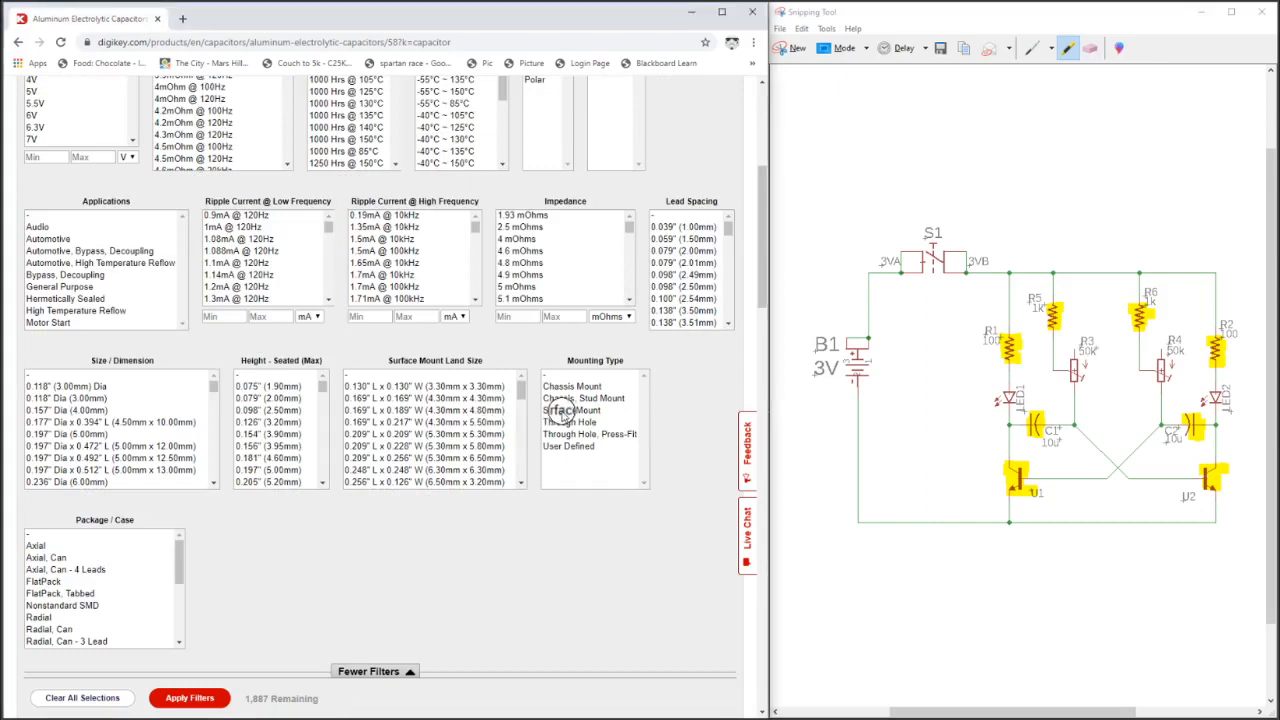
pyautogui.click(571, 410)
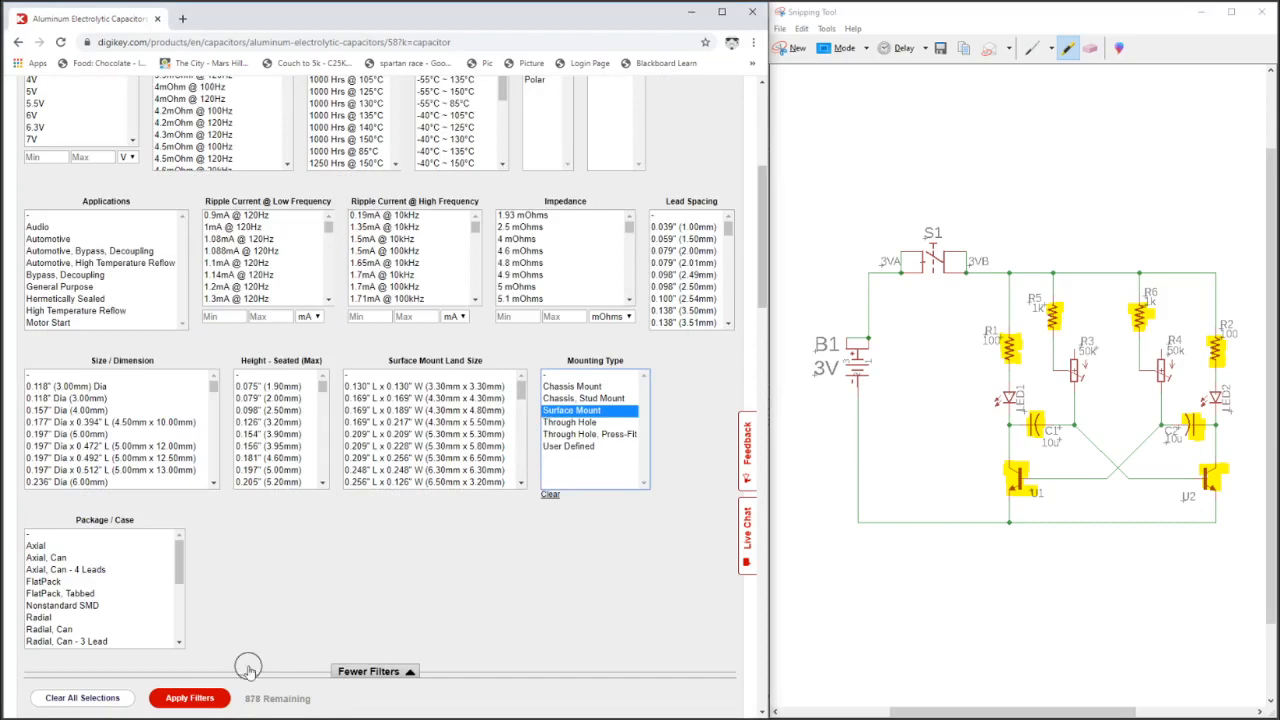
pyautogui.click(189, 697)
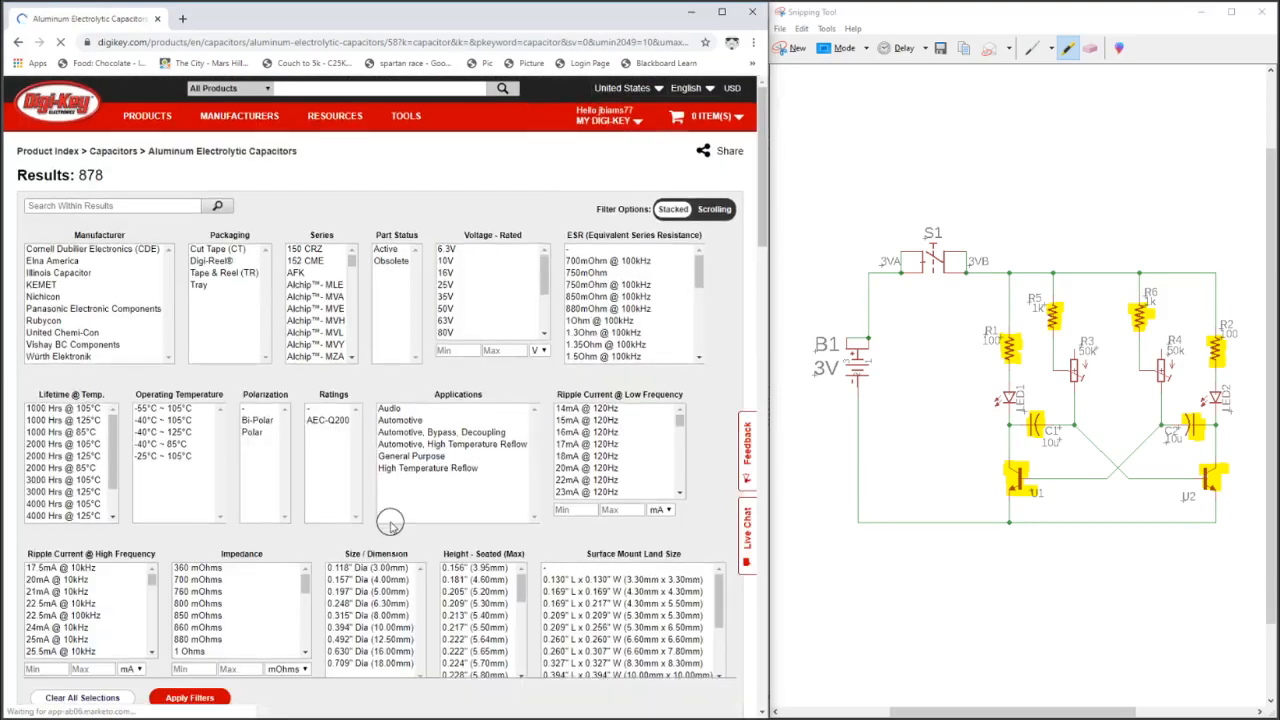
# - Page through the 878 capacitor results, from page 2 onward to page 8 of 36
pyautogui.click(189, 697)
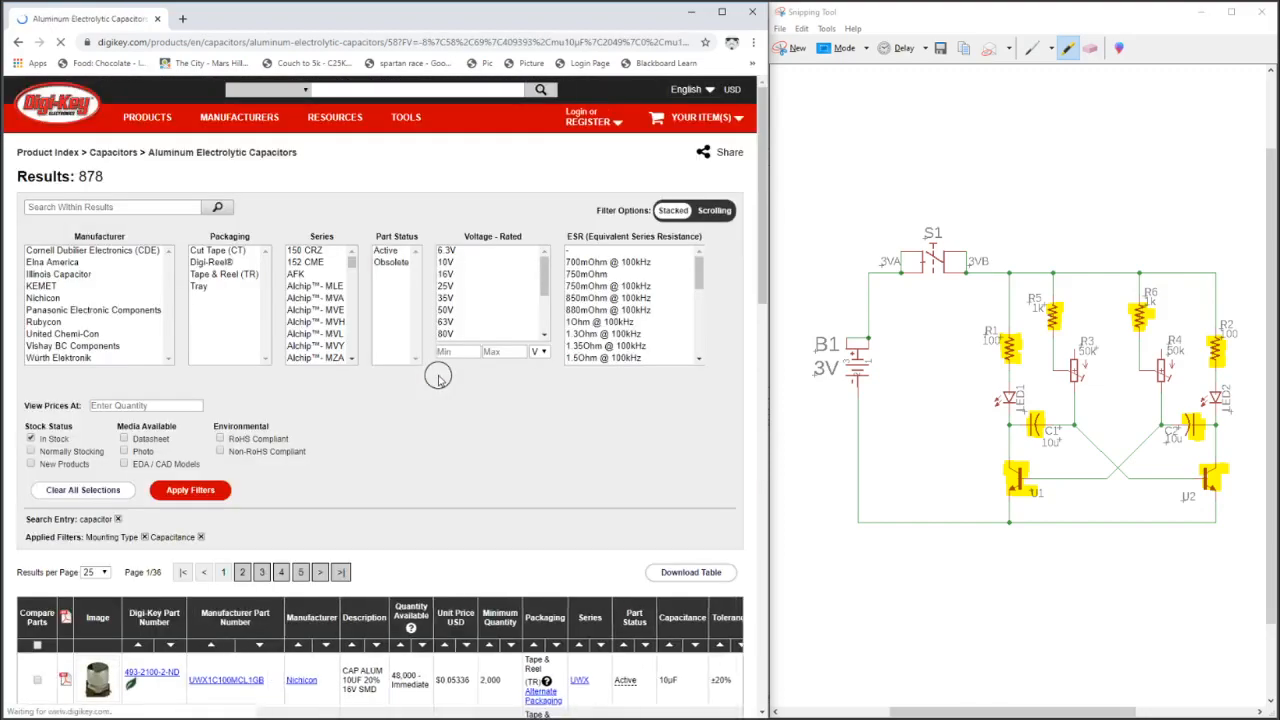
pyautogui.scroll(-3)
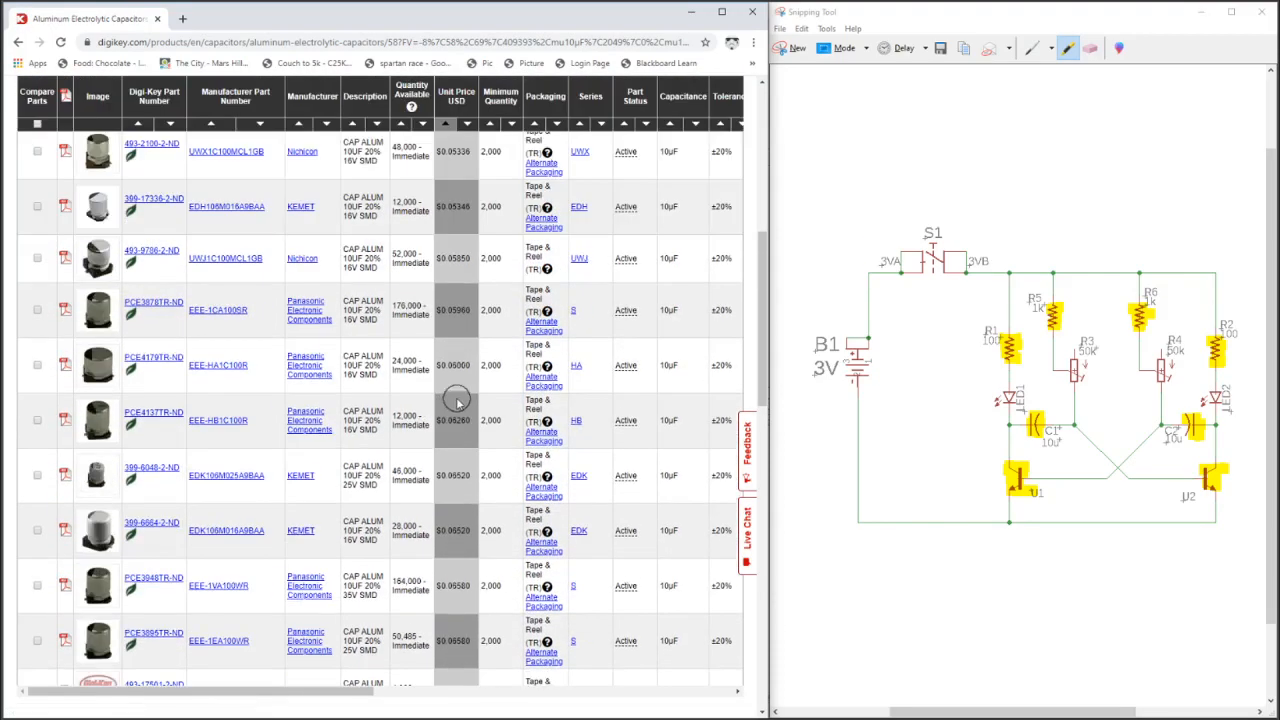
pyautogui.scroll(-3)
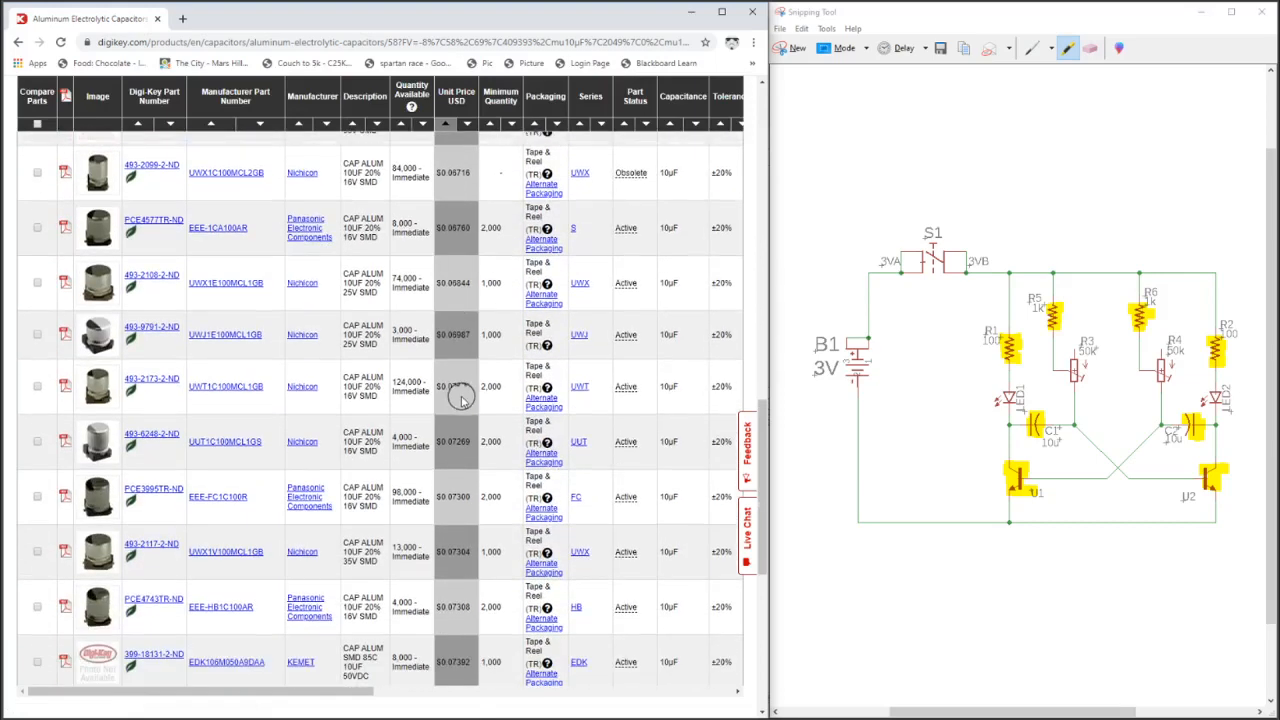
pyautogui.click(240, 621)
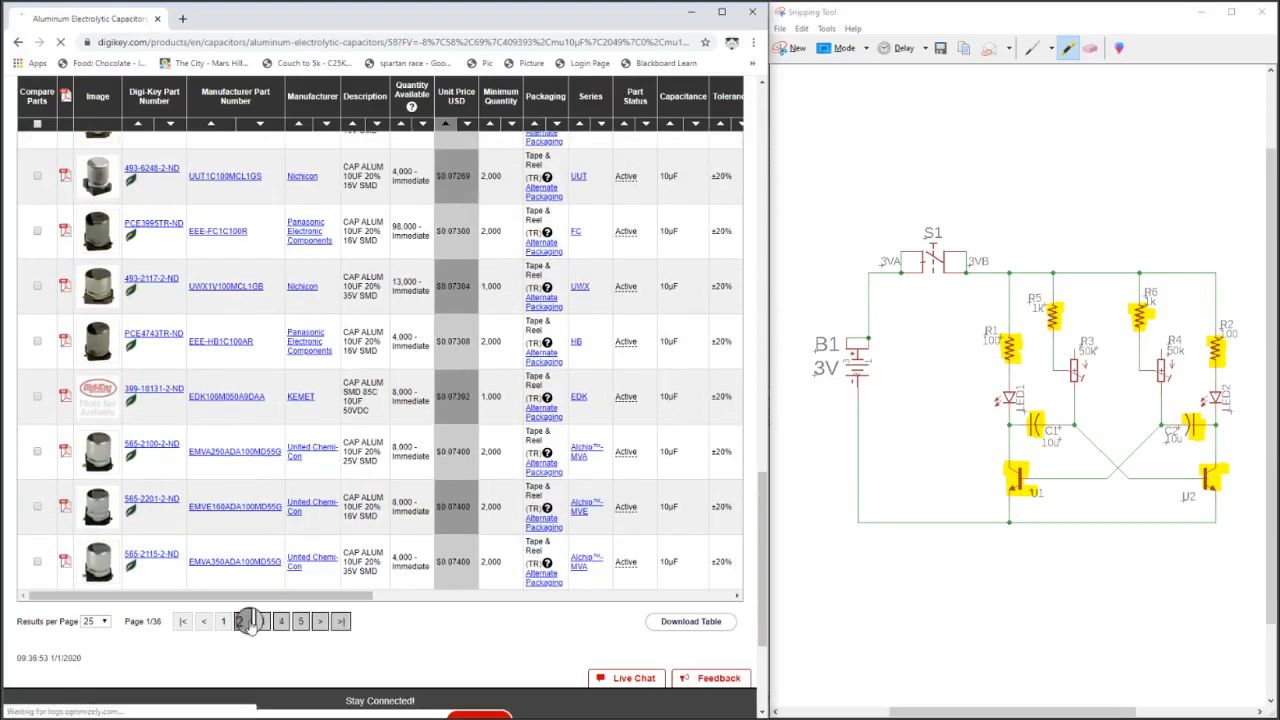
pyautogui.click(240, 621)
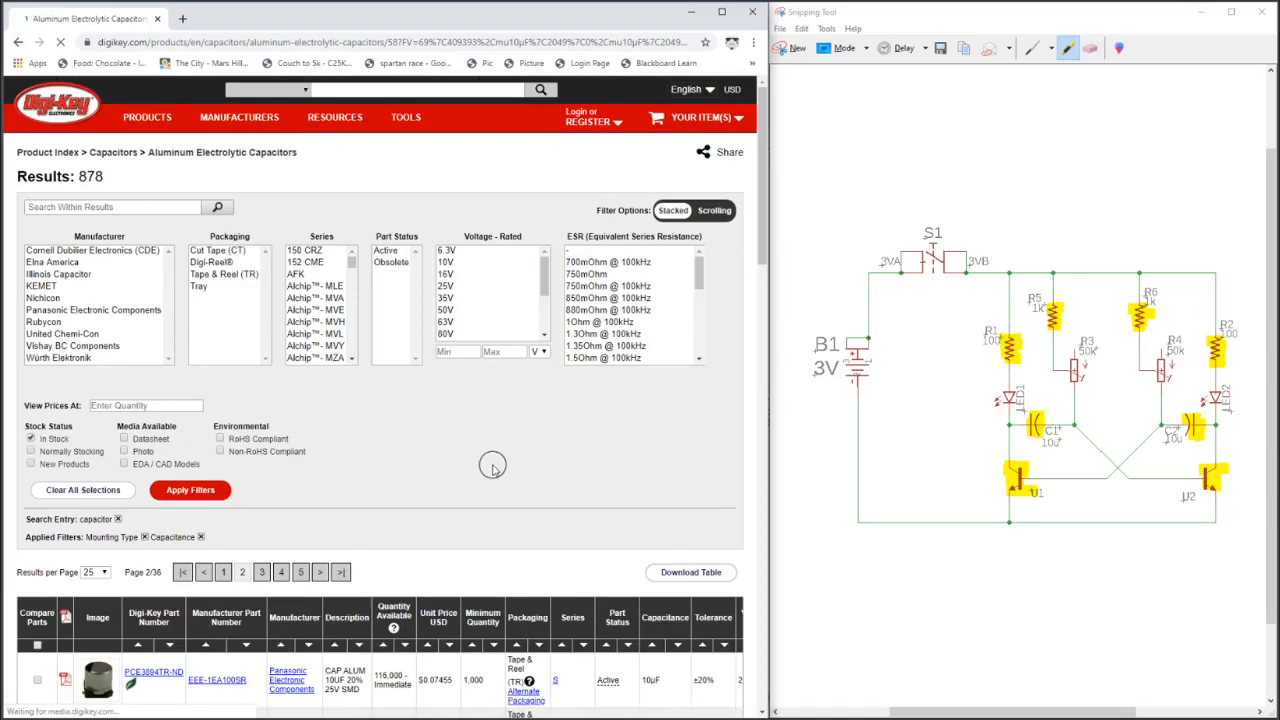
pyautogui.scroll(-3)
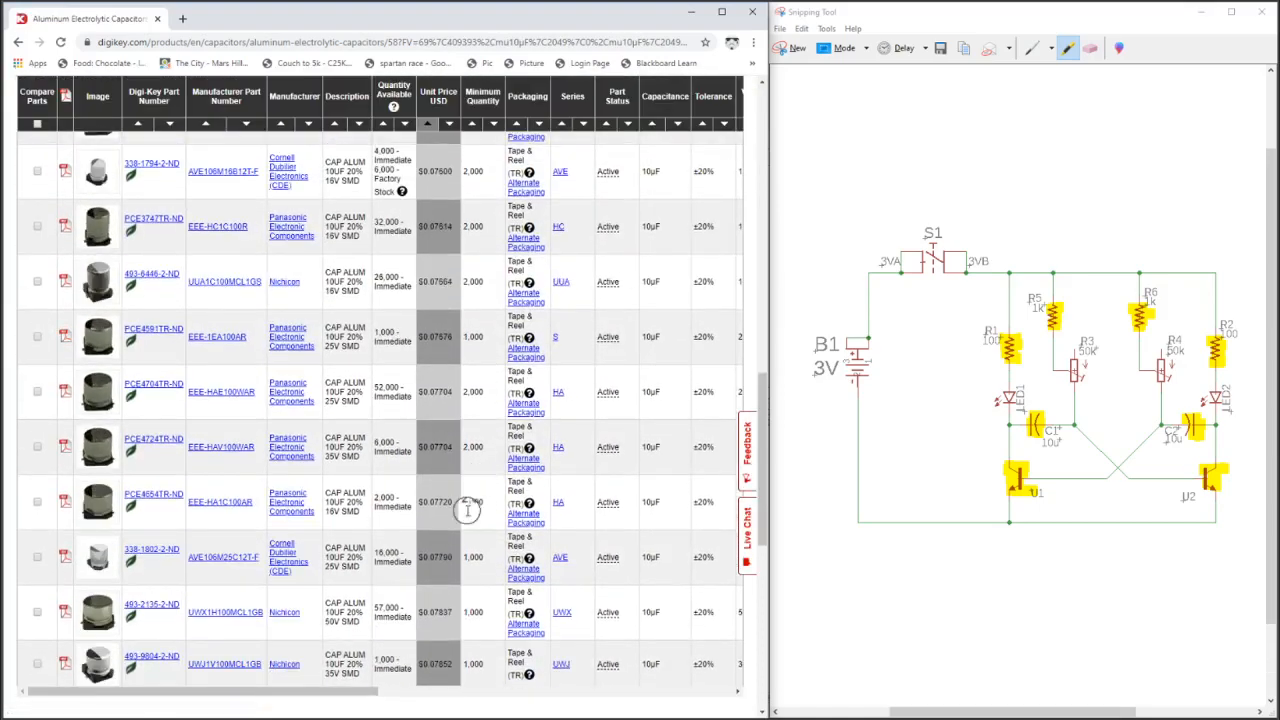
pyautogui.click(261, 641)
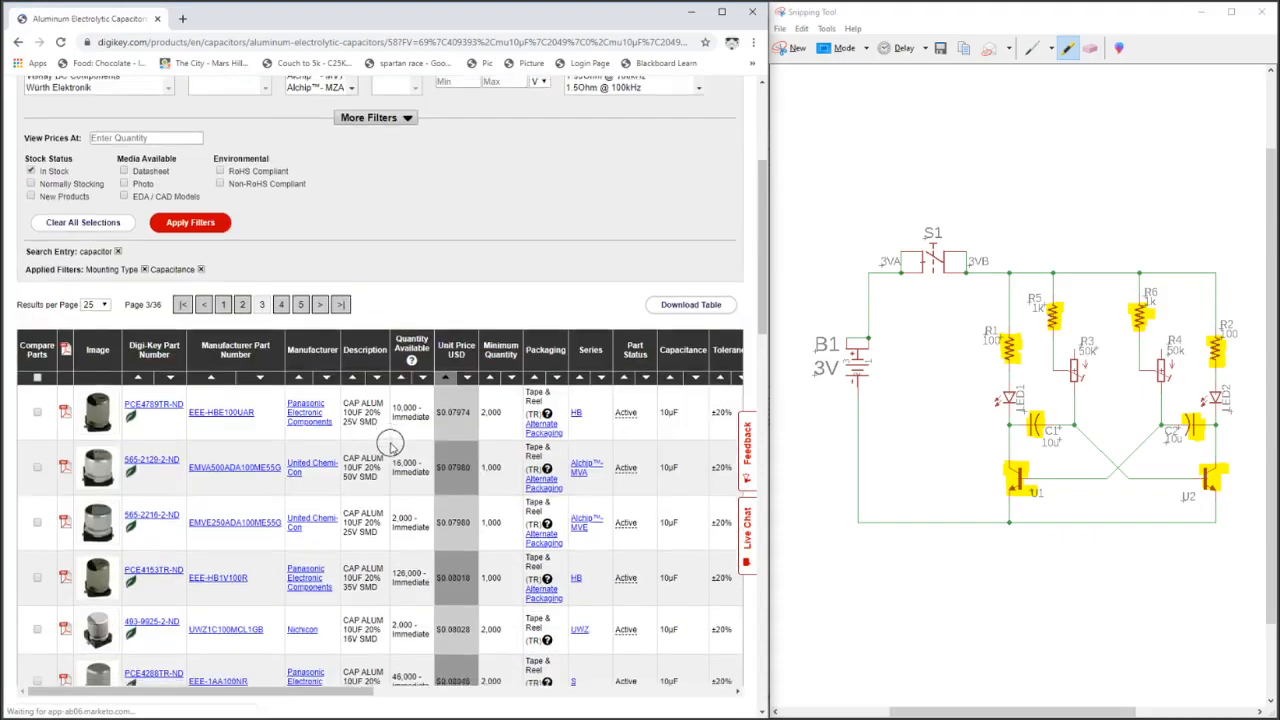
pyautogui.scroll(-3)
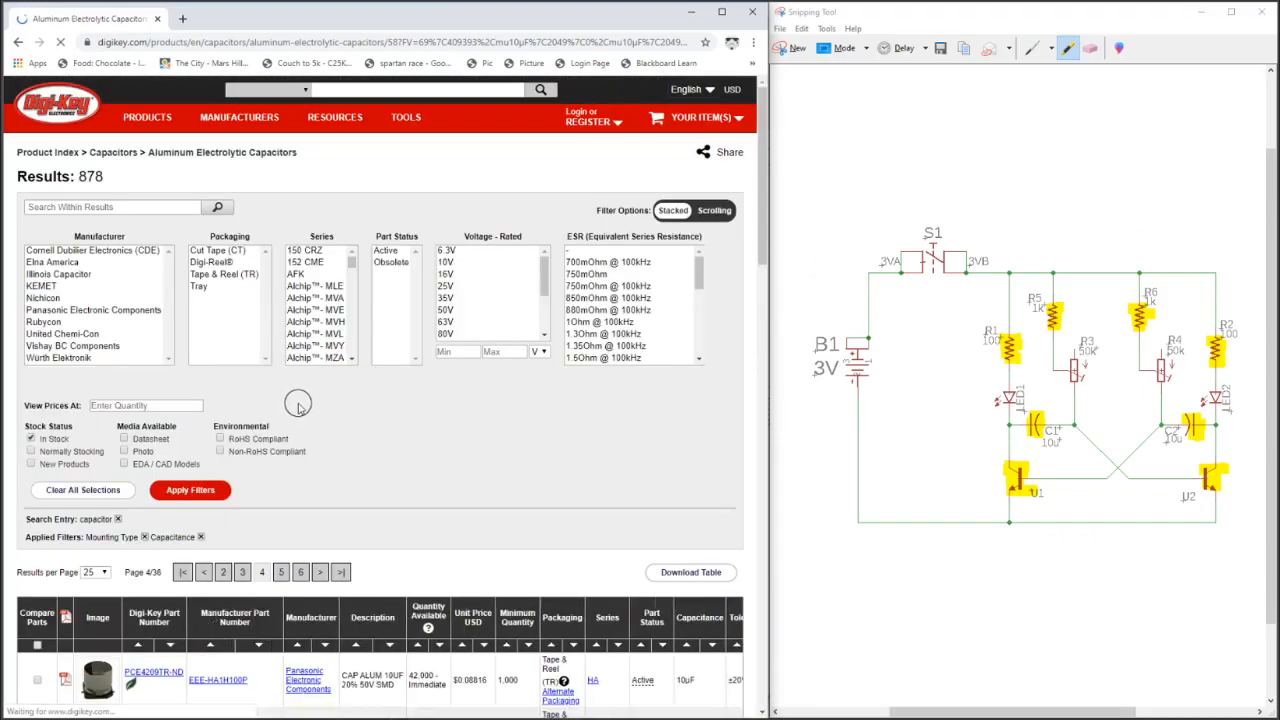
pyautogui.scroll(-3)
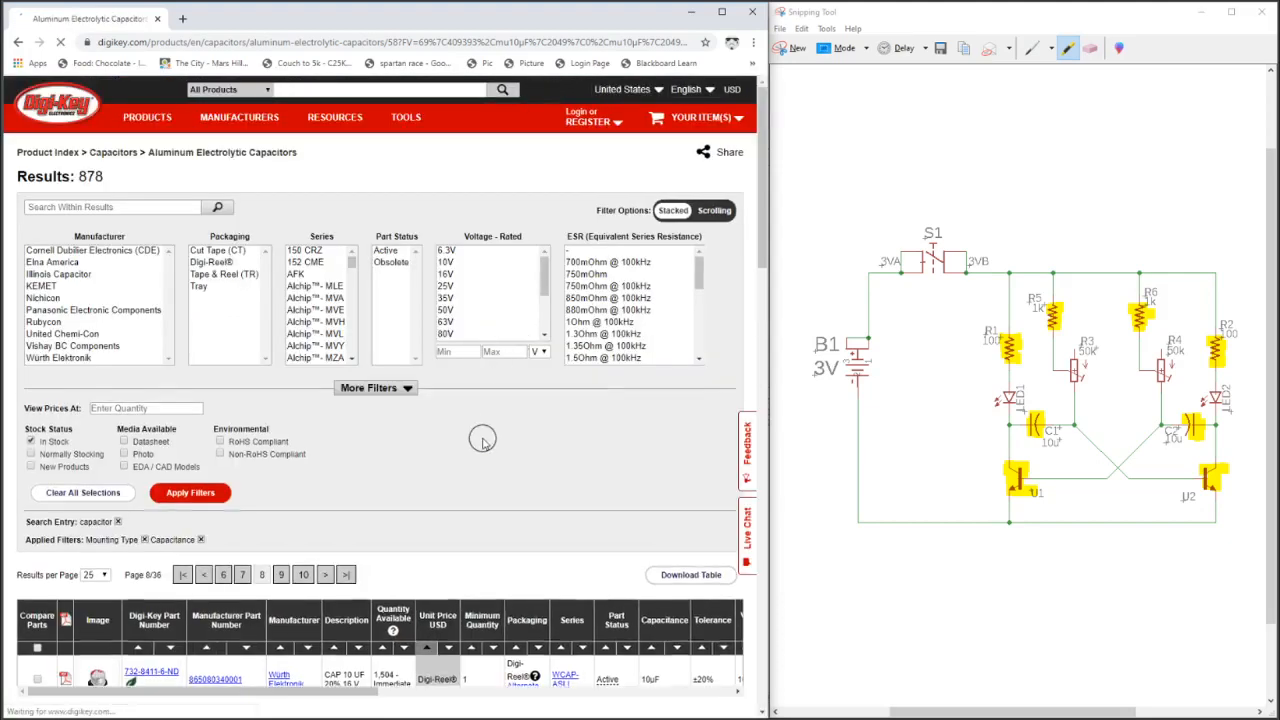
pyautogui.scroll(-3)
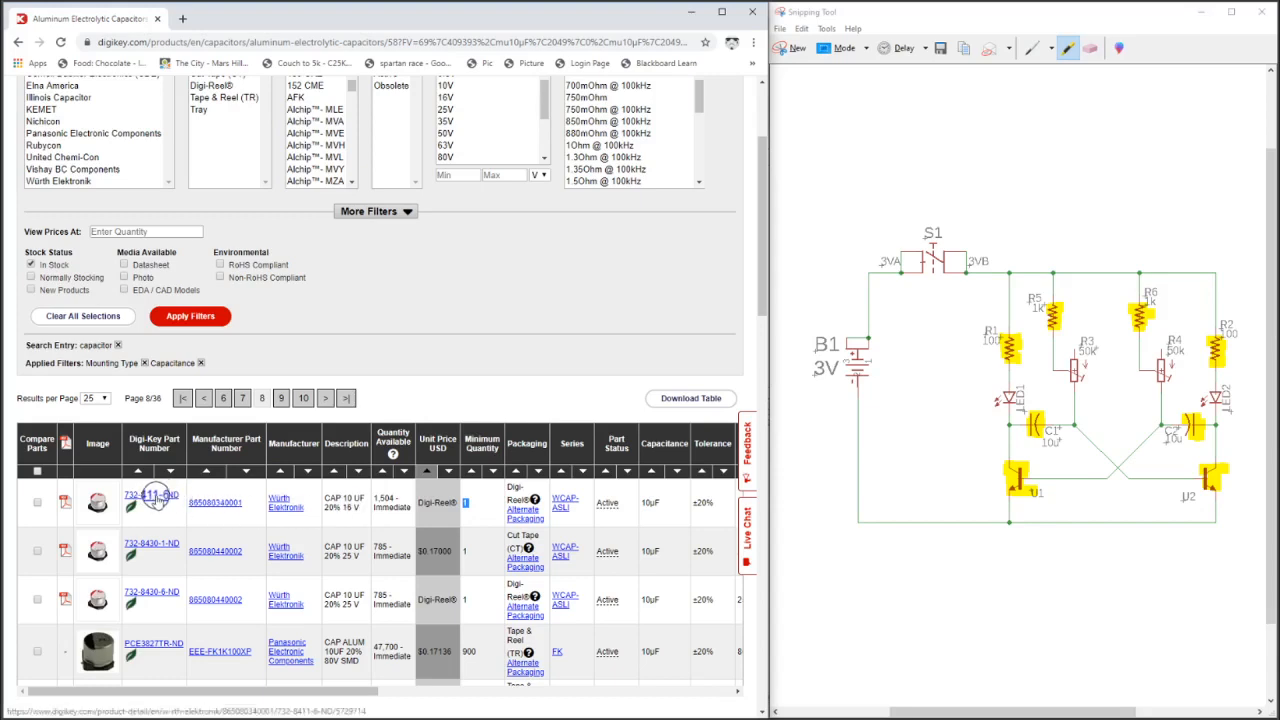
# - Open part 732-8411-6-ND and add it to the Multivibrator BOM, then continue shopping
pyautogui.click(150, 495)
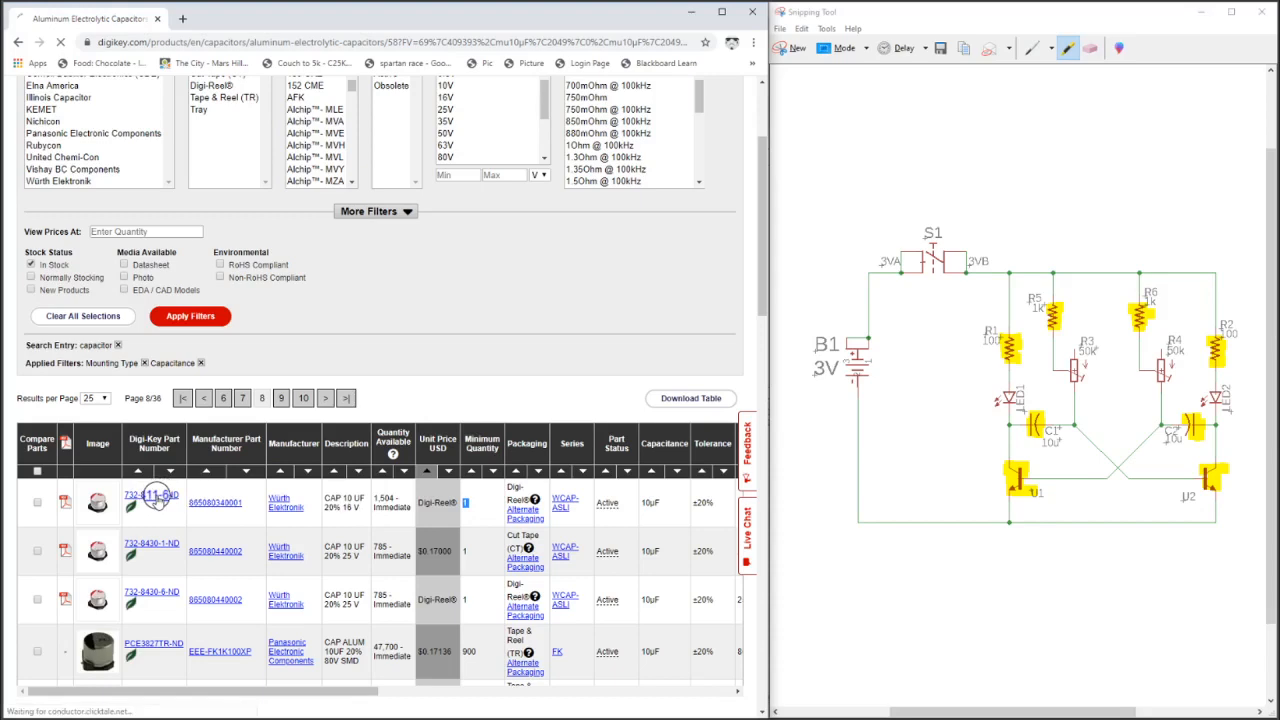
pyautogui.click(150, 494)
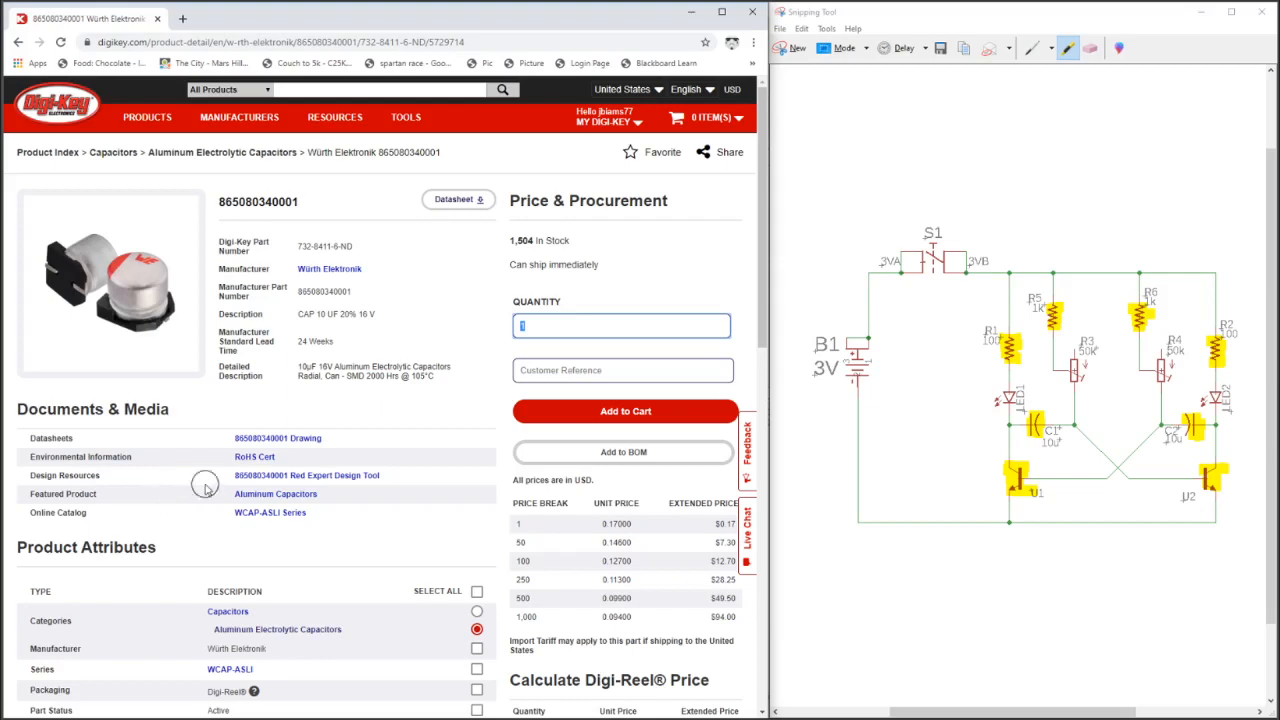
pyautogui.click(622, 452)
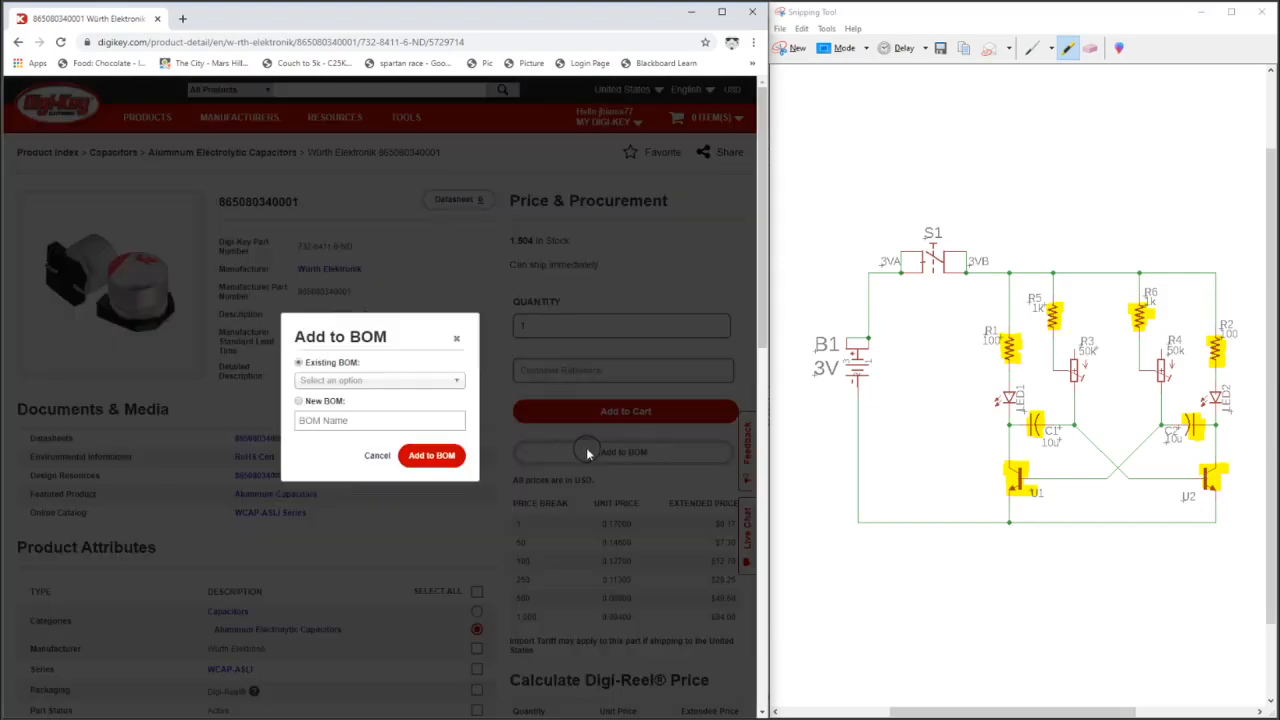
pyautogui.click(379, 380)
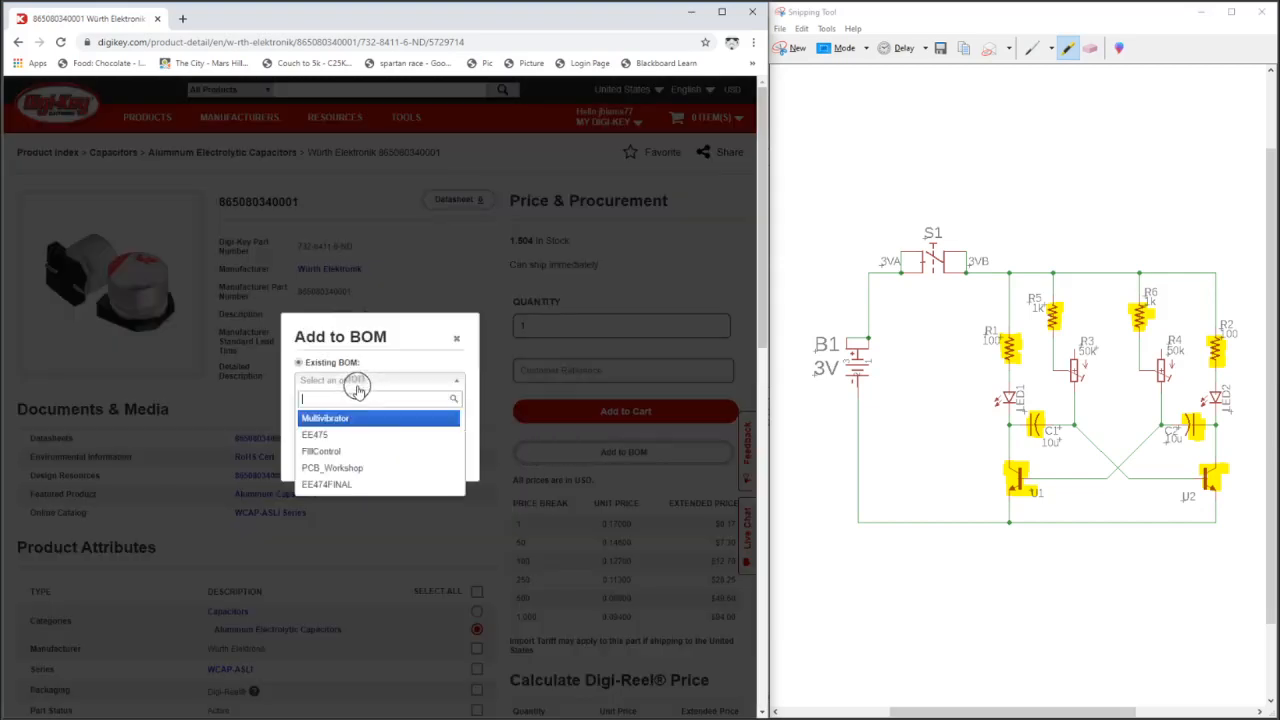
pyautogui.click(324, 417)
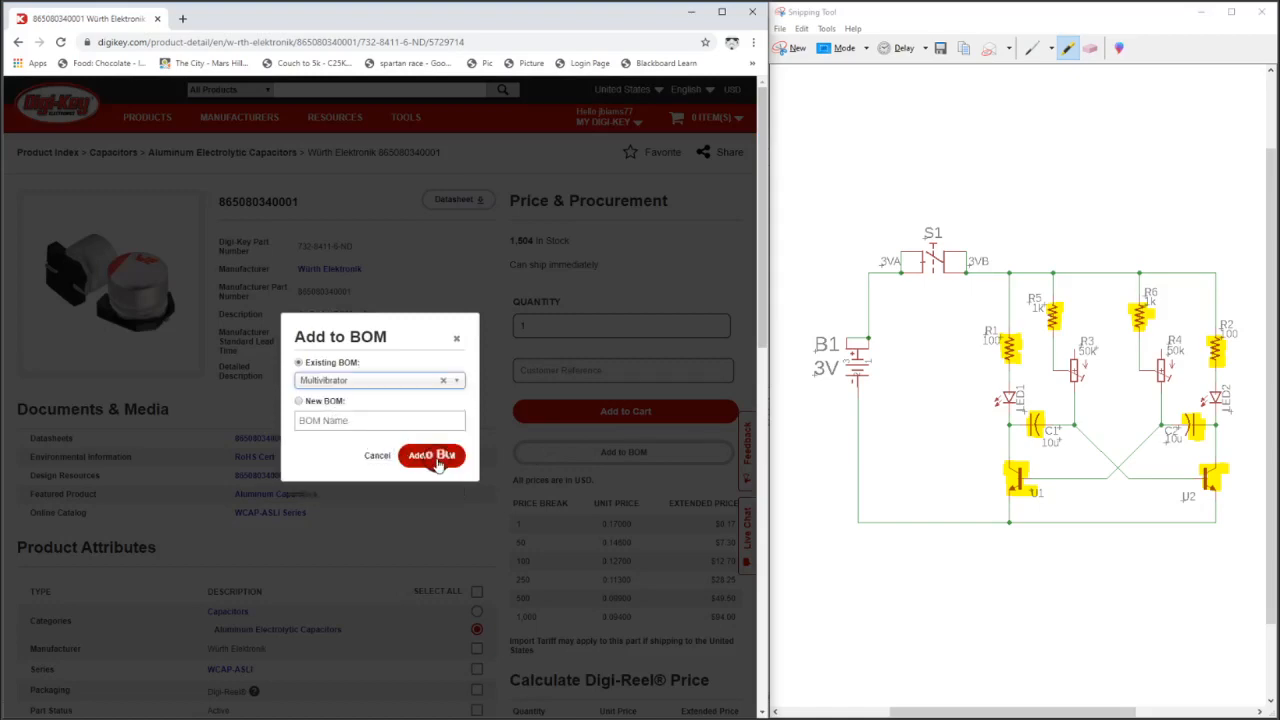
pyautogui.click(432, 455)
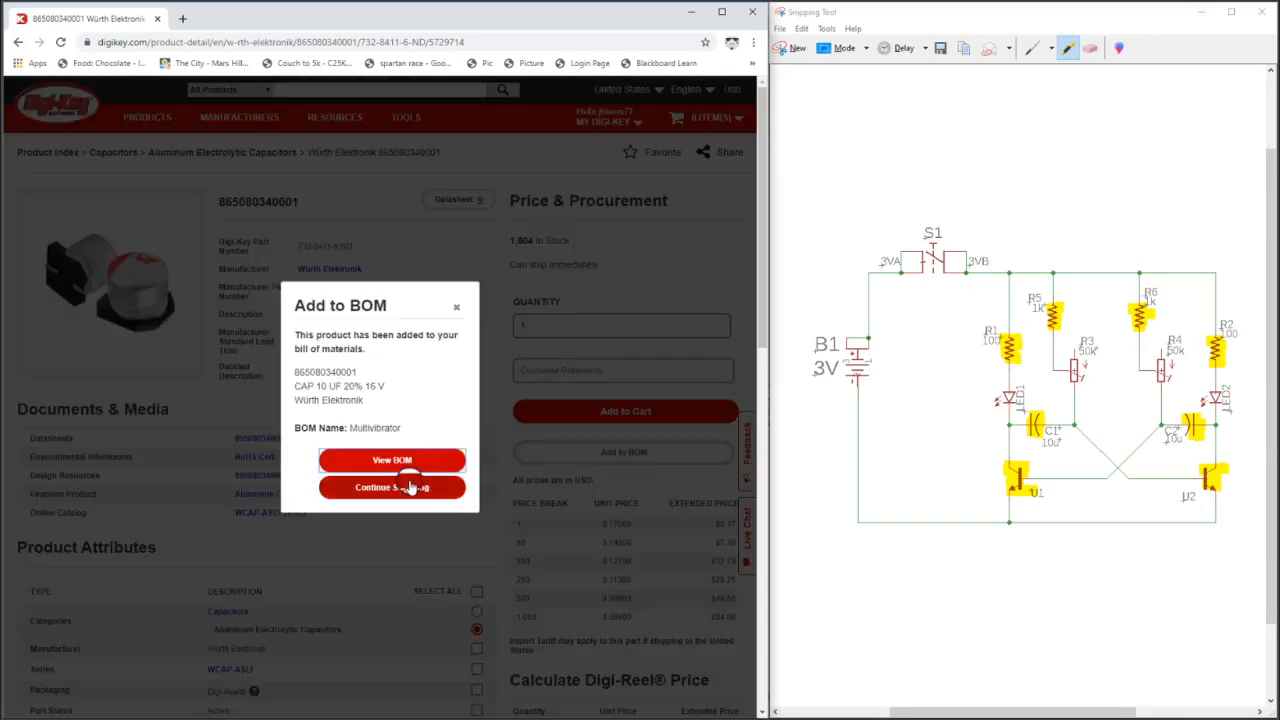
pyautogui.click(392, 487)
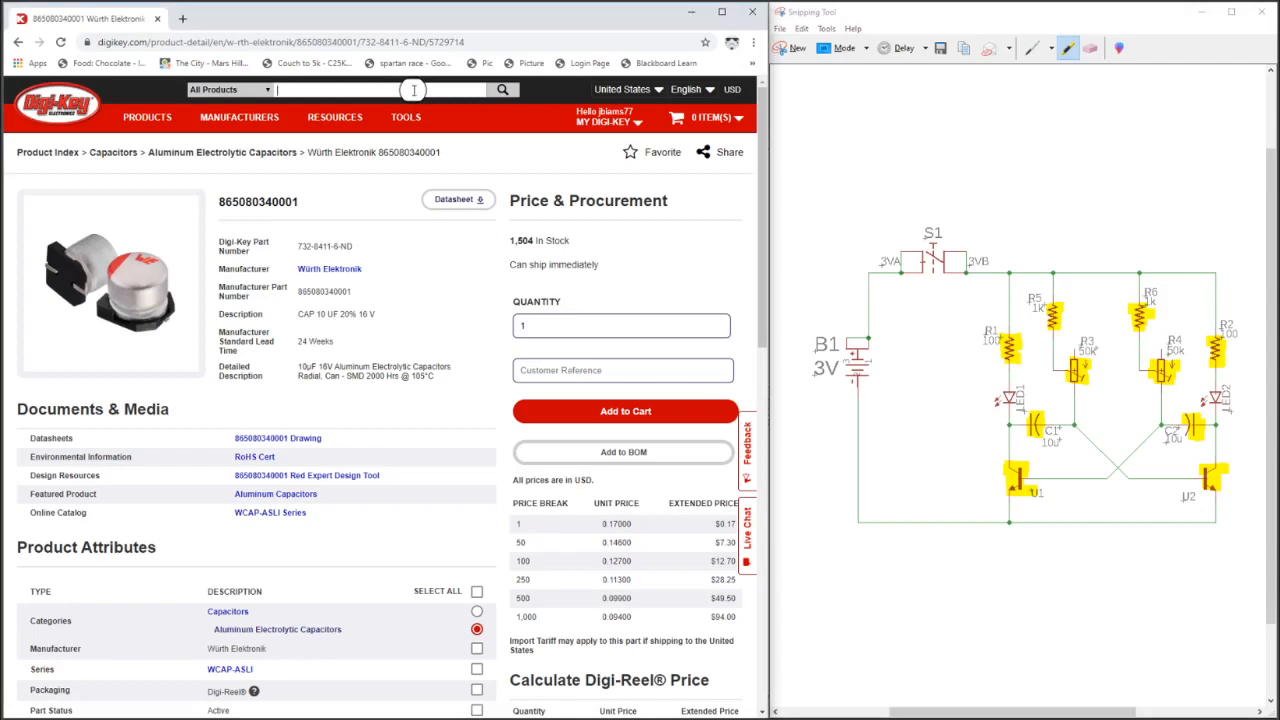
# - Search 'trimmer' and open the Trimmer Potentiometers category with 21,249 results
pyautogui.write('trimmel')
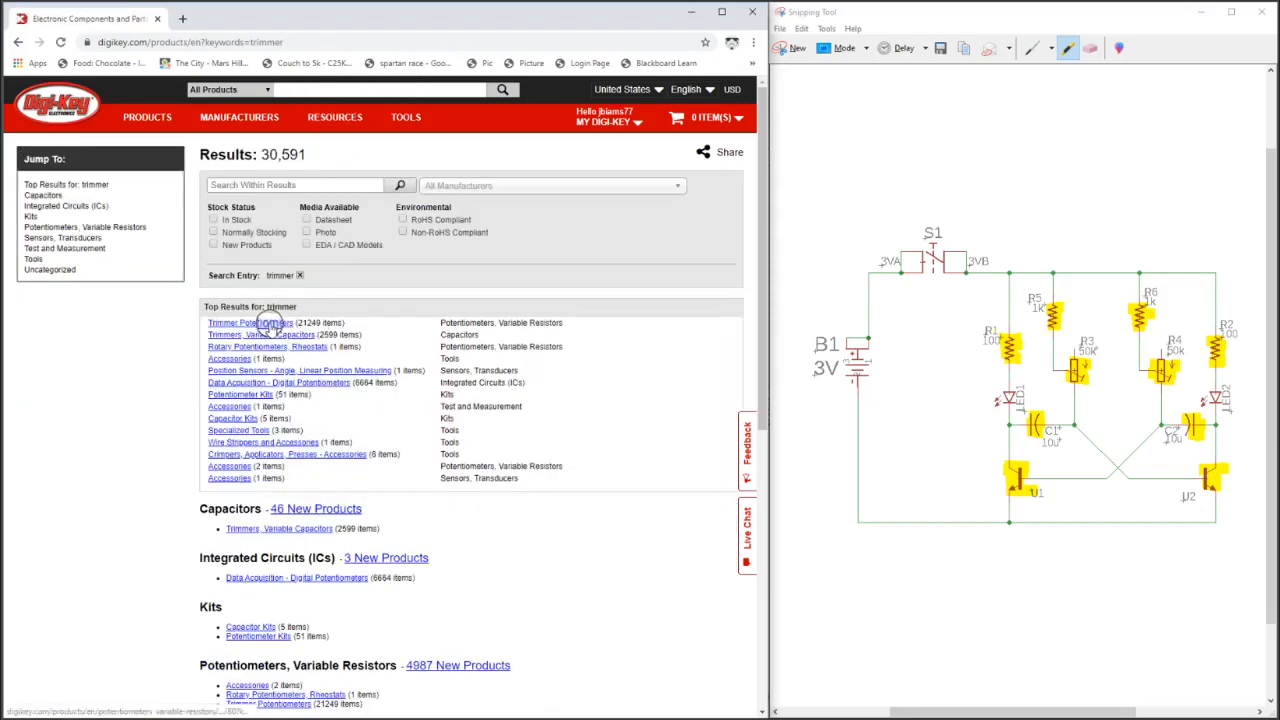
pyautogui.click(248, 322)
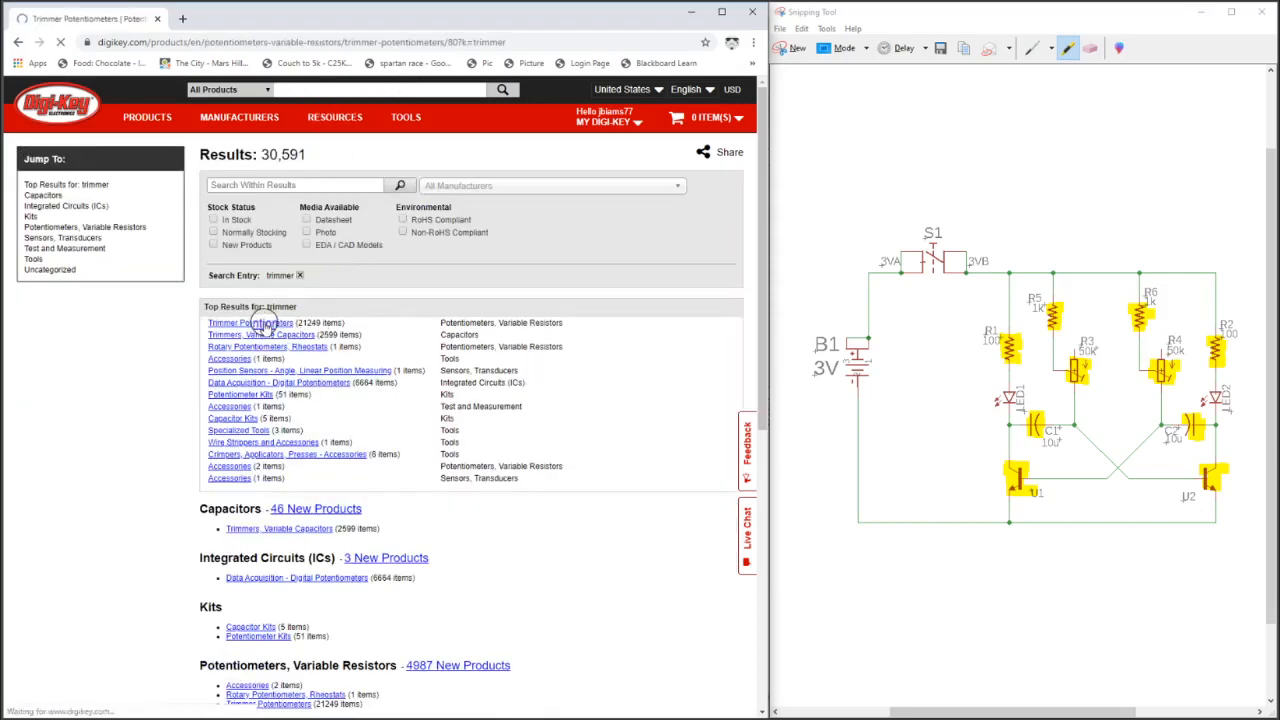
pyautogui.click(248, 322)
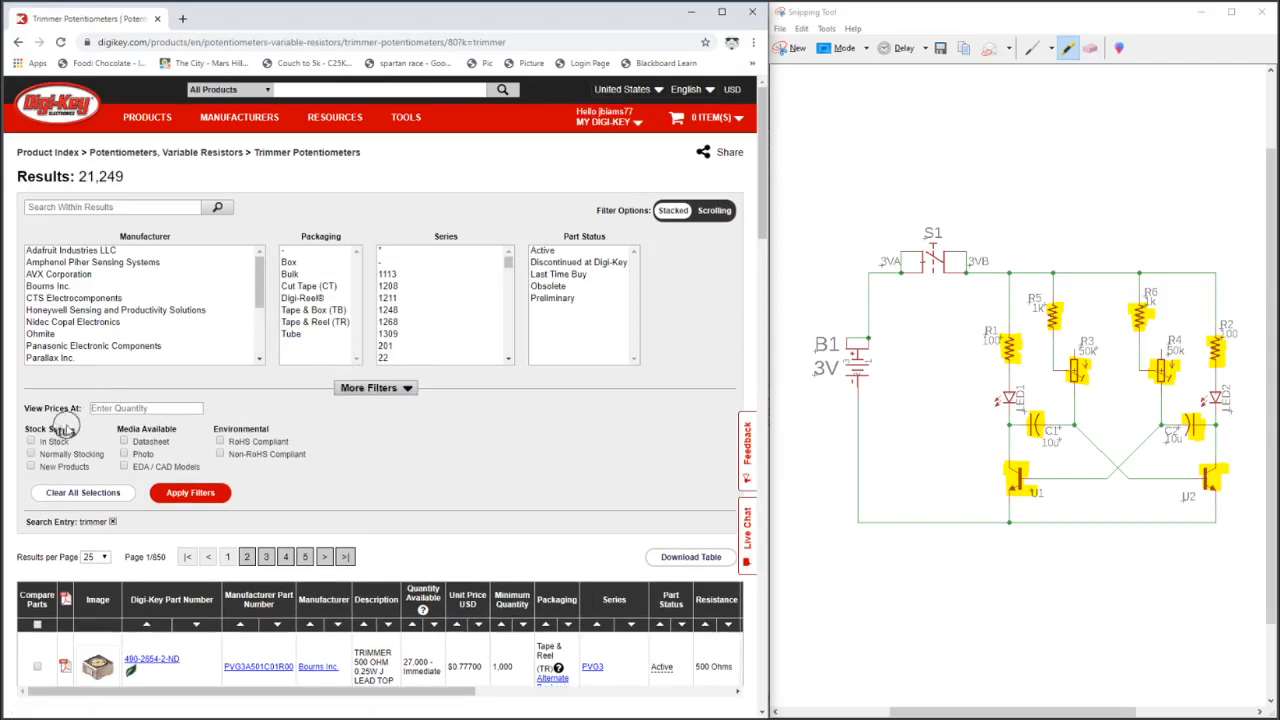
# - Filter trimmers to in-stock, 50 kOhm, Bourns, surface-mount parts and apply the filters
pyautogui.click(31, 441)
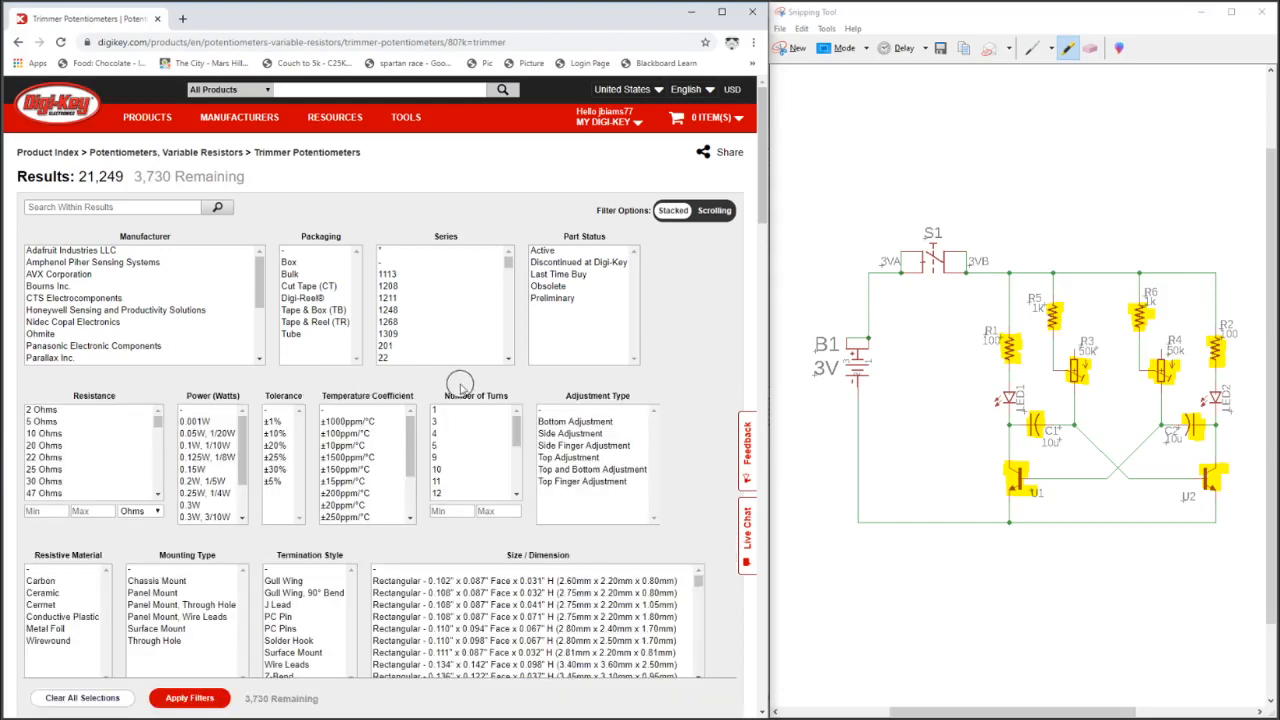
pyautogui.scroll(-3)
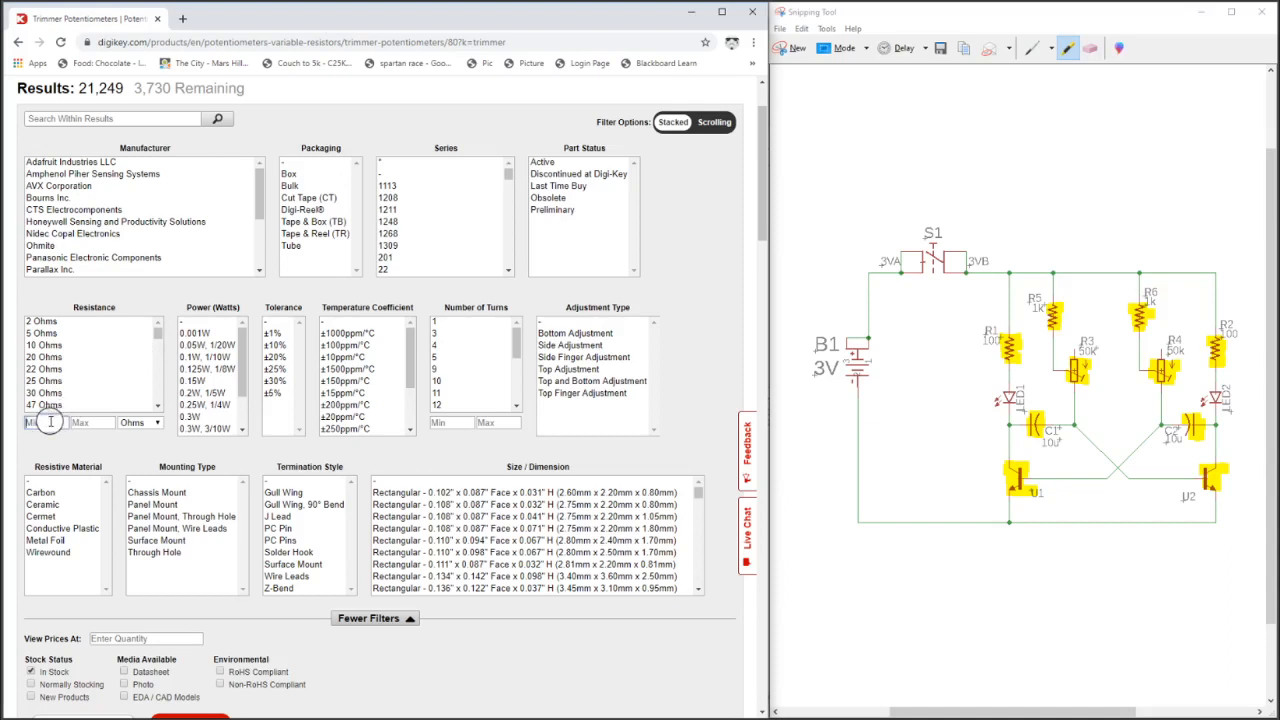
pyautogui.write('50')
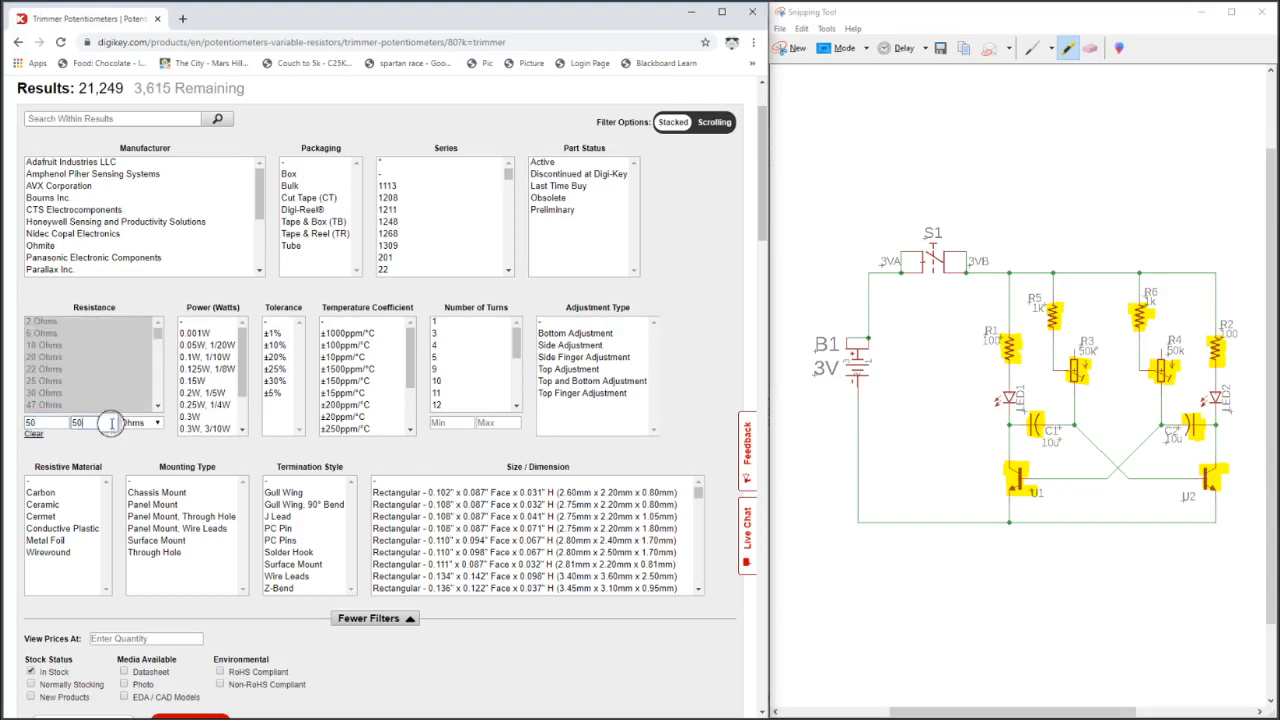
pyautogui.click(157, 422)
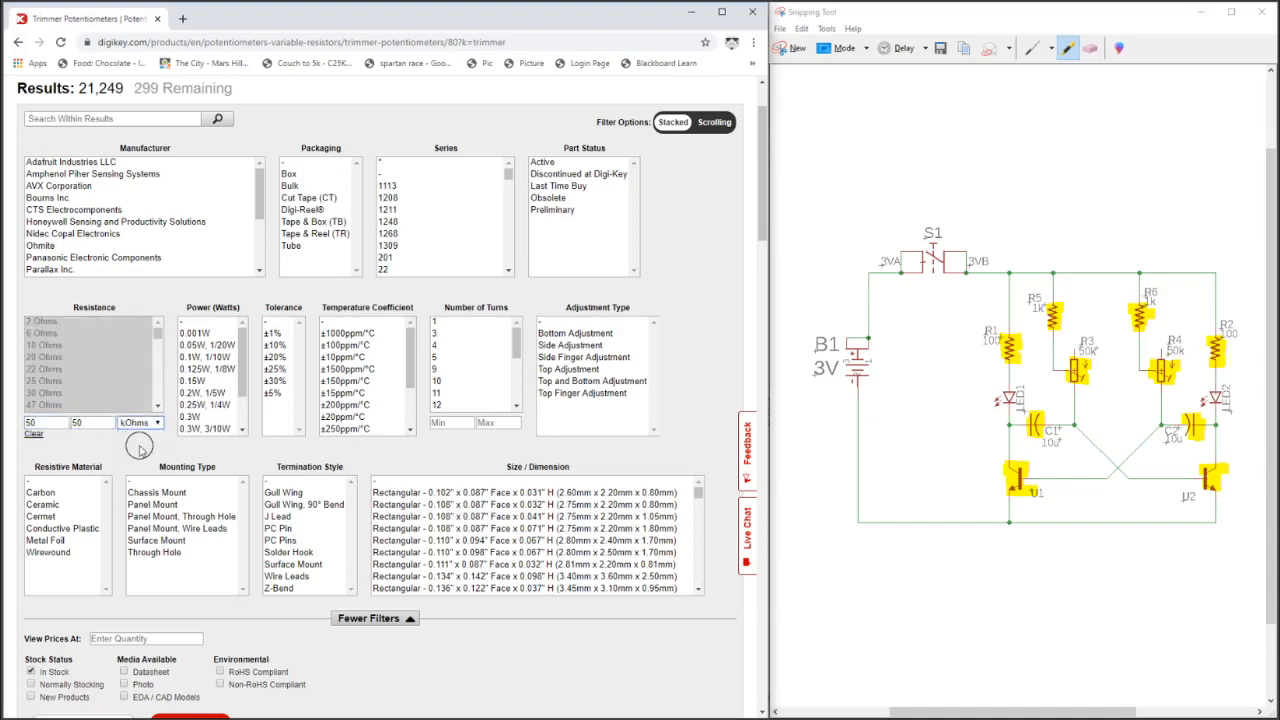
pyautogui.click(46, 198)
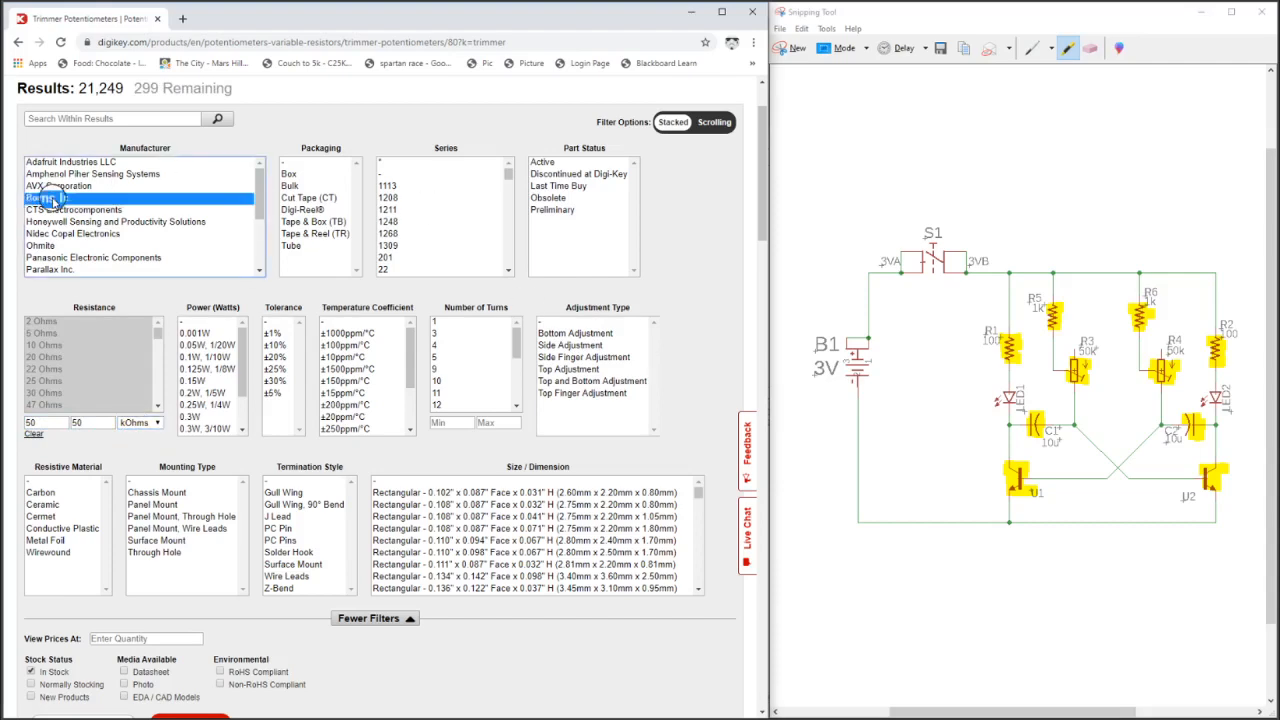
pyautogui.click(46, 197)
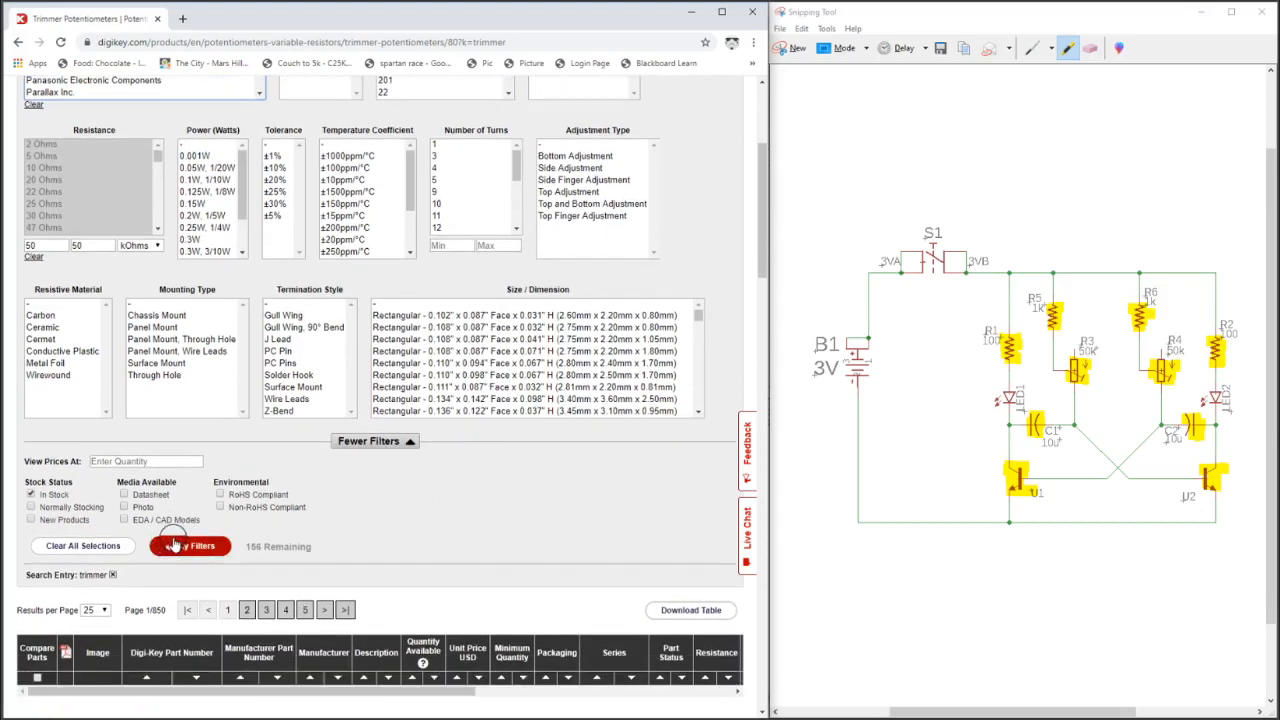
pyautogui.click(161, 363)
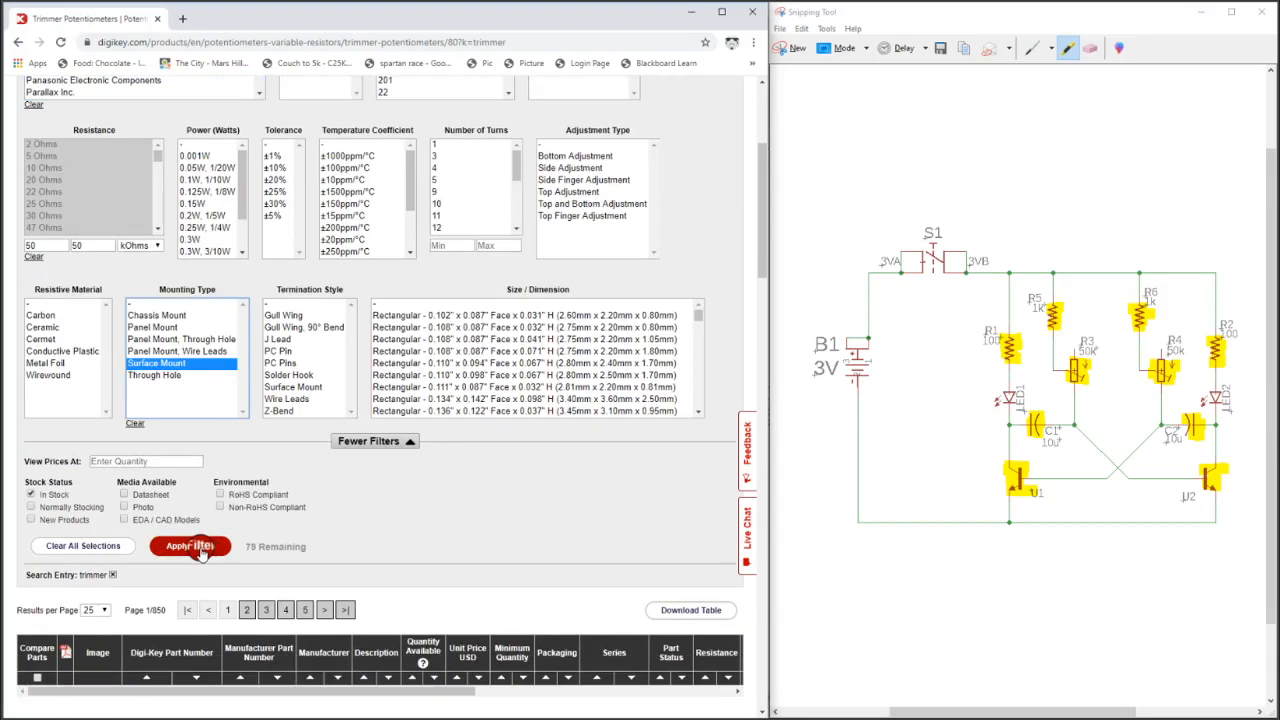
pyautogui.click(190, 546)
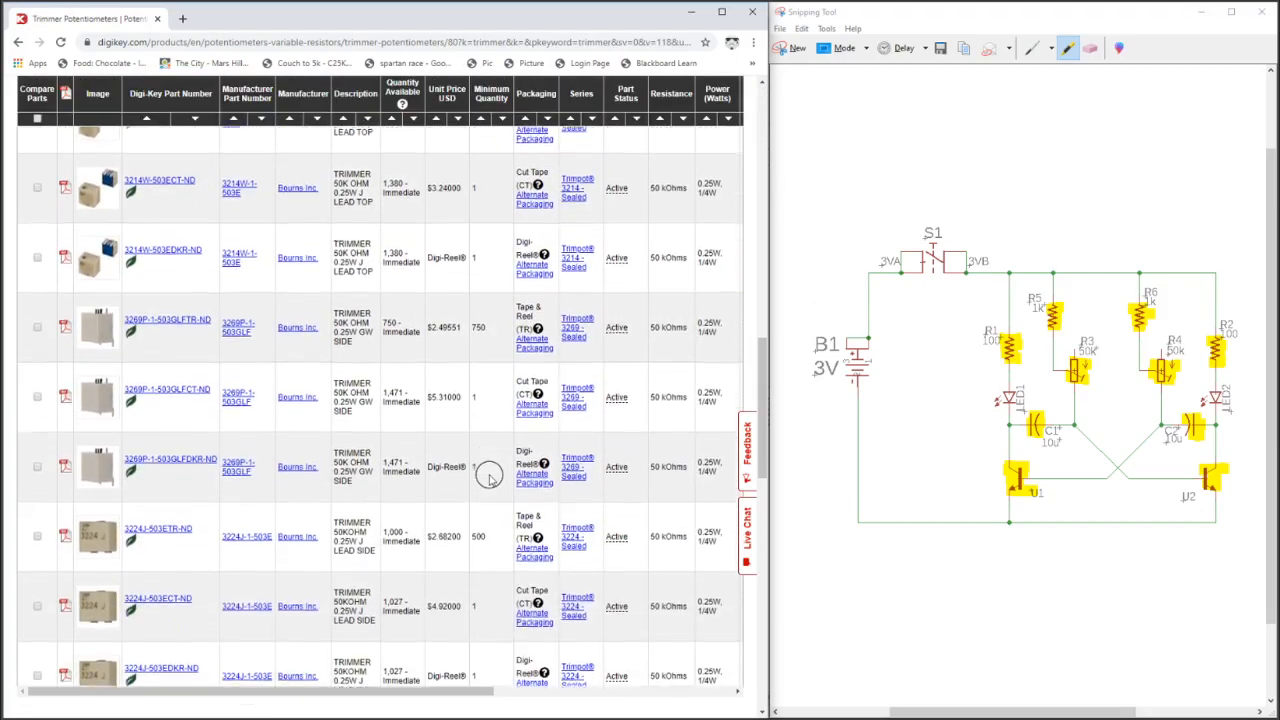
# - Scroll the filtered results and open the TC33X-503ECT-ND product page
pyautogui.scroll(-3)
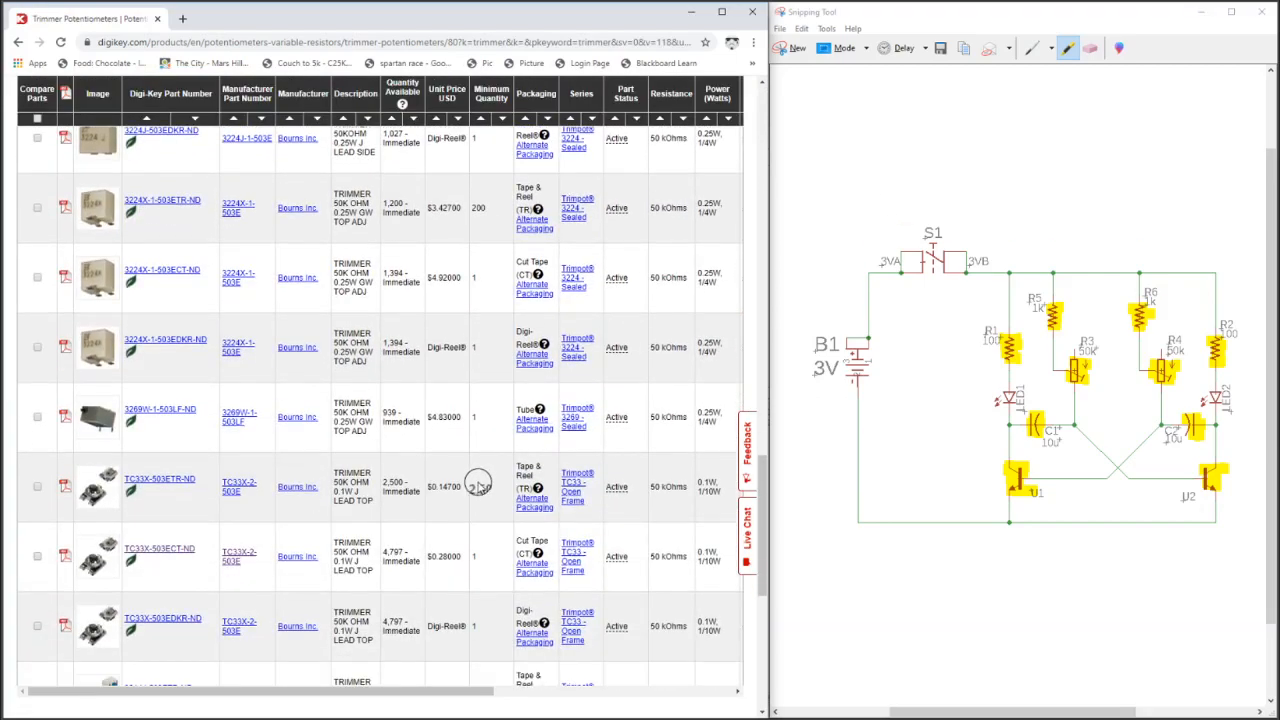
pyautogui.scroll(-3)
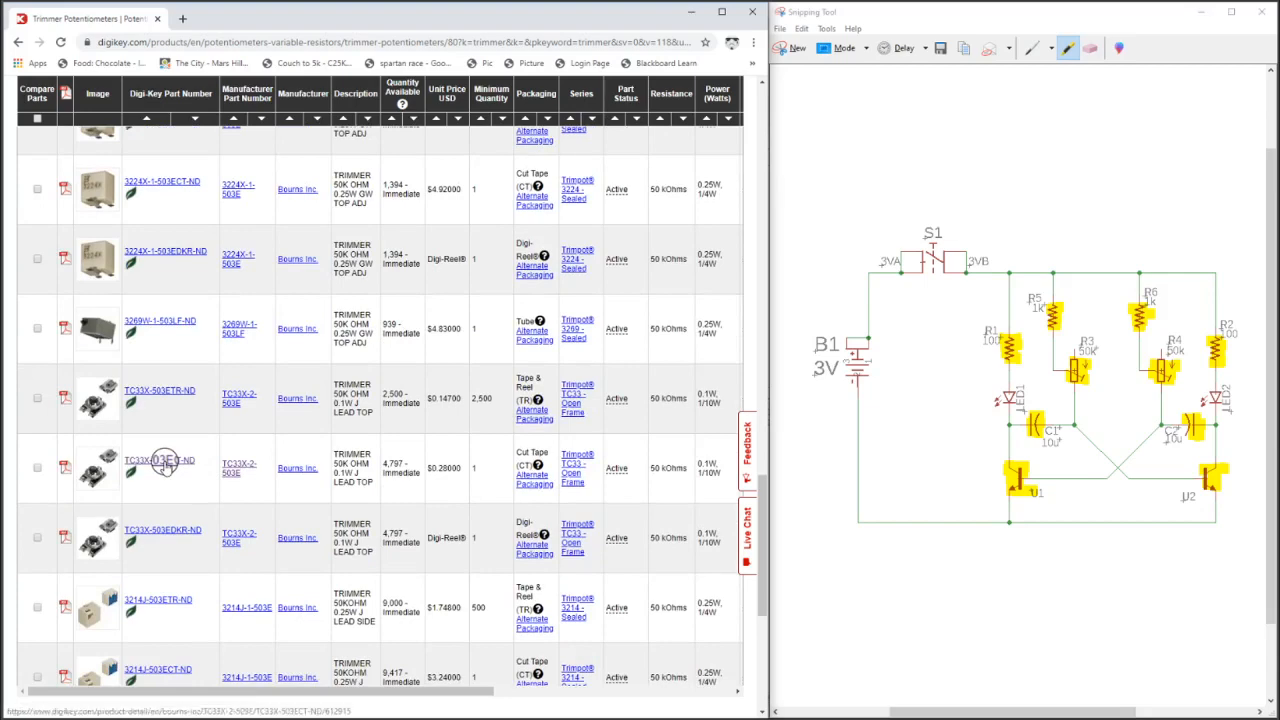
pyautogui.click(159, 460)
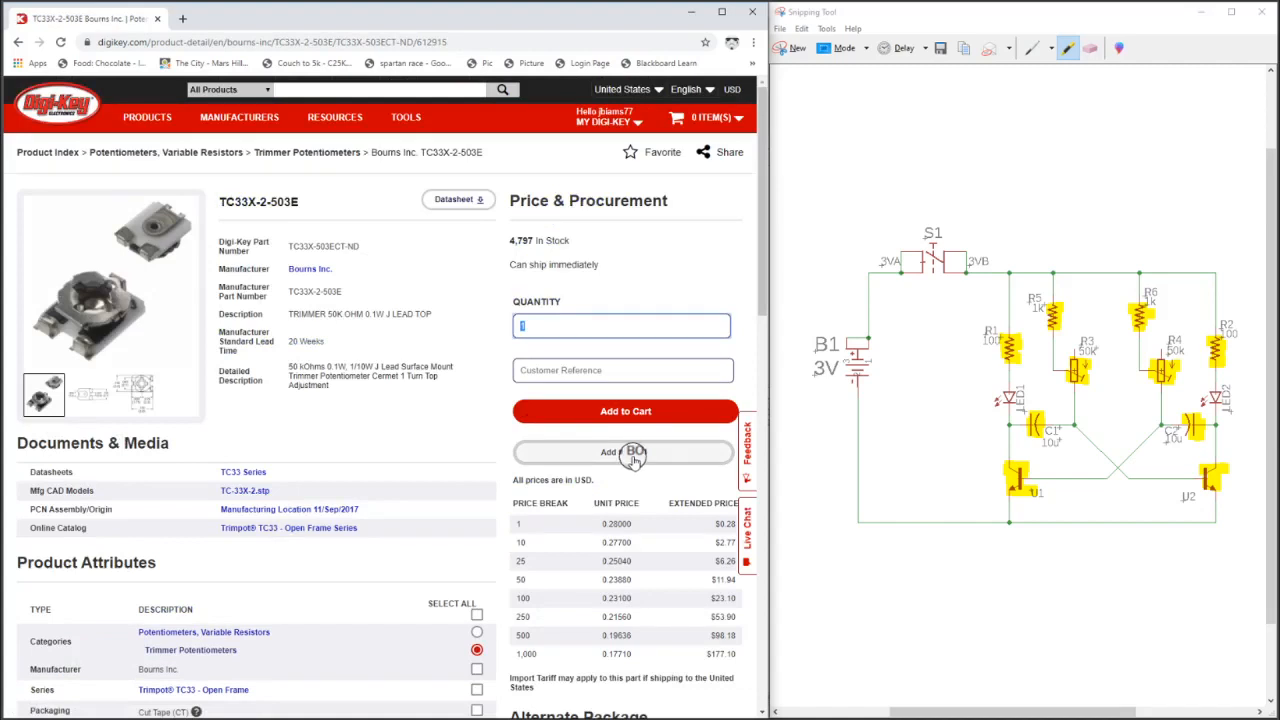
# - Add TC33X-503ECT-ND to the Multivibrator BOM, retrying after the temporarily-unavailable error
pyautogui.click(623, 452)
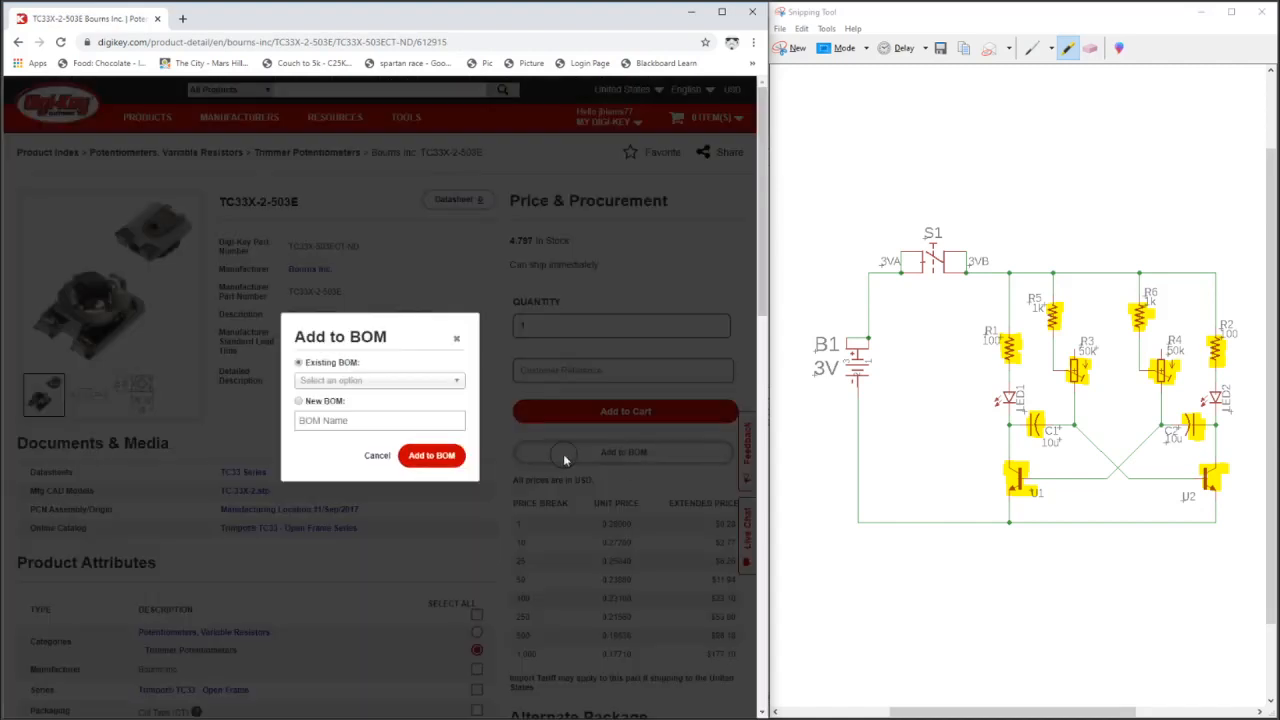
pyautogui.click(378, 380)
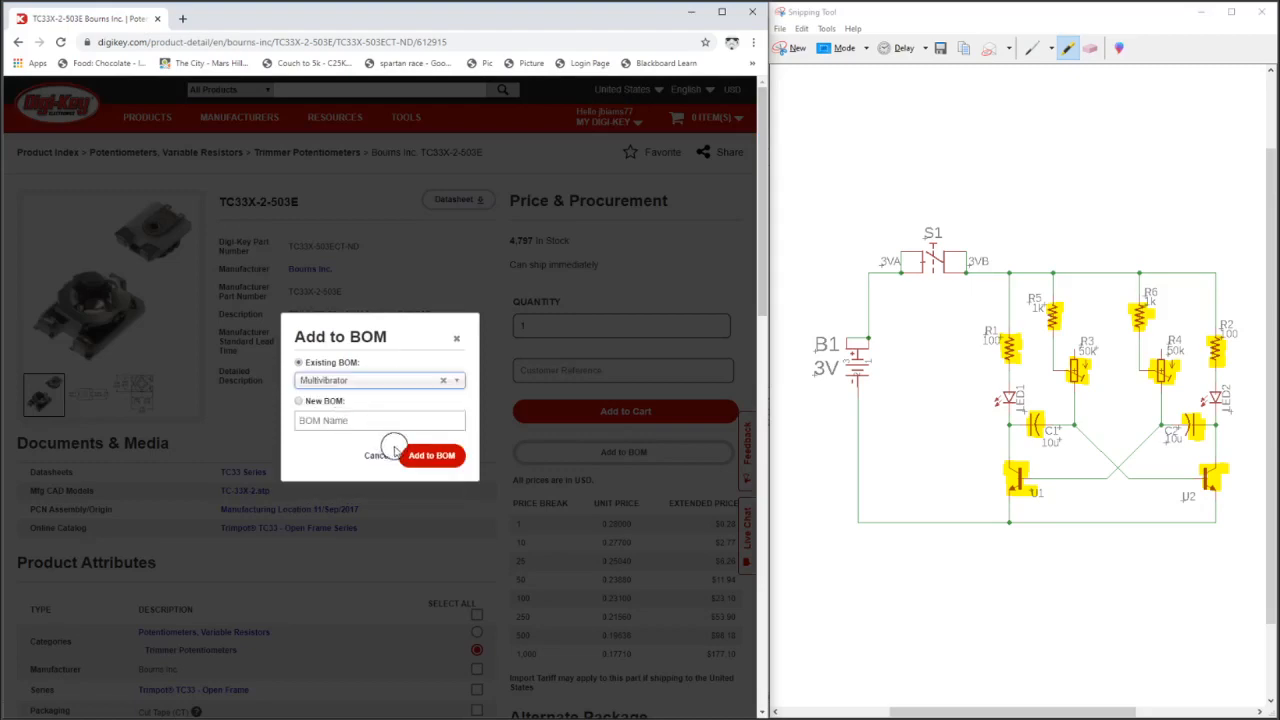
pyautogui.click(432, 455)
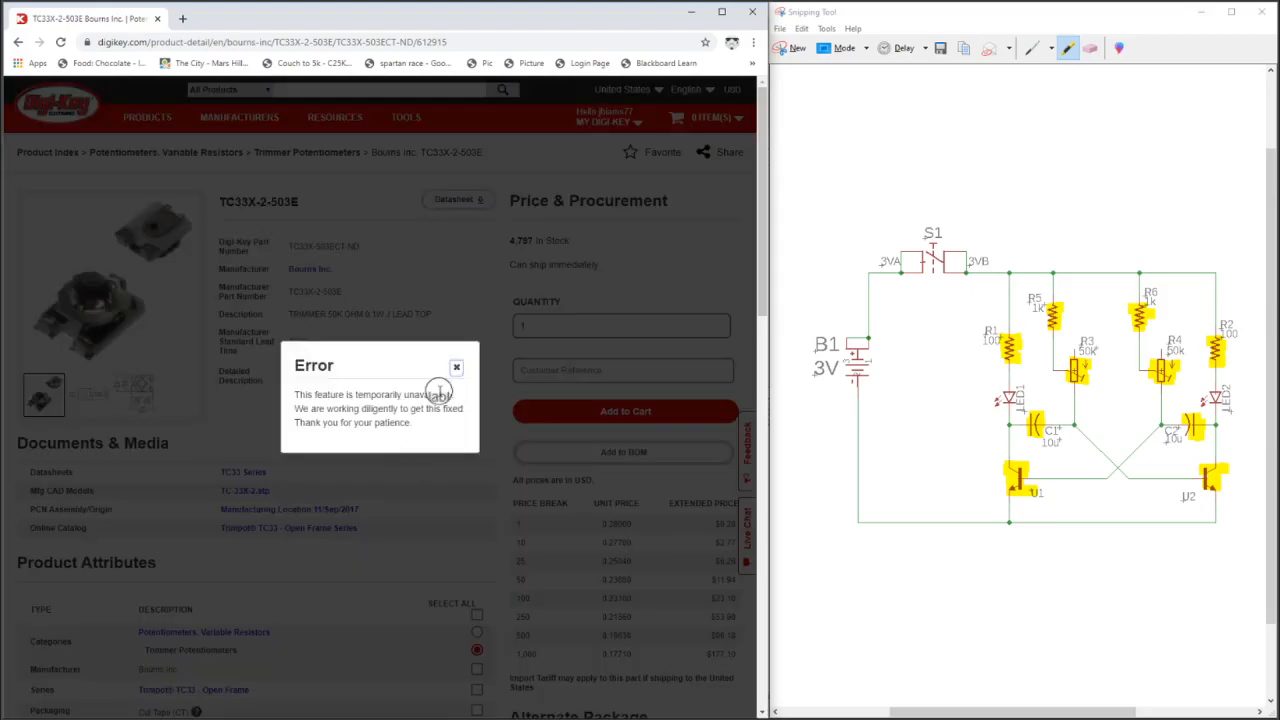
pyautogui.click(456, 367)
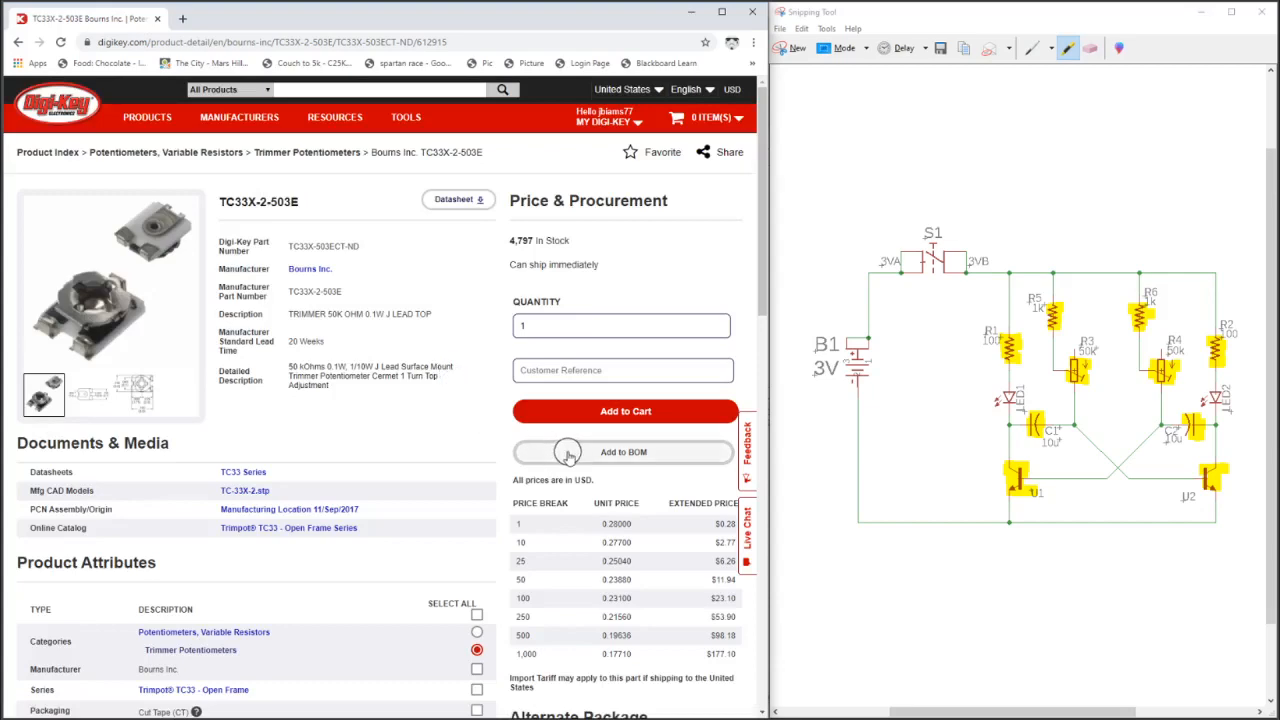
pyautogui.click(622, 451)
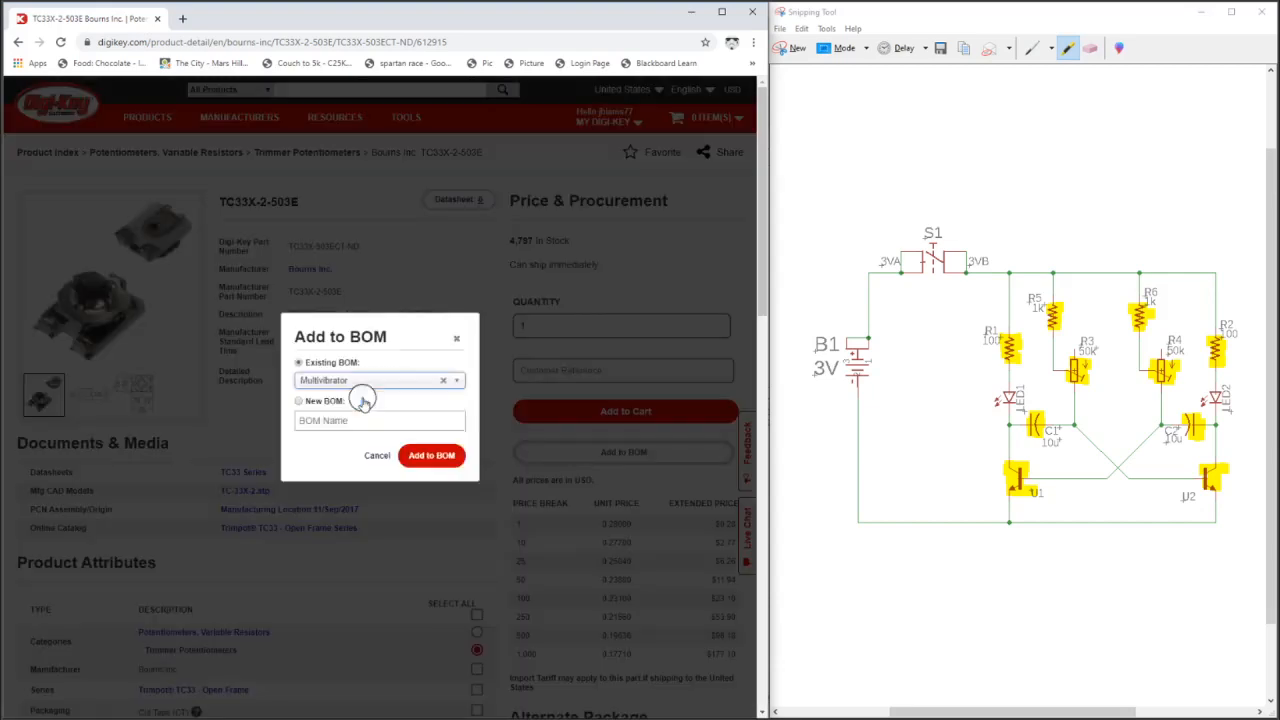
pyautogui.click(431, 455)
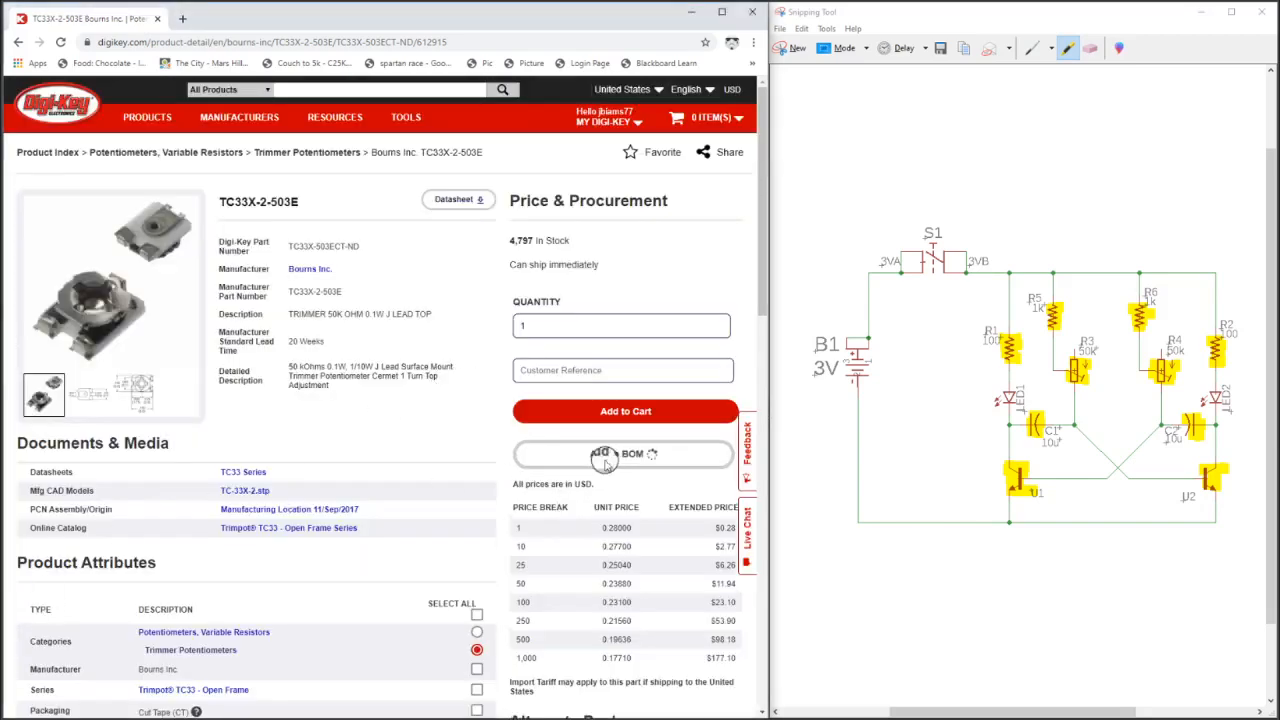
pyautogui.click(623, 454)
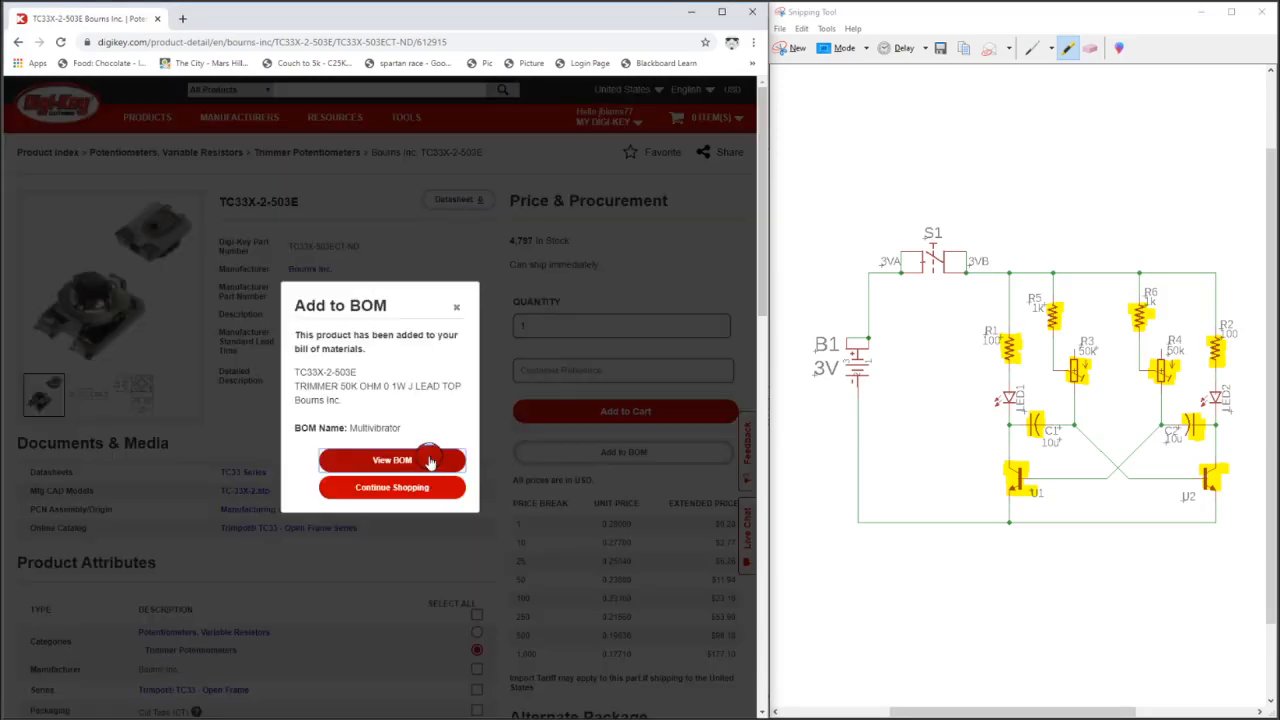
pyautogui.click(392, 487)
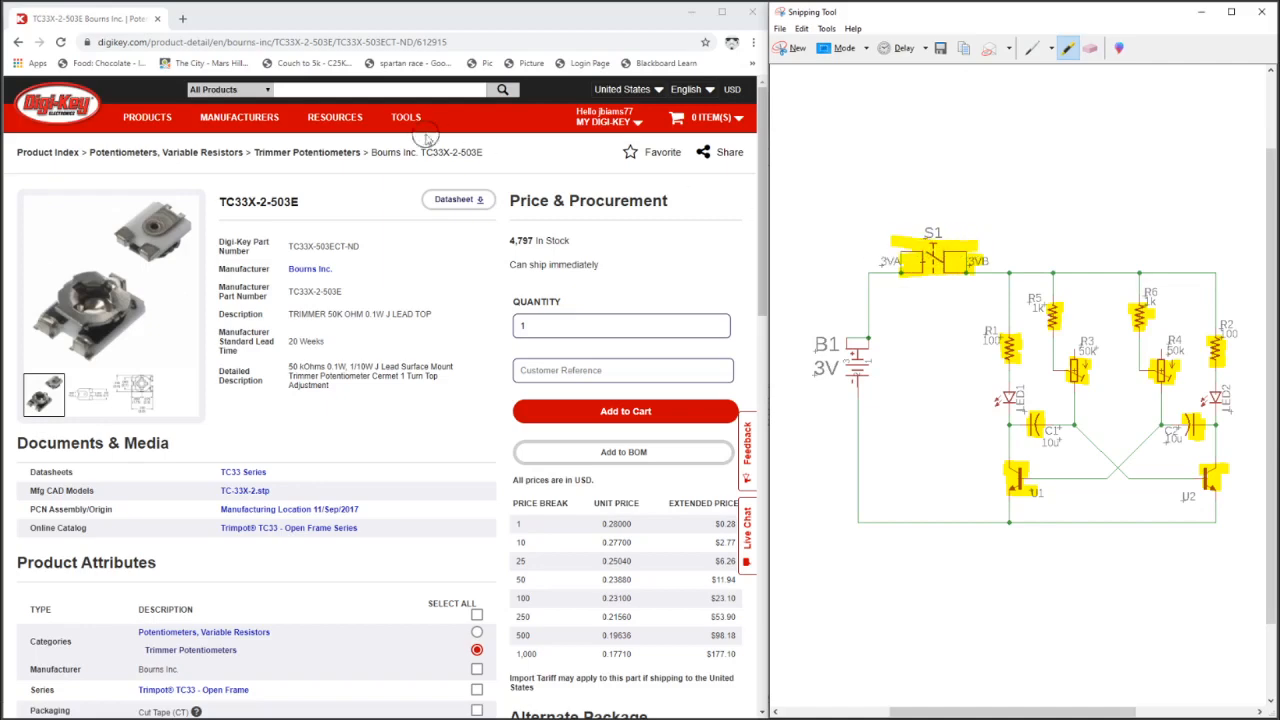
# - Find the Panasonic EVQ-Q2Y03W under Tactile Switches and add it to the Multivibrator BOM
pyautogui.click(405, 117)
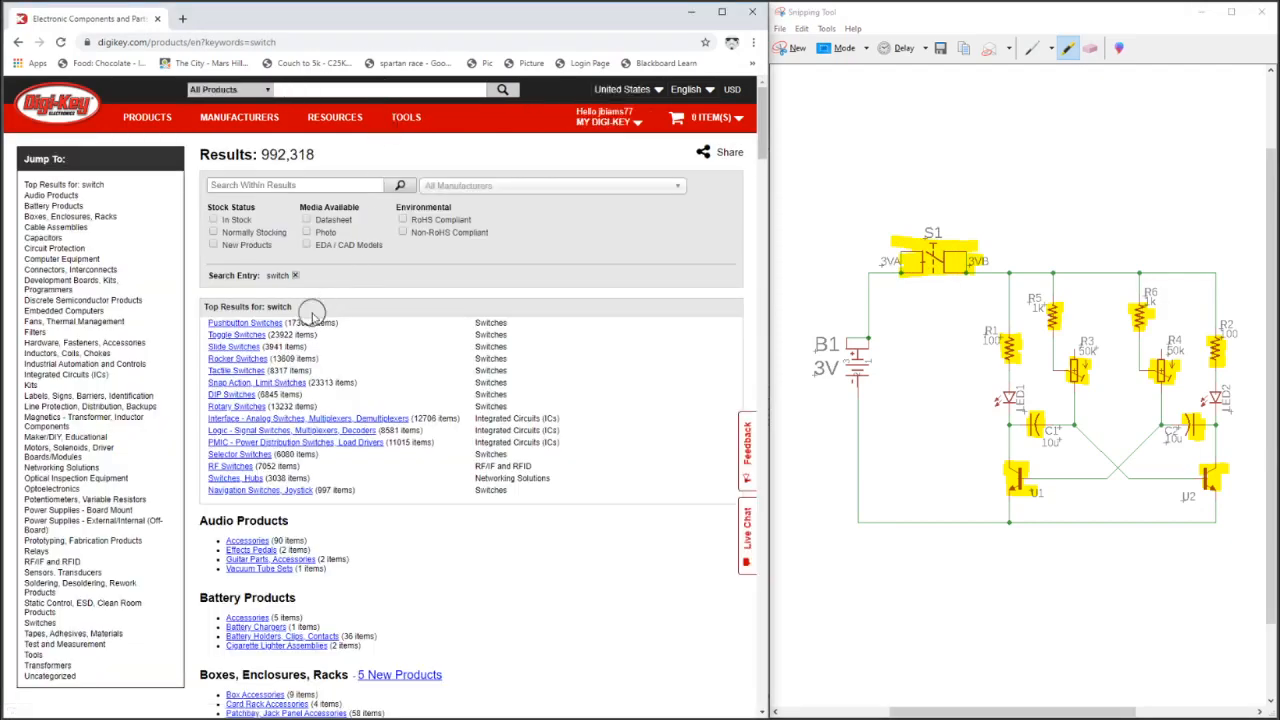
pyautogui.click(236, 370)
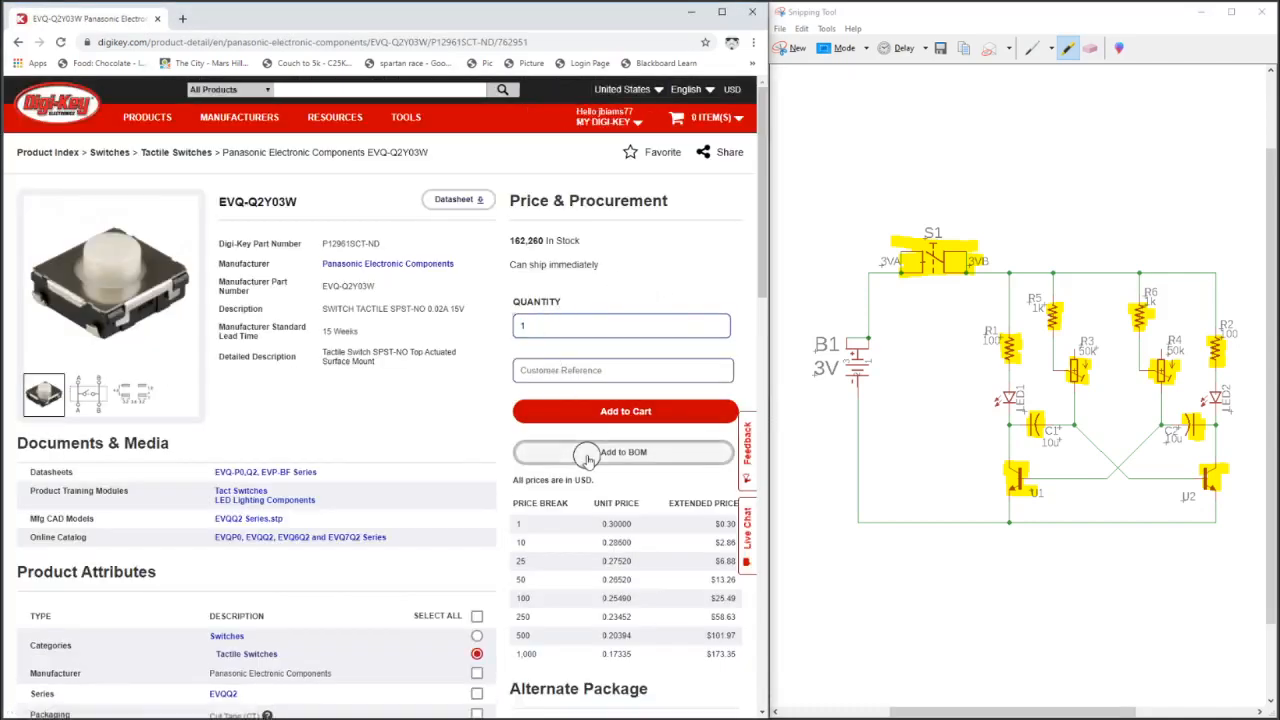
pyautogui.click(622, 452)
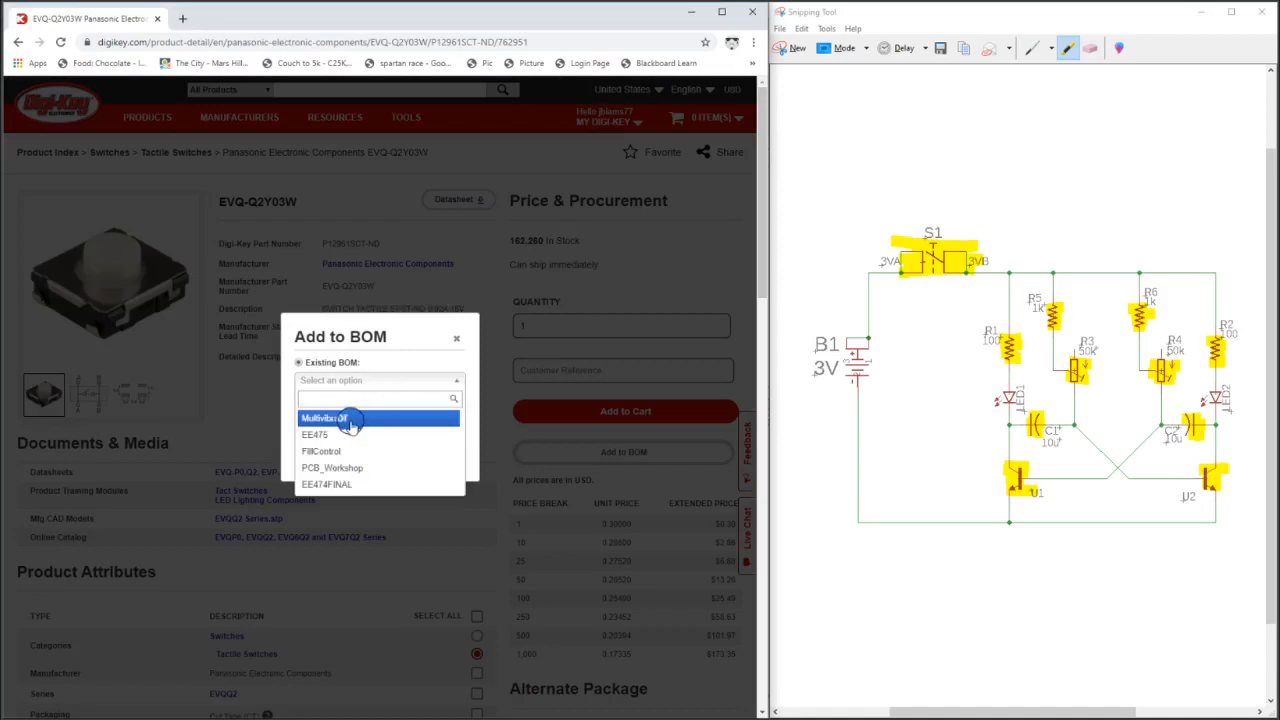
pyautogui.click(322, 417)
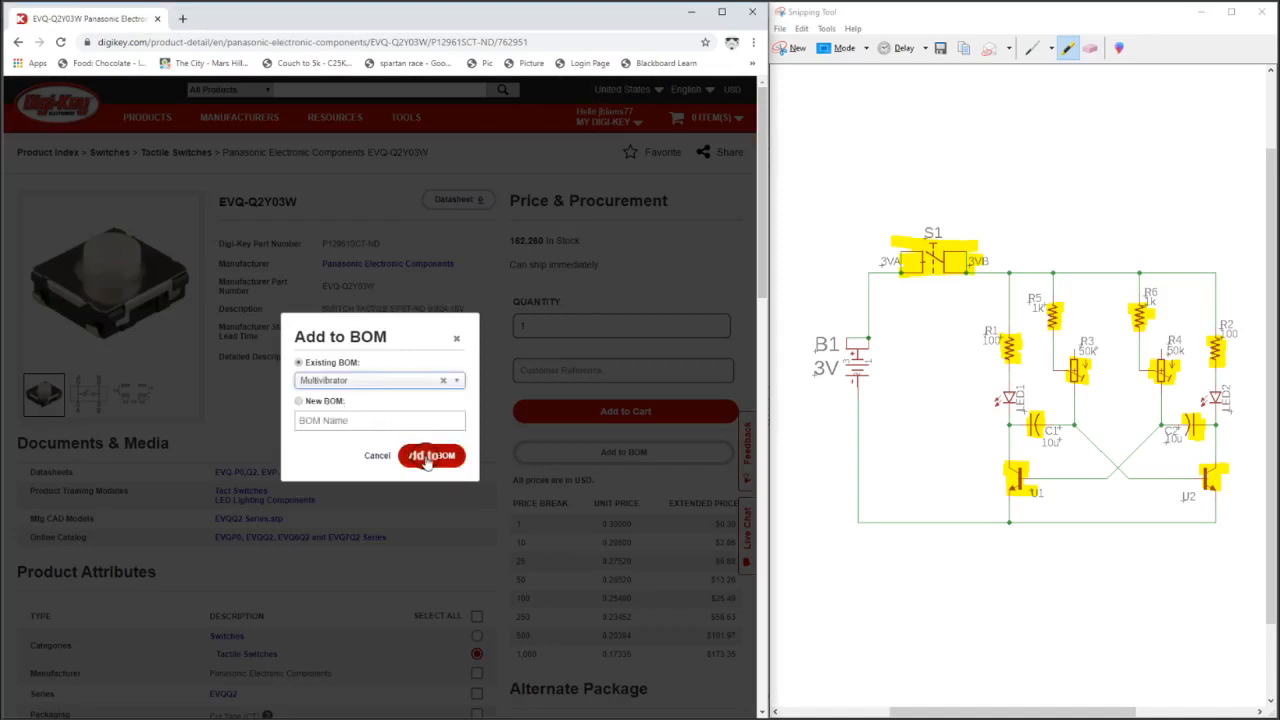
pyautogui.click(431, 456)
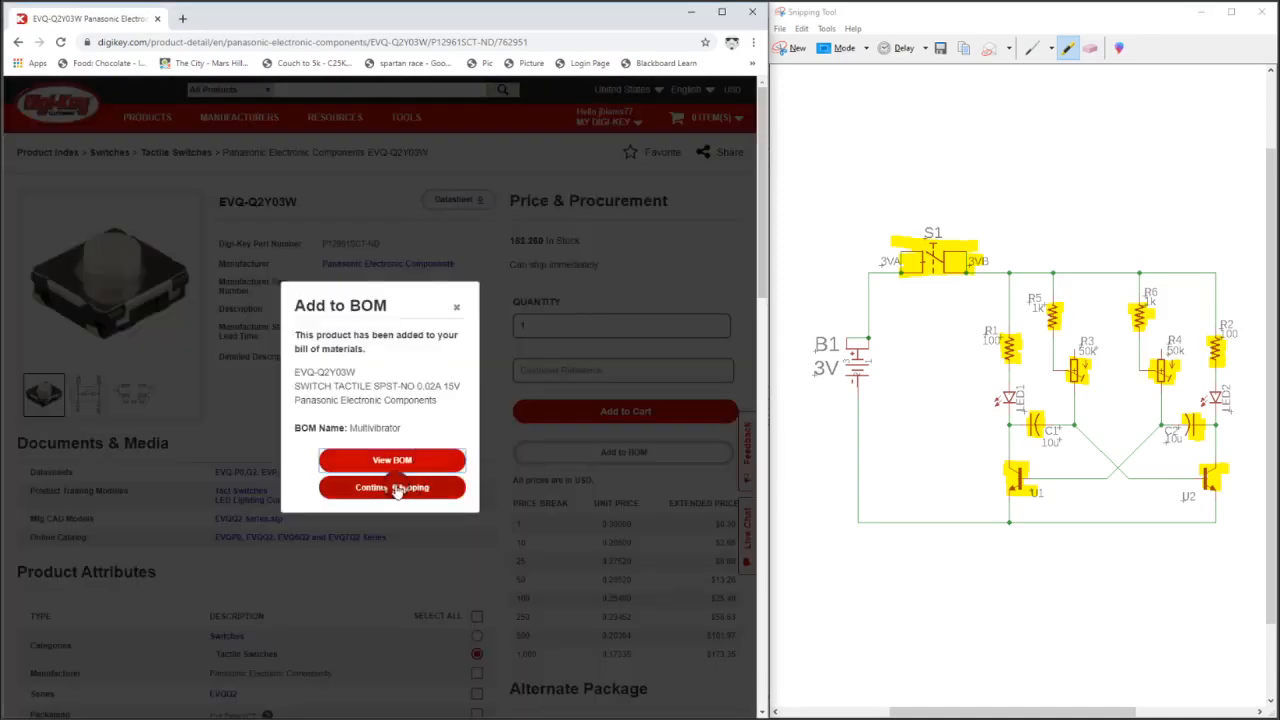
pyautogui.click(392, 487)
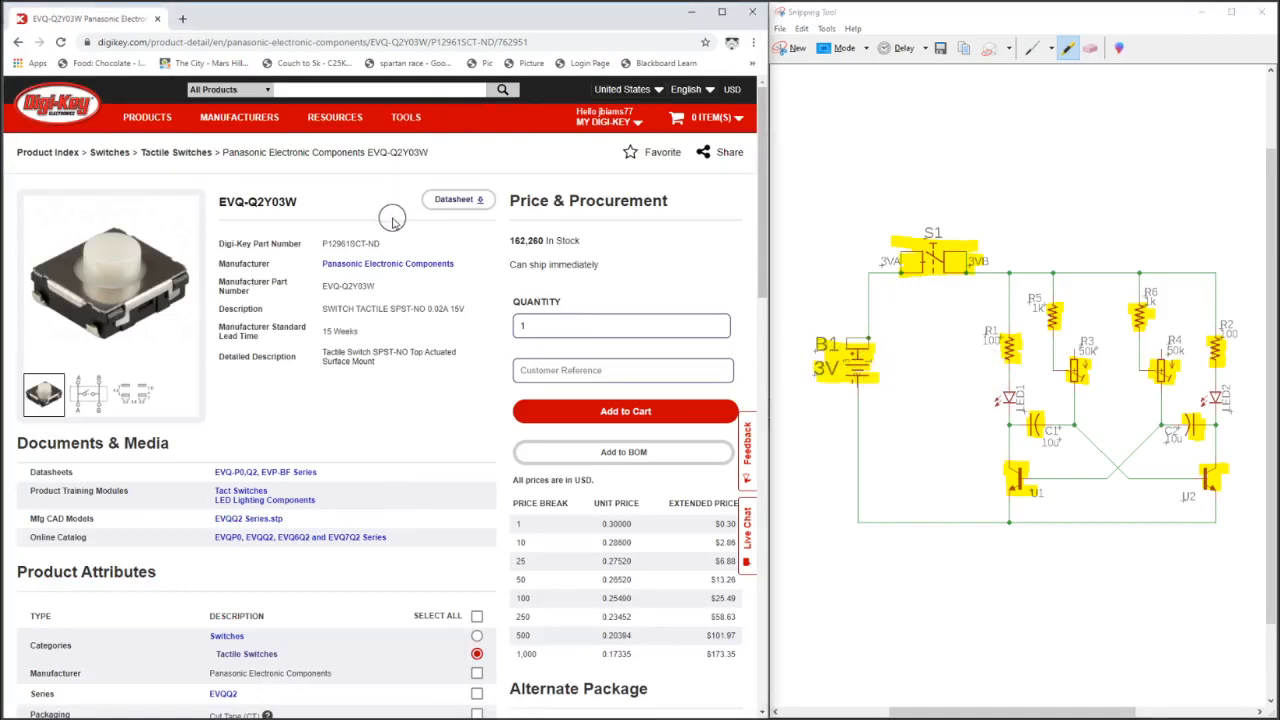
# - Search for 'battery retainer' and open the Battery Holders, Clips, Contacts category
pyautogui.write('batter')
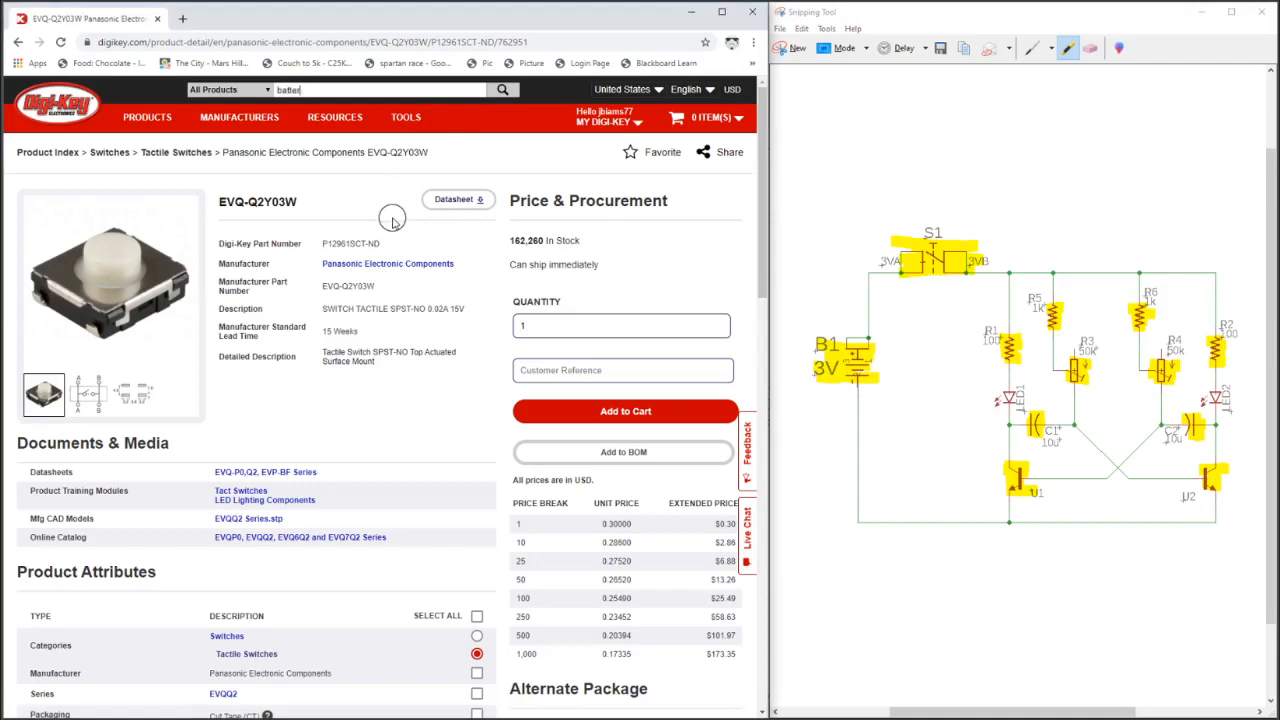
pyautogui.write('battery retainer')
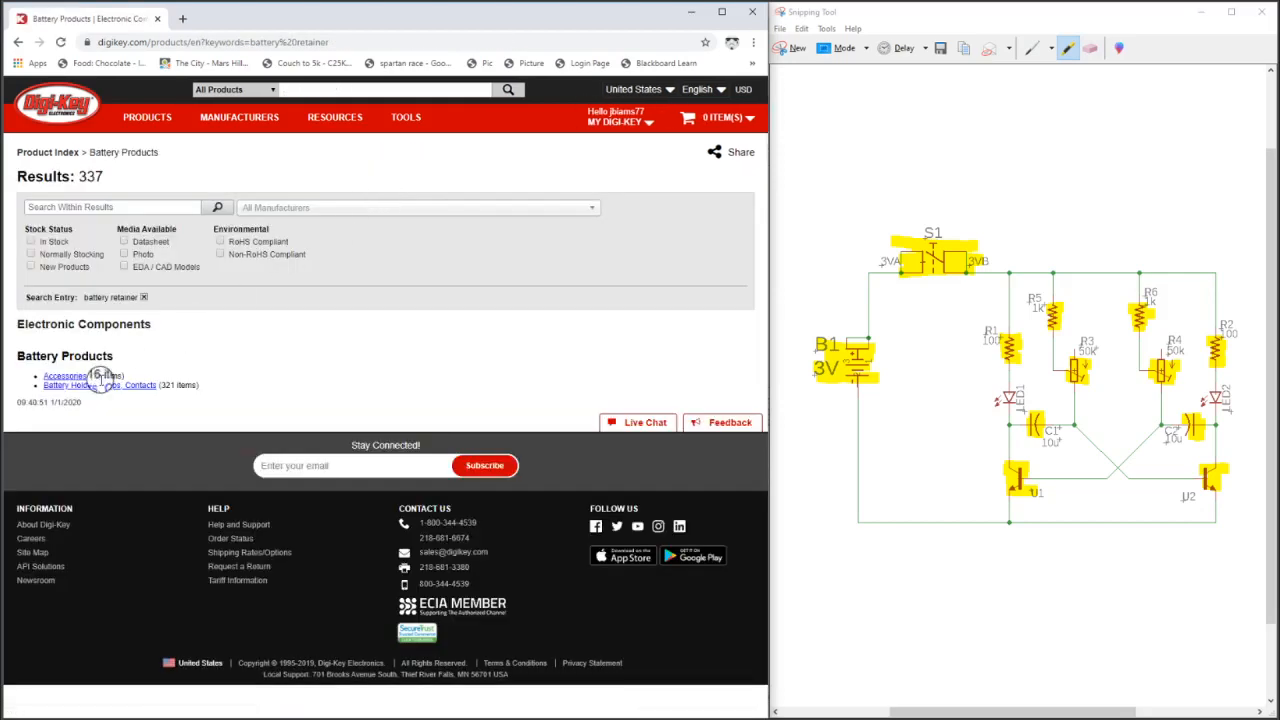
pyautogui.moveTo(130, 388)
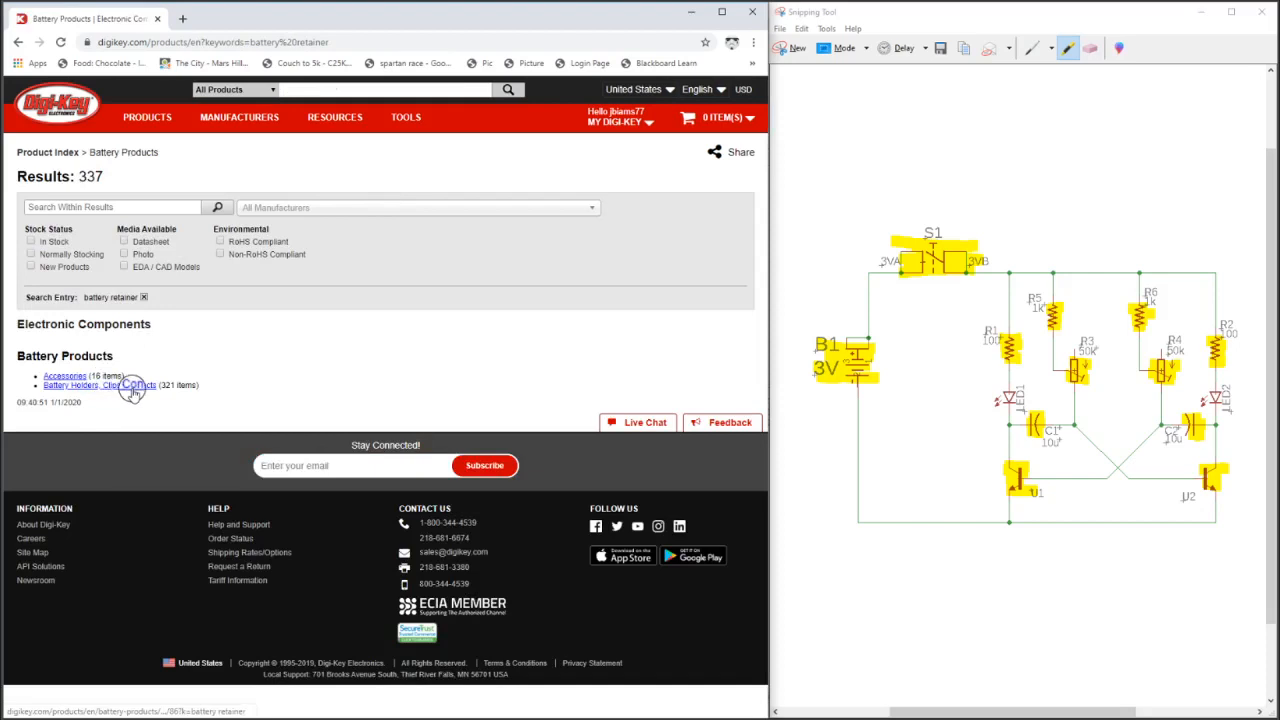
pyautogui.click(100, 385)
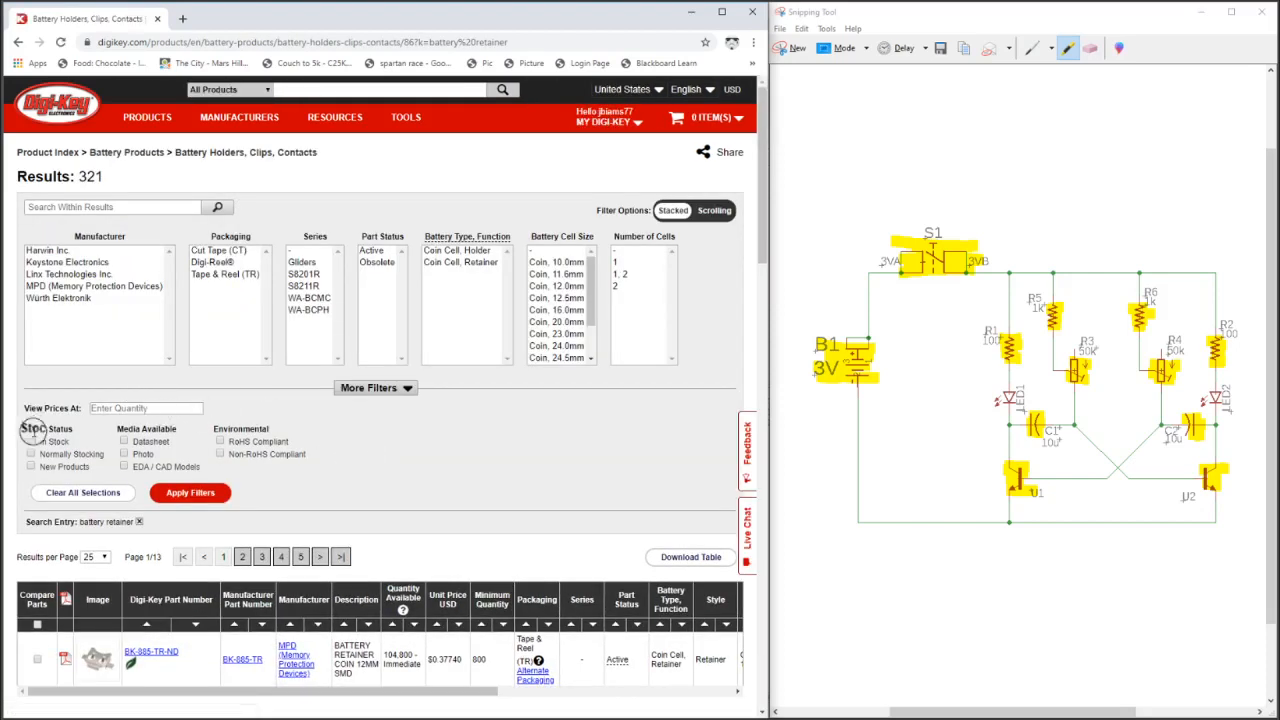
# - Filter the results to in-stock 20.0mm coin, surface-mount holders with EDA/CAD models
pyautogui.click(375, 388)
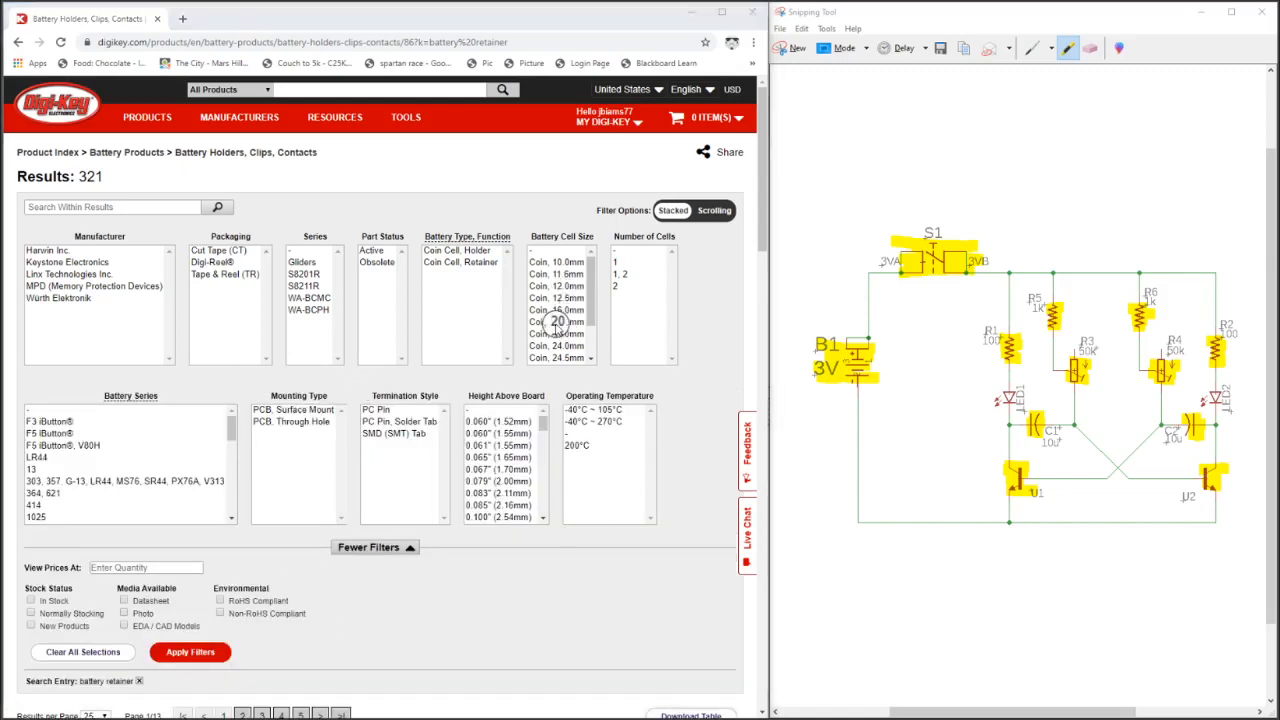
pyautogui.click(557, 322)
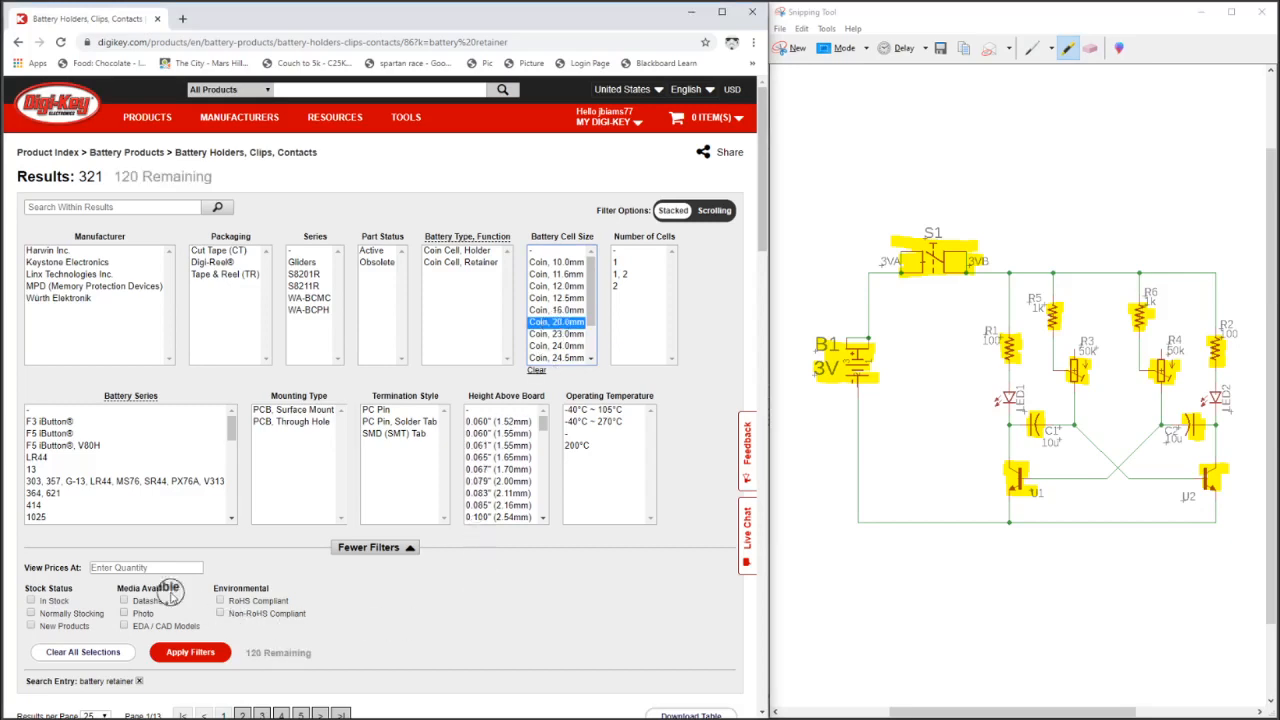
pyautogui.click(31, 600)
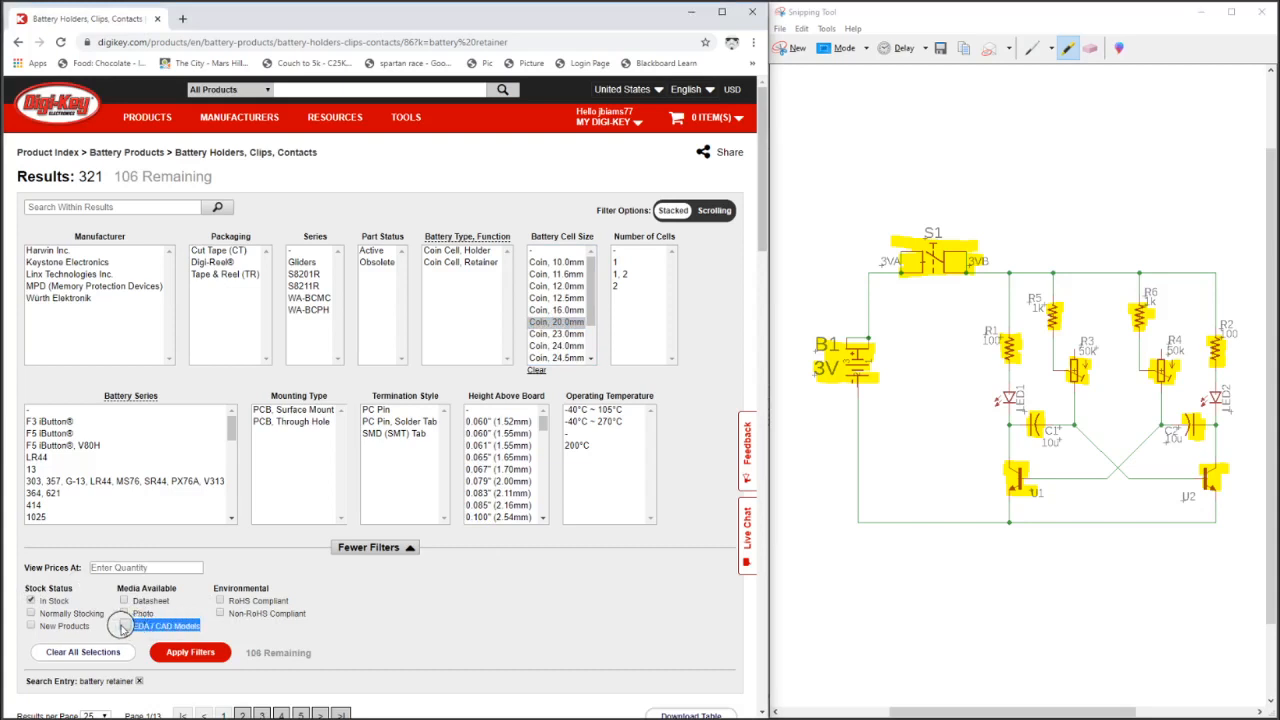
pyautogui.click(124, 625)
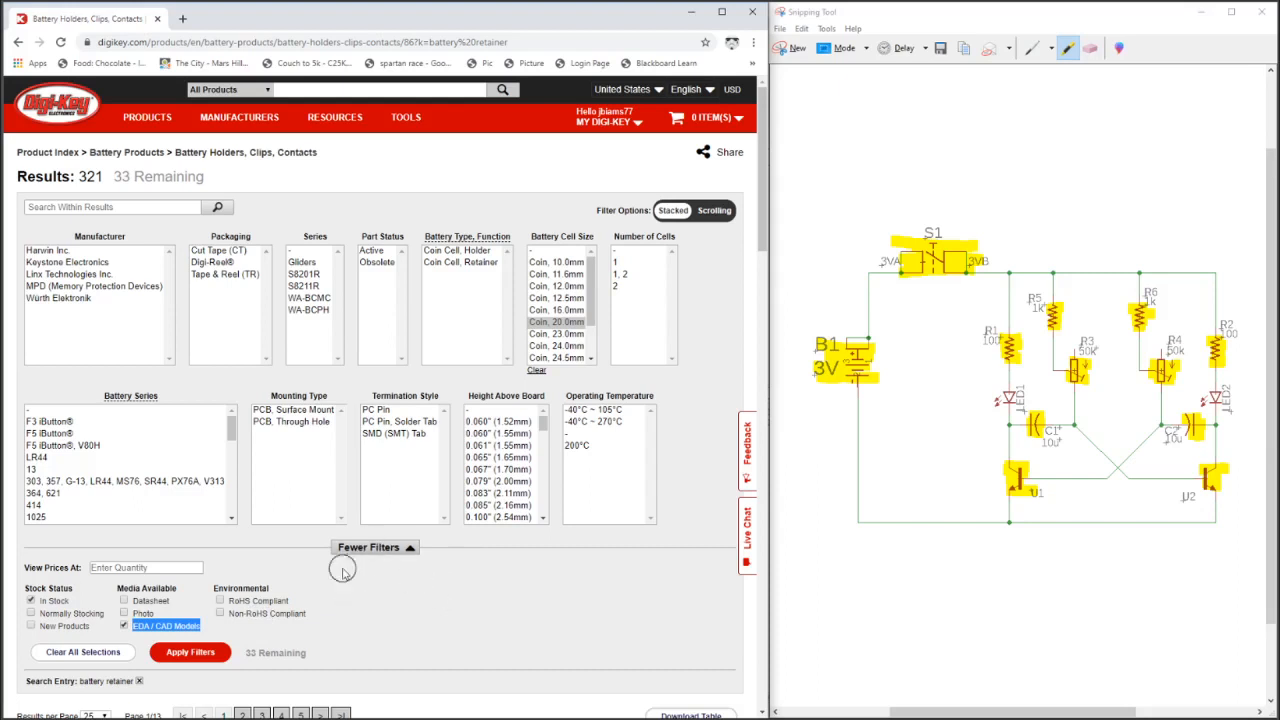
pyautogui.click(294, 409)
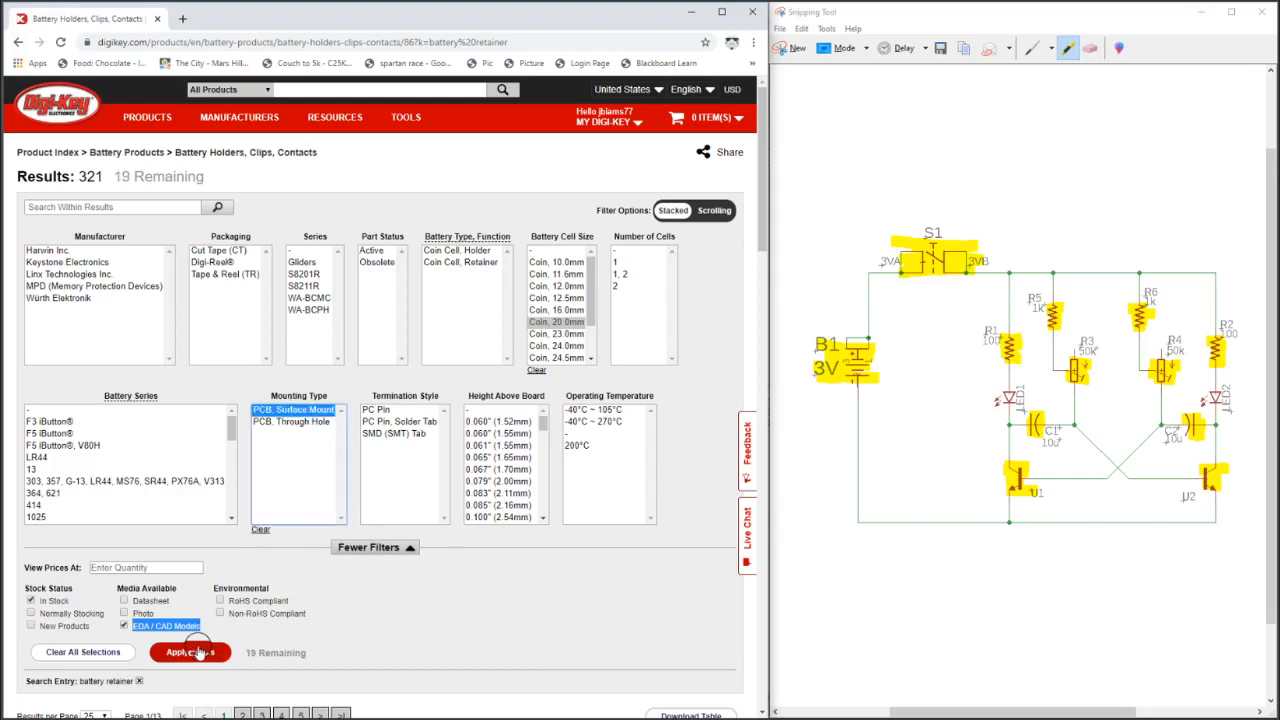
pyautogui.click(190, 652)
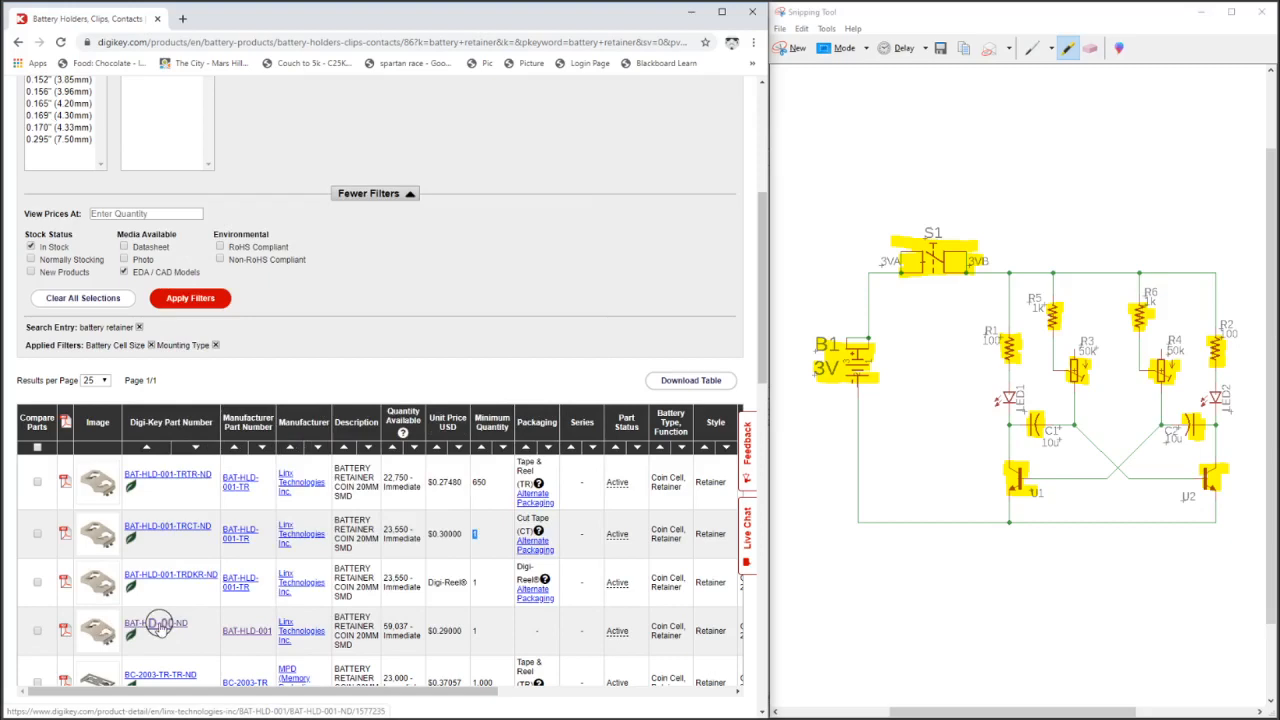
# - Open the BAT-HLD-001-ND retainer's details and pick an existing BOM to add it to
pyautogui.click(155, 623)
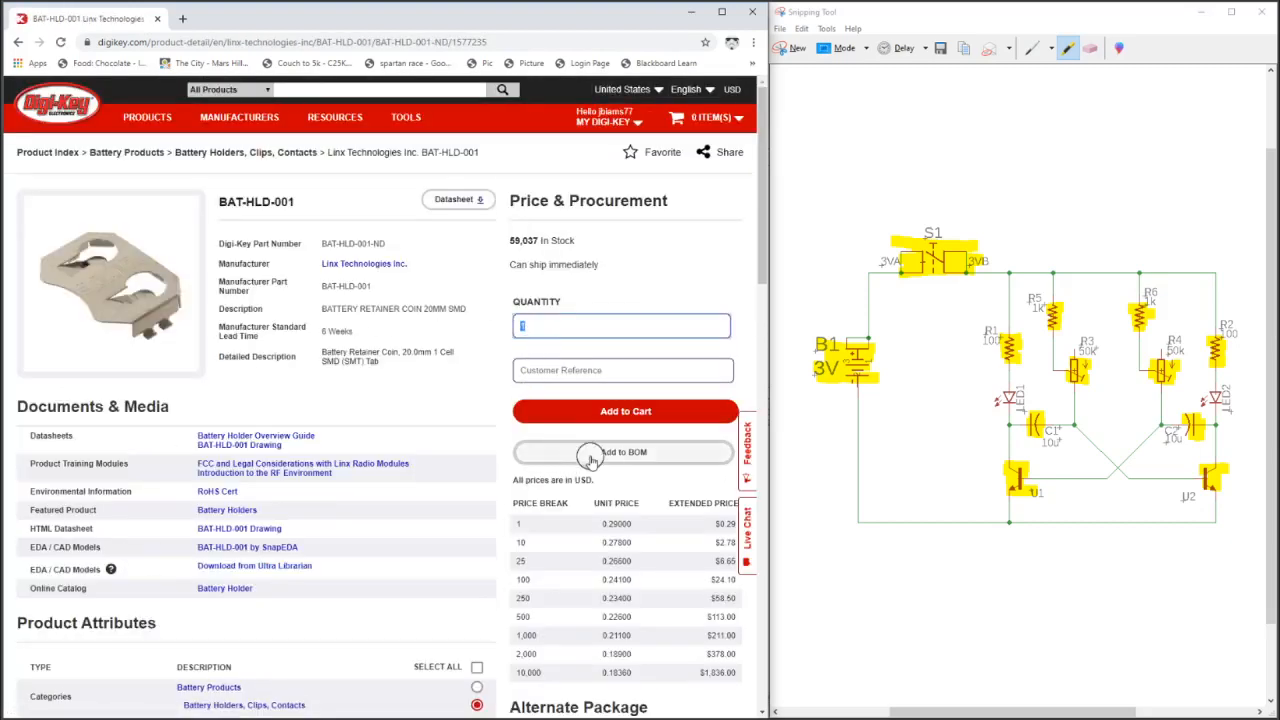
pyautogui.click(623, 452)
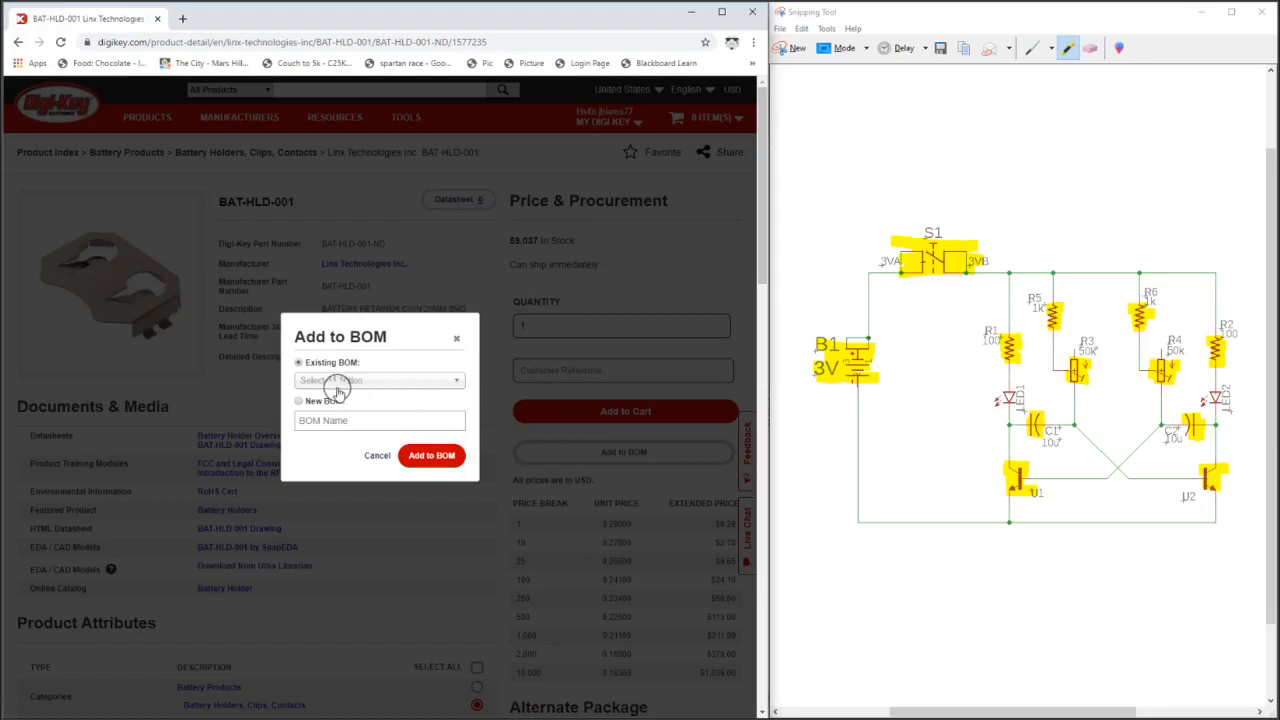
pyautogui.click(379, 380)
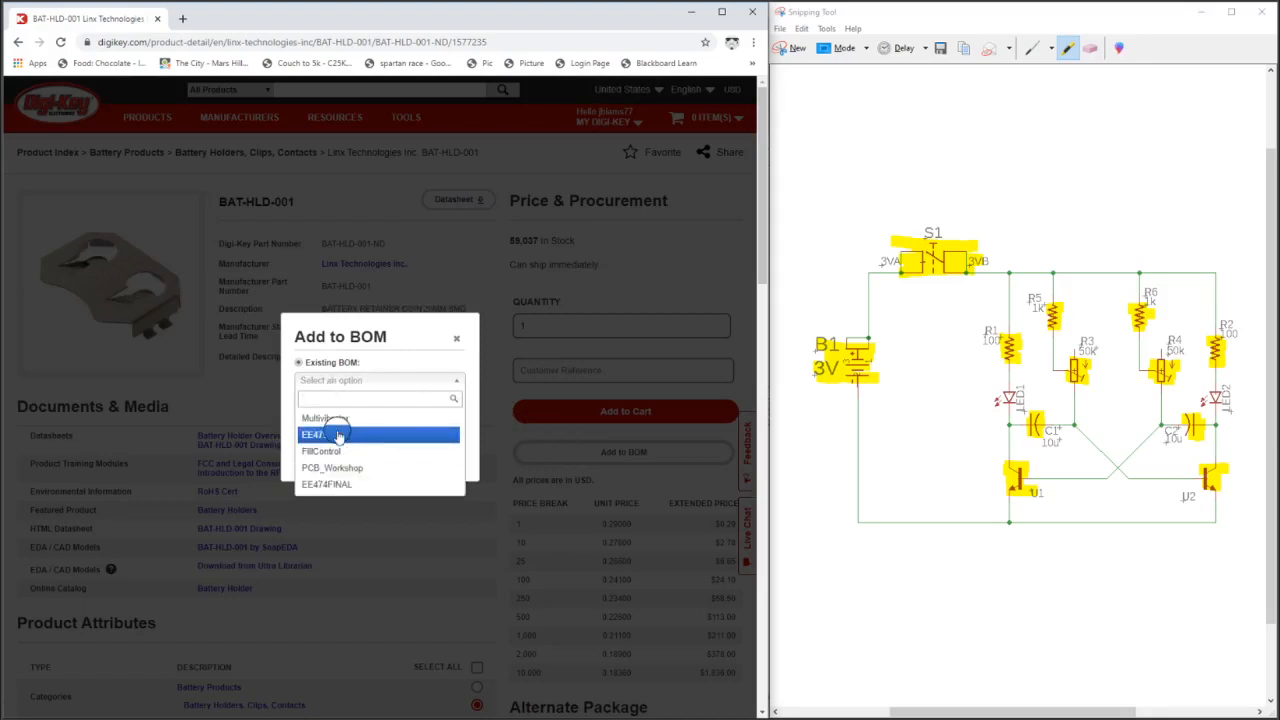
pyautogui.click(456, 338)
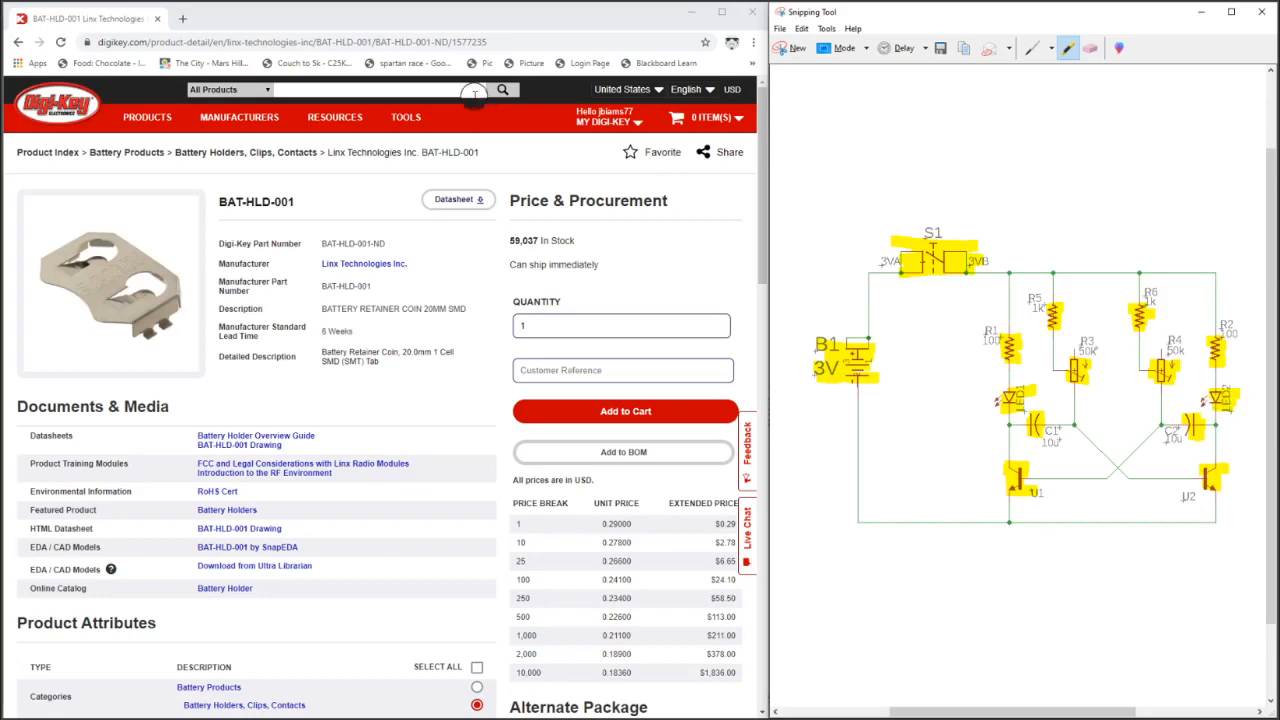
# - Search the catalogue for 'led' and open the LED Indication - Discrete category
pyautogui.write('led')
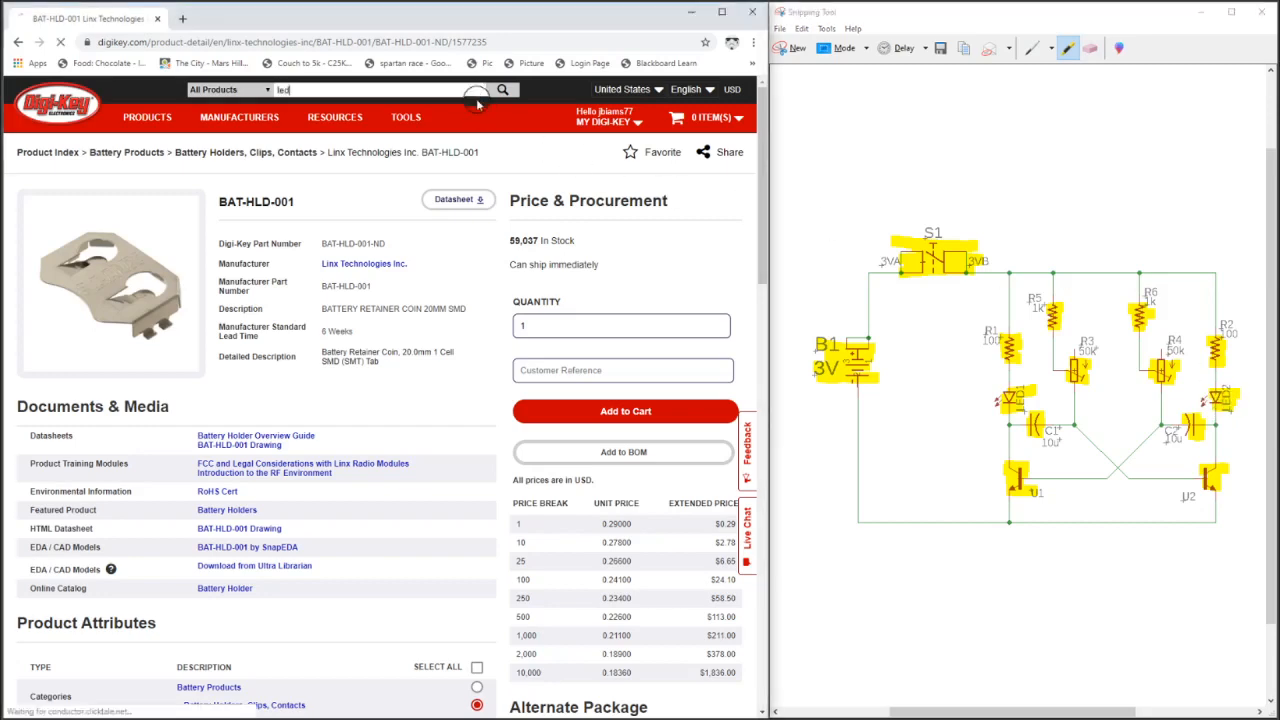
pyautogui.click(502, 89)
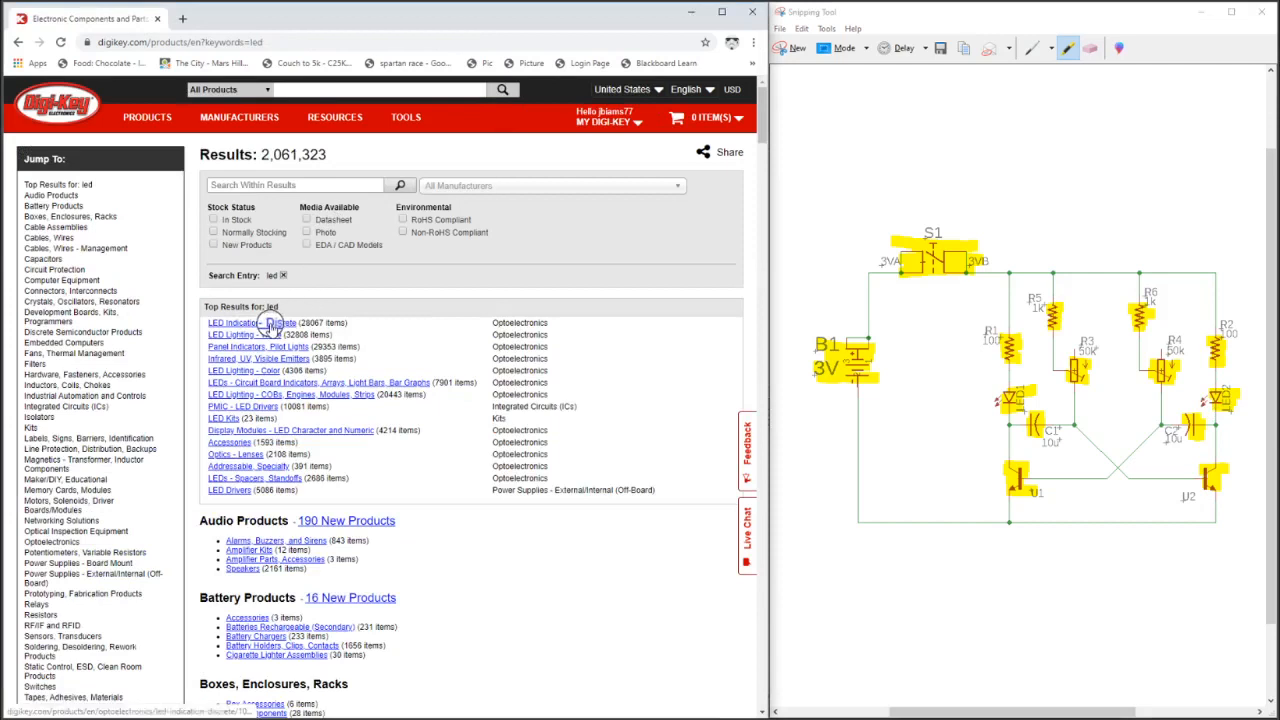
pyautogui.click(243, 322)
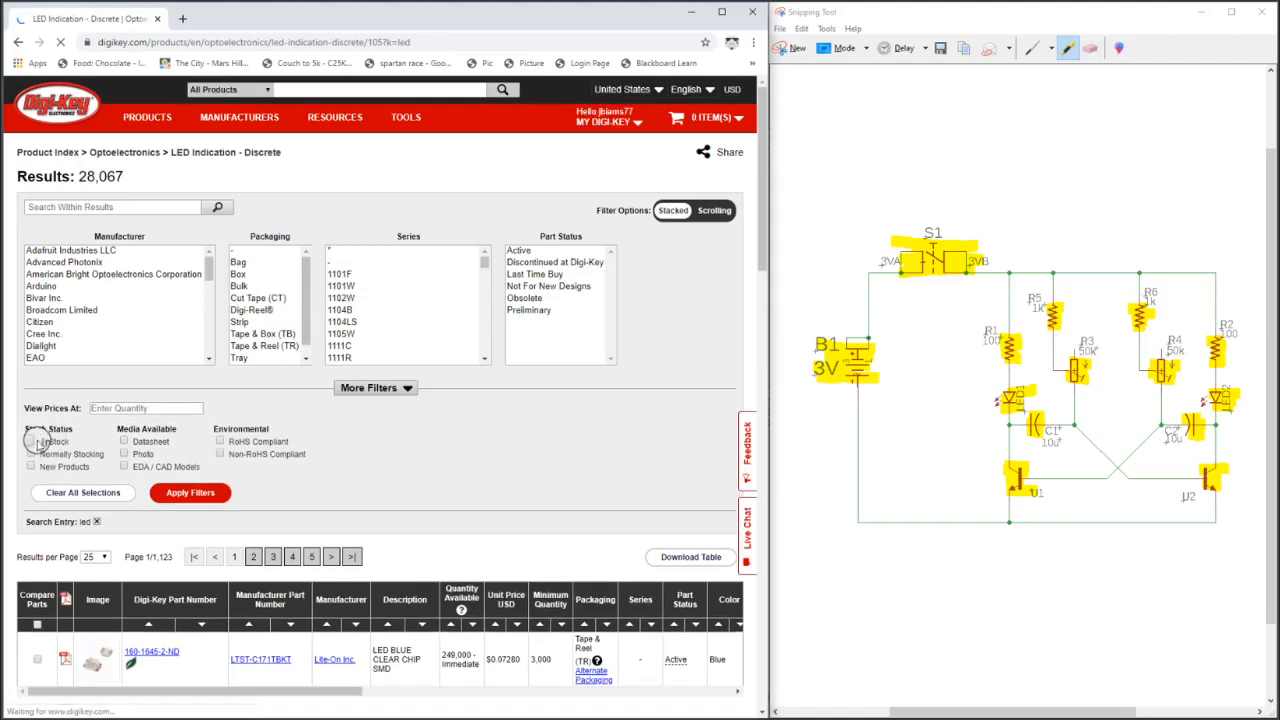
# - Filter the LEDs to in-stock parts with a 5.00mm Dia lens
pyautogui.click(31, 441)
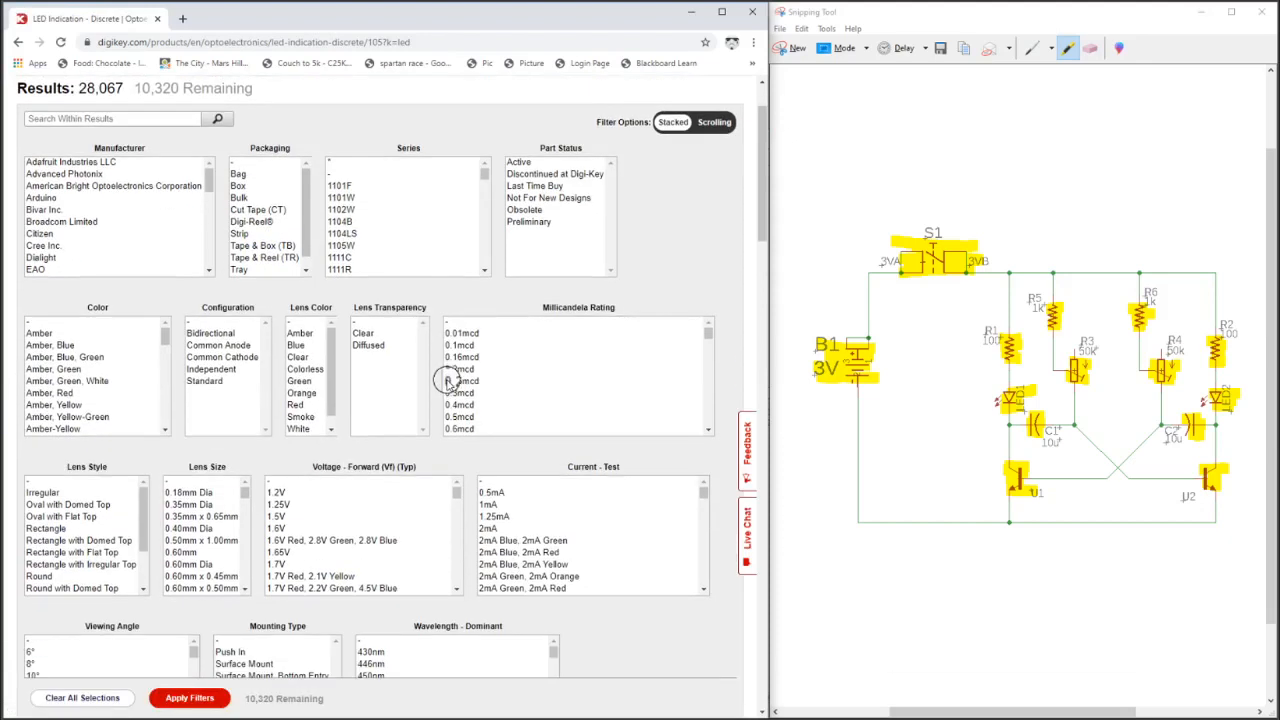
pyautogui.scroll(-3)
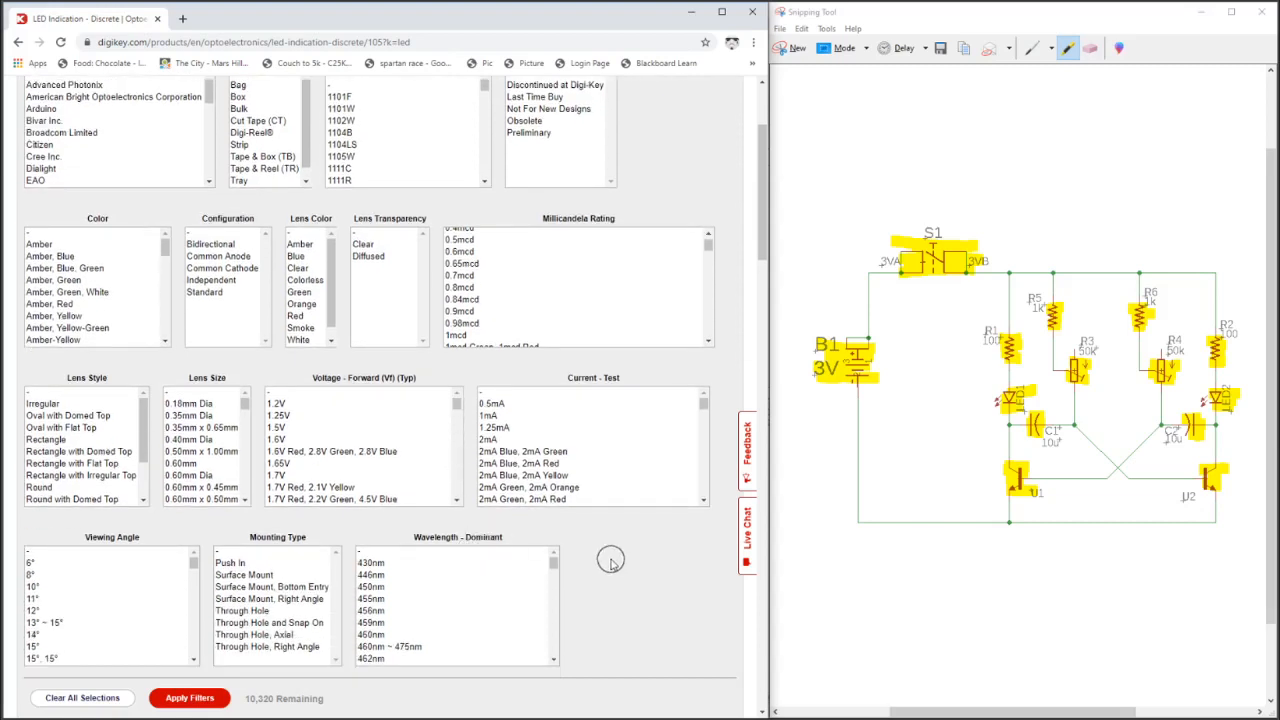
pyautogui.scroll(-3)
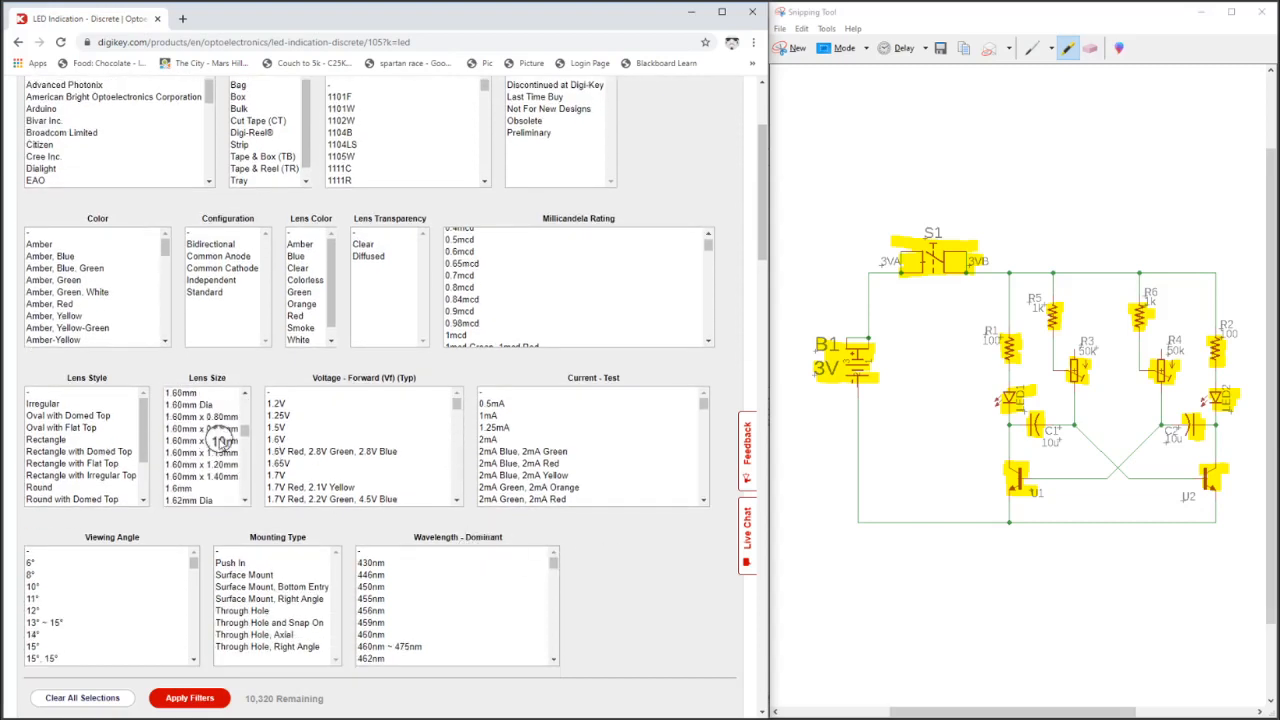
pyautogui.scroll(-3)
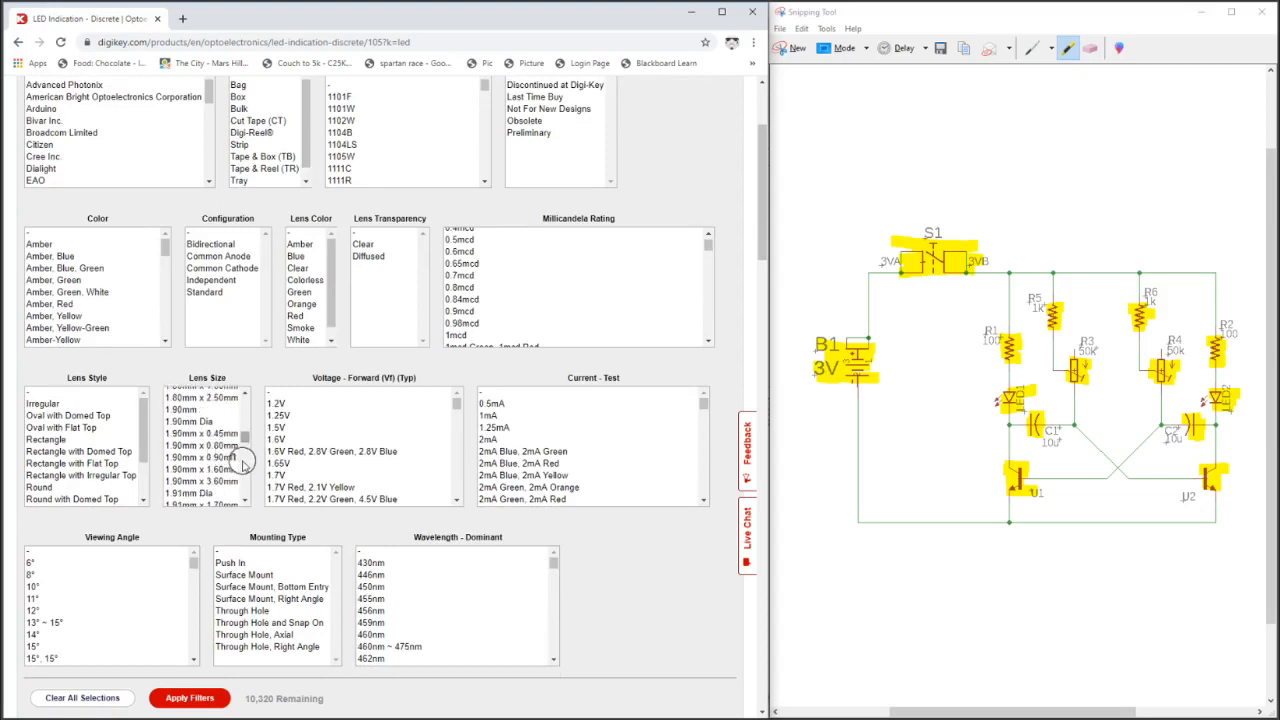
pyautogui.scroll(-3)
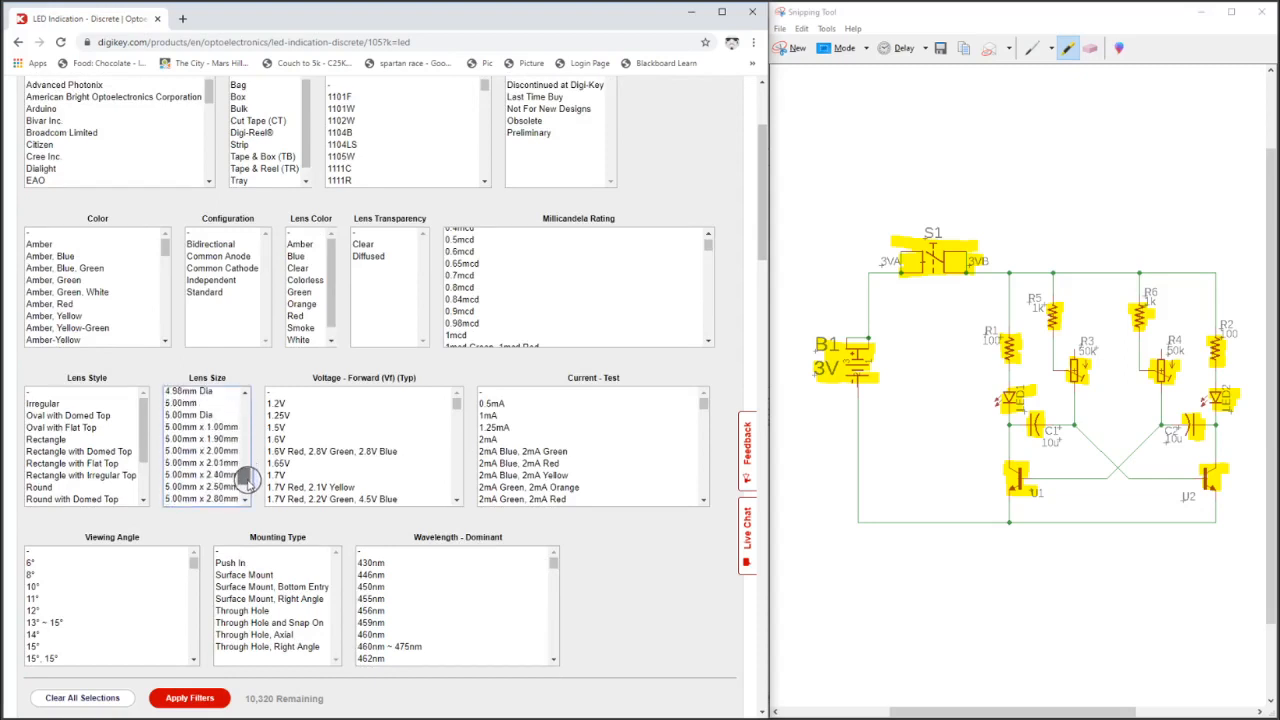
pyautogui.click(190, 414)
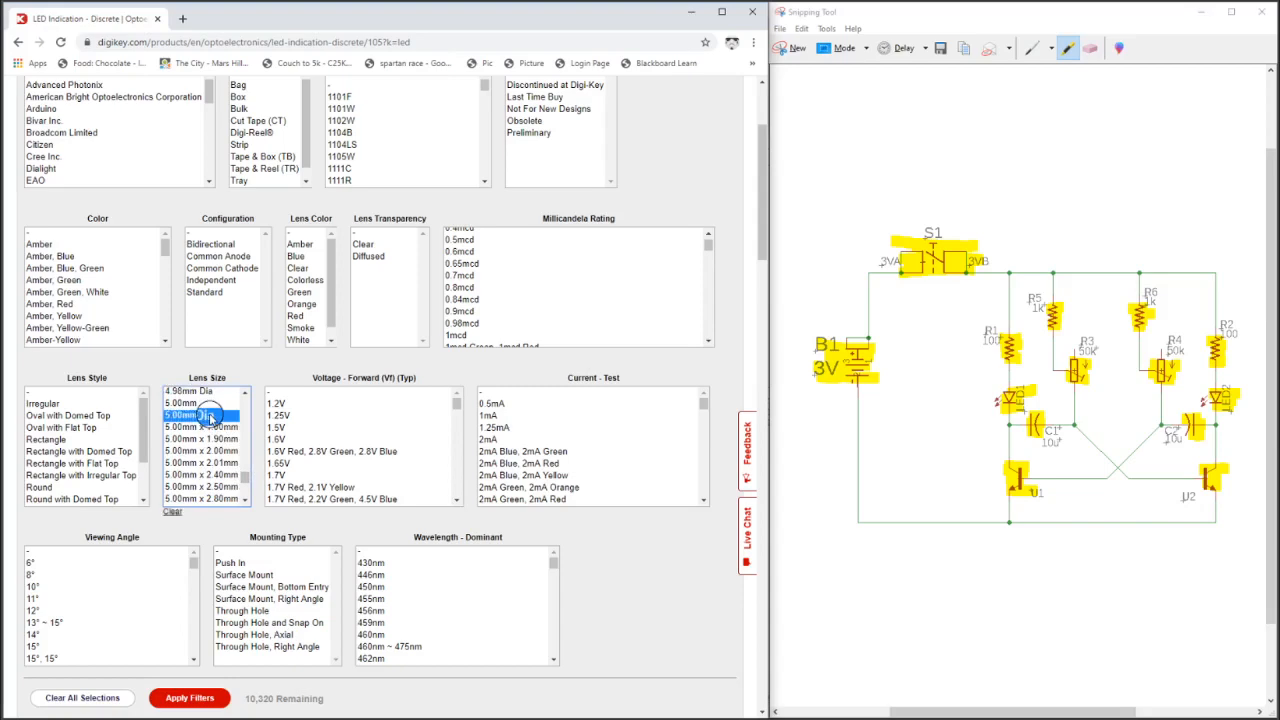
pyautogui.scroll(-3)
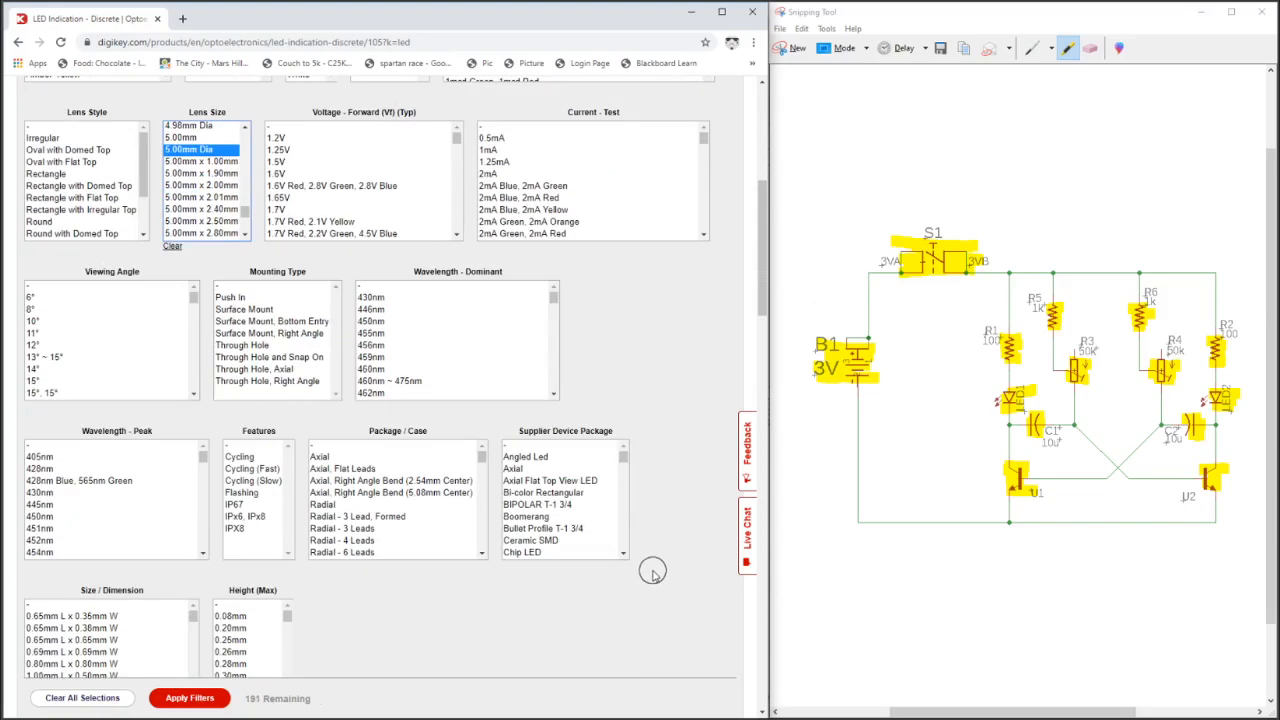
pyautogui.scroll(-3)
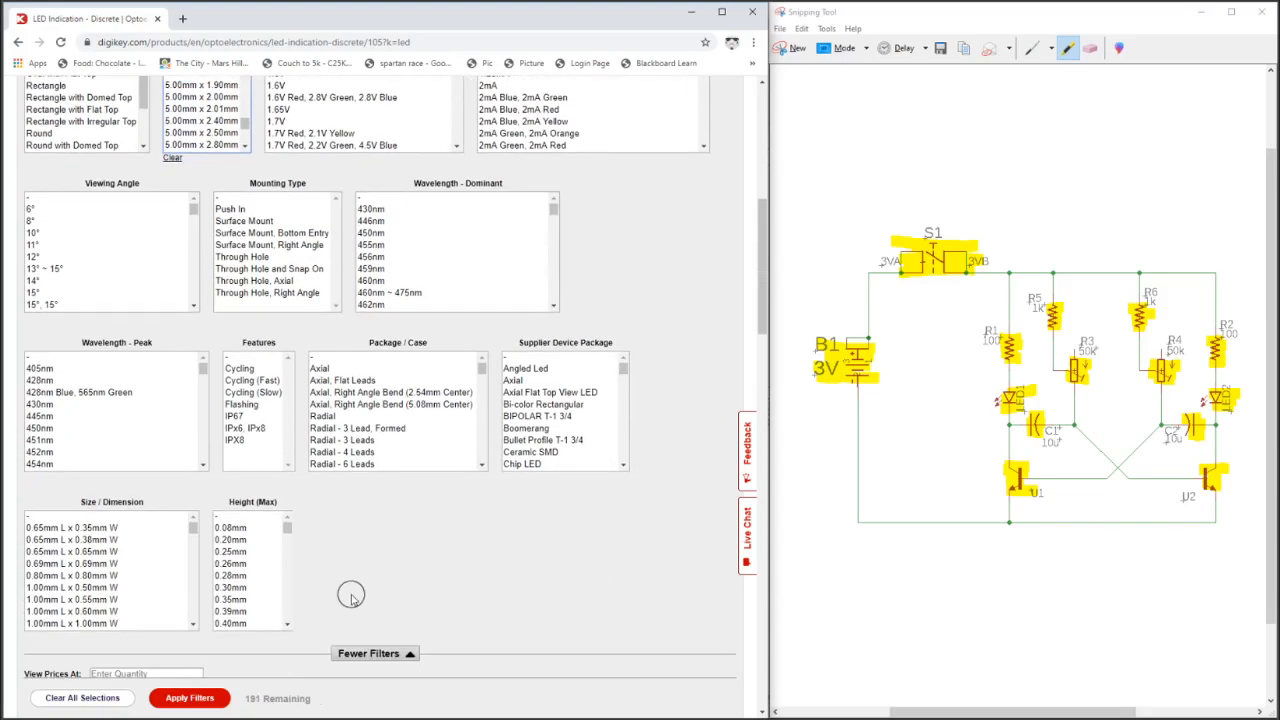
pyautogui.moveTo(318, 630)
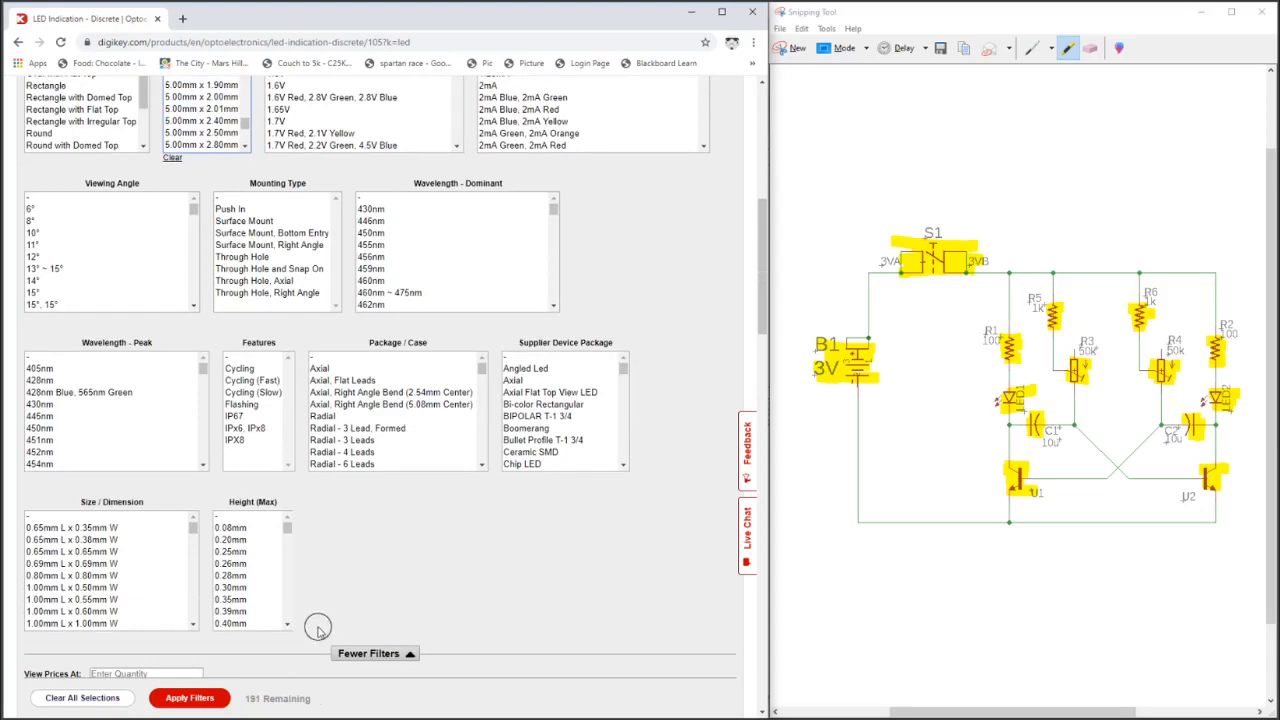
pyautogui.click(189, 697)
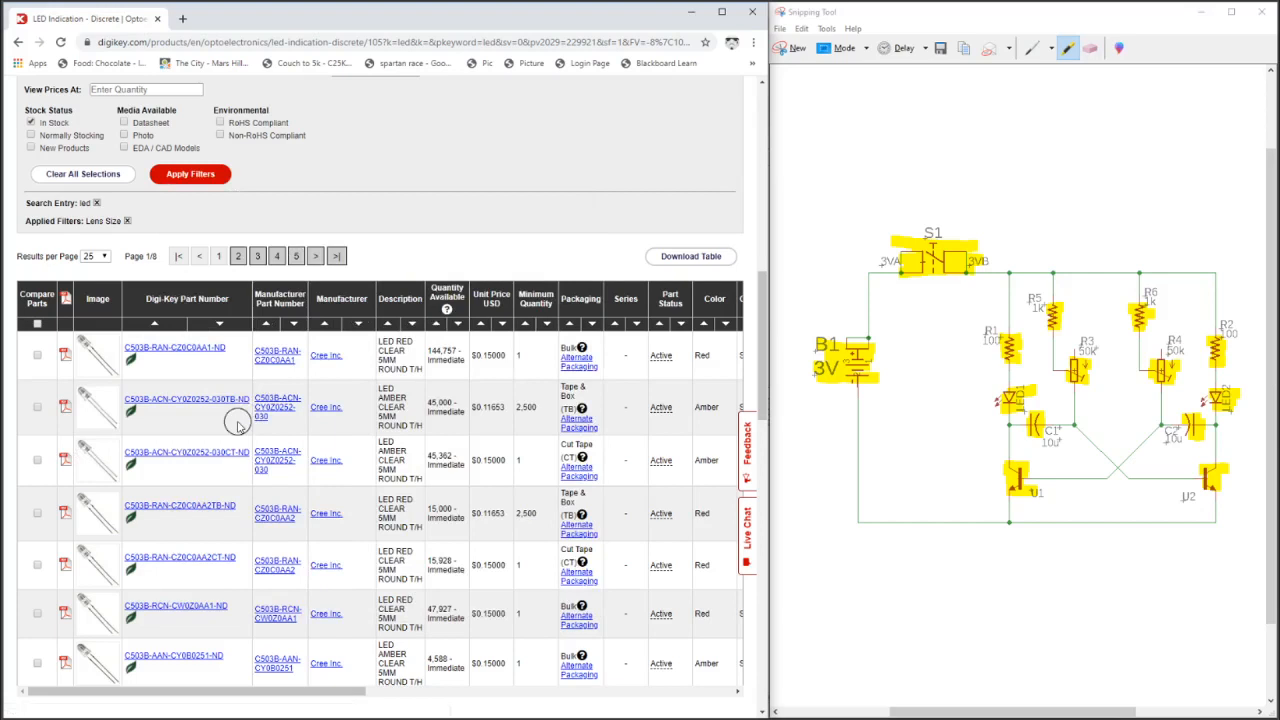
# - Put the red C503B-RAN-CZ0C0AA1 LED into the Multivibrator BOM and view that BOM
pyautogui.click(175, 347)
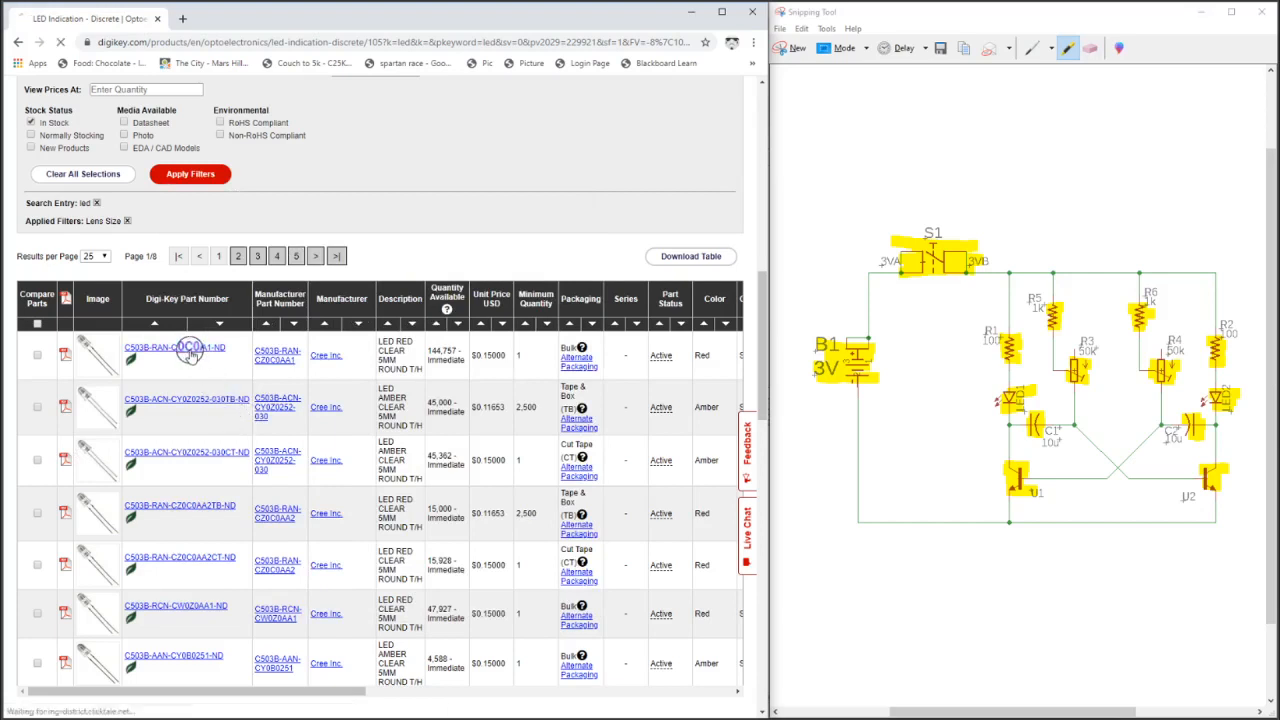
pyautogui.click(175, 347)
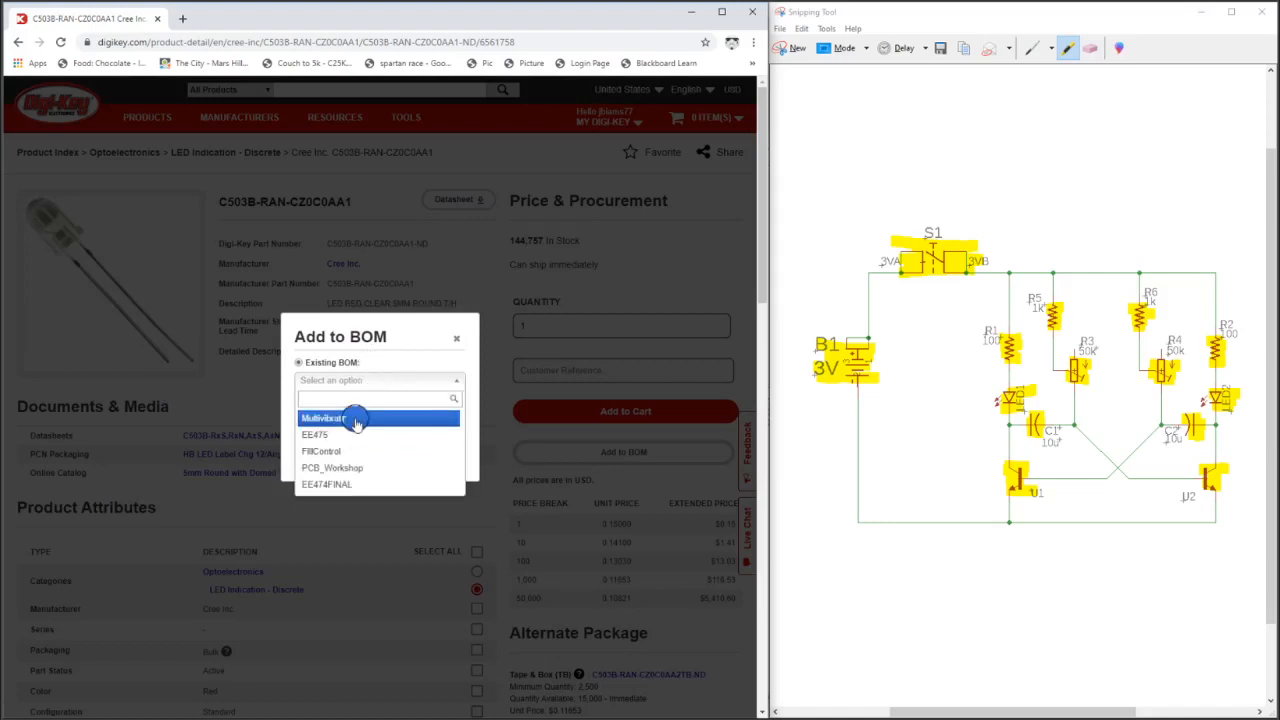
pyautogui.click(322, 417)
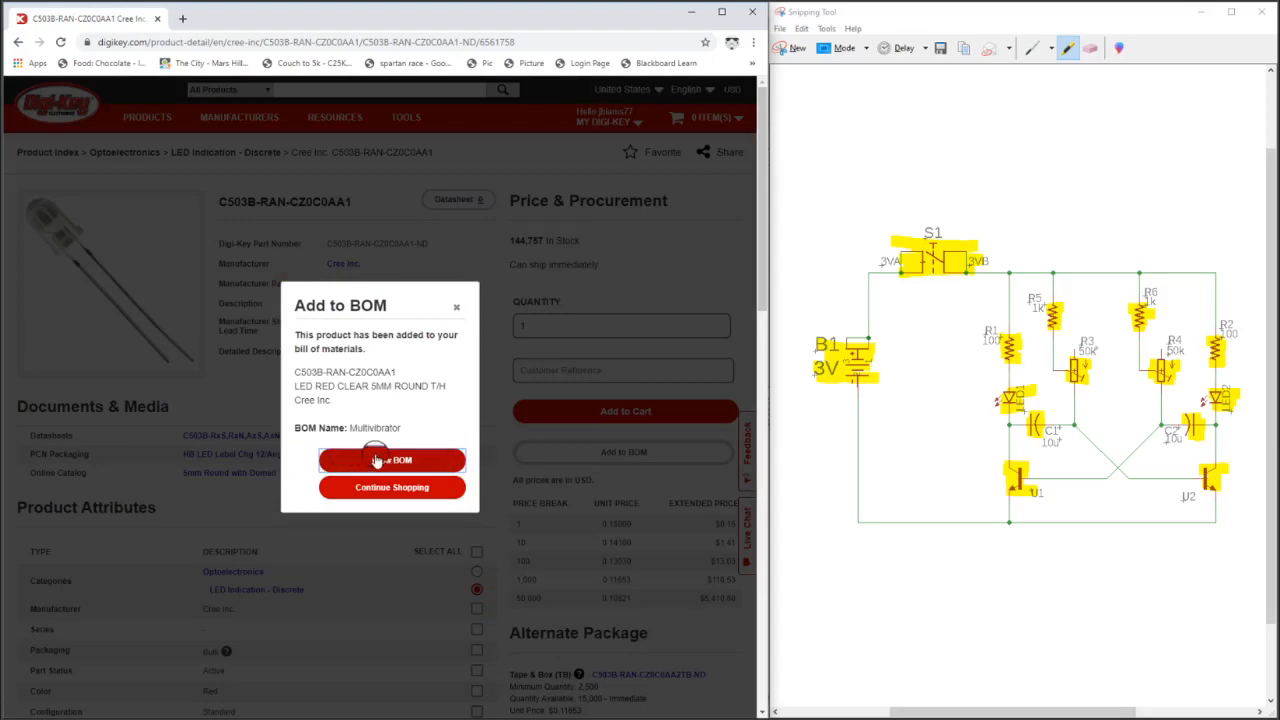
pyautogui.click(391, 460)
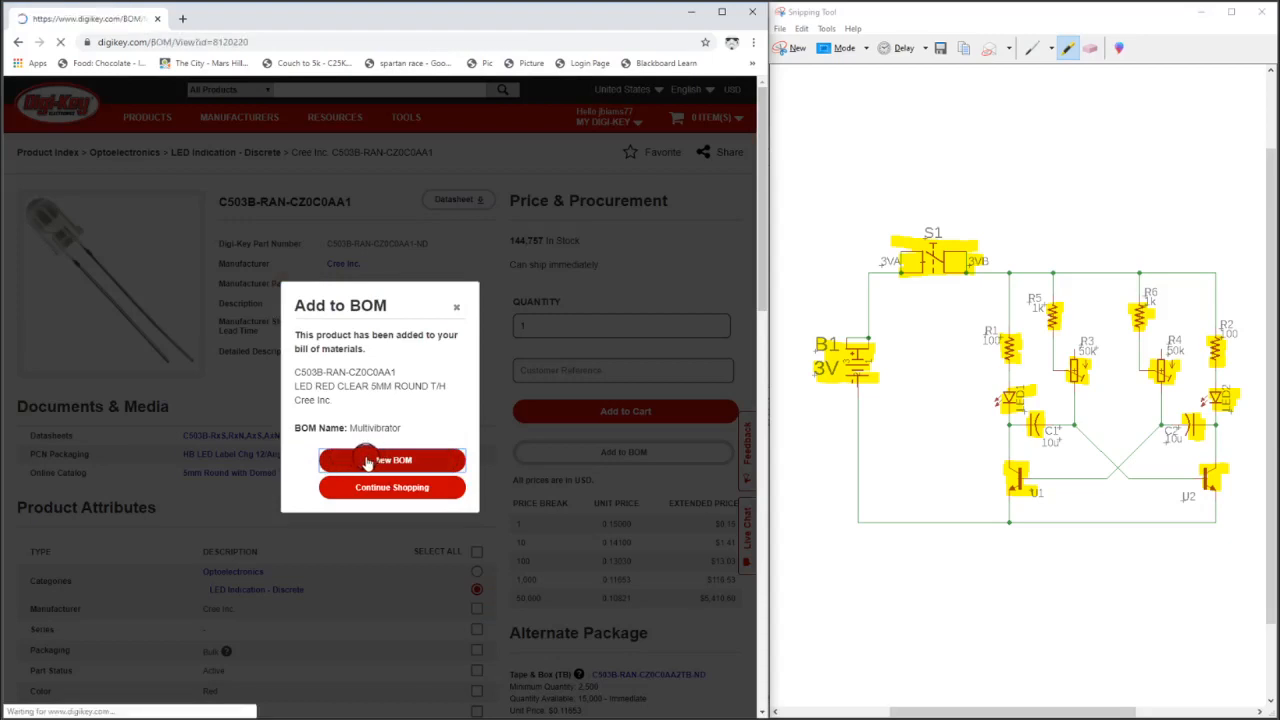
pyautogui.click(392, 460)
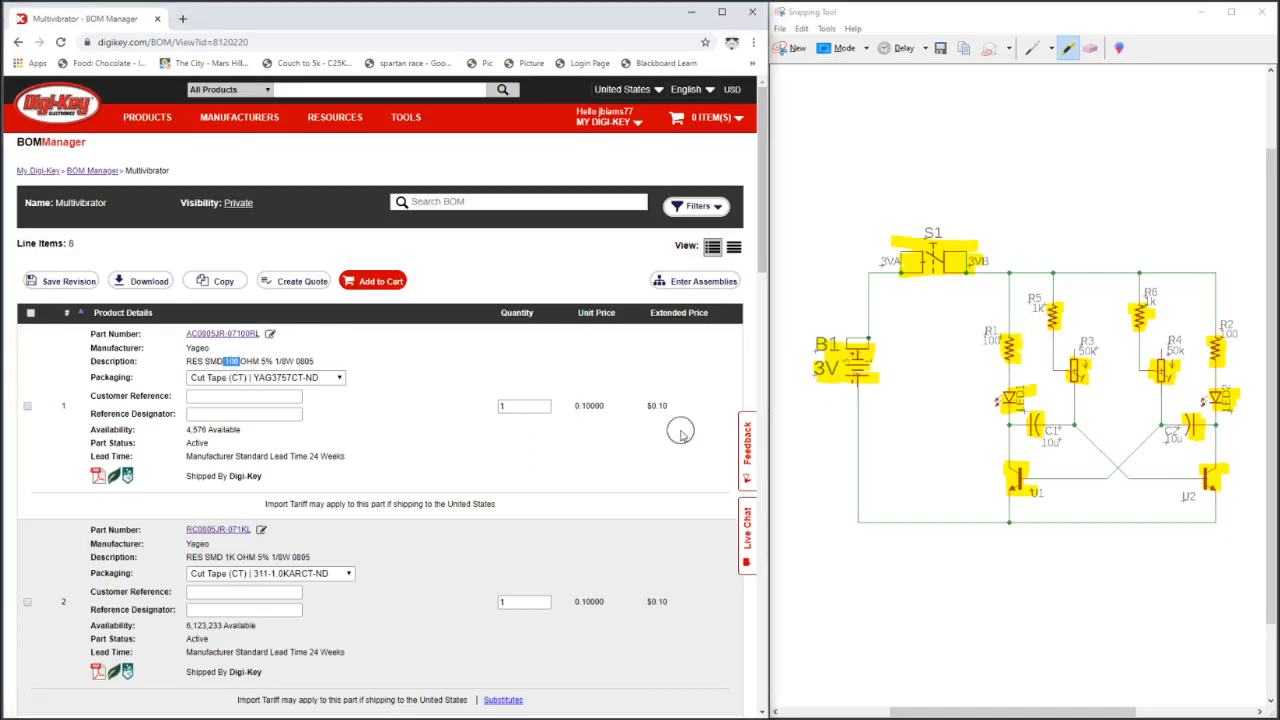
# - Enter Multivibrator and designators R1, R2; R5, R6; U1, U2 on BOM lines 1–3
pyautogui.click(244, 413)
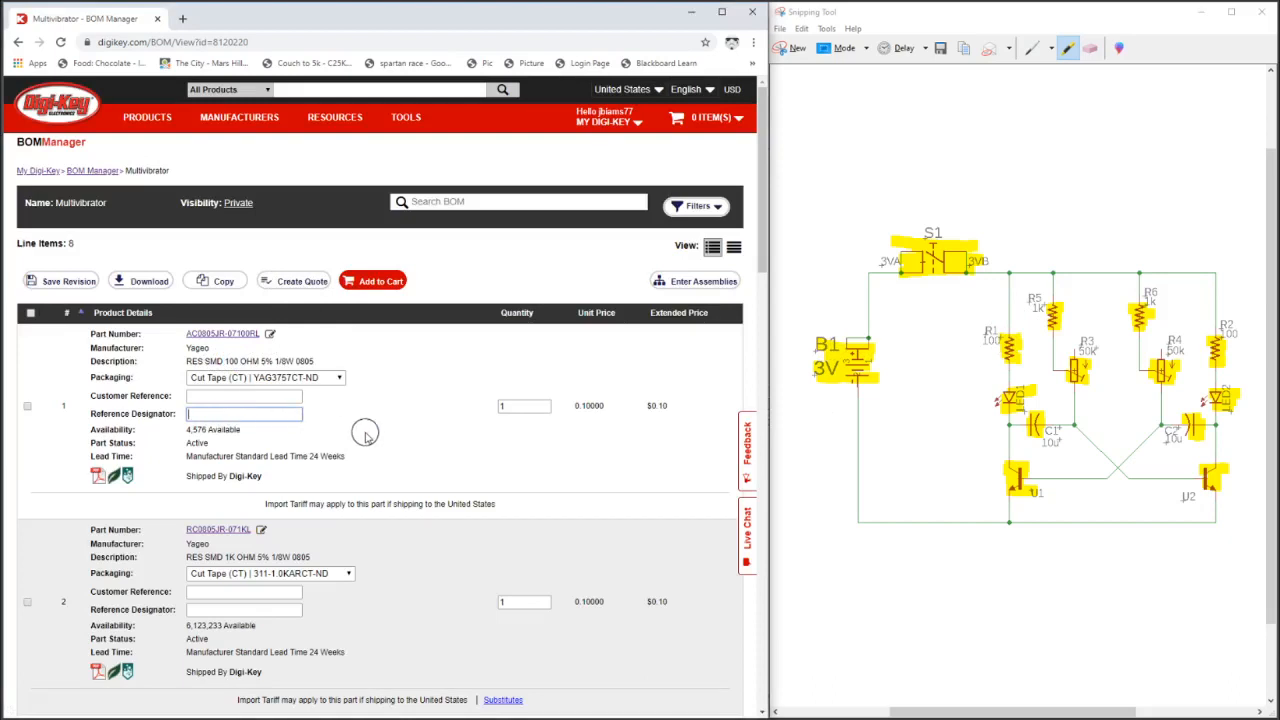
pyautogui.write('R1, R2')
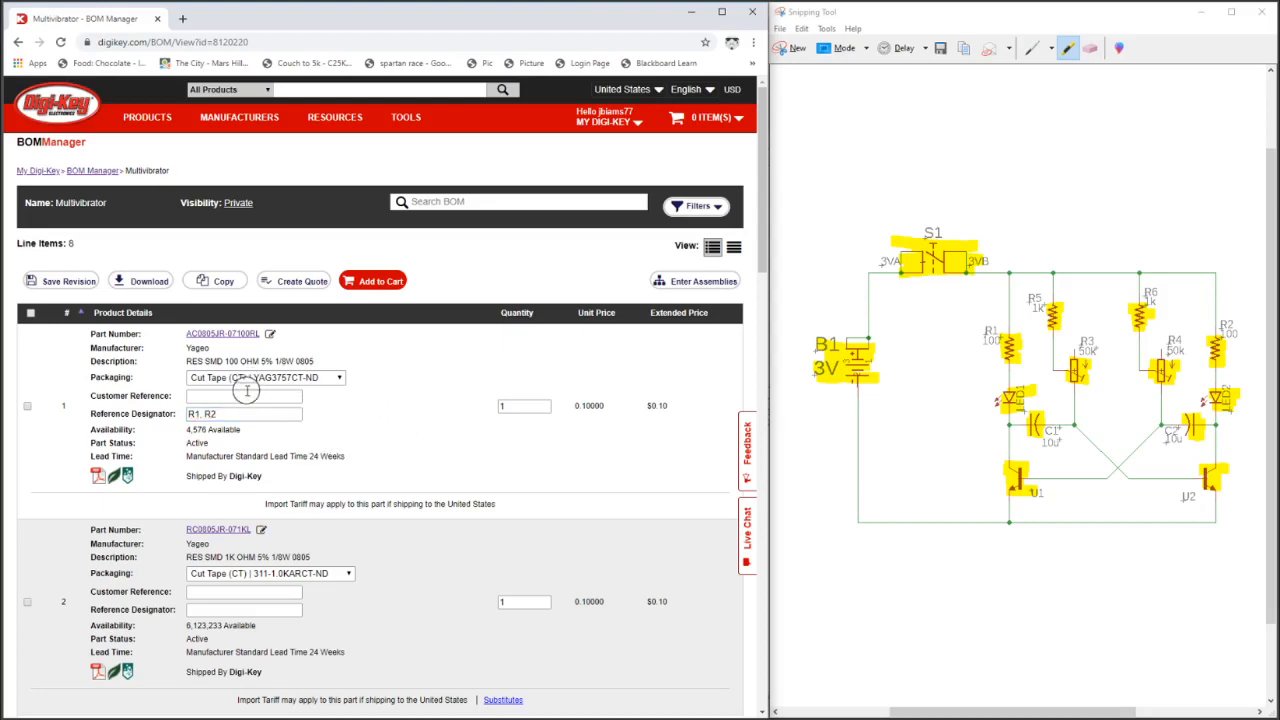
pyautogui.write('Multivibrator')
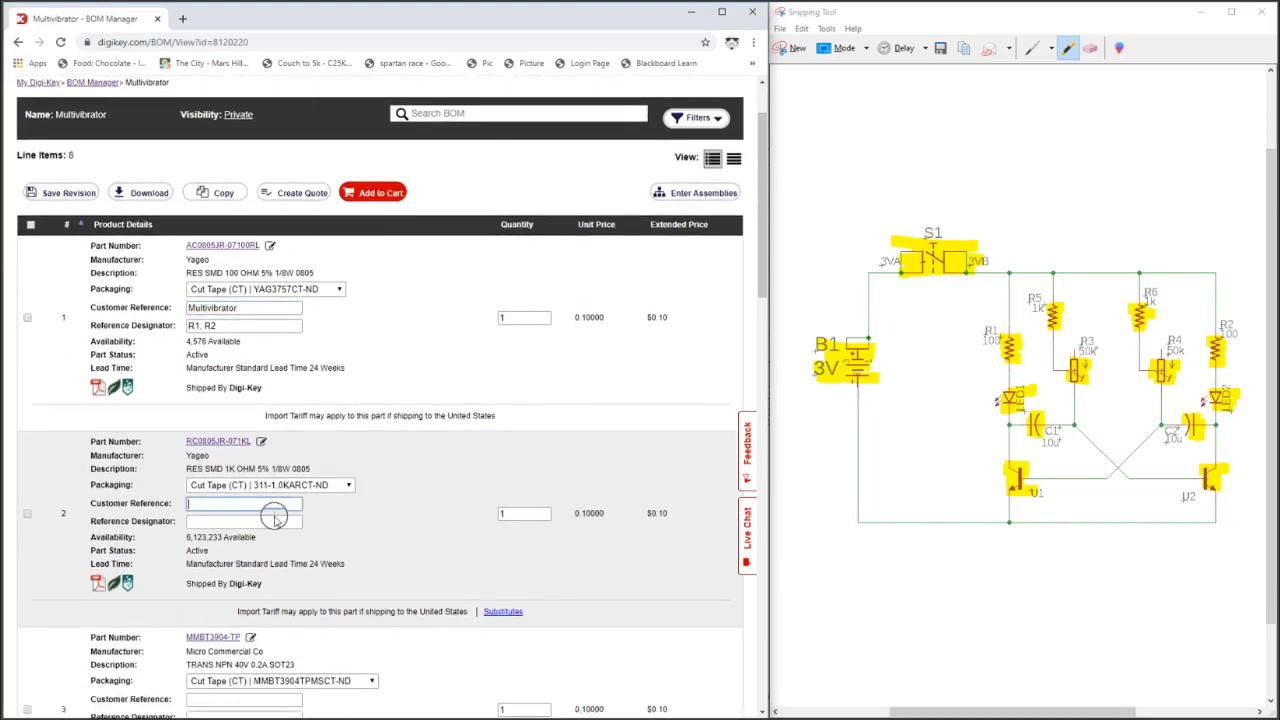
pyautogui.scroll(-3)
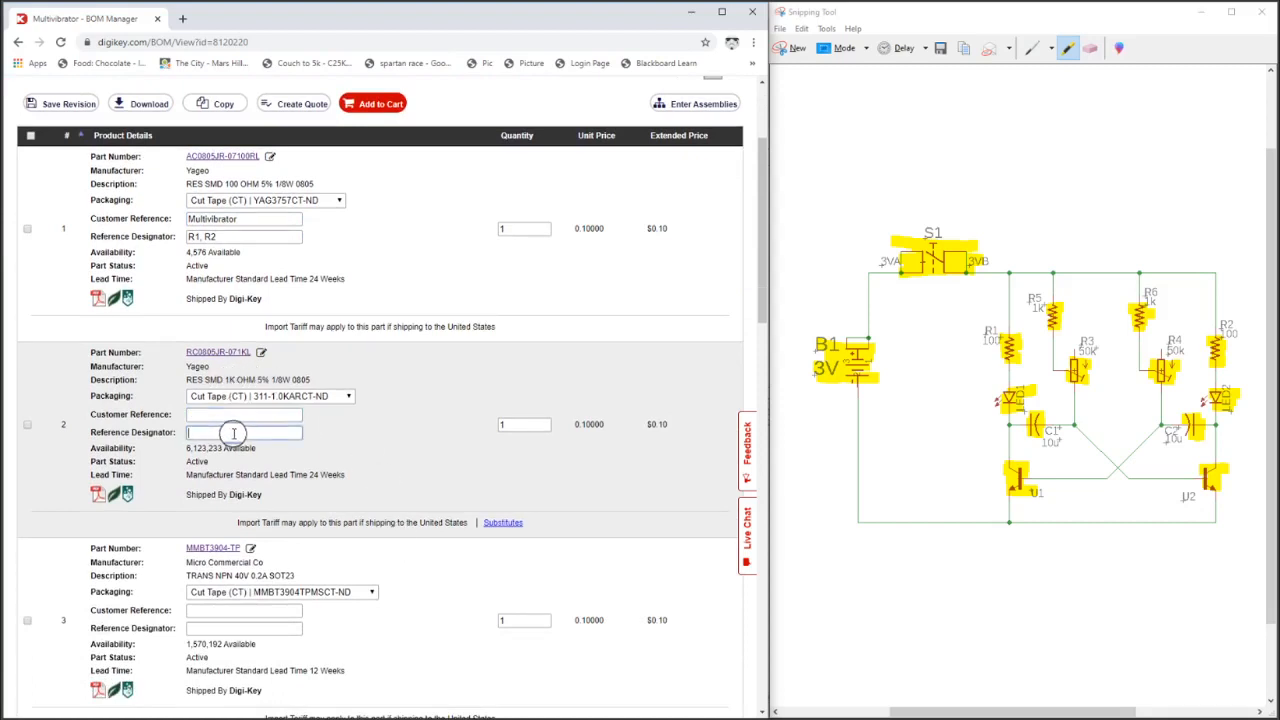
pyautogui.write('R5, R6')
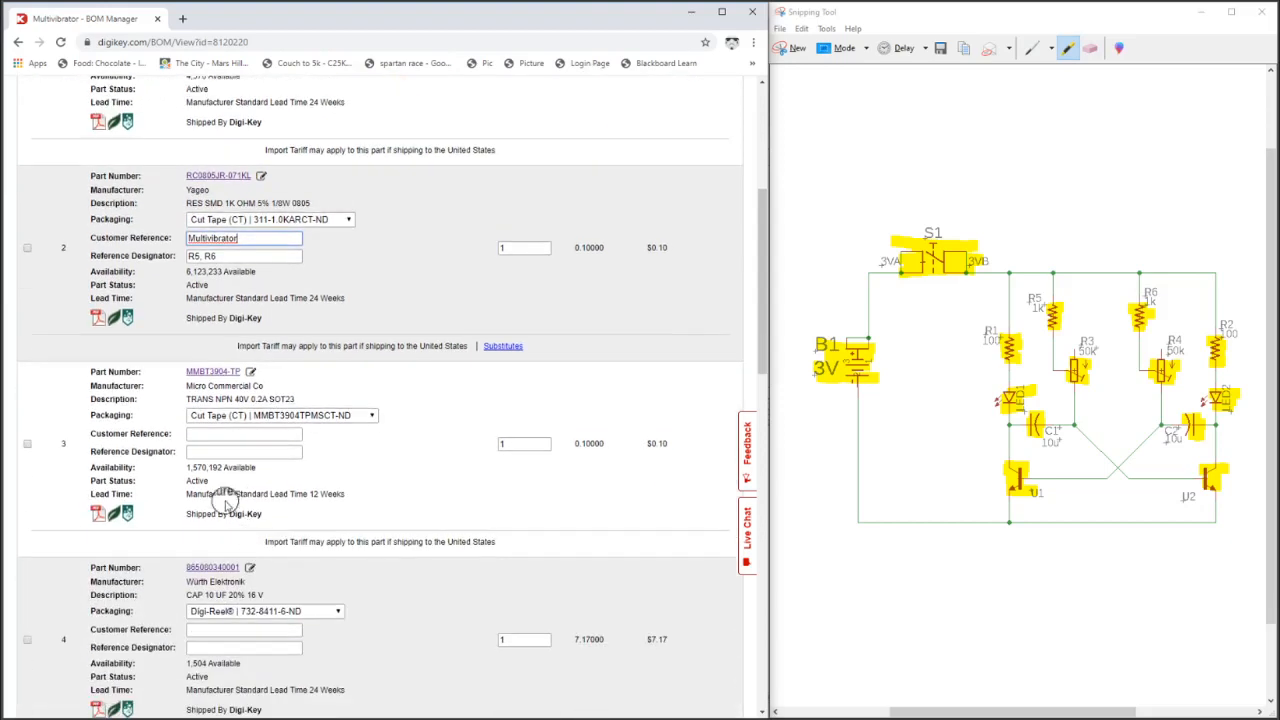
pyautogui.write('Multivibrator')
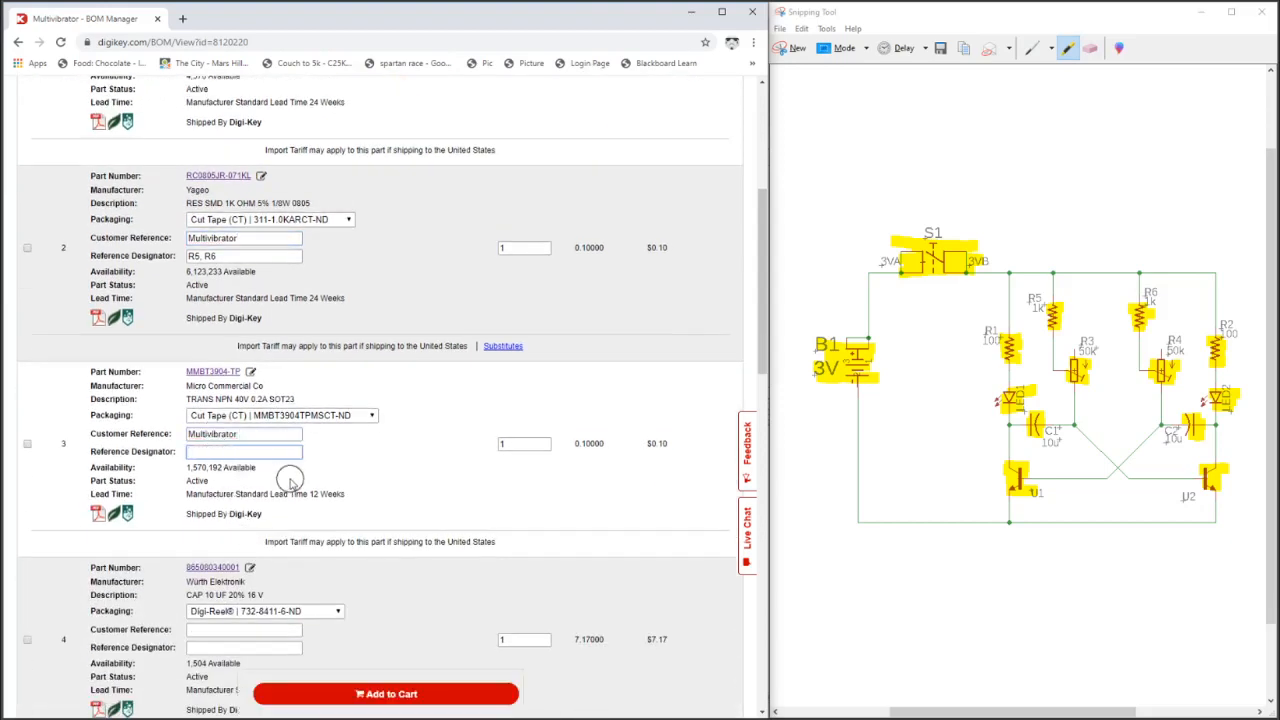
pyautogui.write('U1, U2')
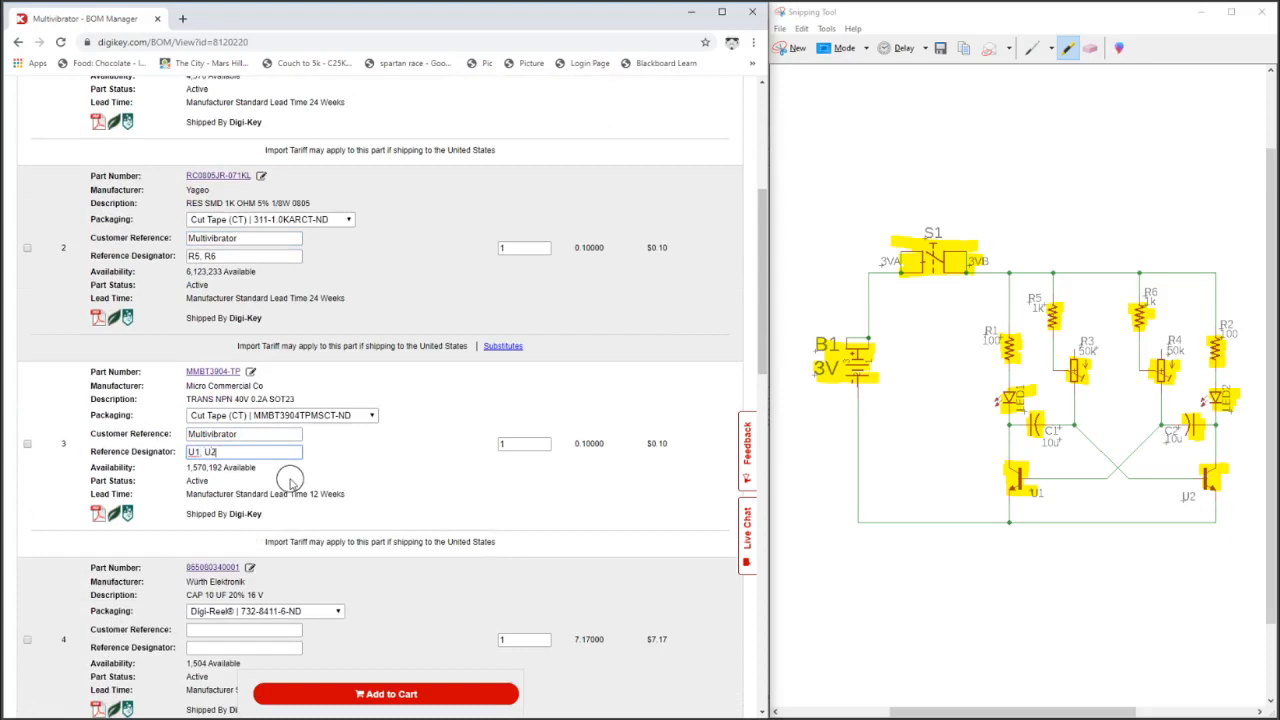
# - Label capacitor, trimmer, switch and battery lines Multivibrator with C1, C2; R3, R4; S1; B1
pyautogui.scroll(-3)
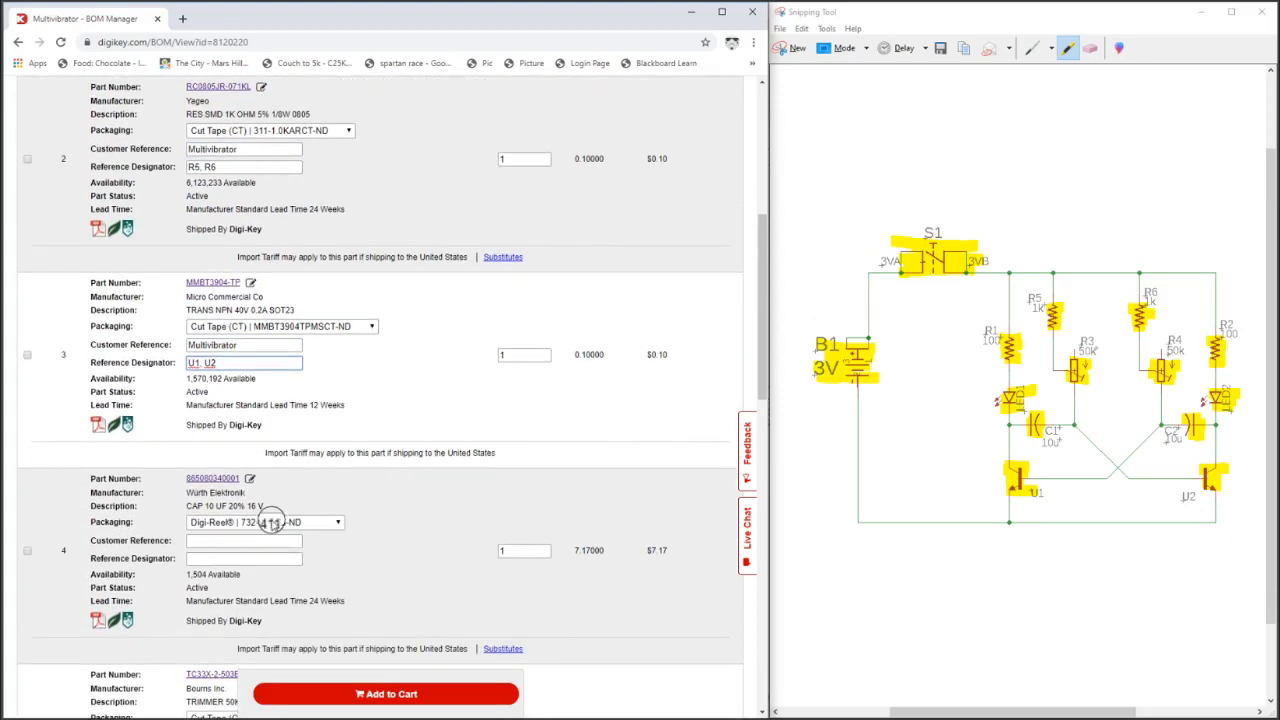
pyautogui.scroll(-3)
pyautogui.write('Multivibrator')
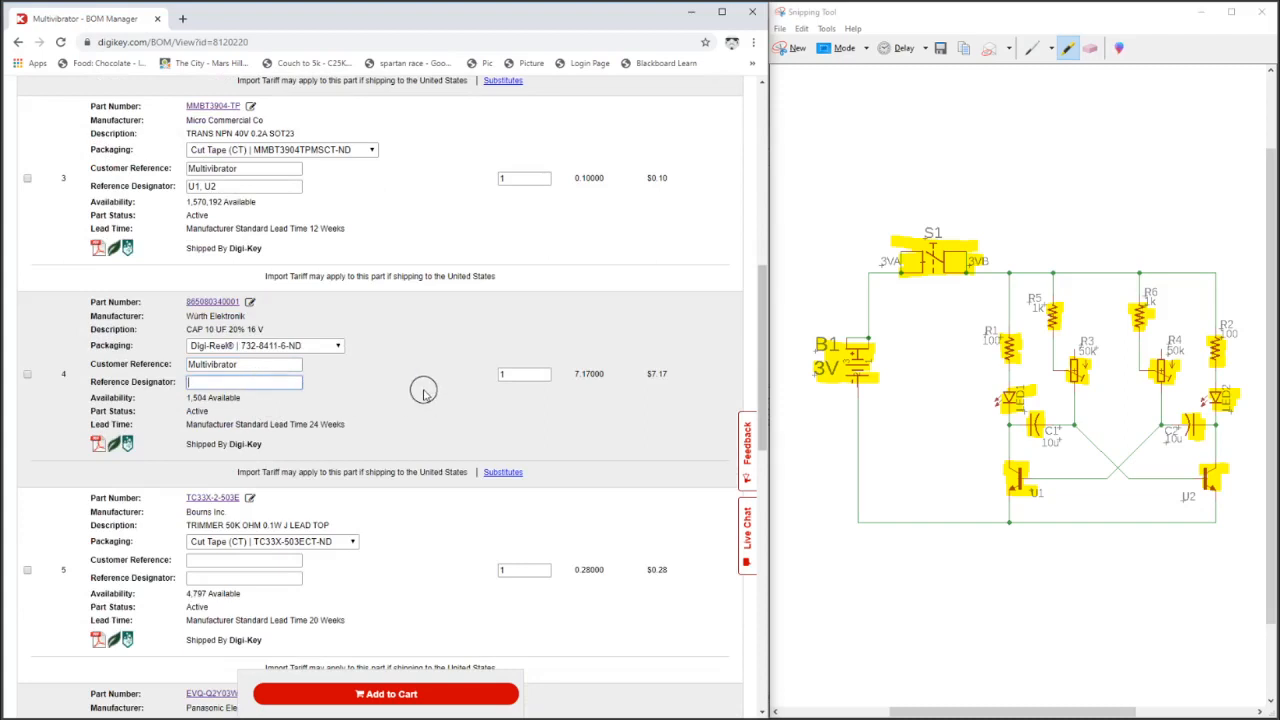
pyautogui.write('C1, C2')
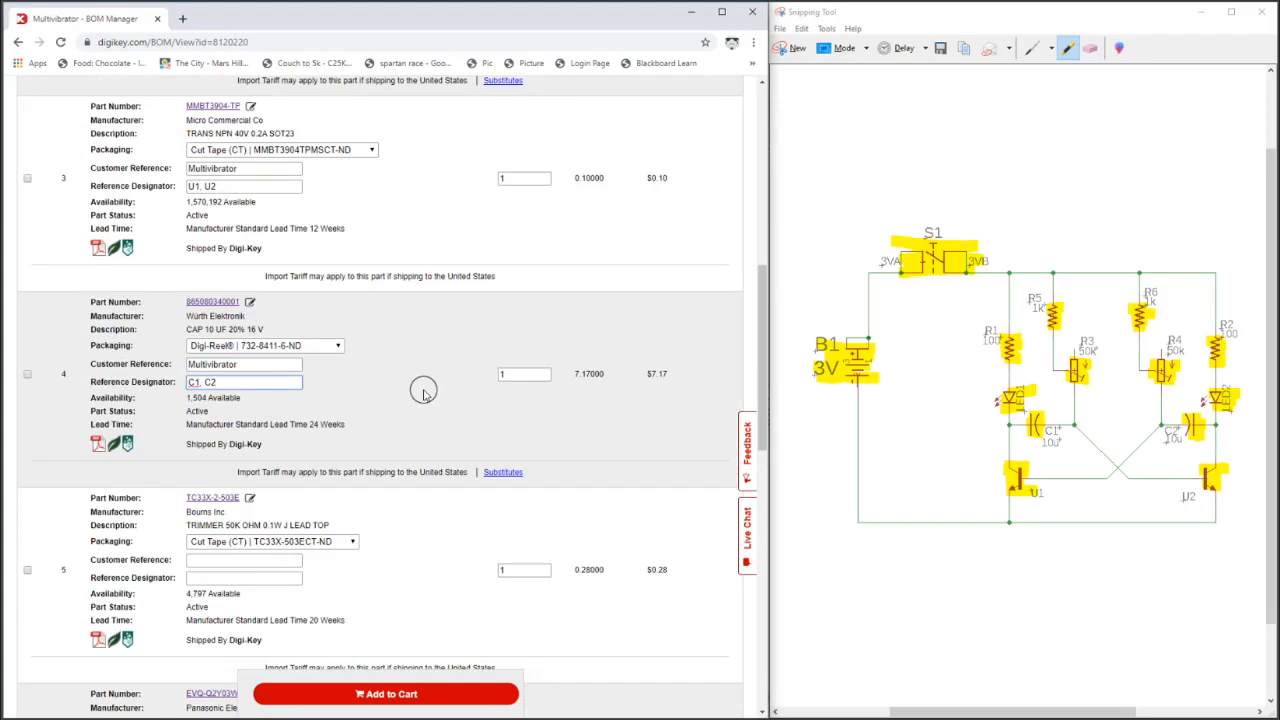
pyautogui.scroll(-3)
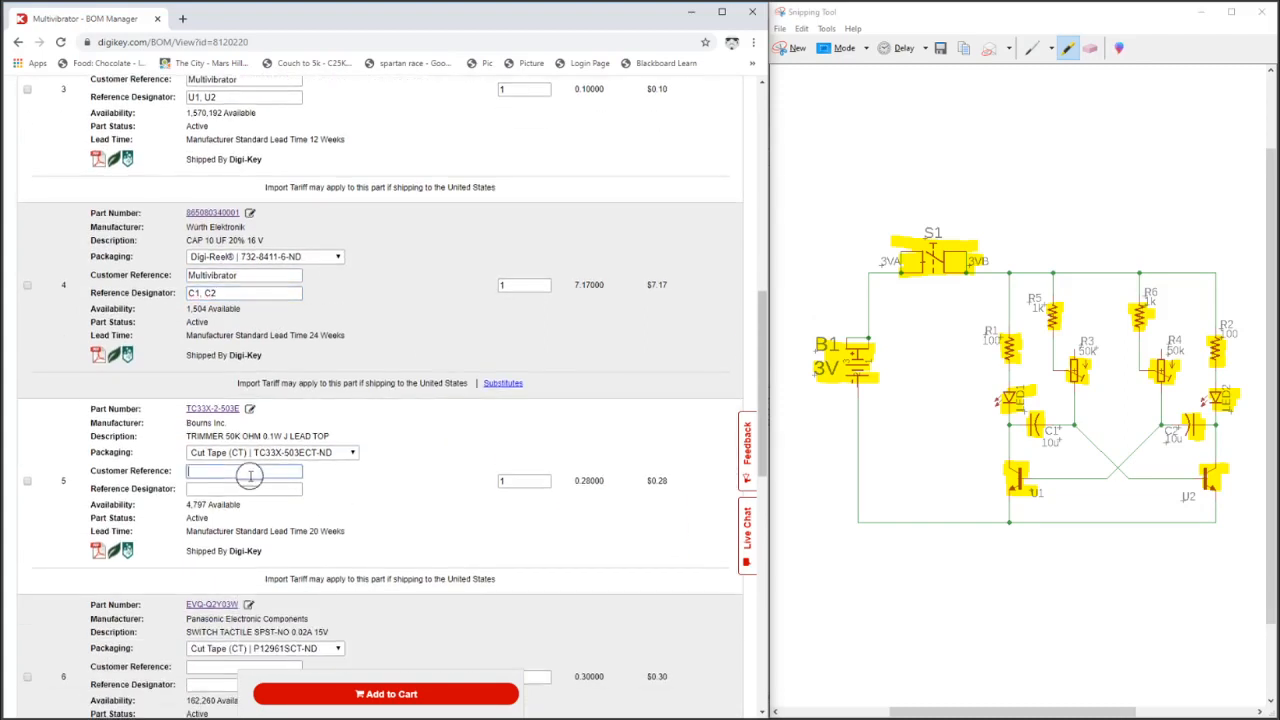
pyautogui.write('Multivibrator')
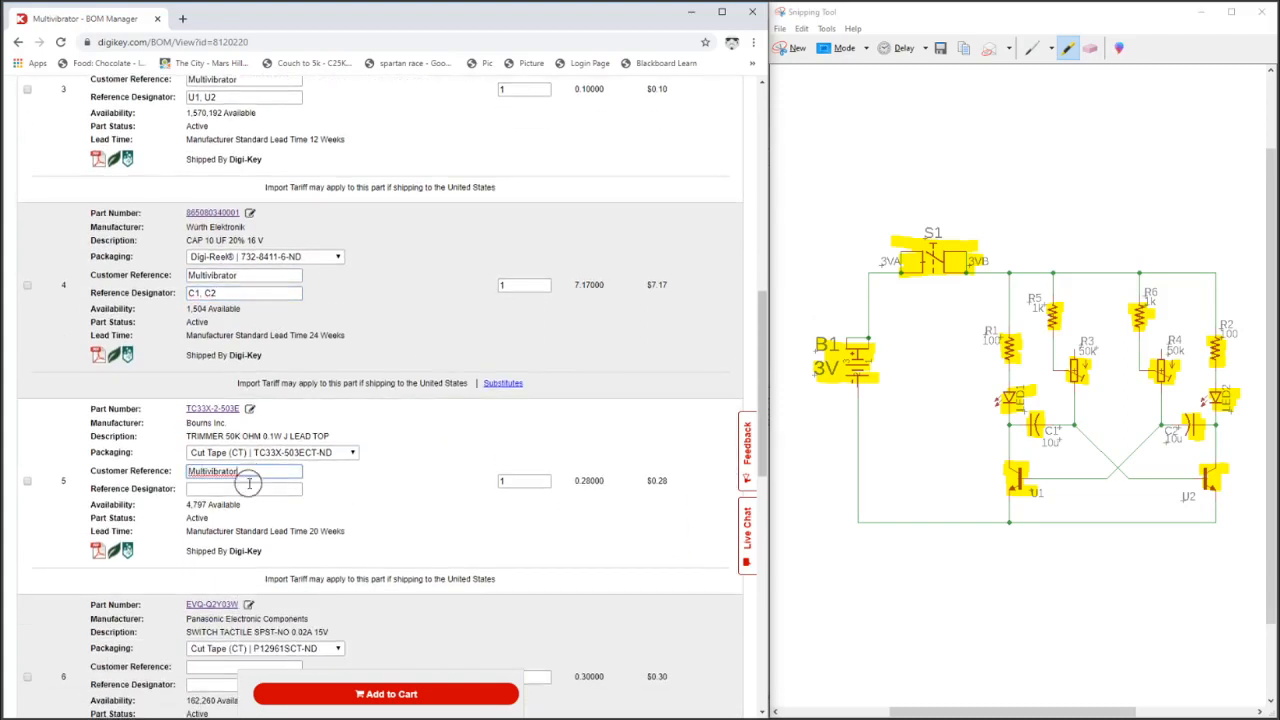
pyautogui.scroll(-3)
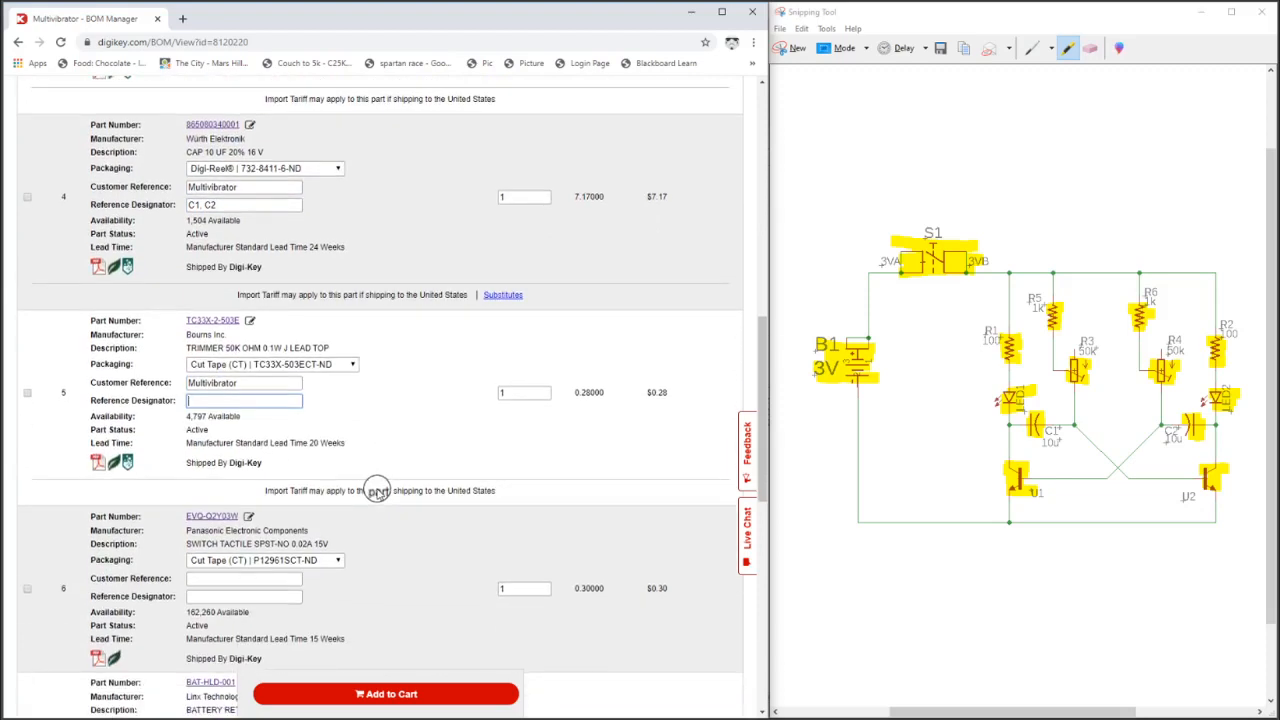
pyautogui.write('R3')
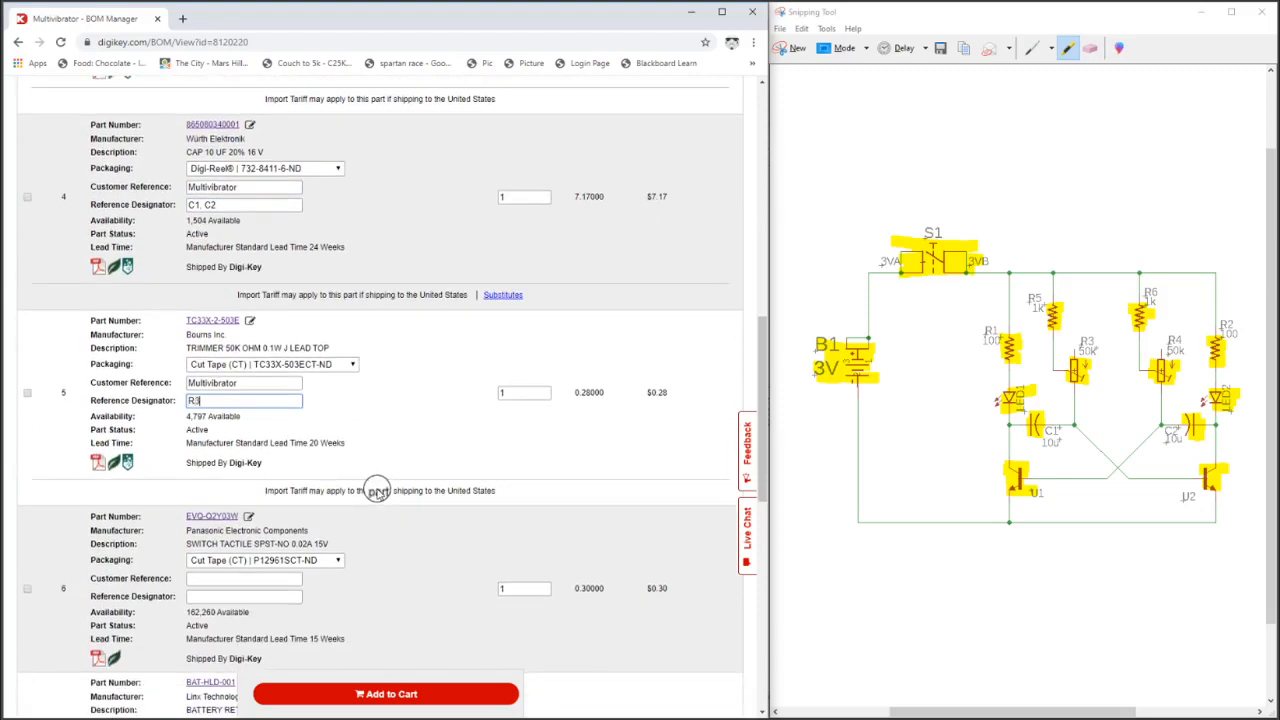
pyautogui.write('R4')
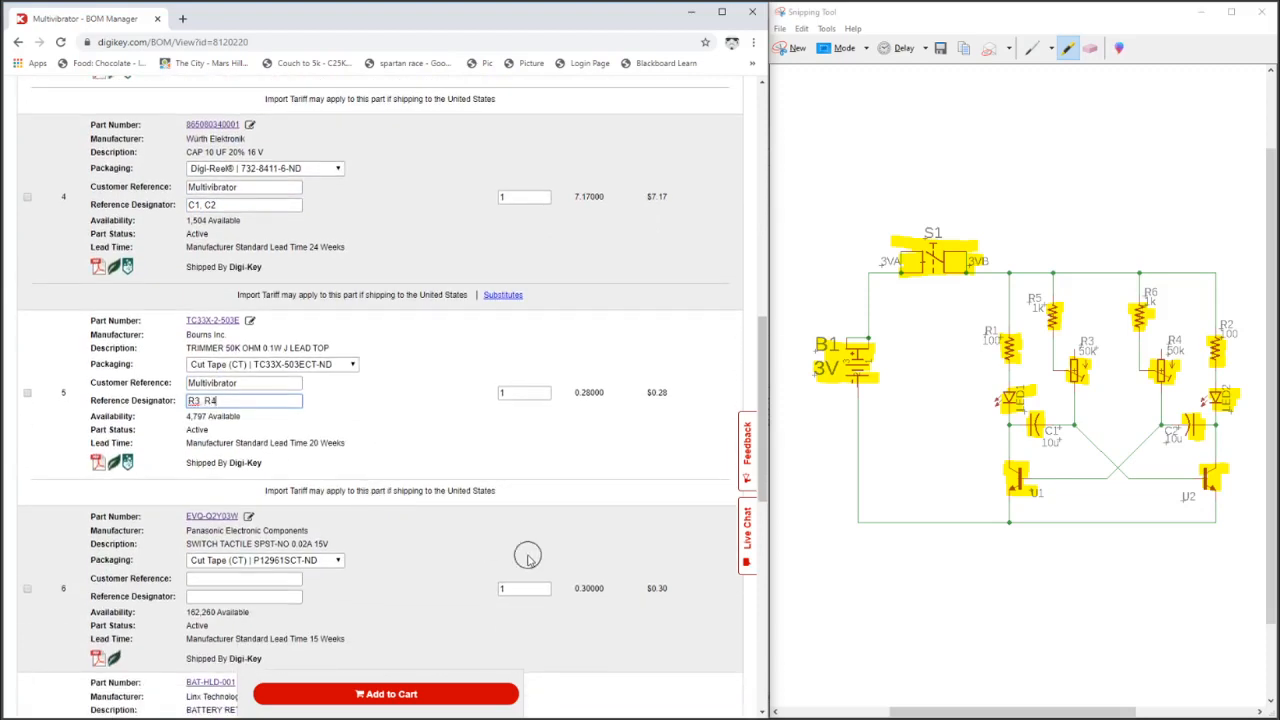
pyautogui.scroll(-3)
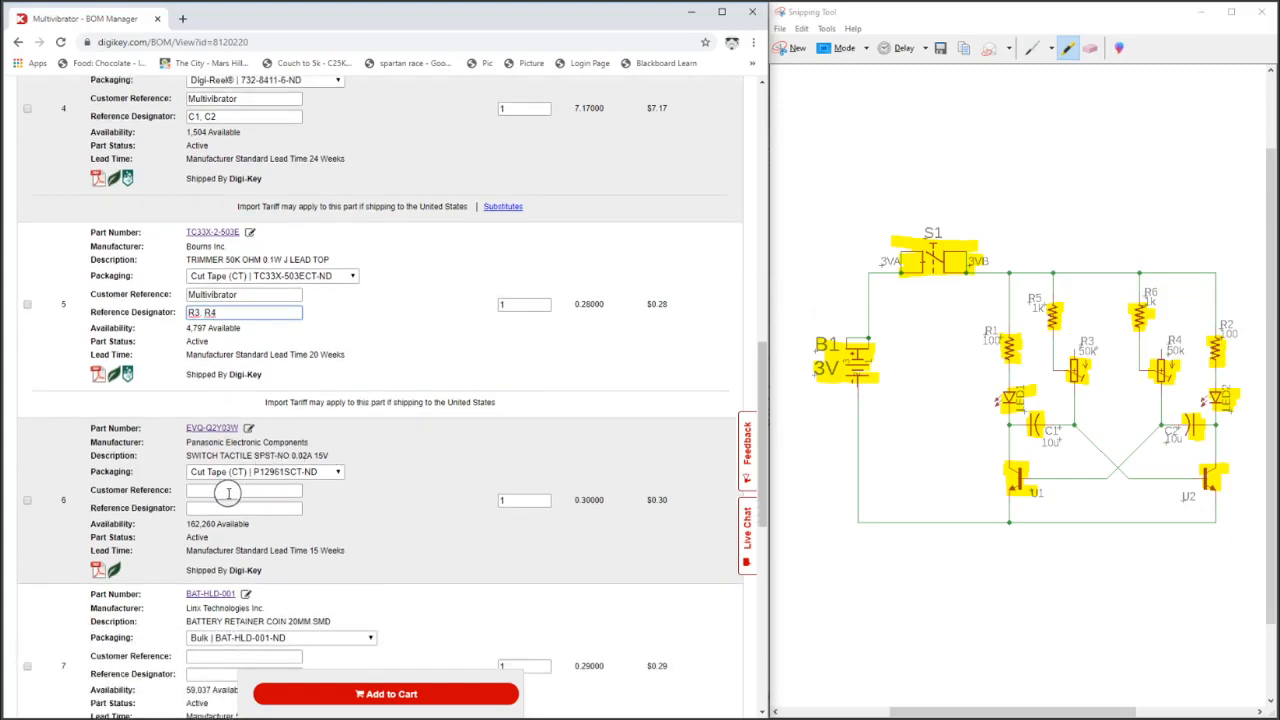
pyautogui.scroll(-3)
pyautogui.write('Multivibrator')
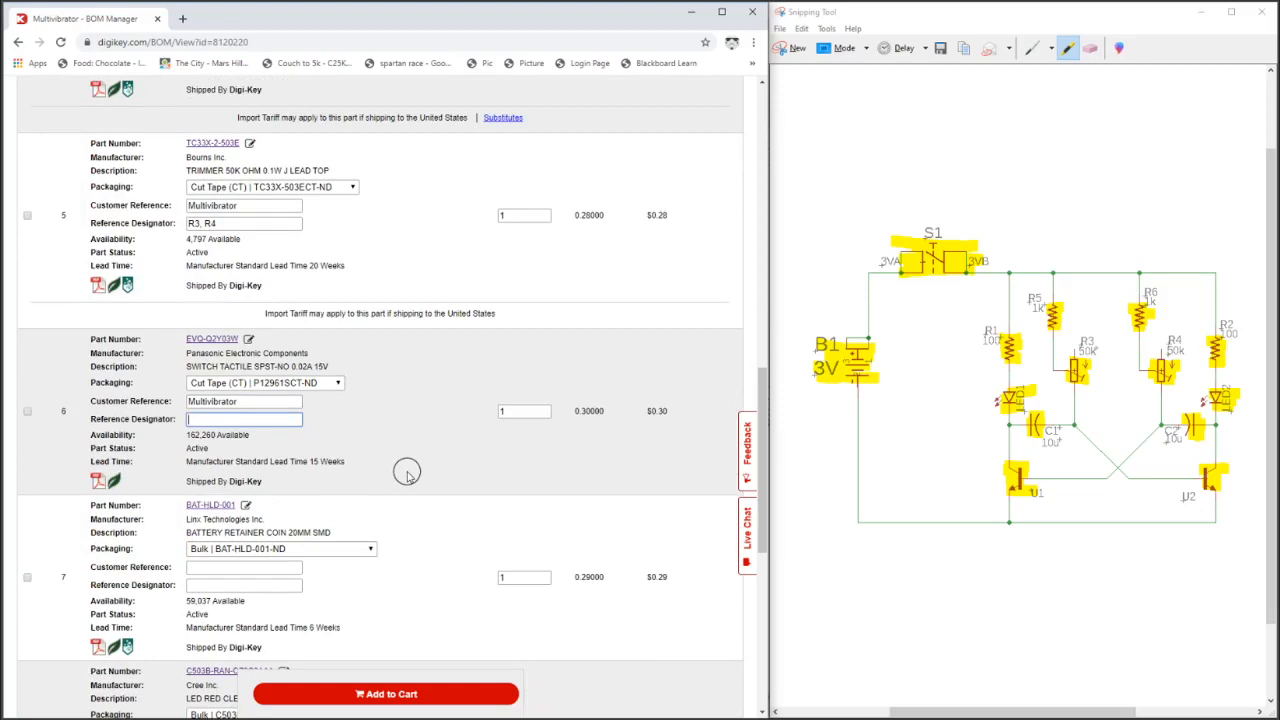
pyautogui.write('S1')
pyautogui.click(243, 584)
pyautogui.write('B1')
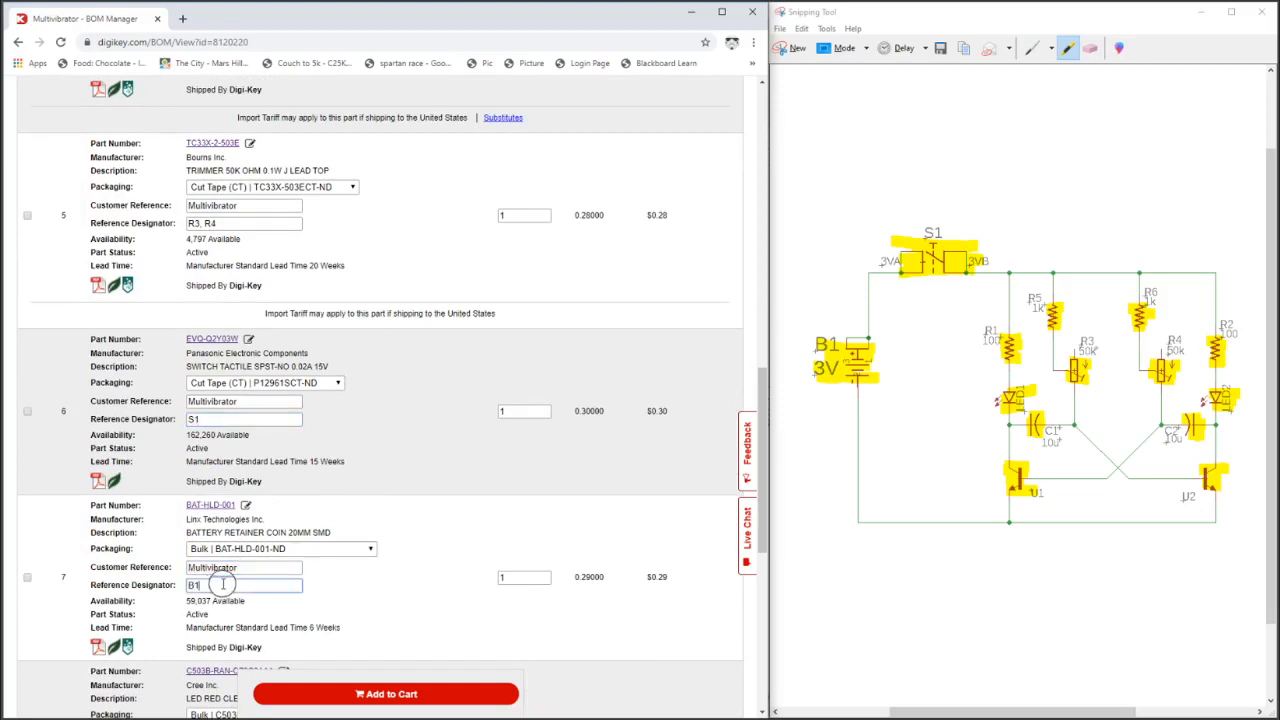
pyautogui.scroll(-3)
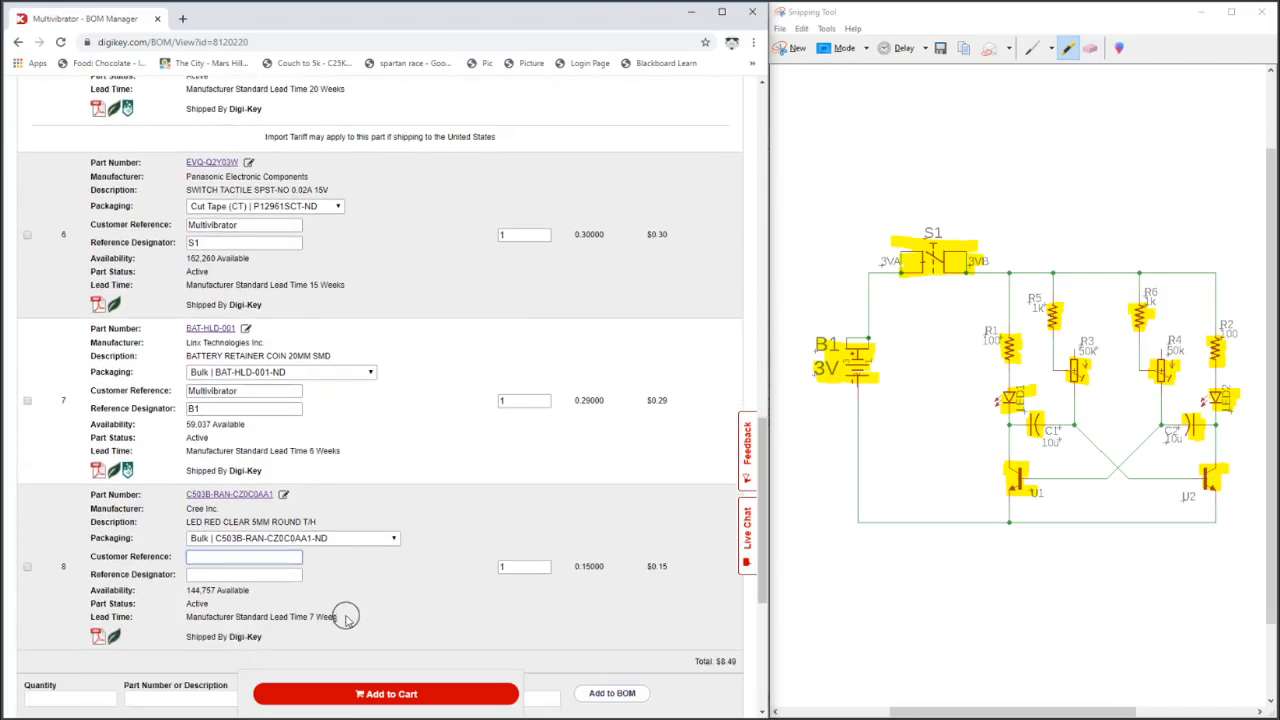
# - Give line 8 customer reference Multivibrator and designators LED1, LED2
pyautogui.click(243, 556)
pyautogui.write('Multivibrator')
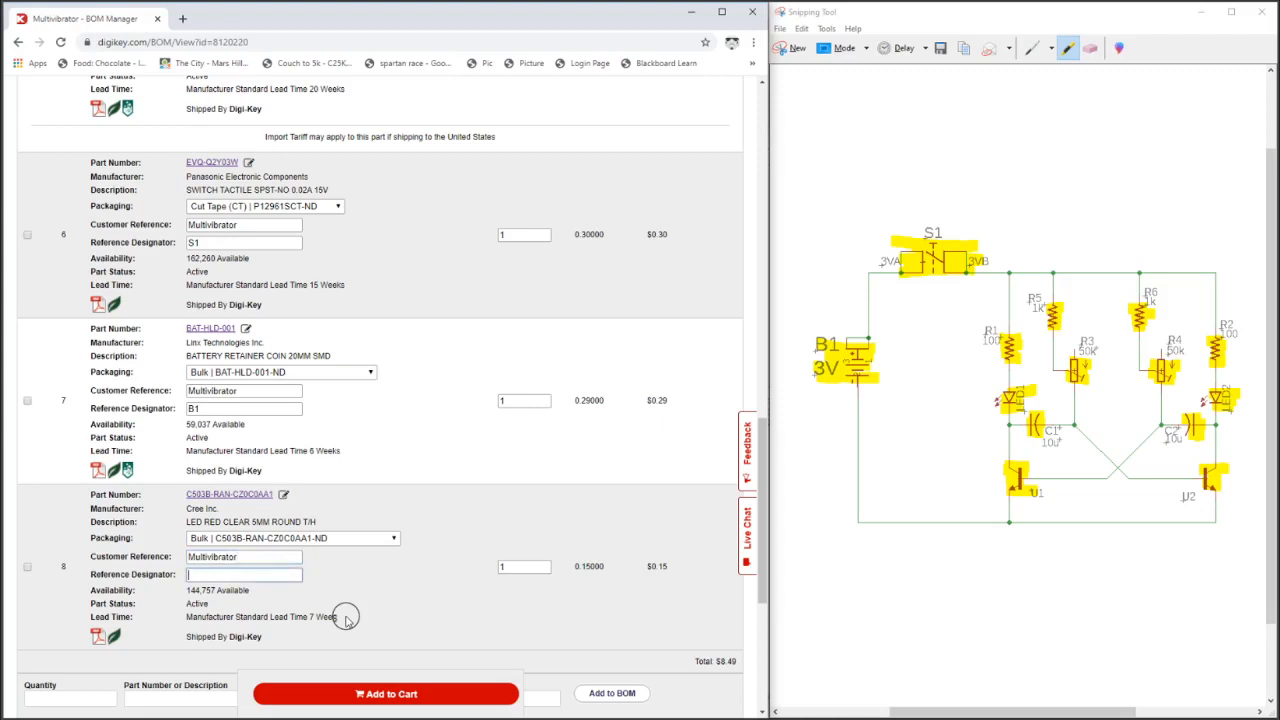
pyautogui.write('LED1, L')
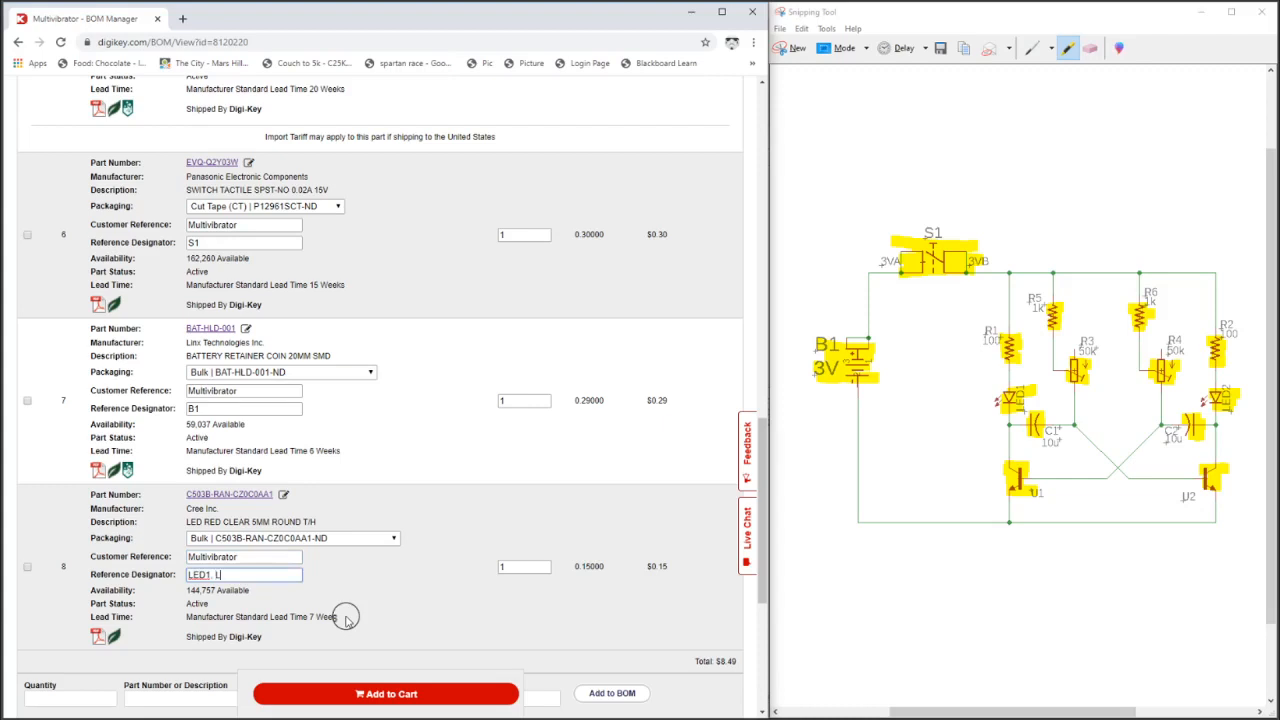
pyautogui.write('ED2')
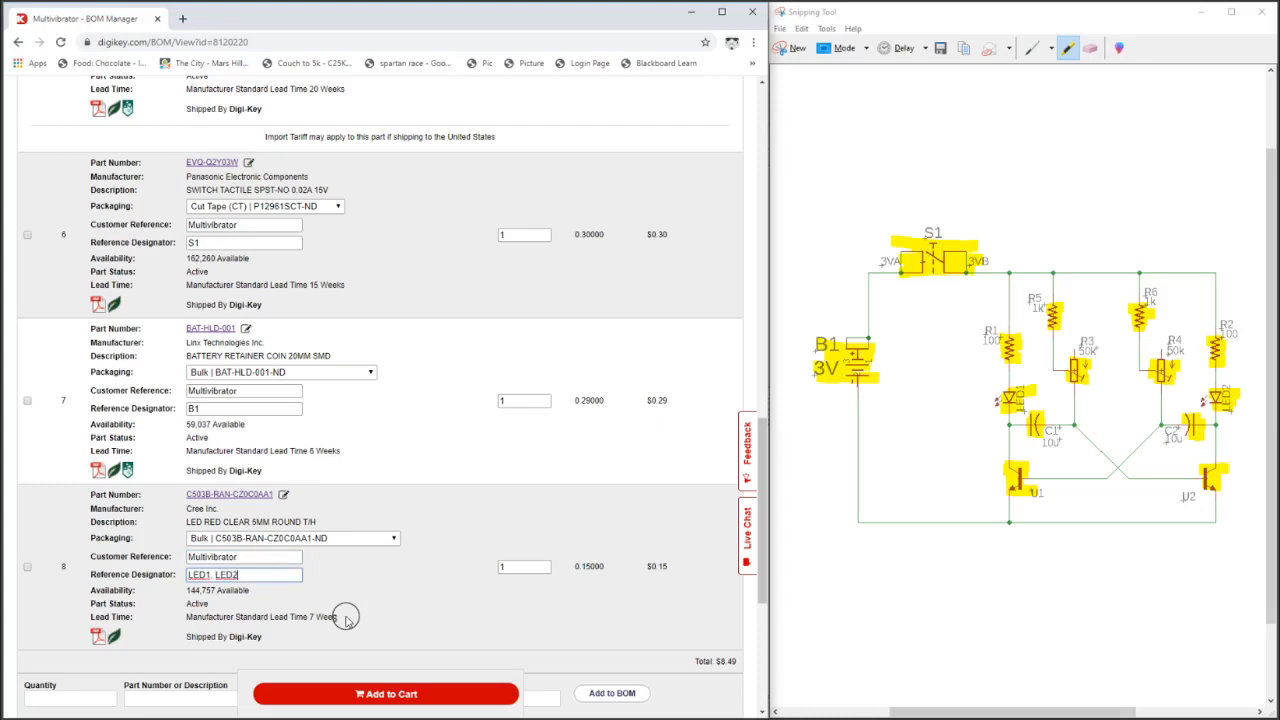
pyautogui.scroll(-3)
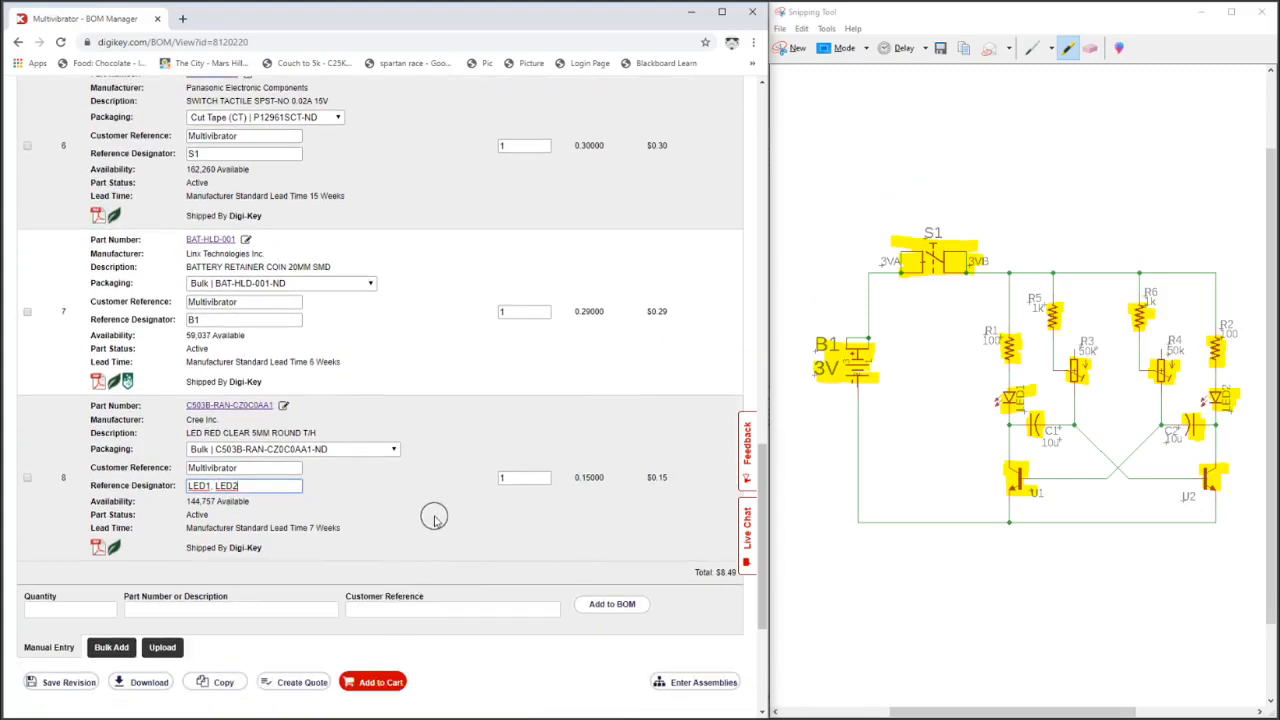
pyautogui.scroll(-3)
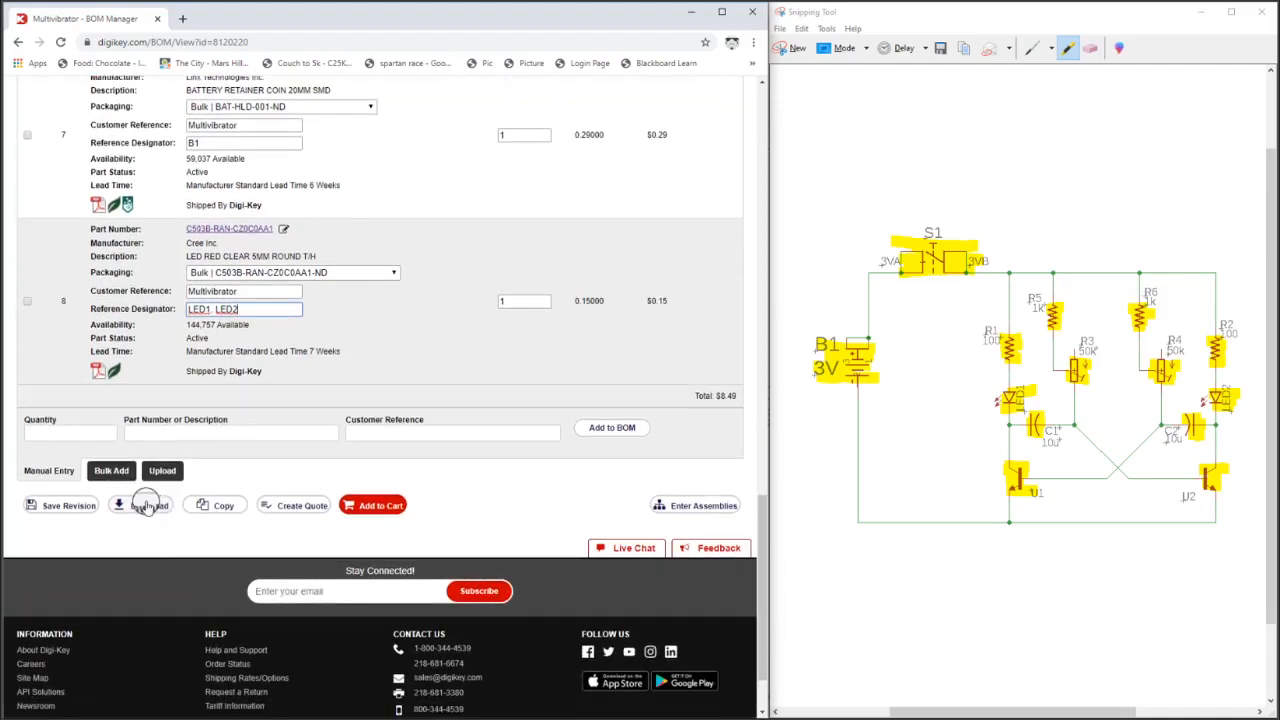
# - Download the BOM as CSV Bom_8120220.csv without Quantity Available and Mfg Std Lead Time
pyautogui.click(148, 505)
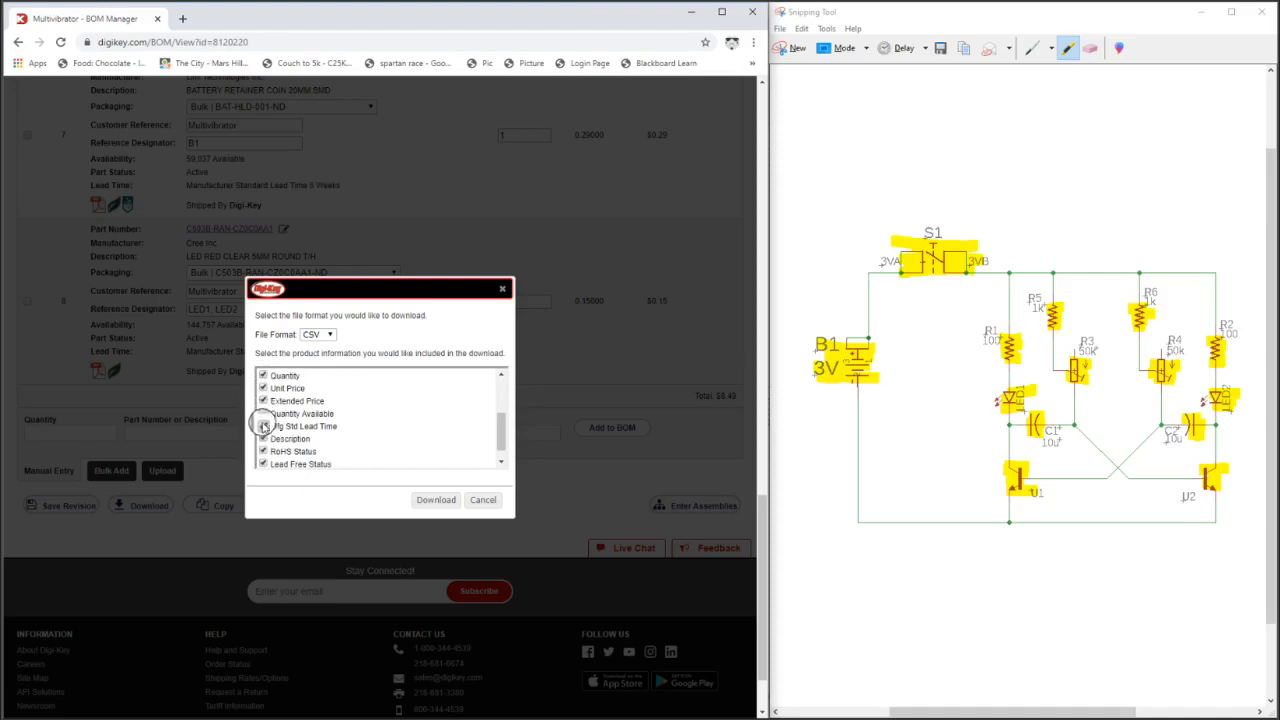
pyautogui.click(264, 413)
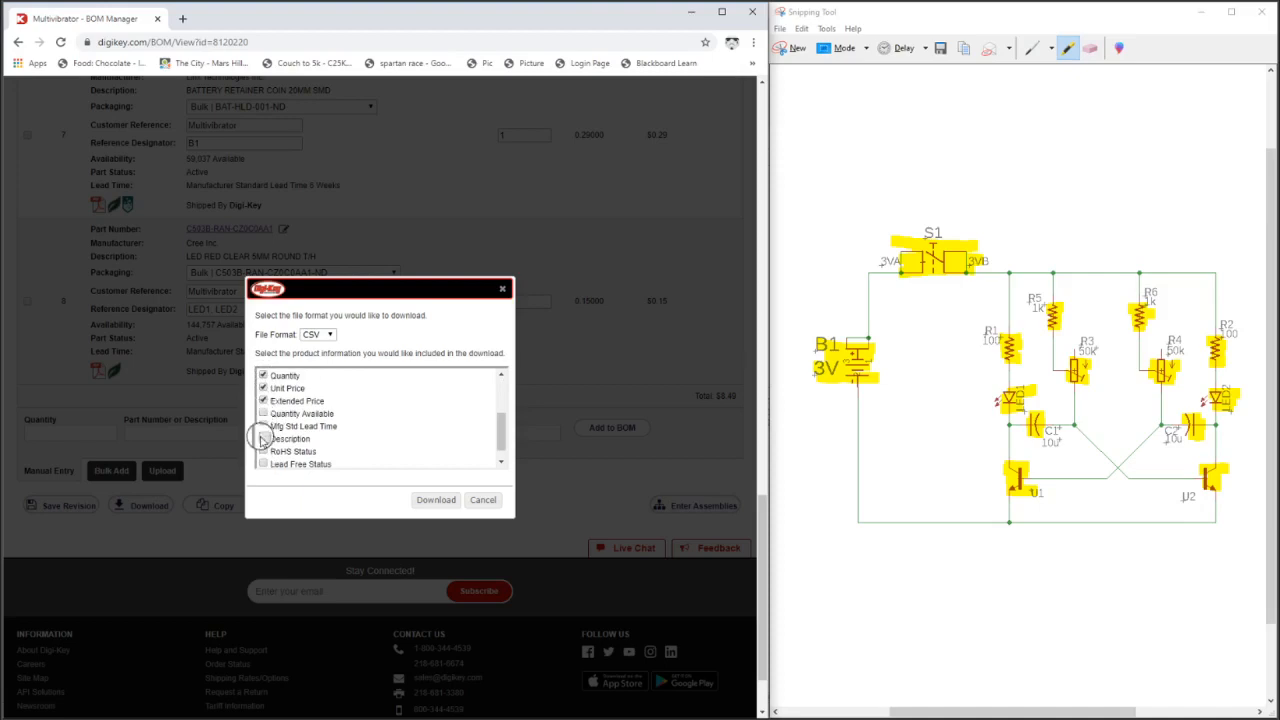
pyautogui.scroll(-3)
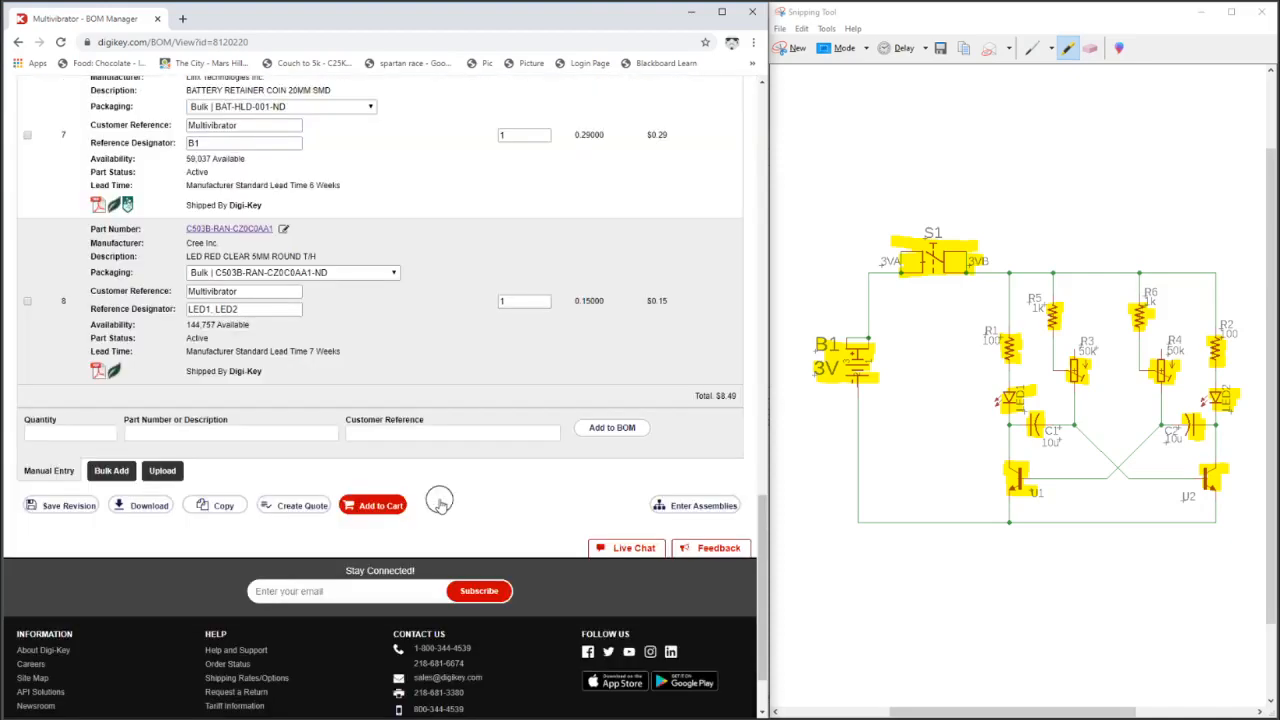
pyautogui.moveTo(260, 485)
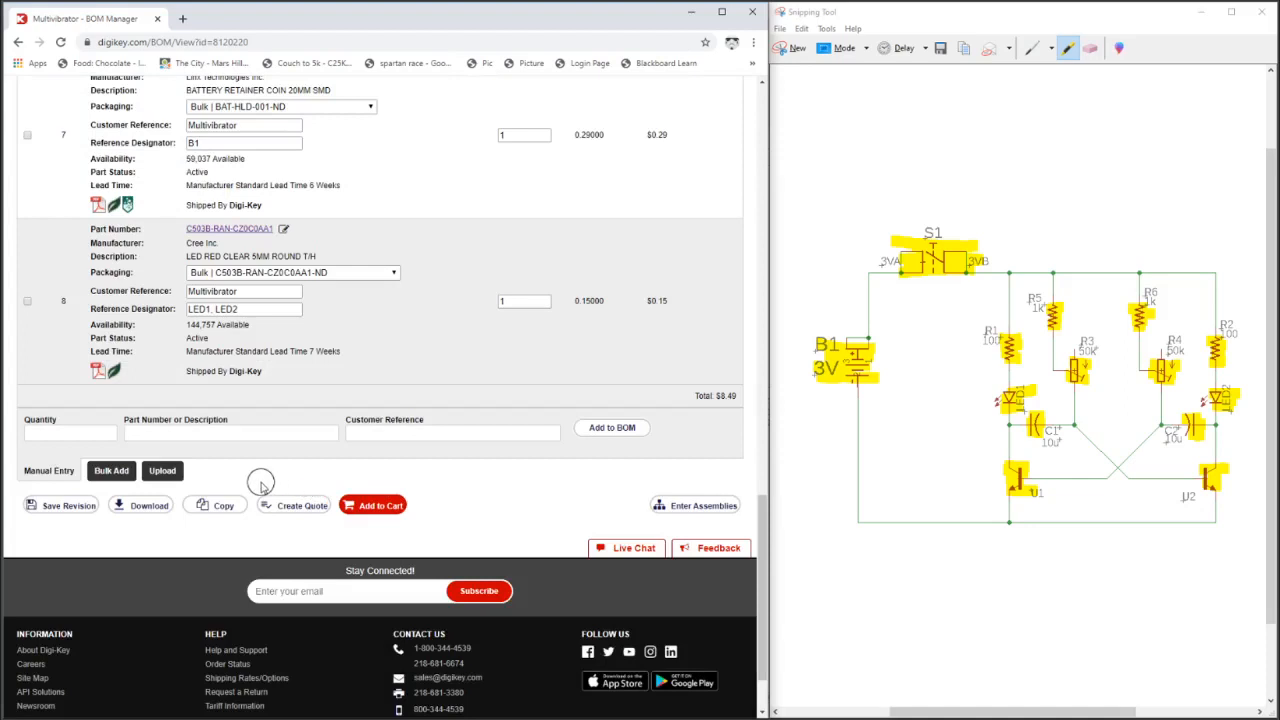
pyautogui.click(140, 505)
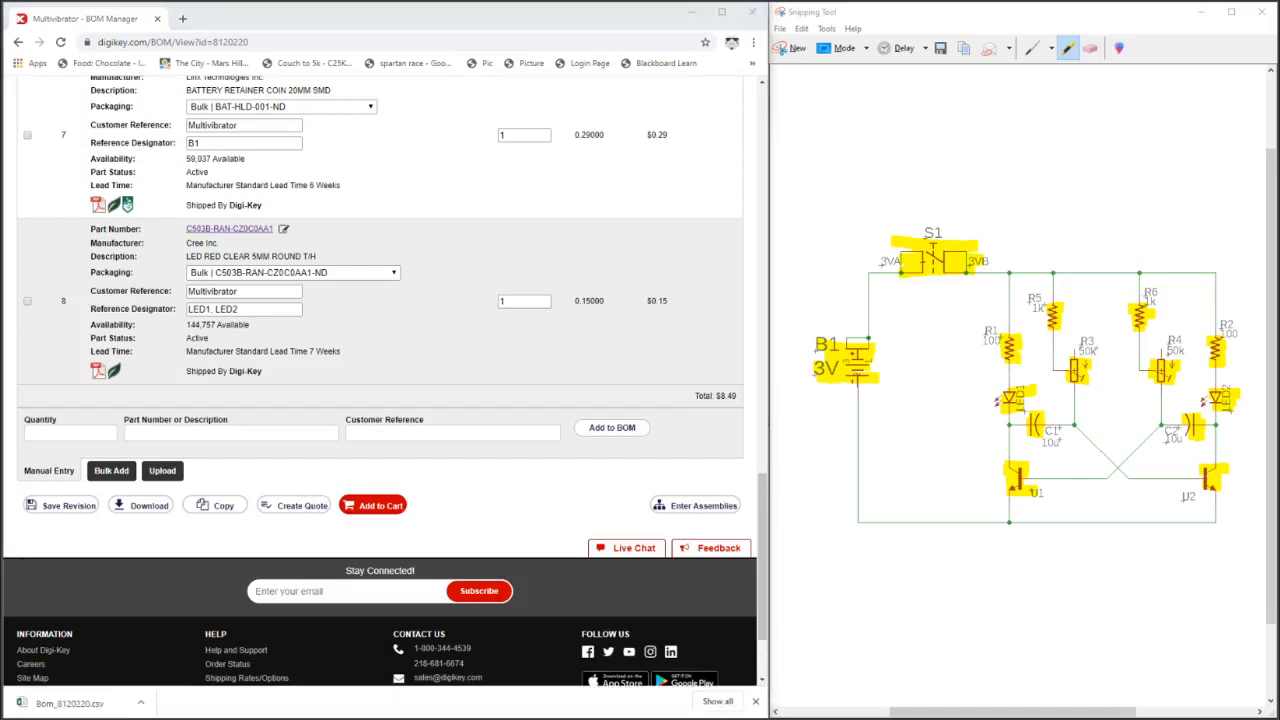
# - Open Bom_8120220.csv in Excel and select the Description column J
pyautogui.click(75, 703)
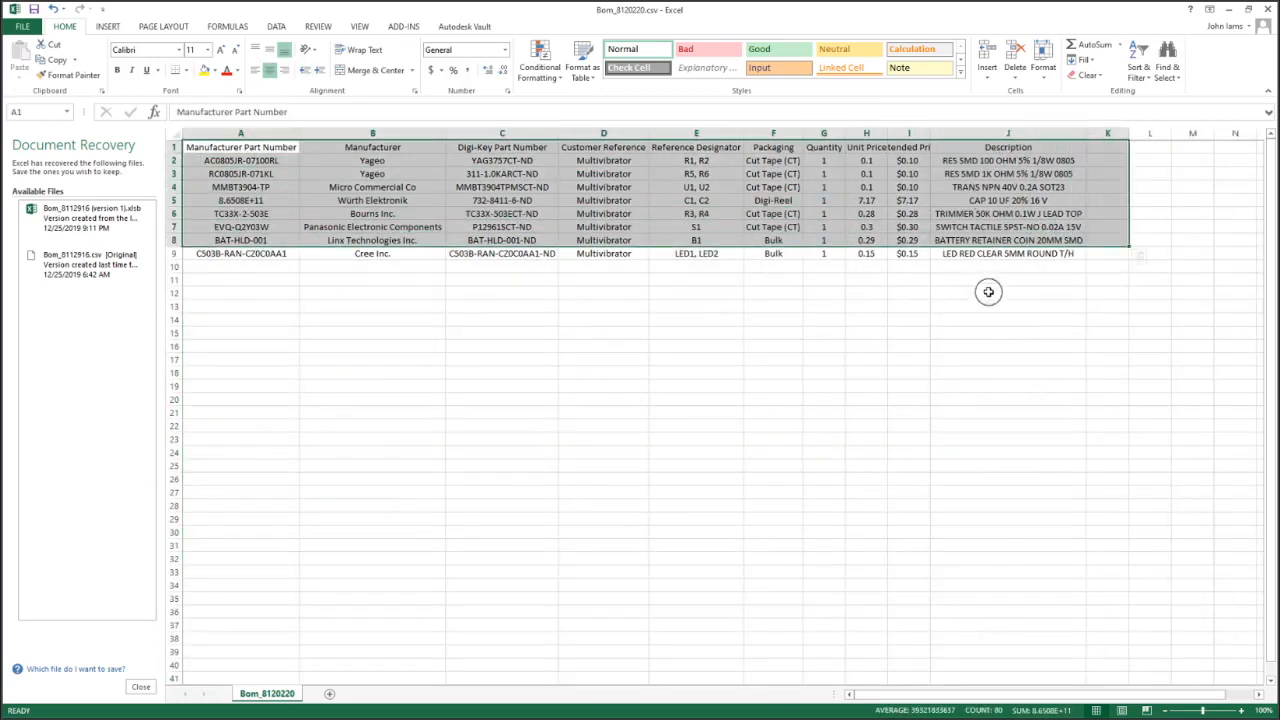
pyautogui.click(1008, 133)
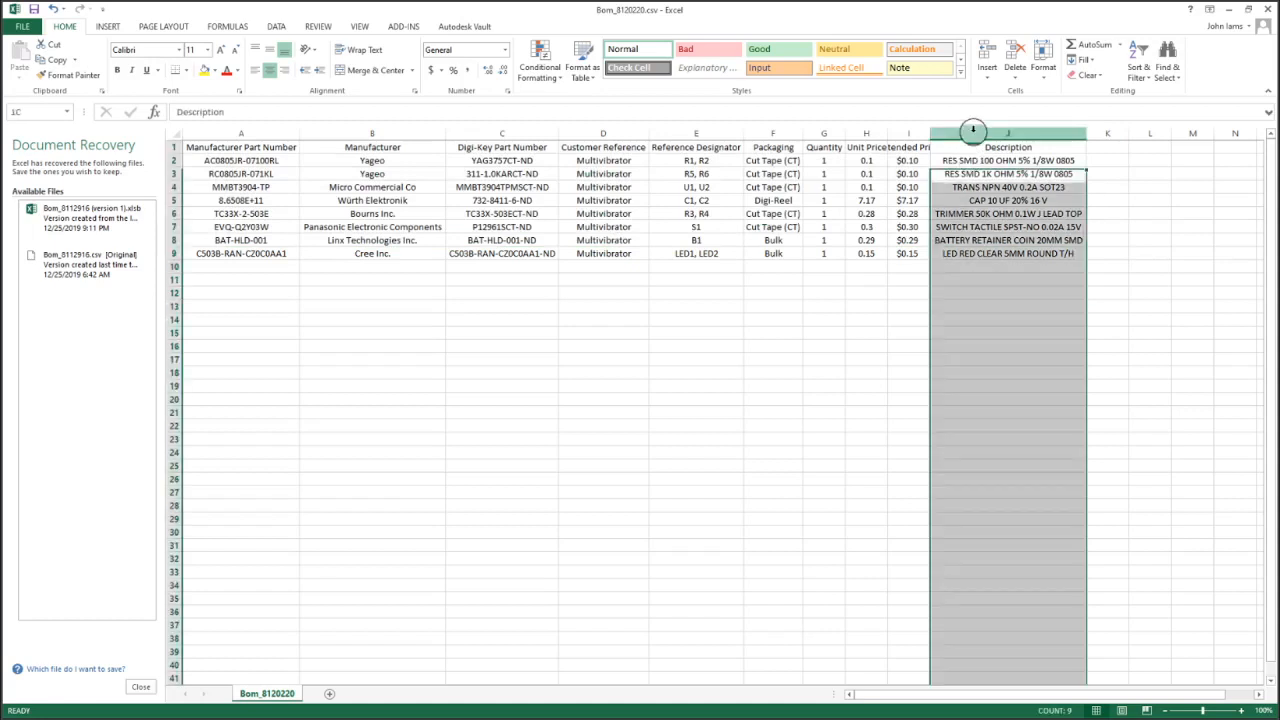